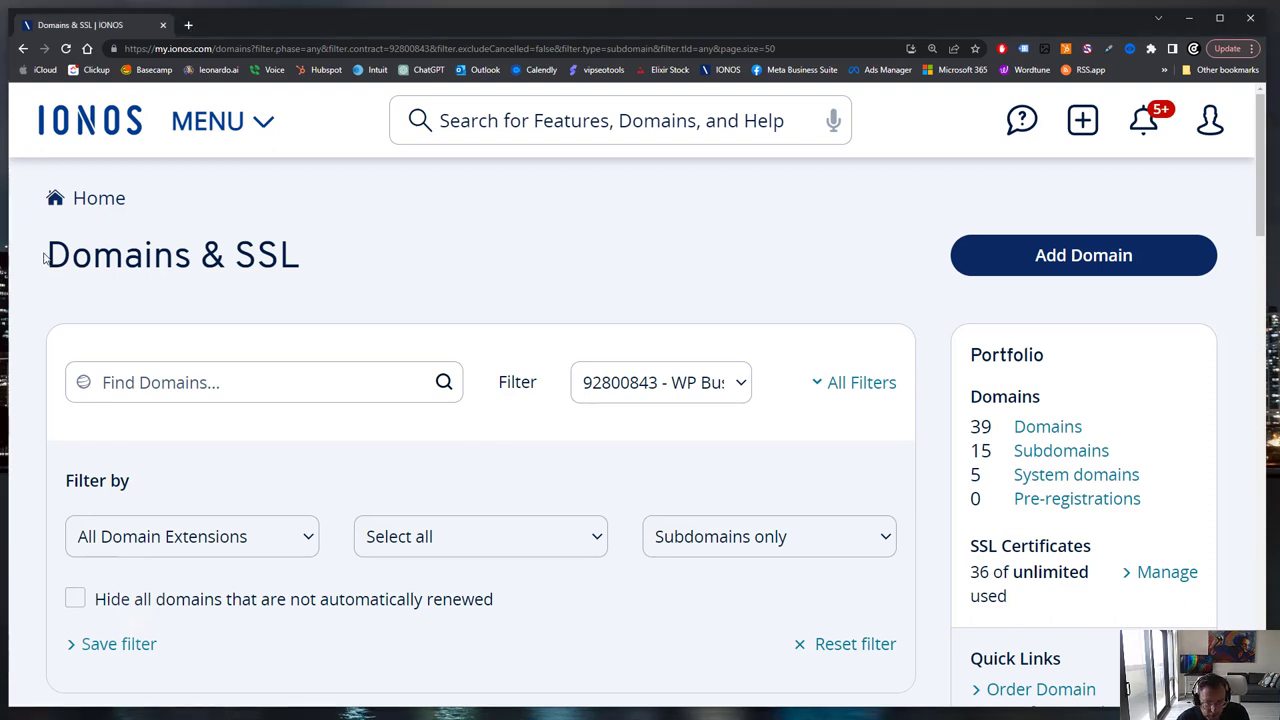
mouse_move(450, 168)
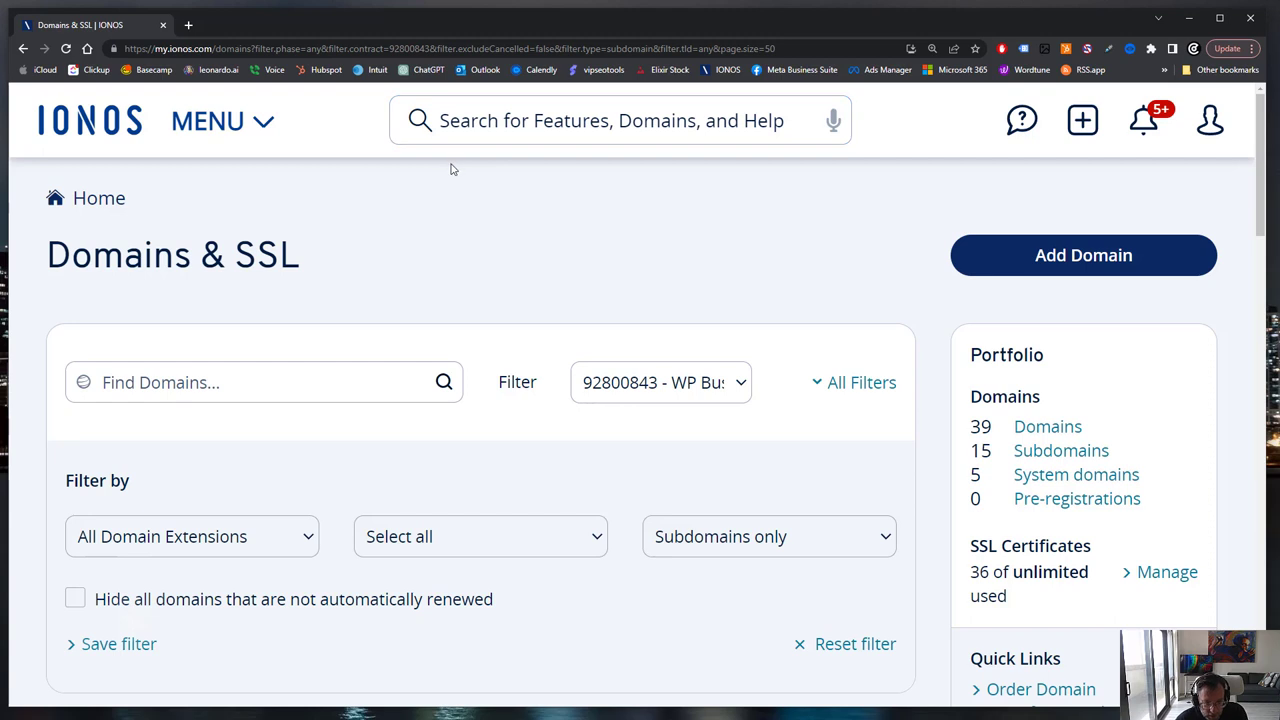
mouse_move(458, 194)
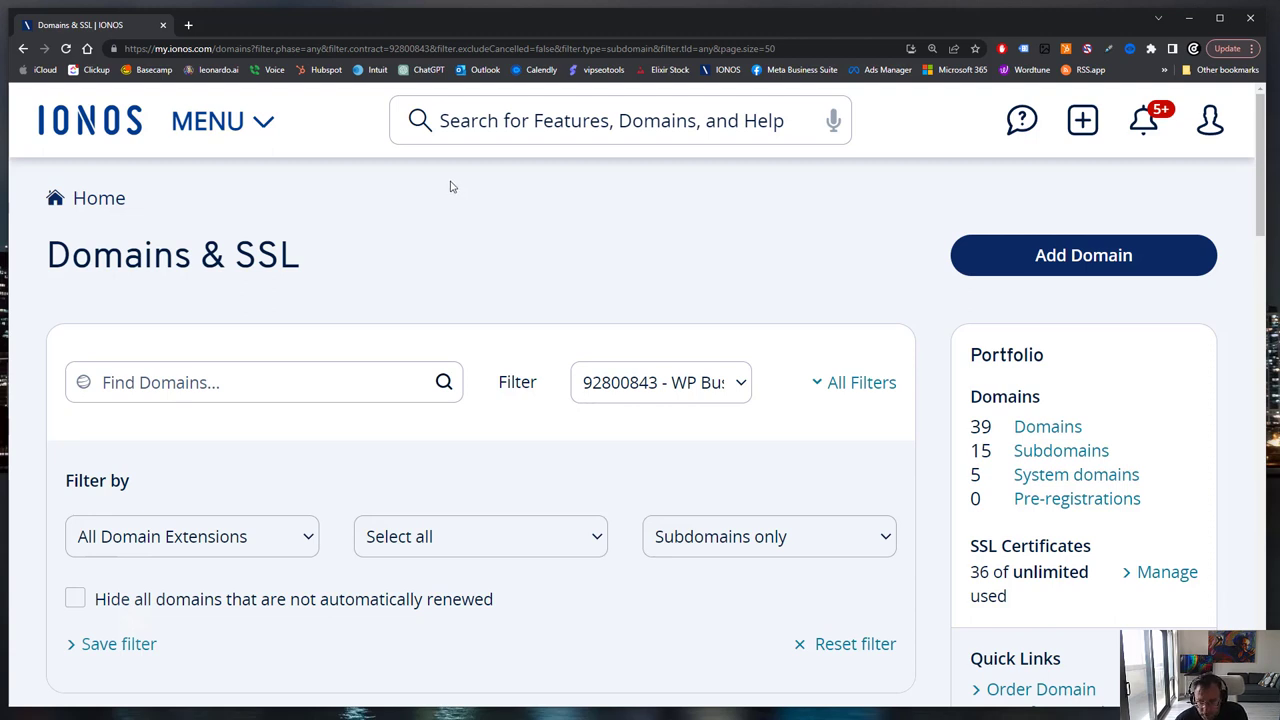
- Start a new subdomain on companychicago.net from the IONOS subdomain list
scroll("down", 3)
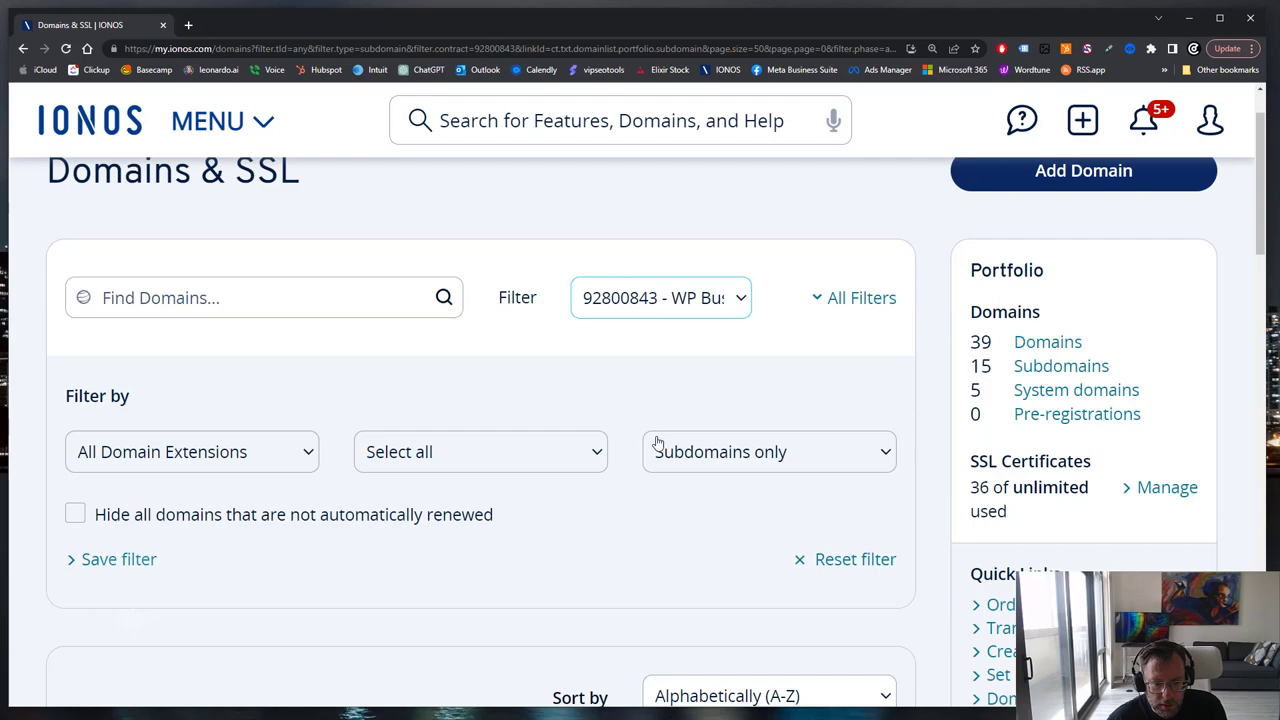
scroll("down", 3)
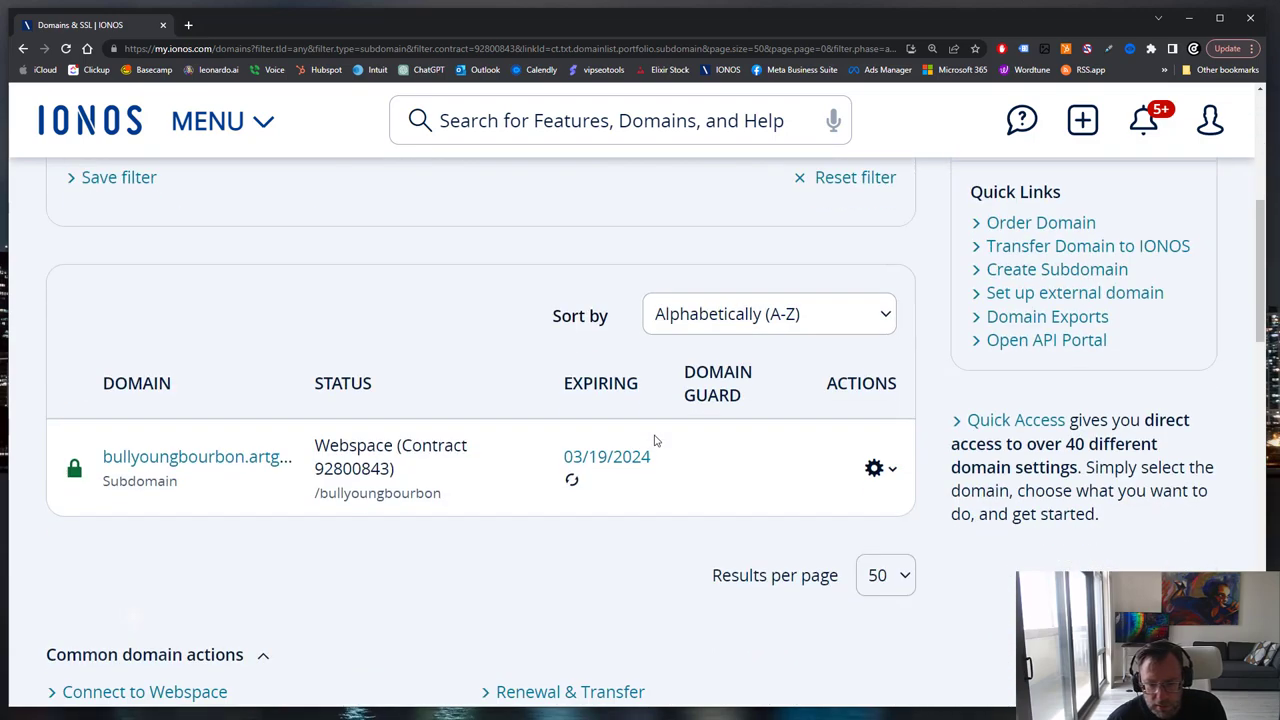
scroll("up", 3)
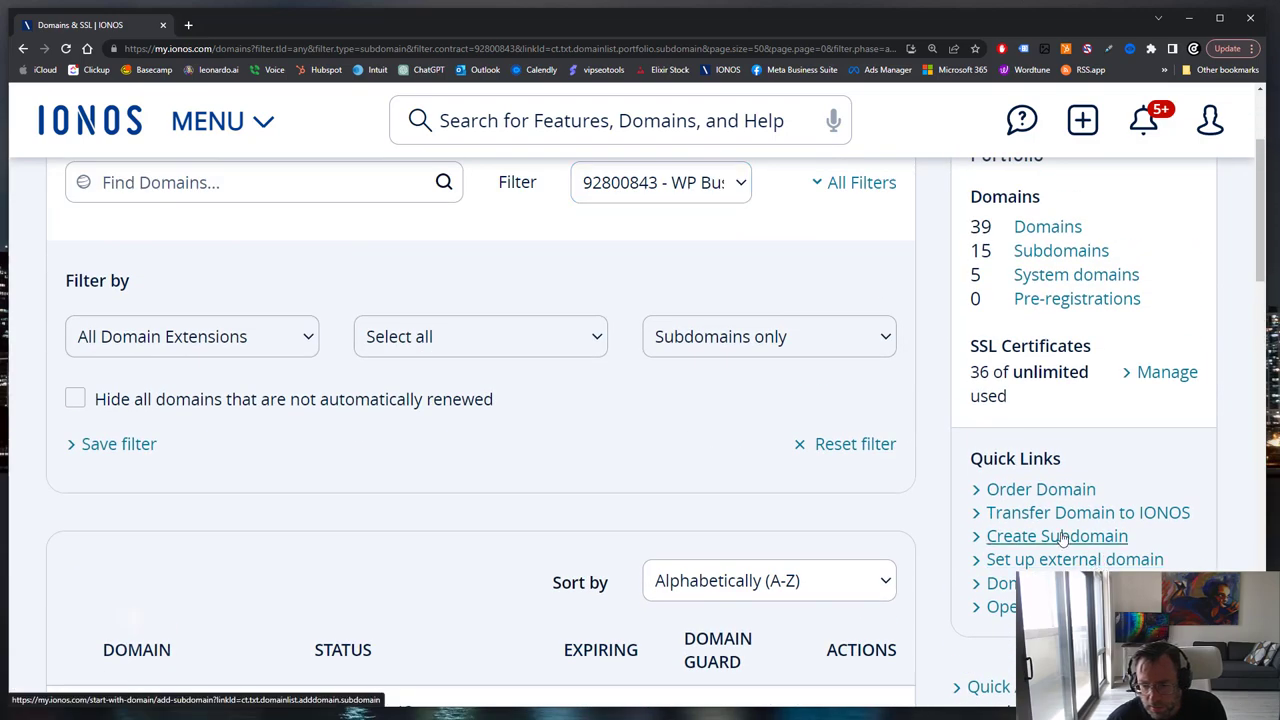
left_click(1057, 536)
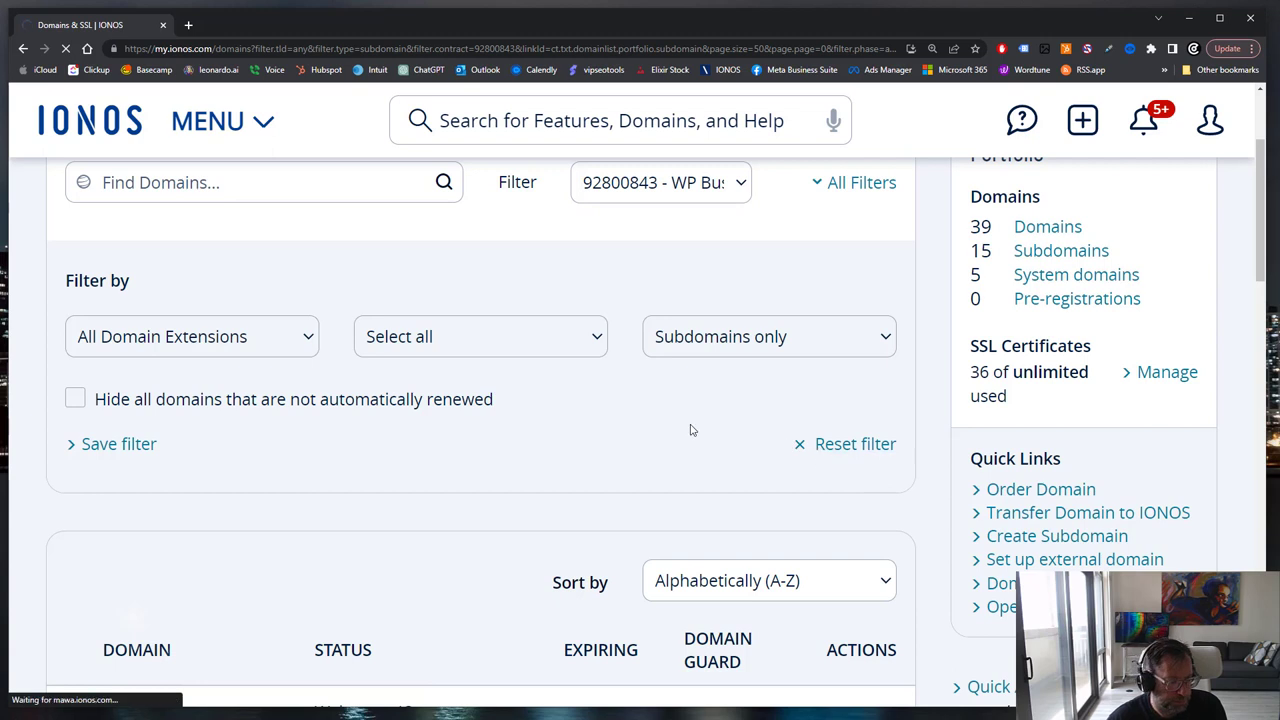
mouse_move(488, 515)
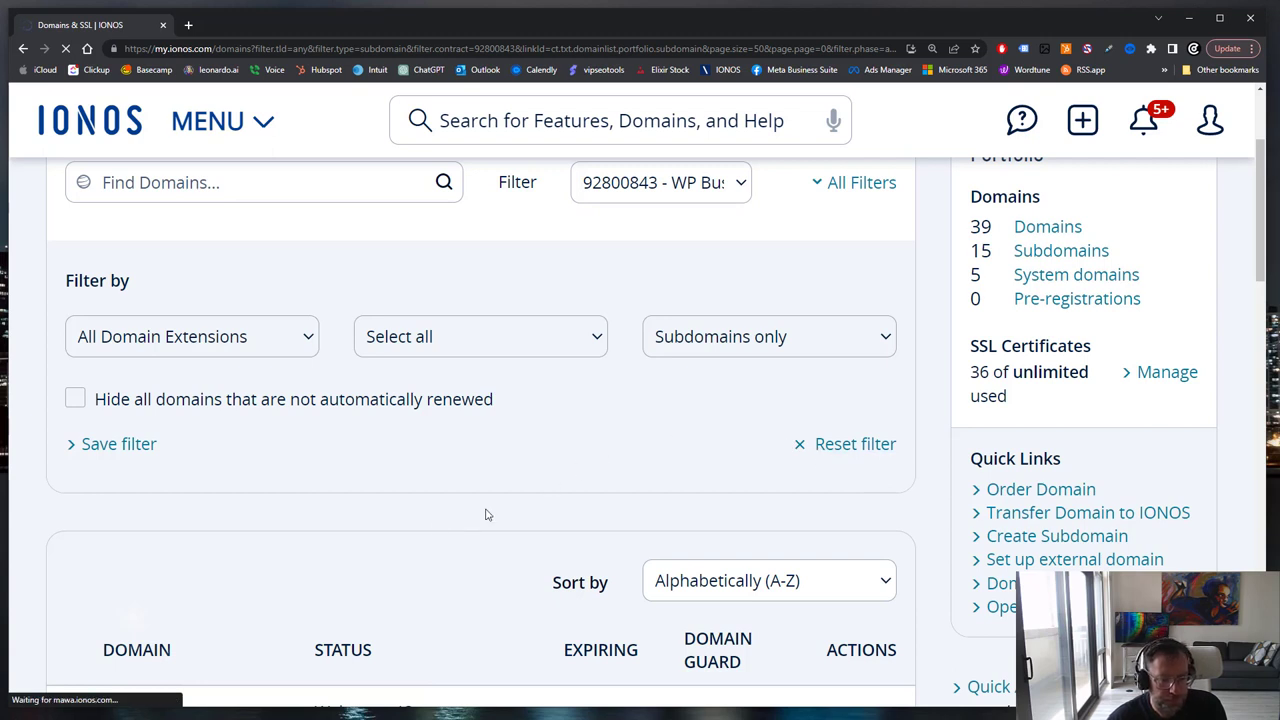
left_click(1056, 535)
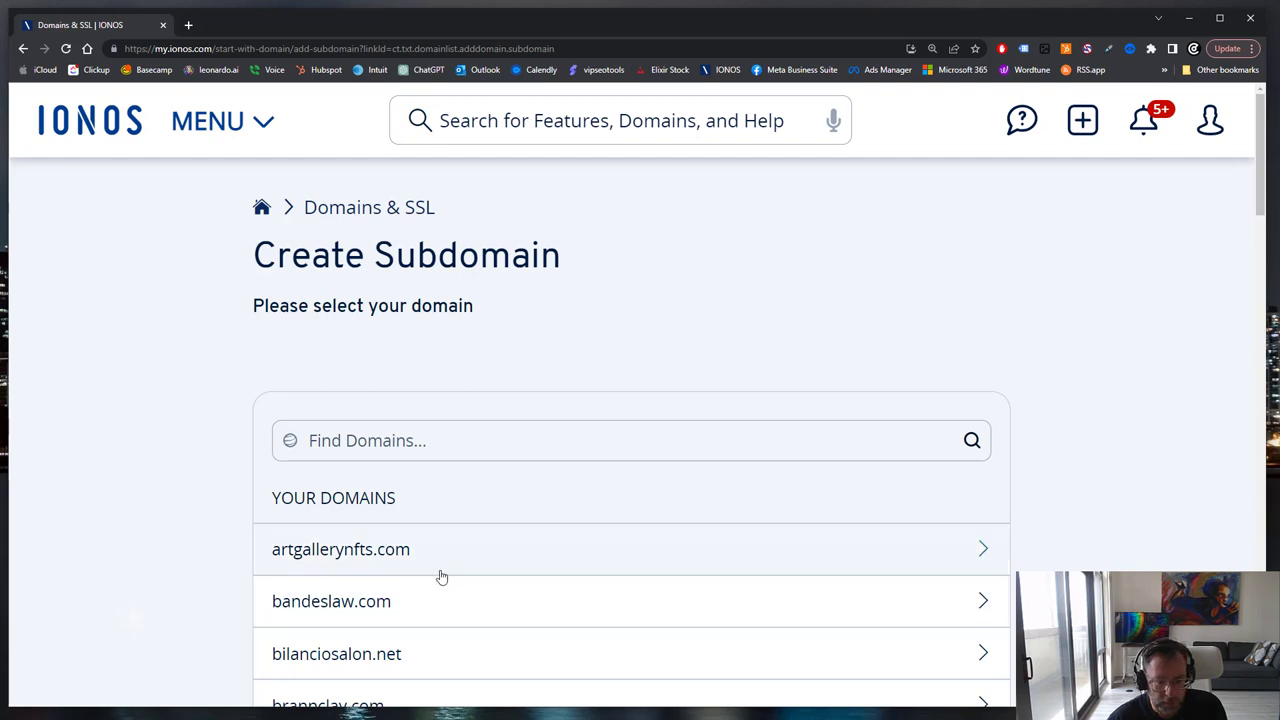
- Name the subdomain stayillini and save it as stayillini.companychicago.net
scroll("down", 3)
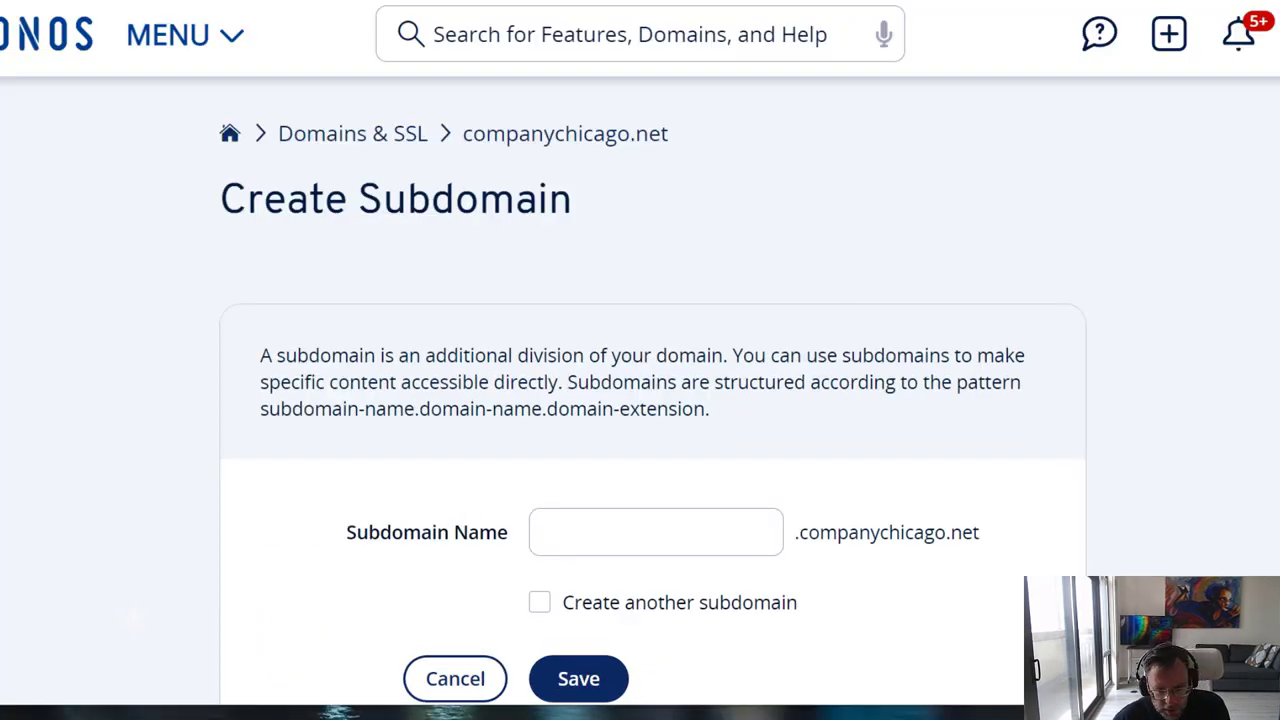
type("stayillini")
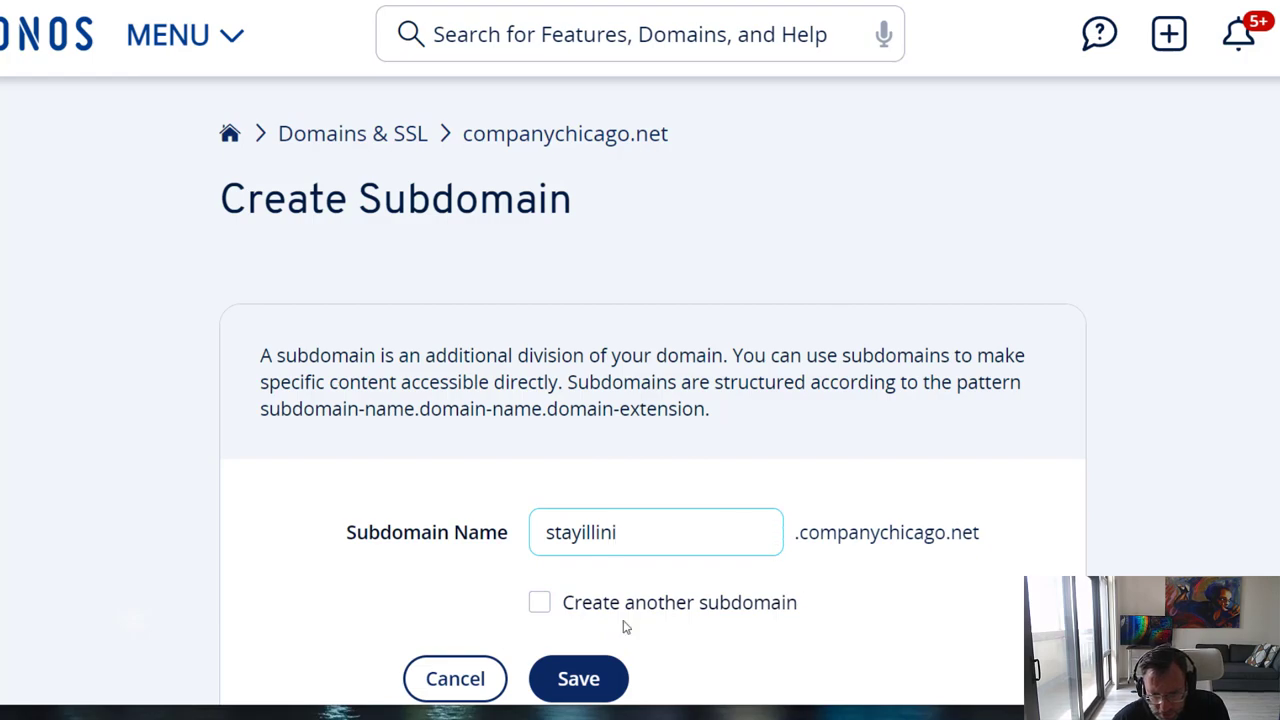
left_click(578, 678)
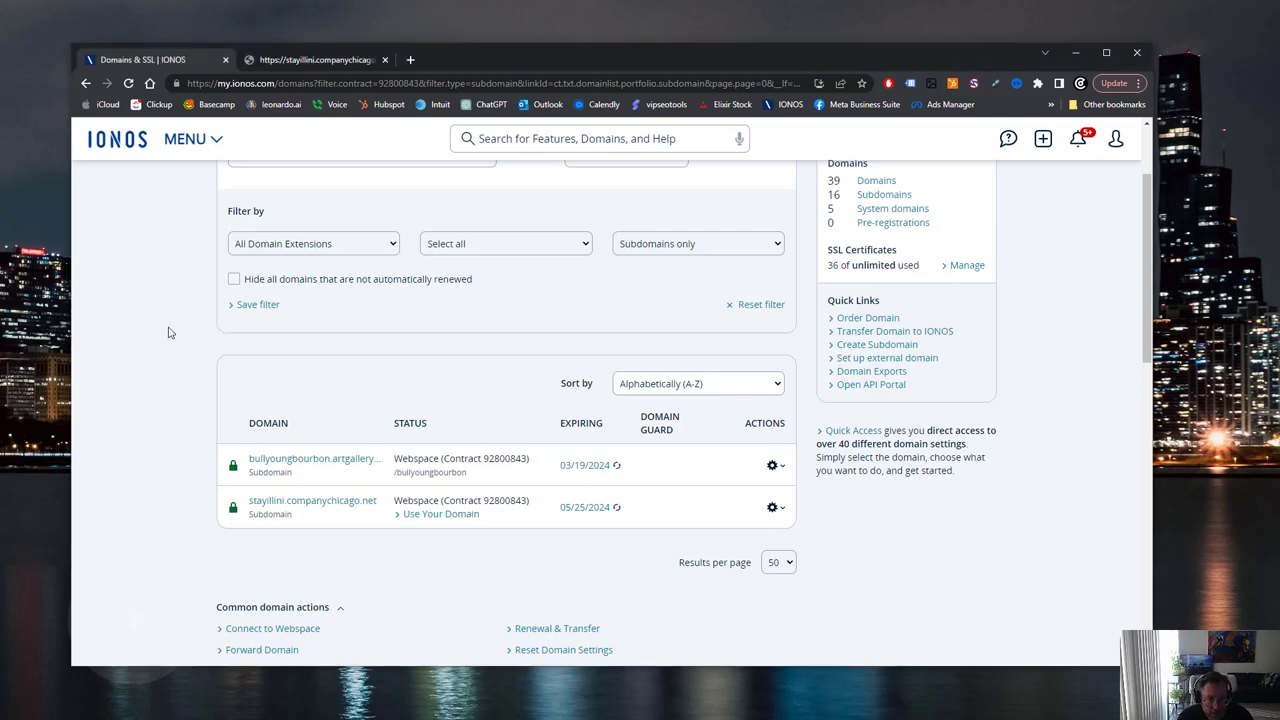
- Begin connecting stayillini.companychicago.net to webspace via Use Your Domain
scroll("up", 3)
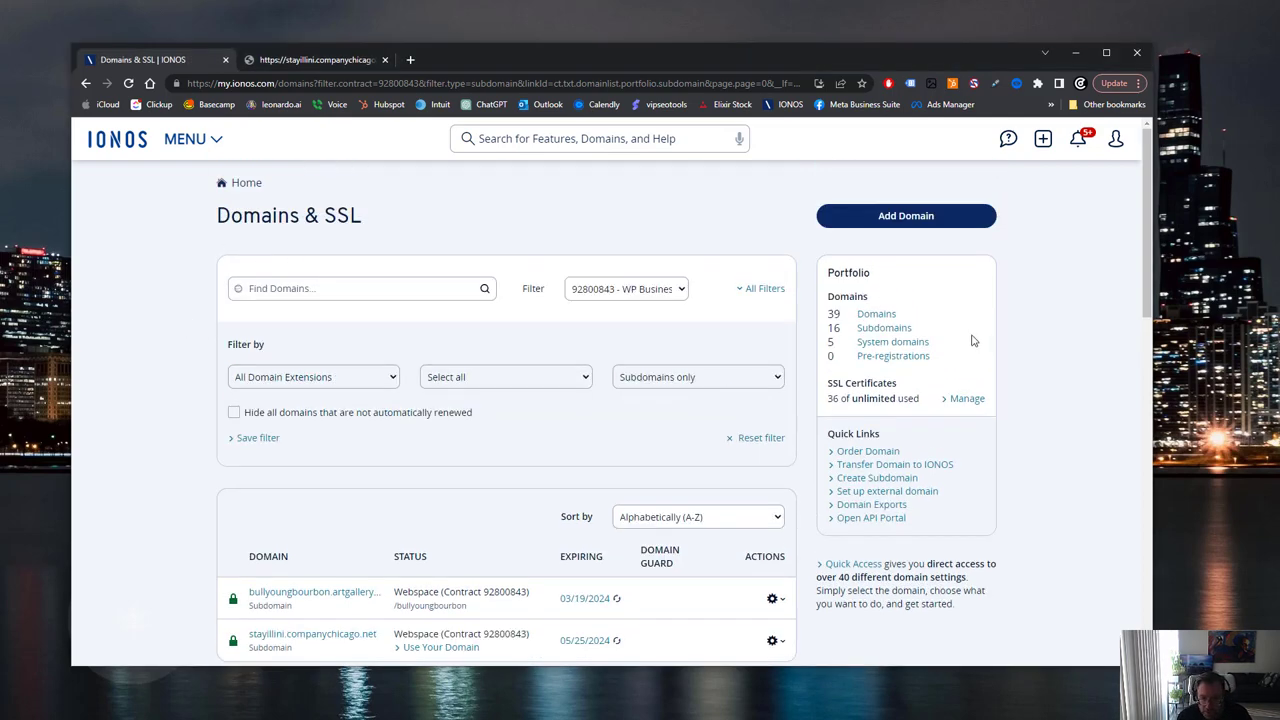
scroll("down", 3)
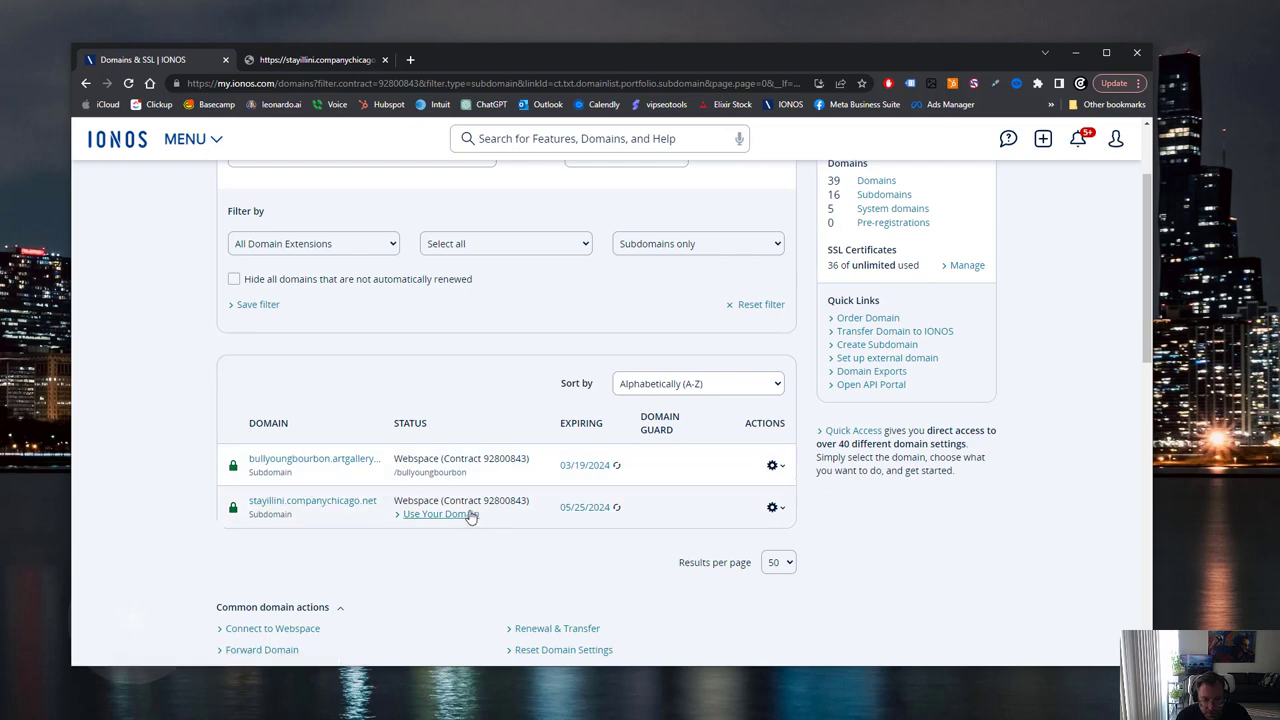
mouse_move(441, 513)
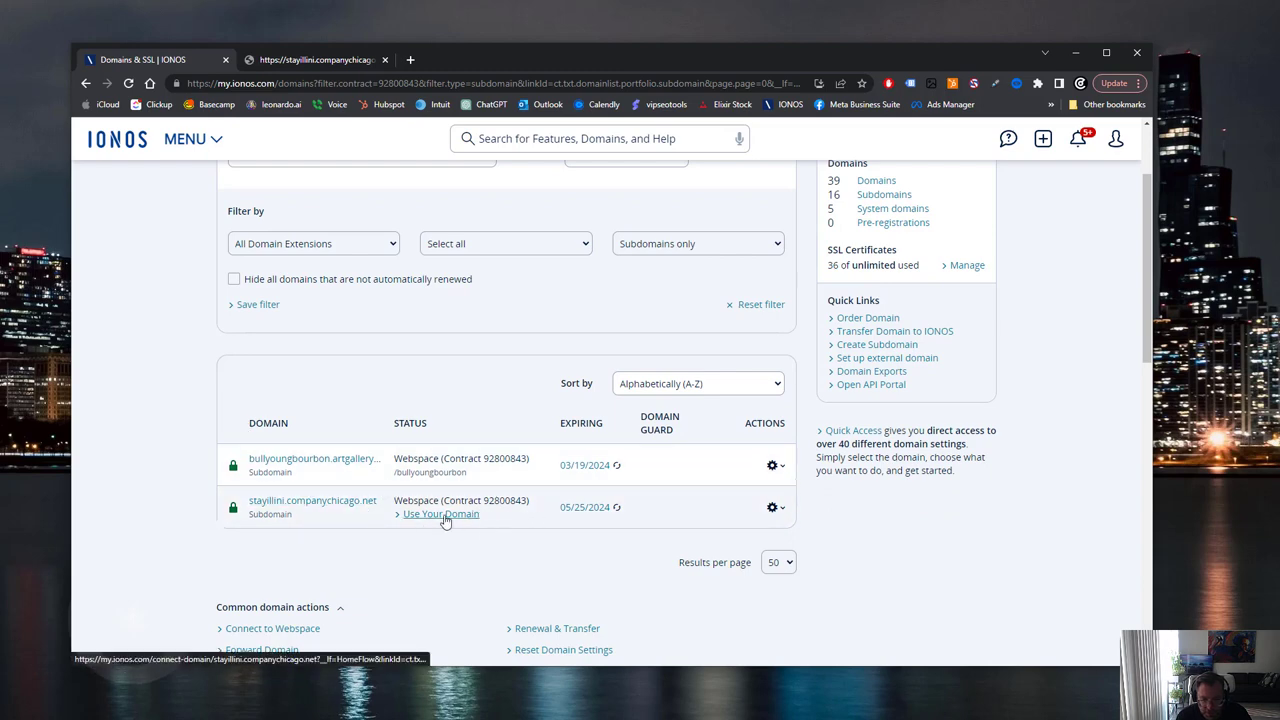
left_click(441, 513)
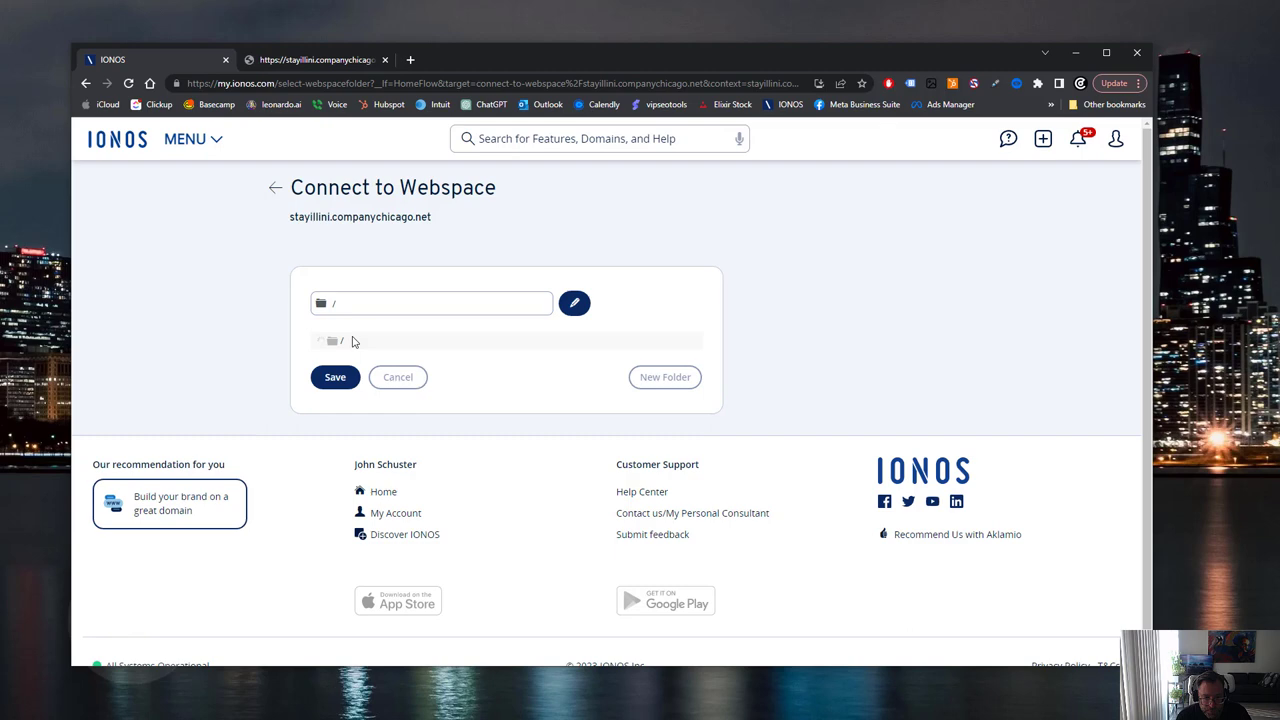
- Choose the /stayillini folder under the webspace root as the destination and save
left_click(320, 341)
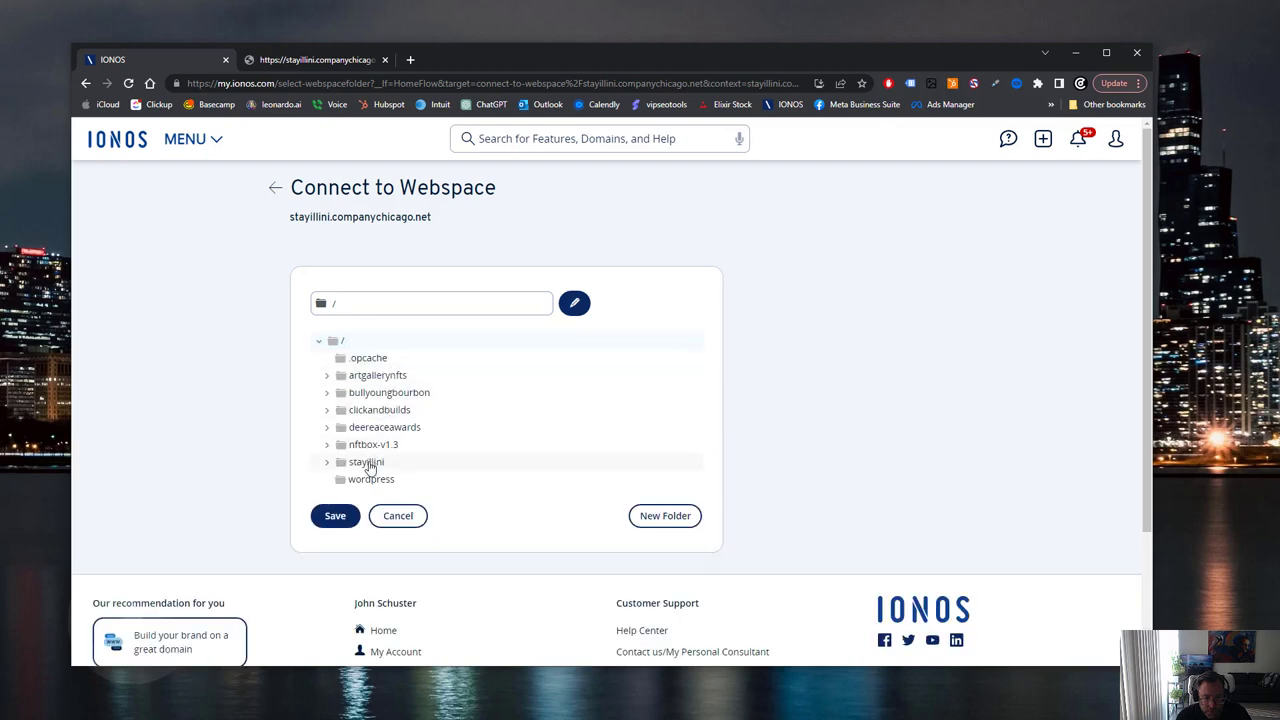
left_click(365, 461)
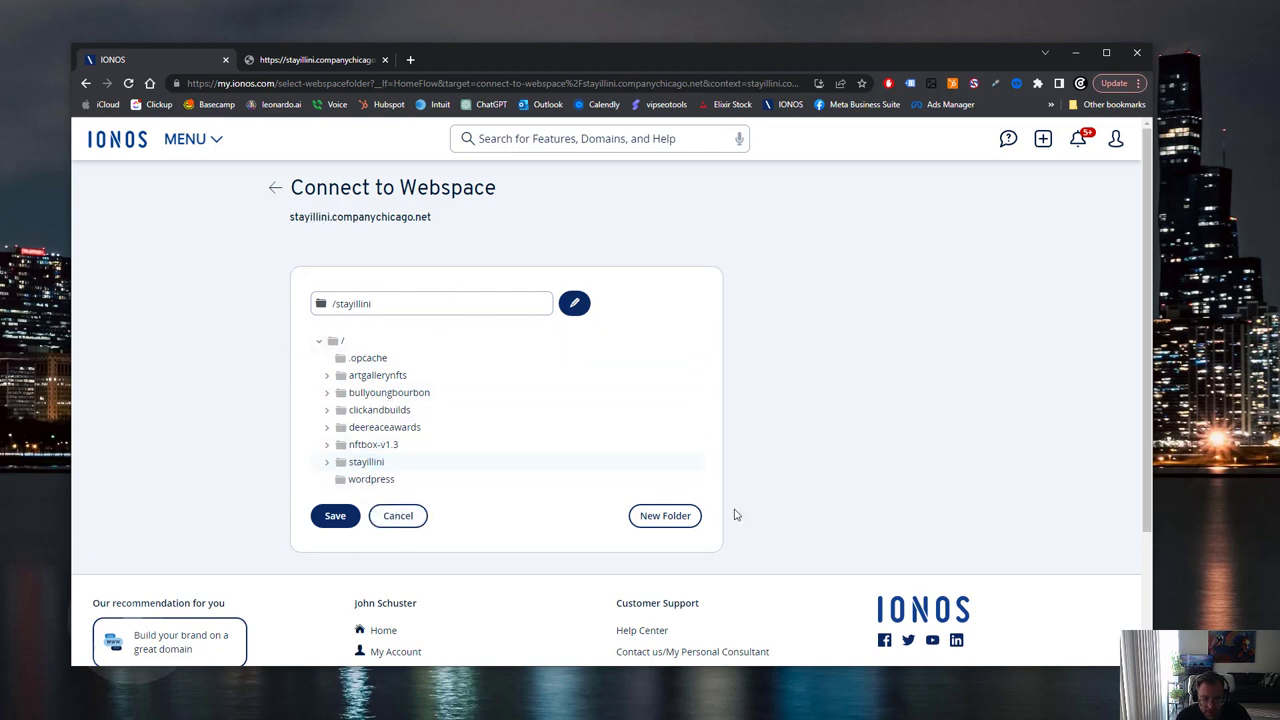
left_click(335, 515)
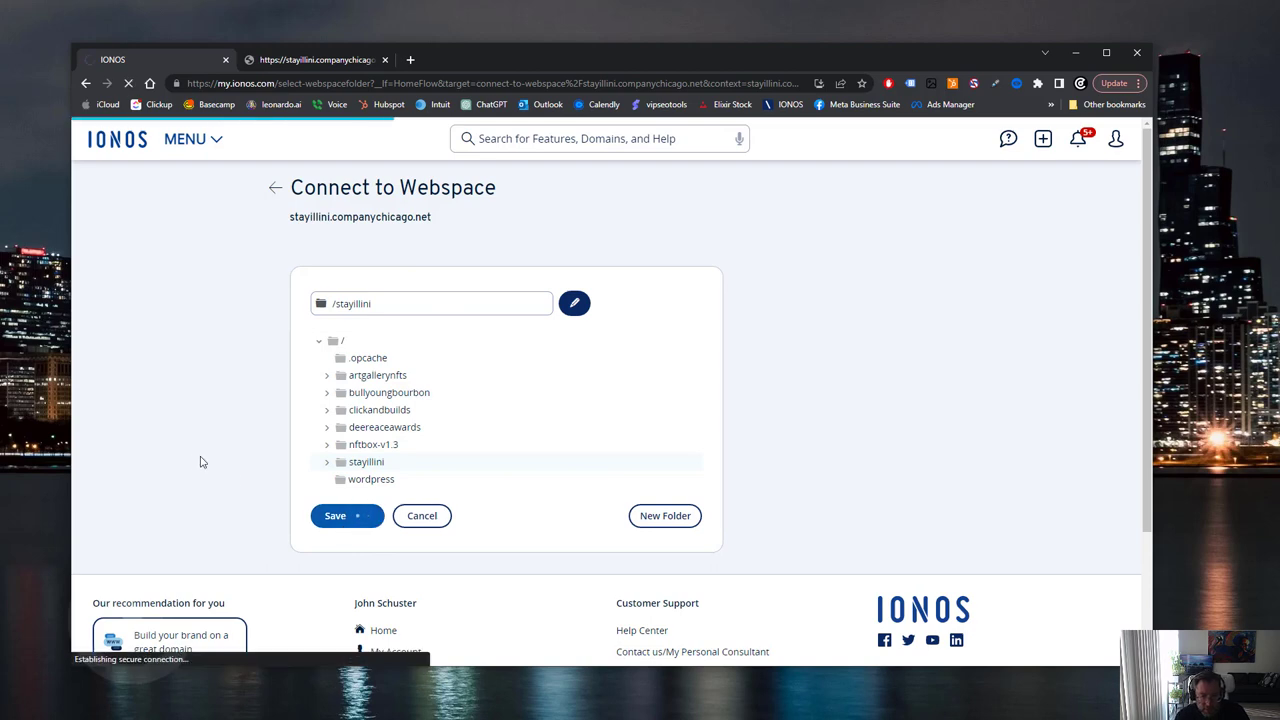
left_click(335, 515)
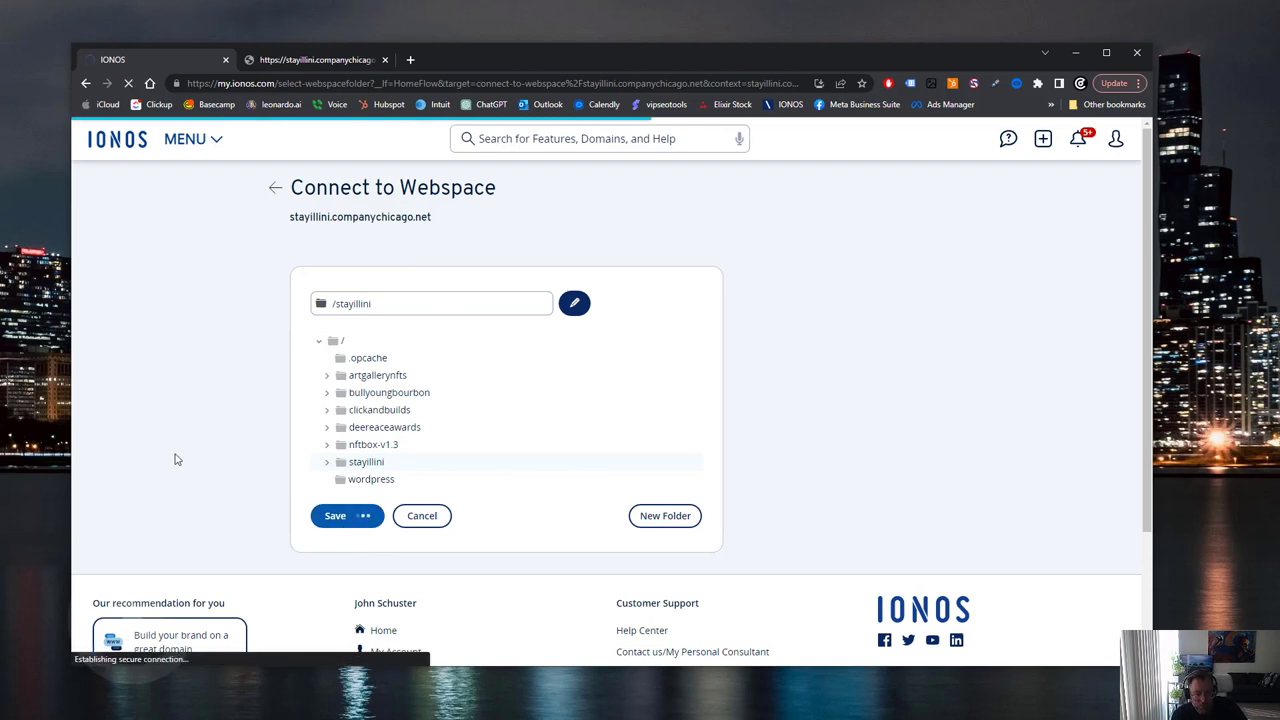
left_click(335, 515)
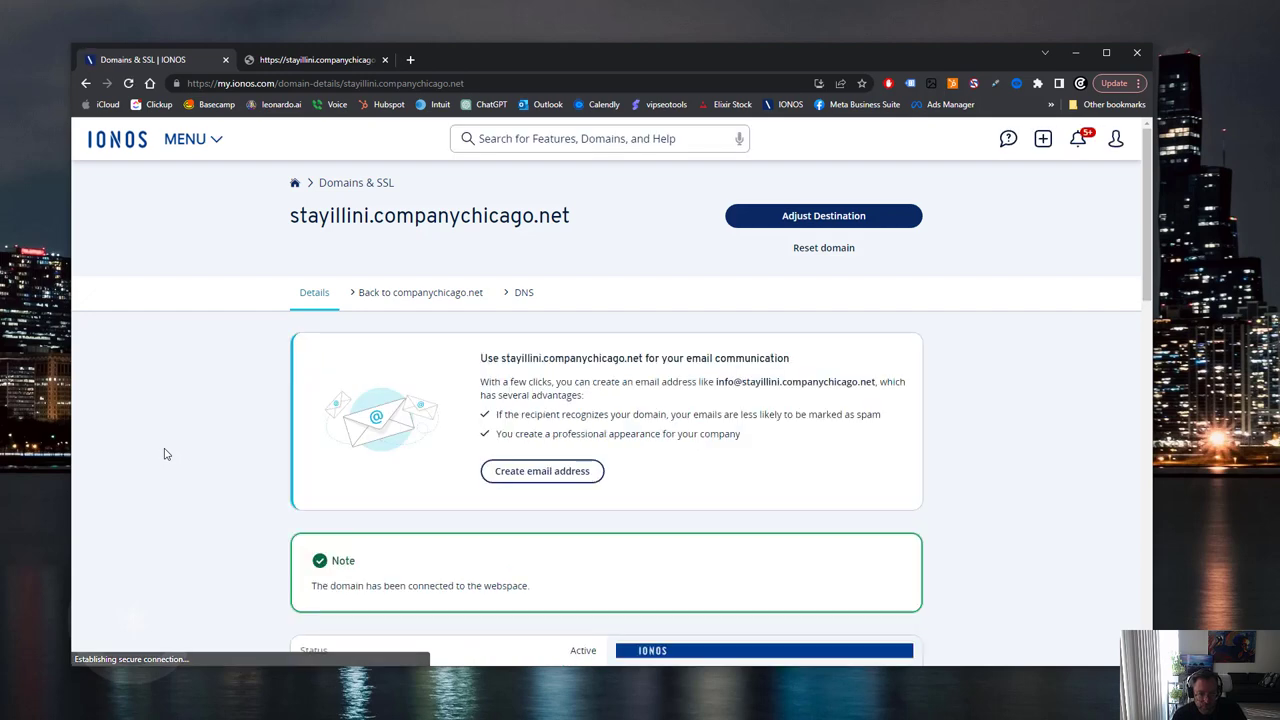
mouse_move(213, 424)
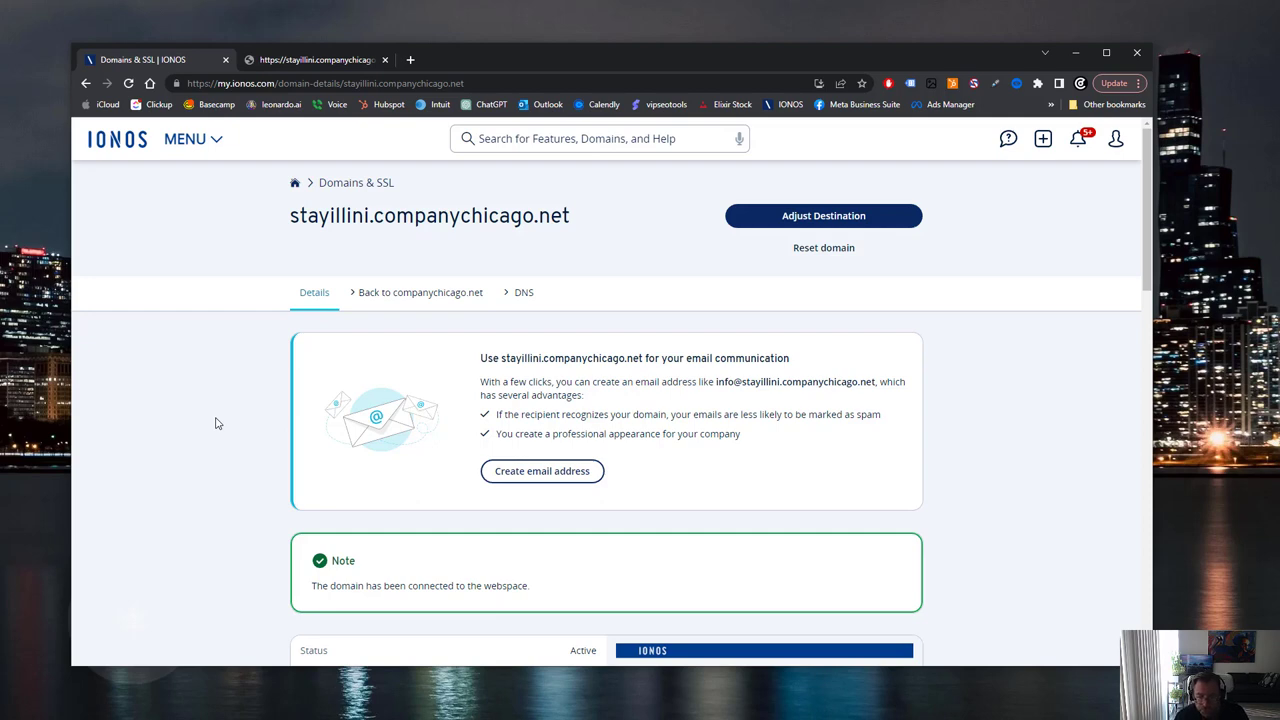
mouse_move(252, 401)
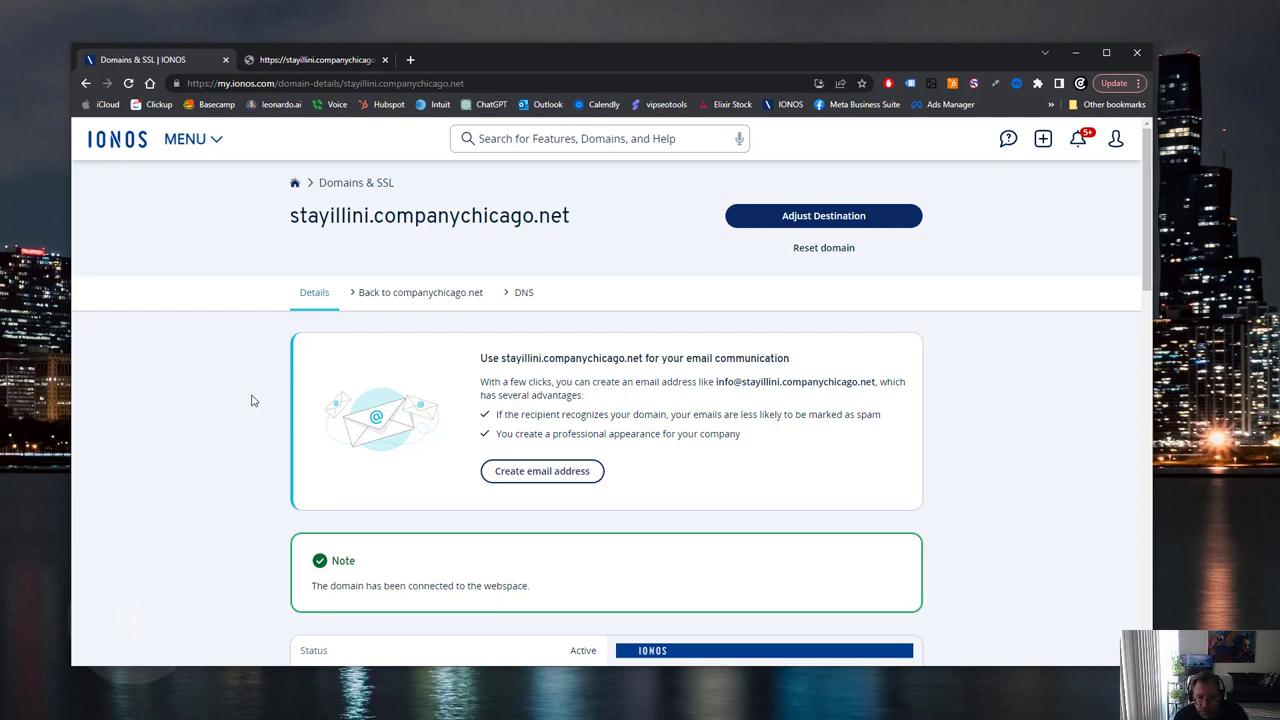
mouse_move(772, 385)
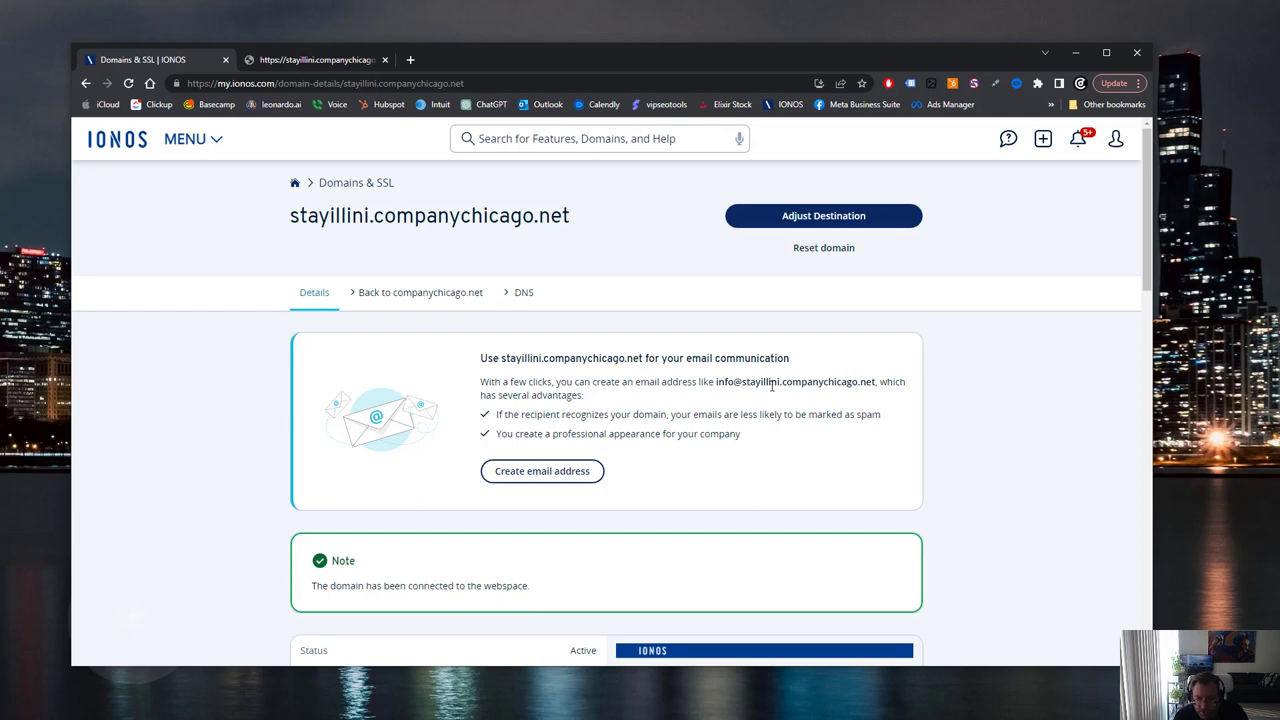
mouse_move(823, 378)
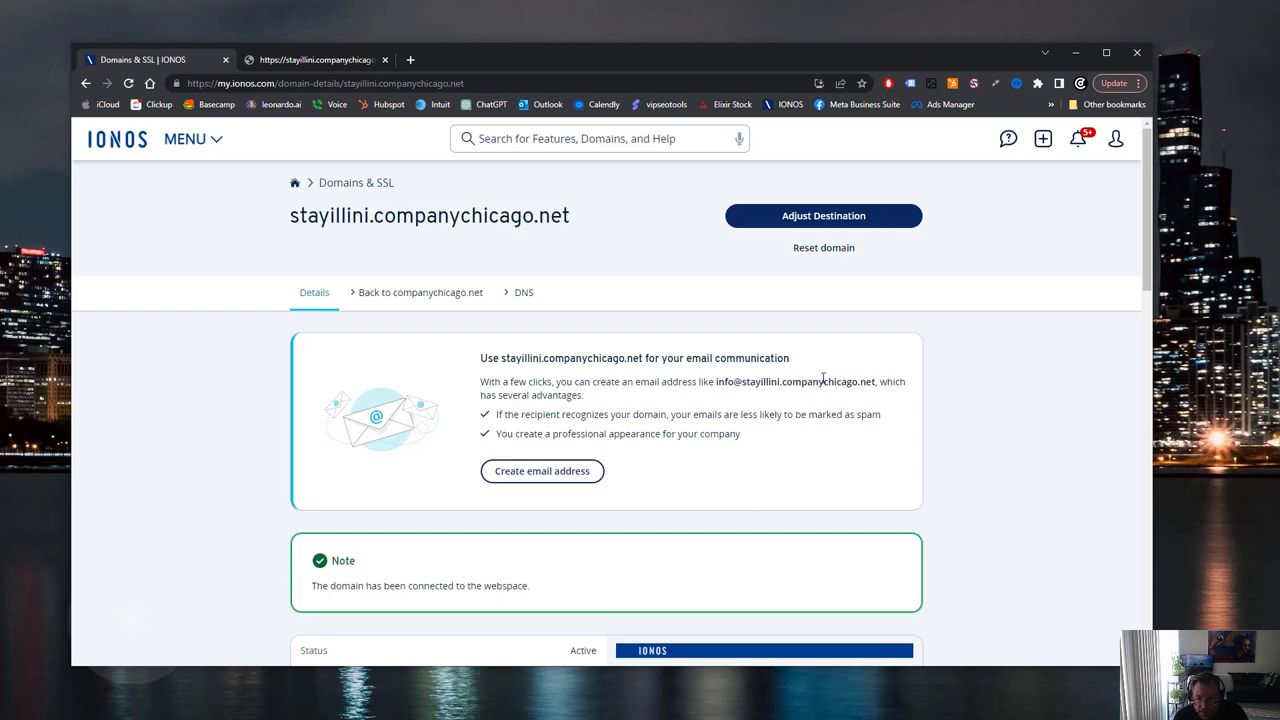
mouse_move(634, 431)
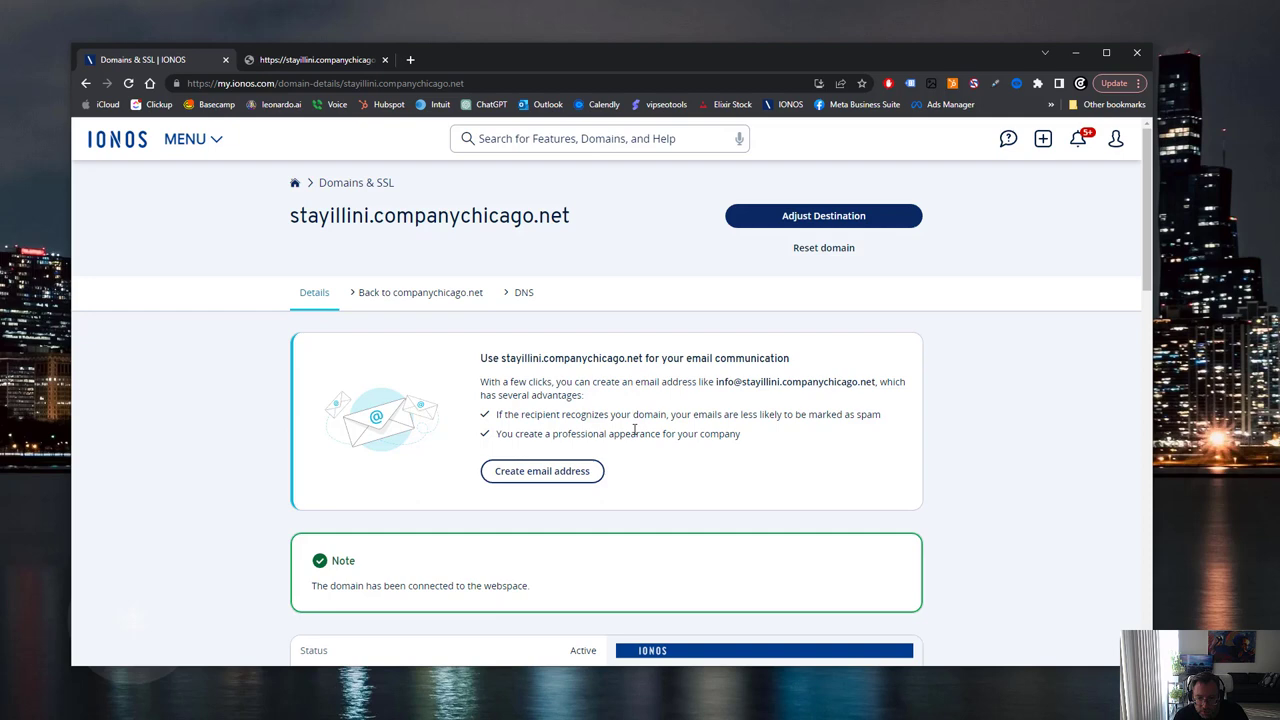
- Visit the live stayillini.companychicago.net site from the domain details preview link
scroll("down", 3)
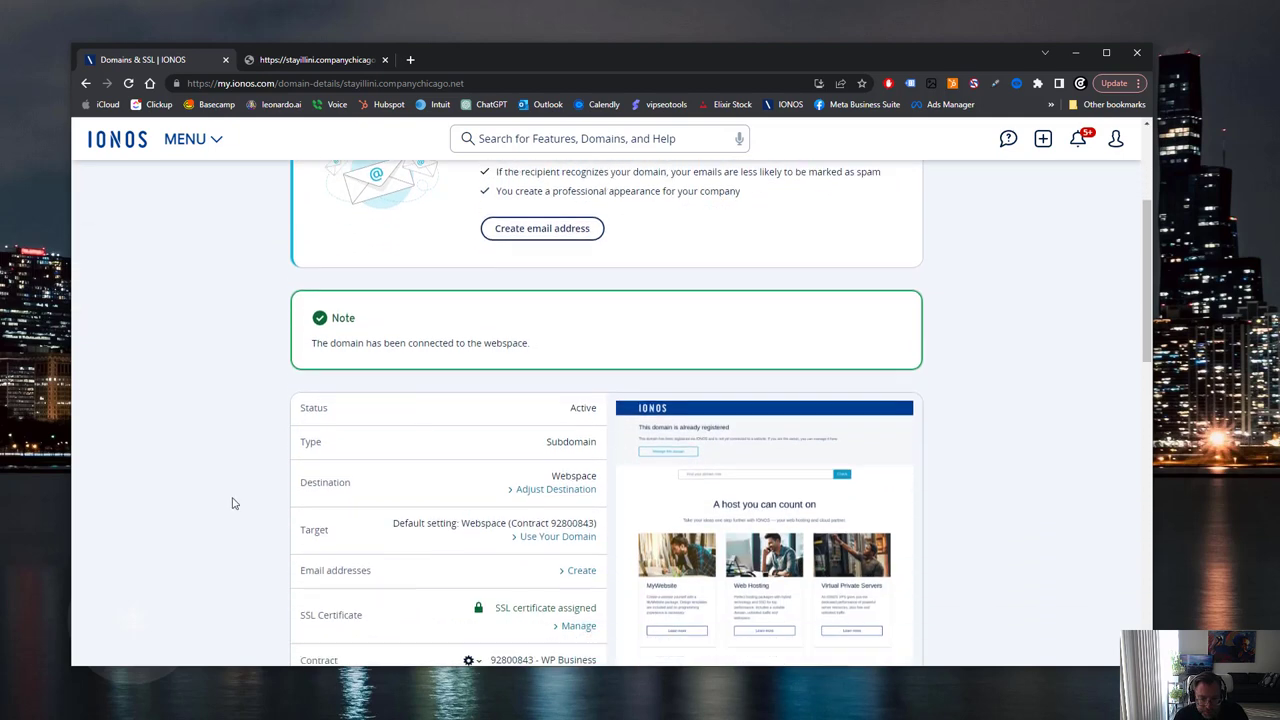
scroll("down", 3)
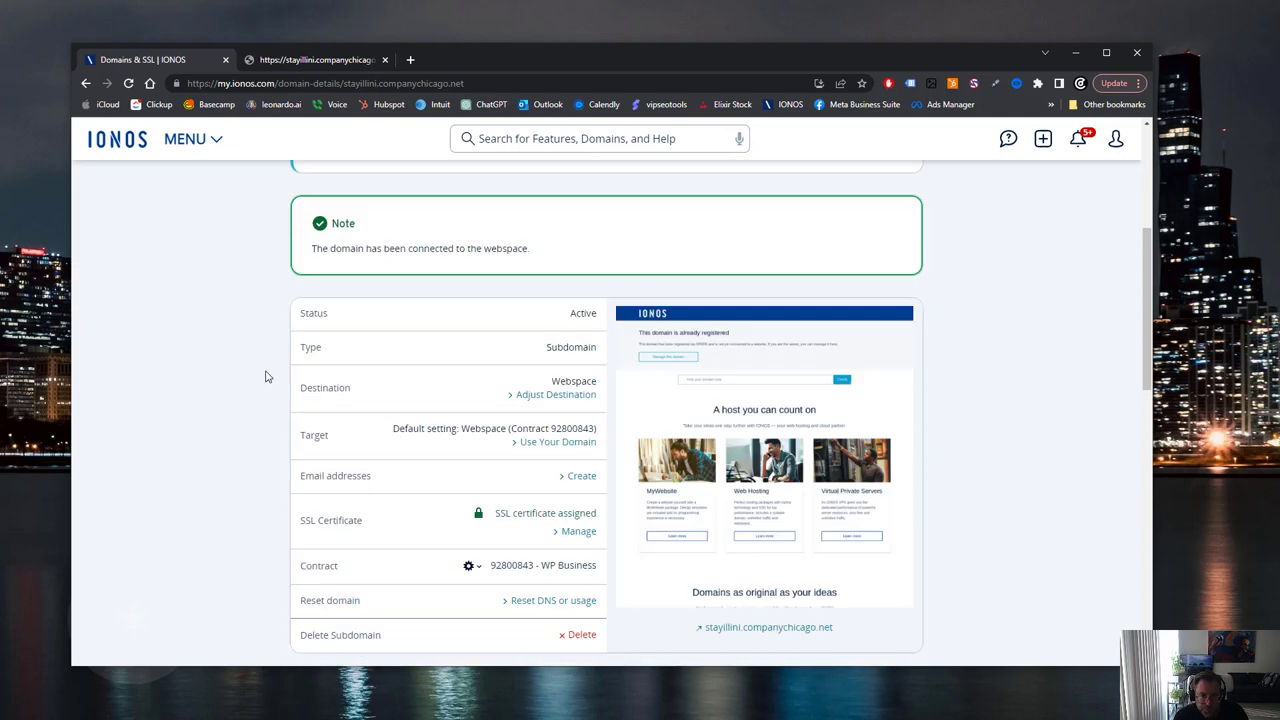
left_click(315, 59)
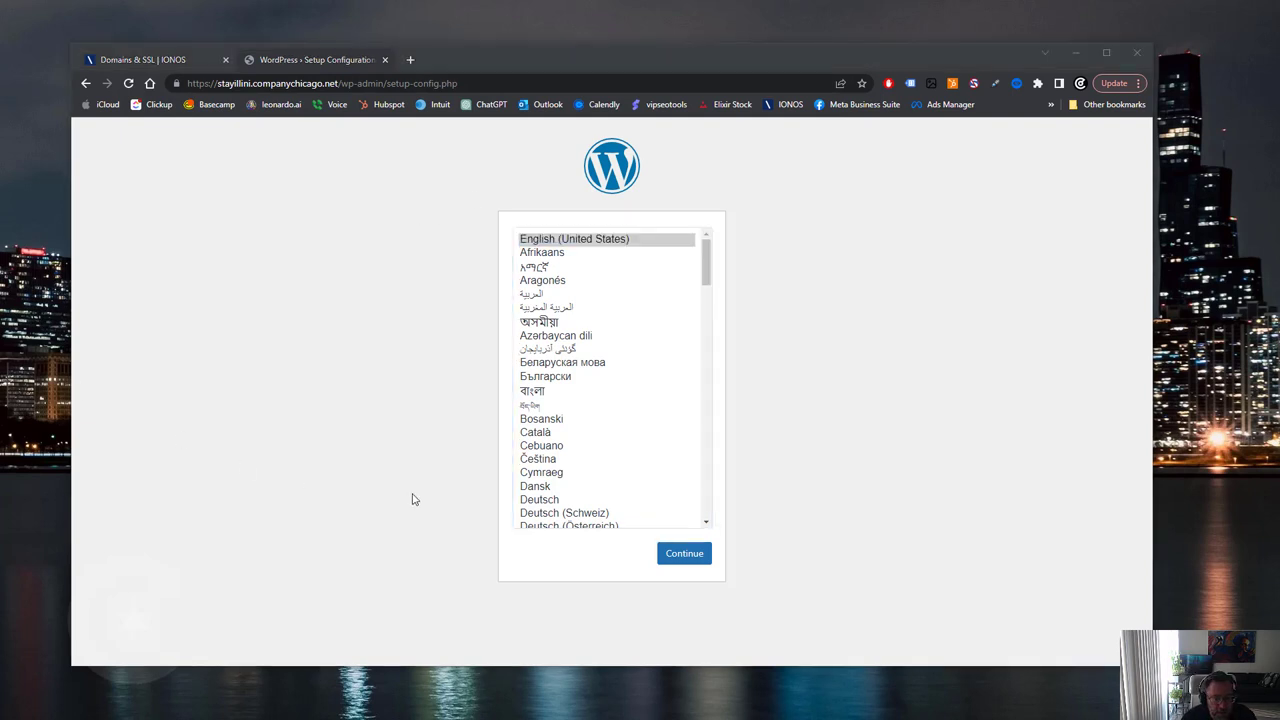
mouse_move(428, 233)
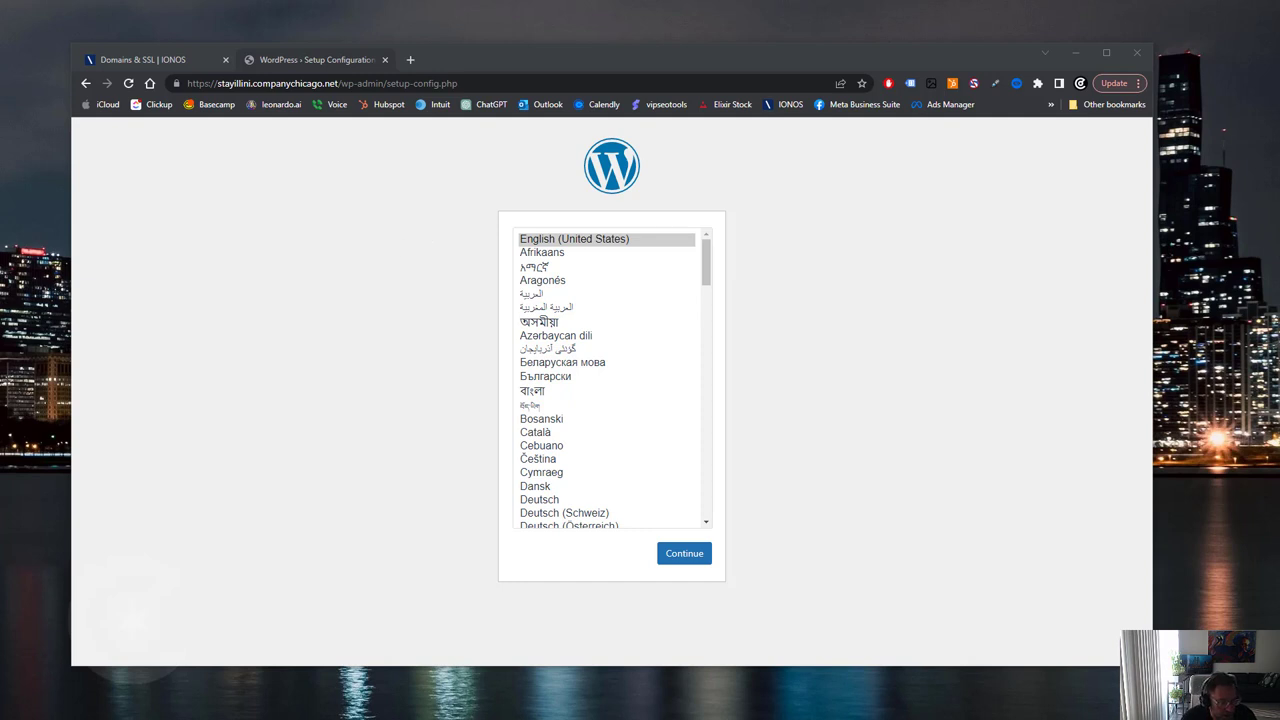
- Continue with English (United States) as the installation language
left_click(684, 553)
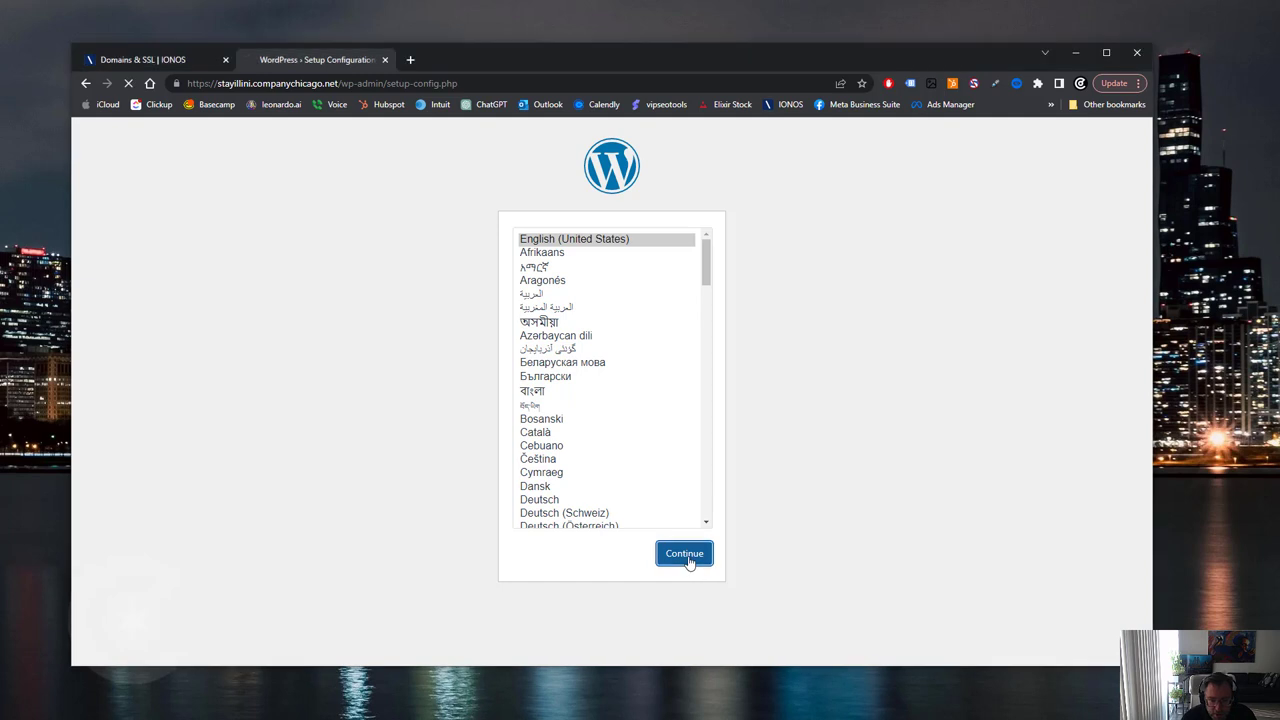
left_click(684, 553)
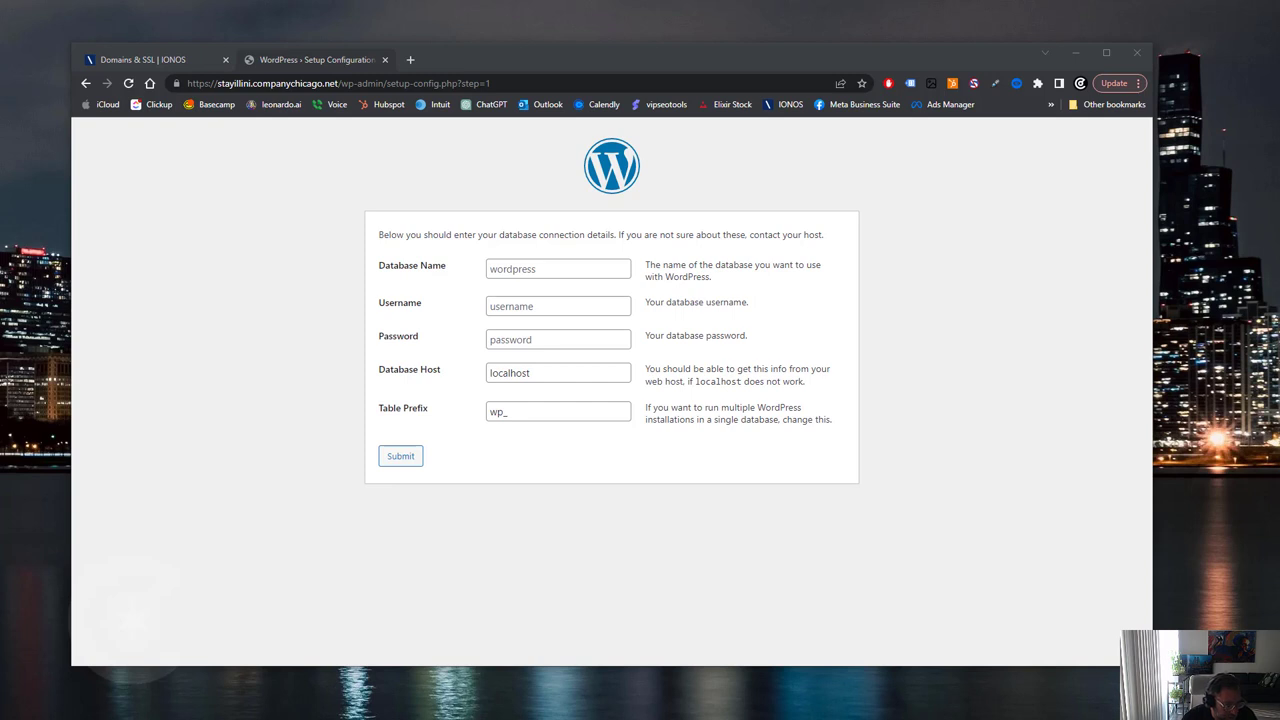
mouse_move(580, 293)
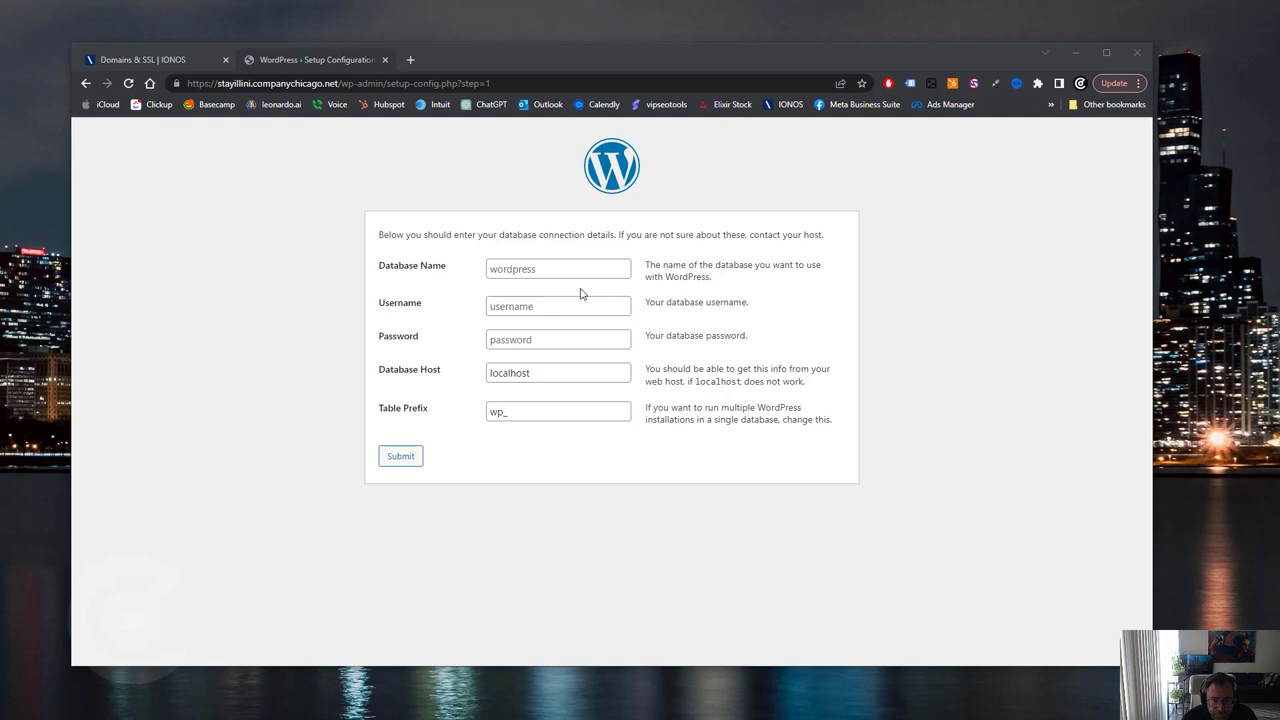
type("dbs11291263")
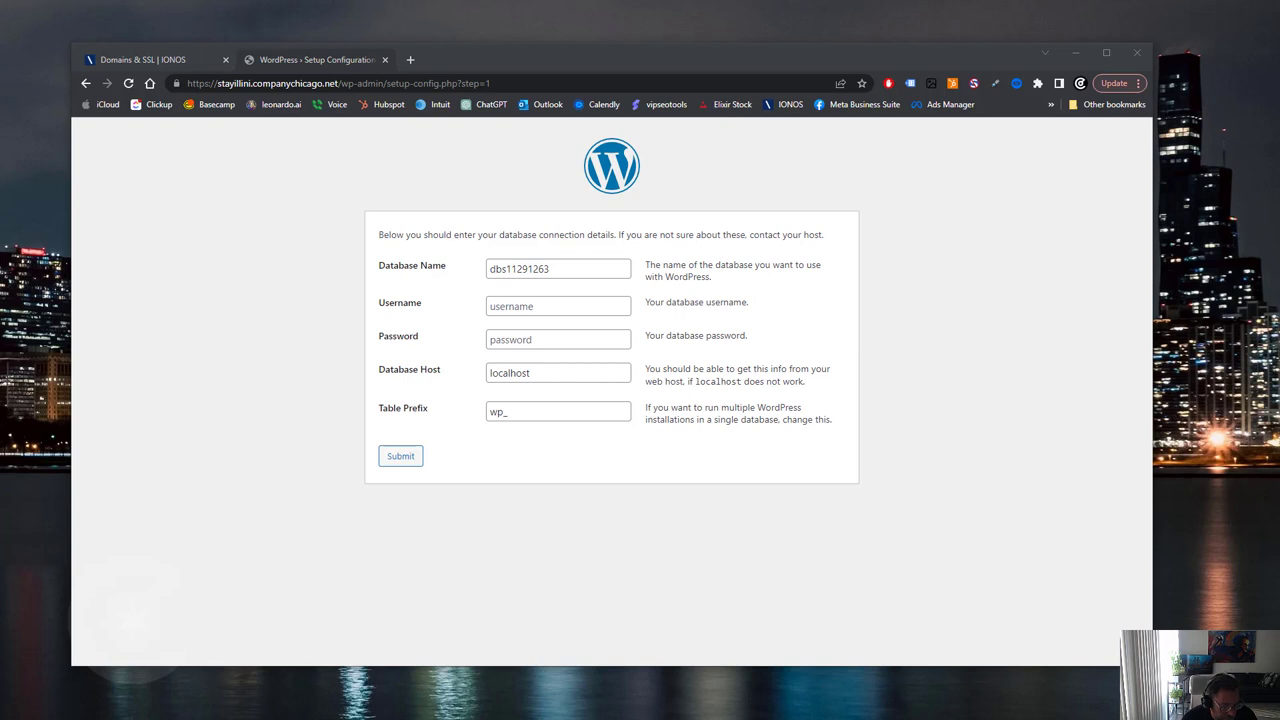
left_click(557, 372)
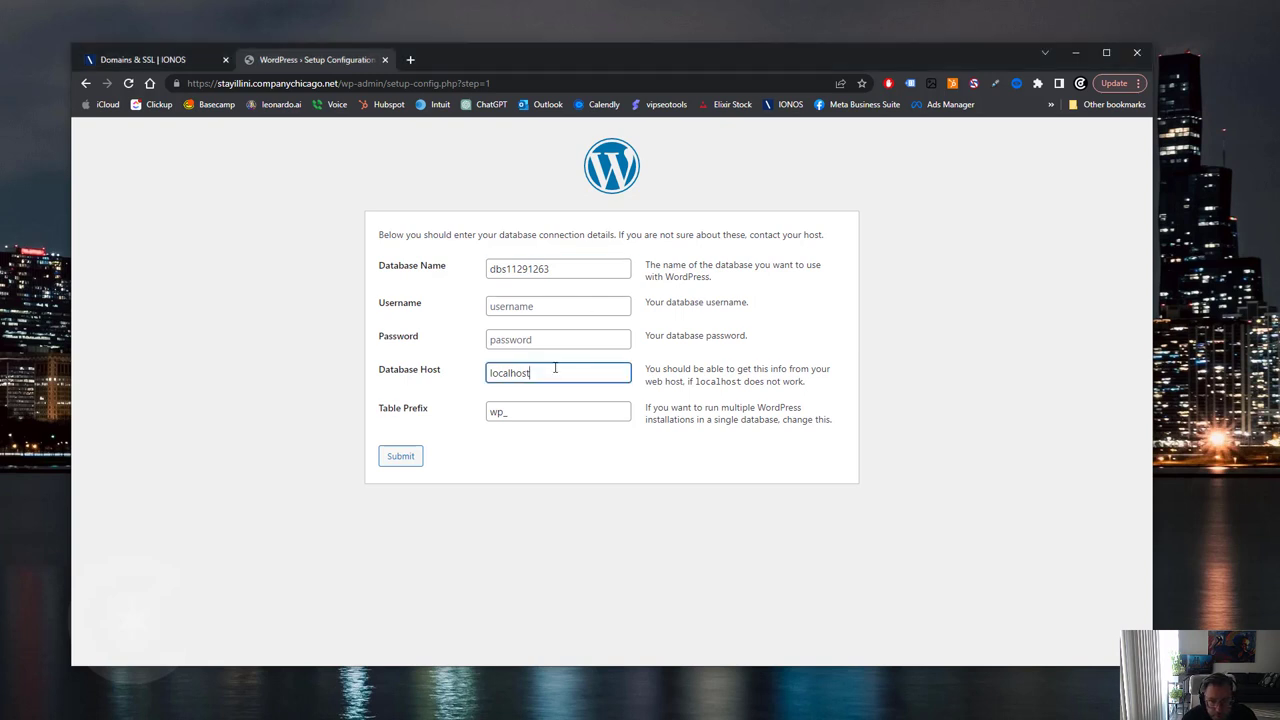
type("db5013474584.hosting-data.io")
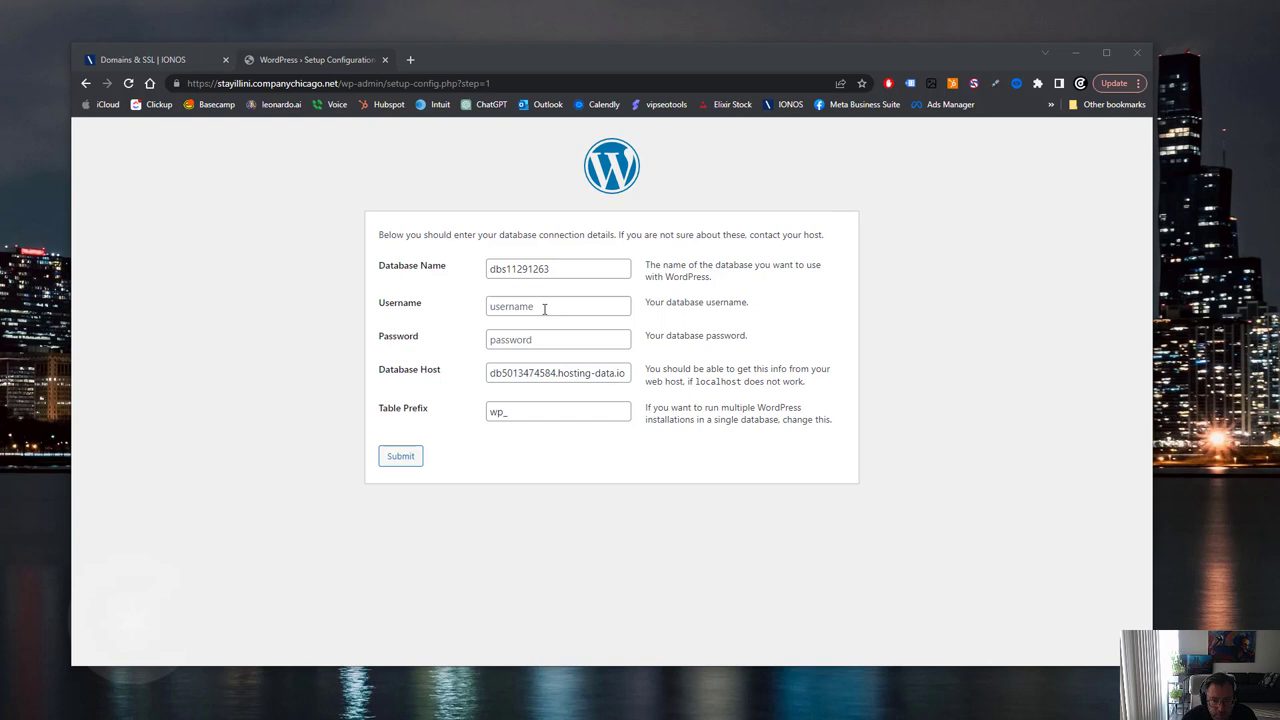
type("dbu2494861")
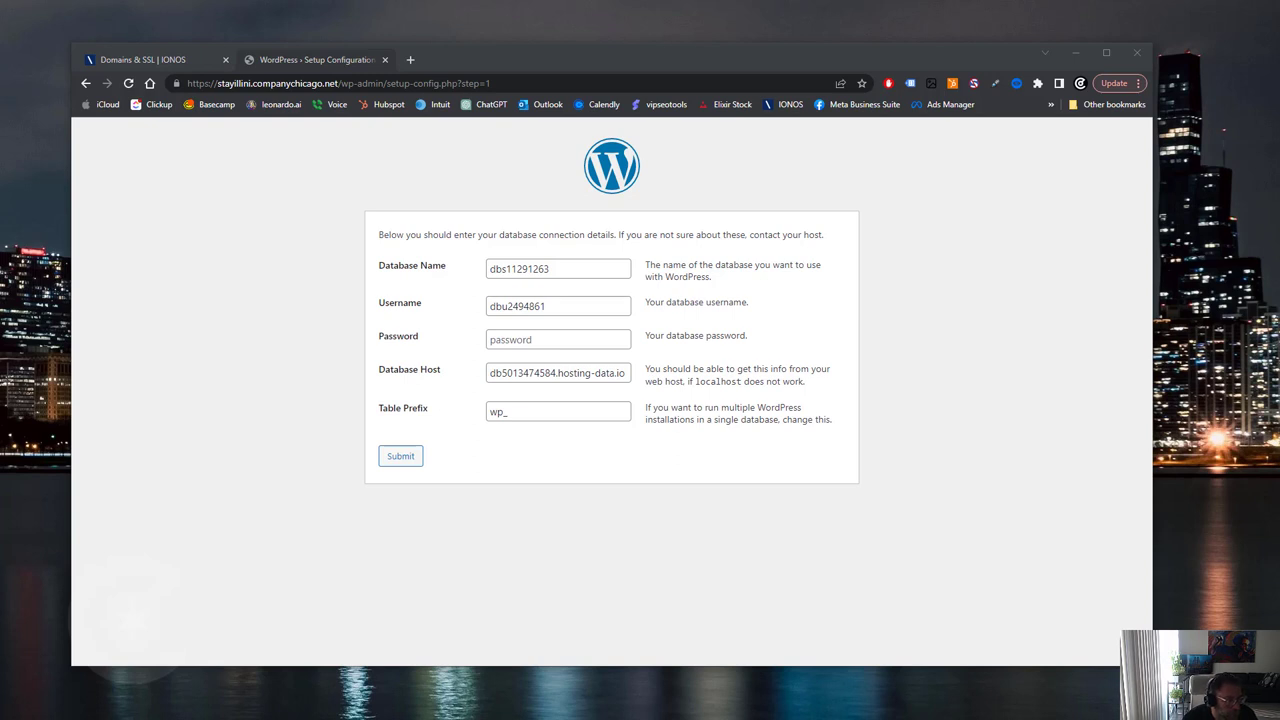
left_click(400, 456)
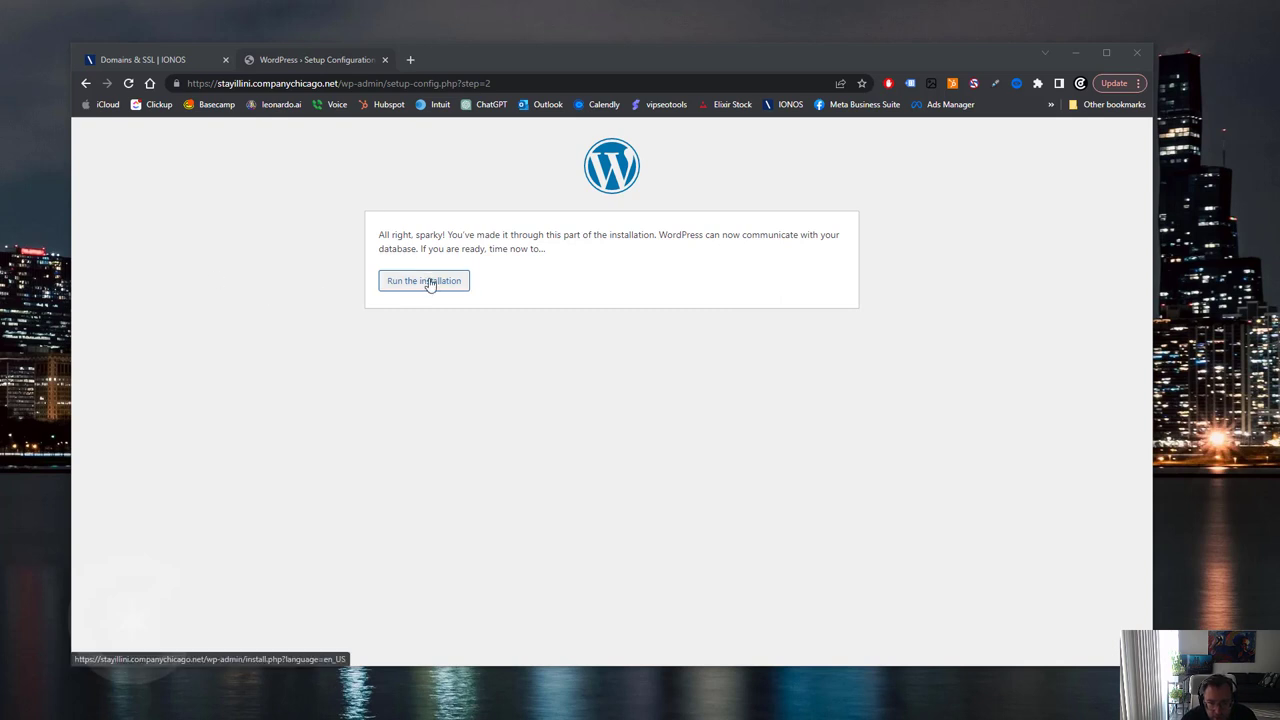
- Run the installation, copy the generated password and set the site title stayillini with the admin username
left_click(423, 280)
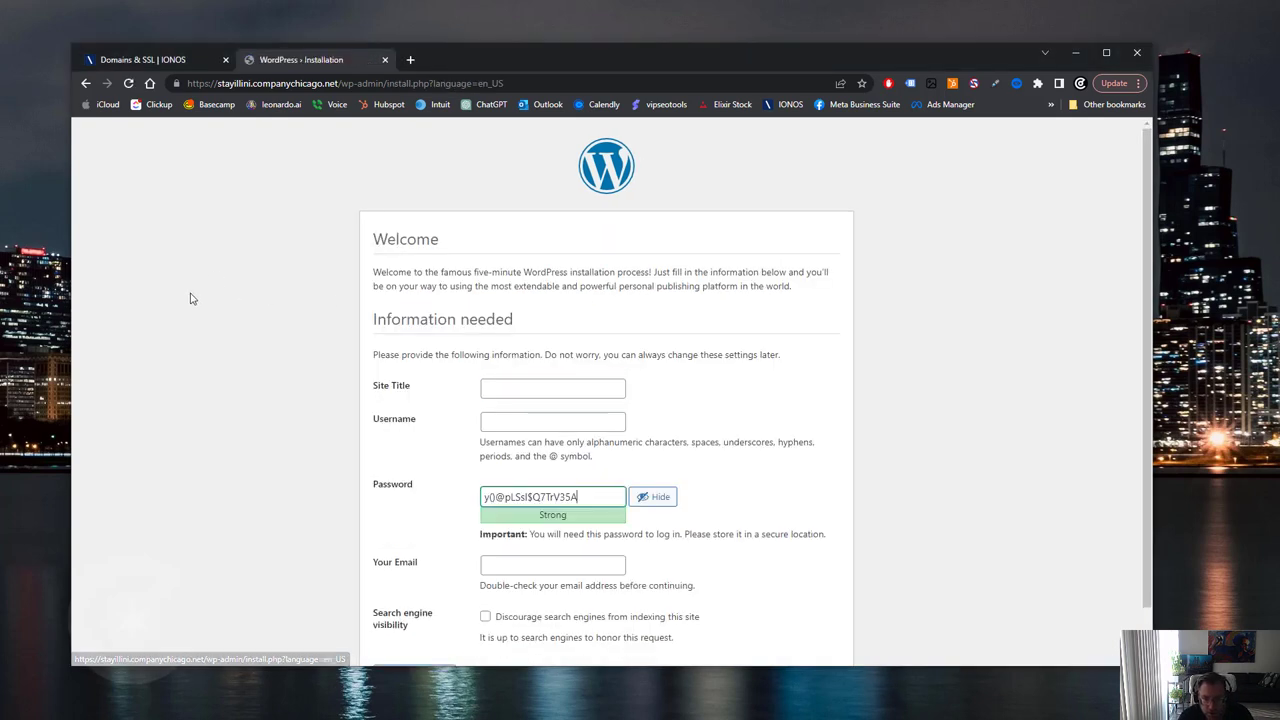
scroll("down", 3)
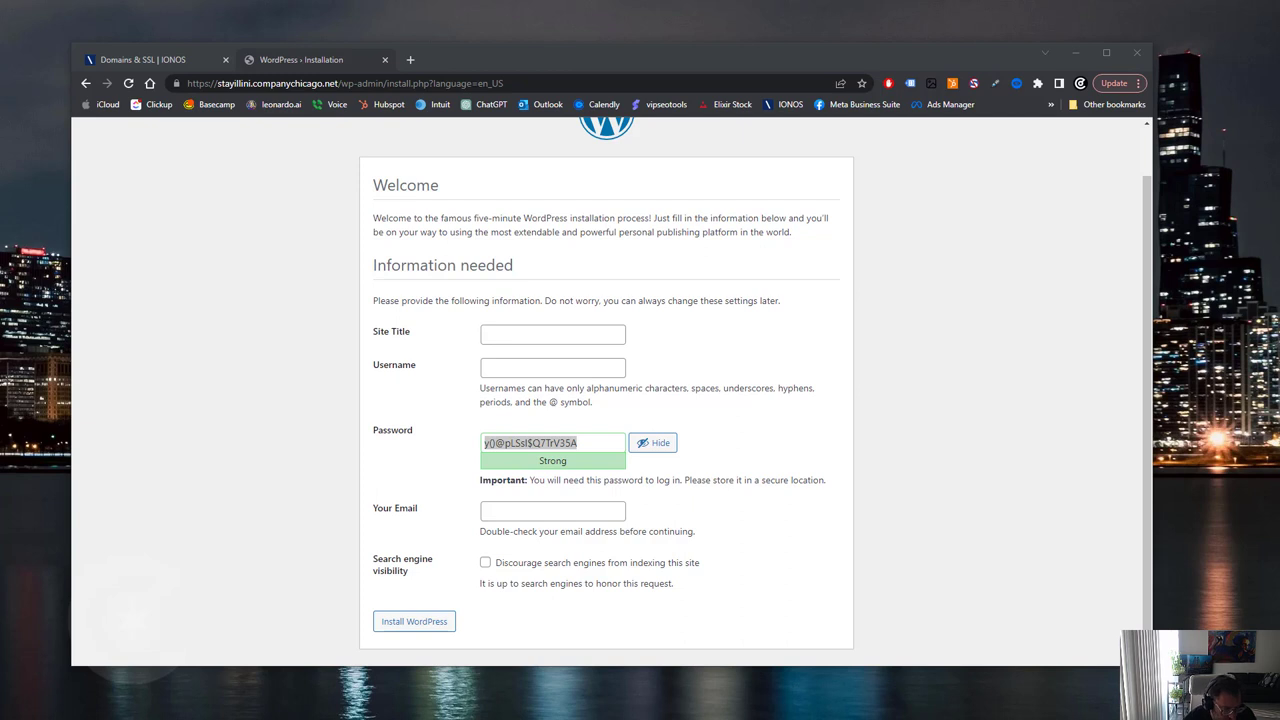
triple_click(553, 442)
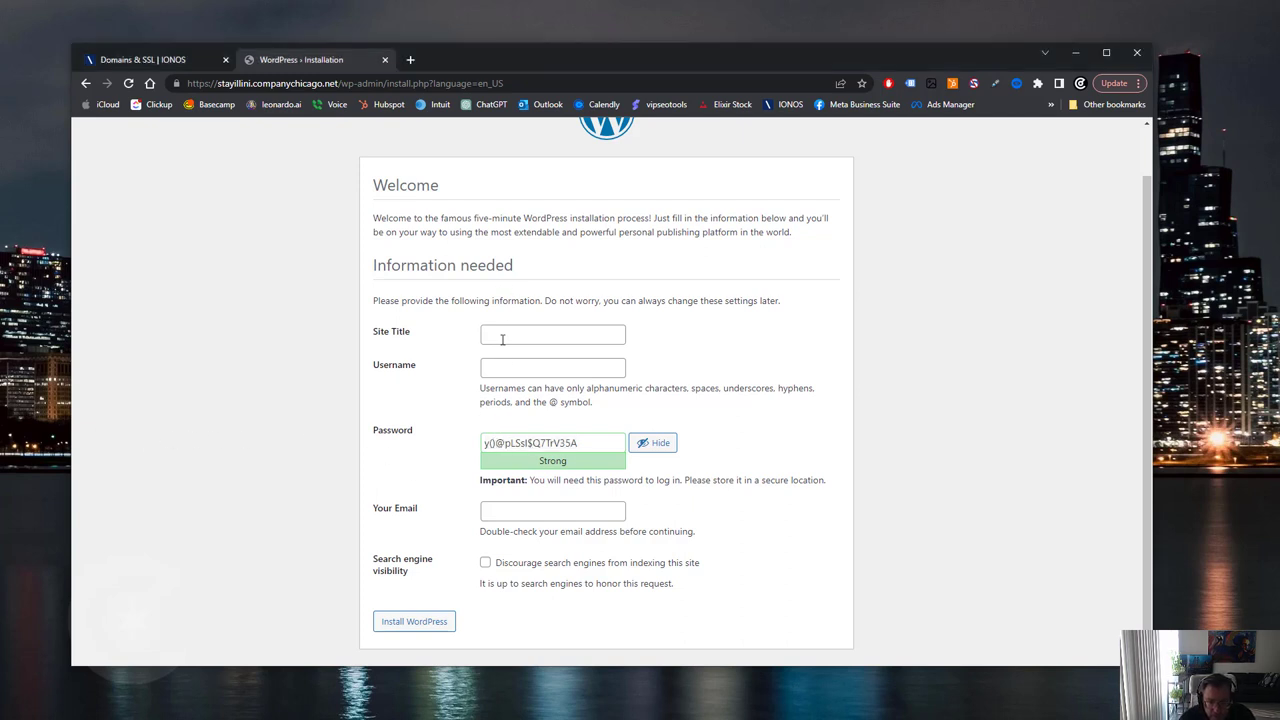
mouse_move(507, 333)
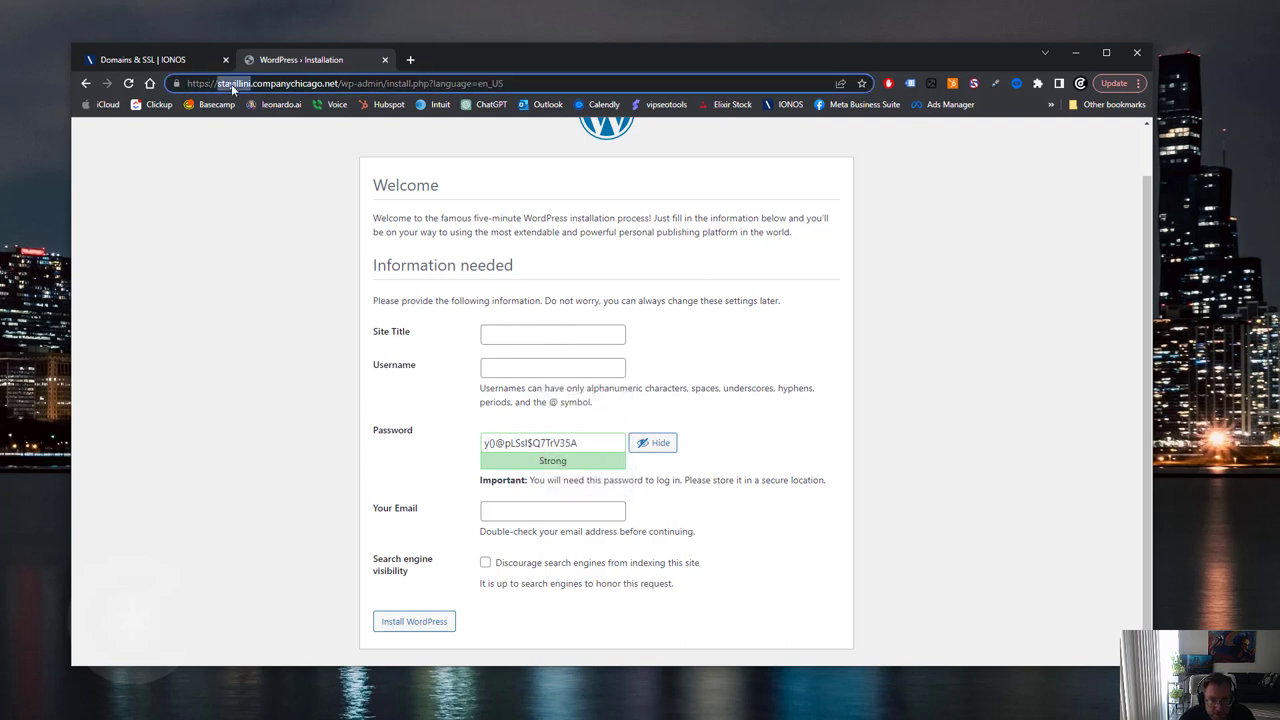
left_click(552, 334)
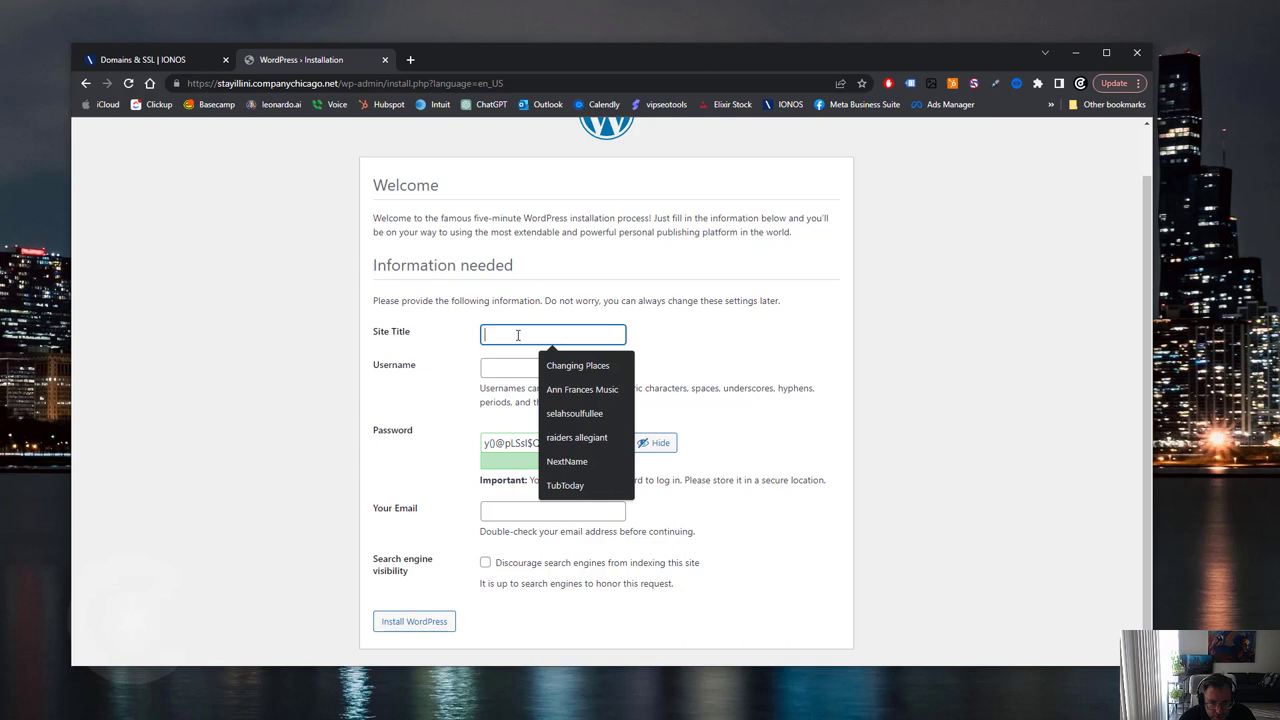
type("stayillini")
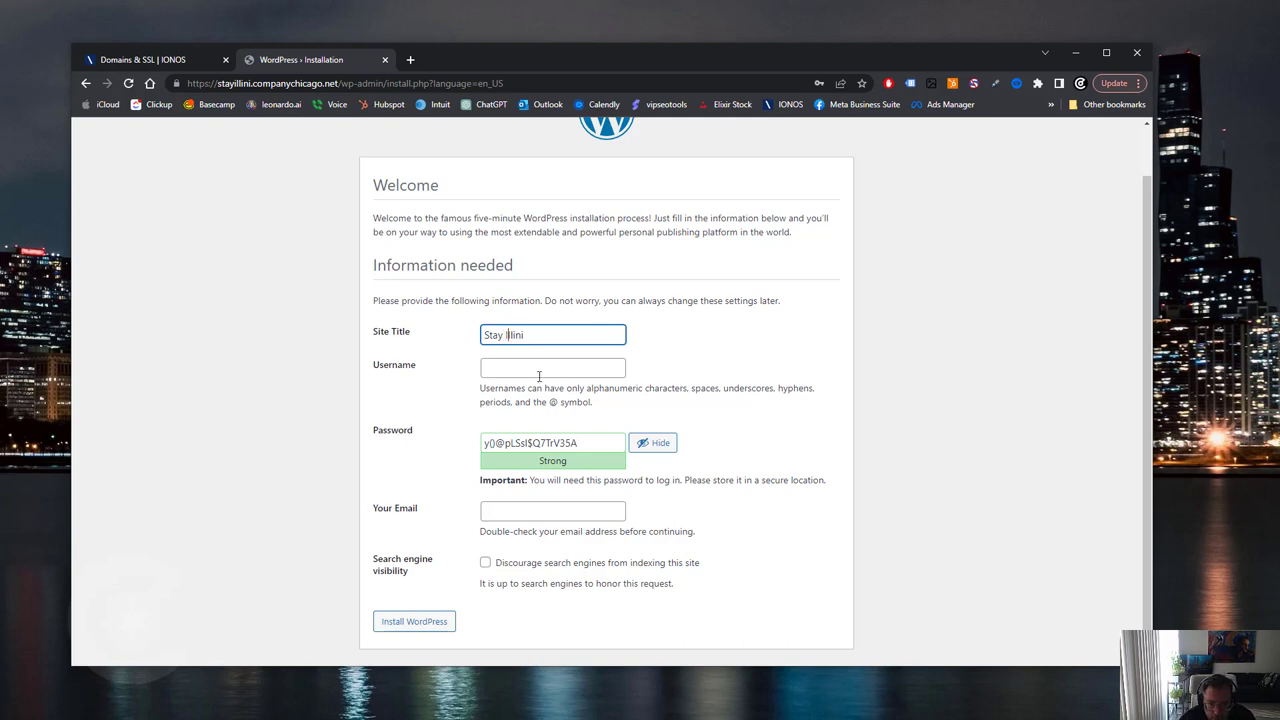
left_click(553, 367)
type("editor")
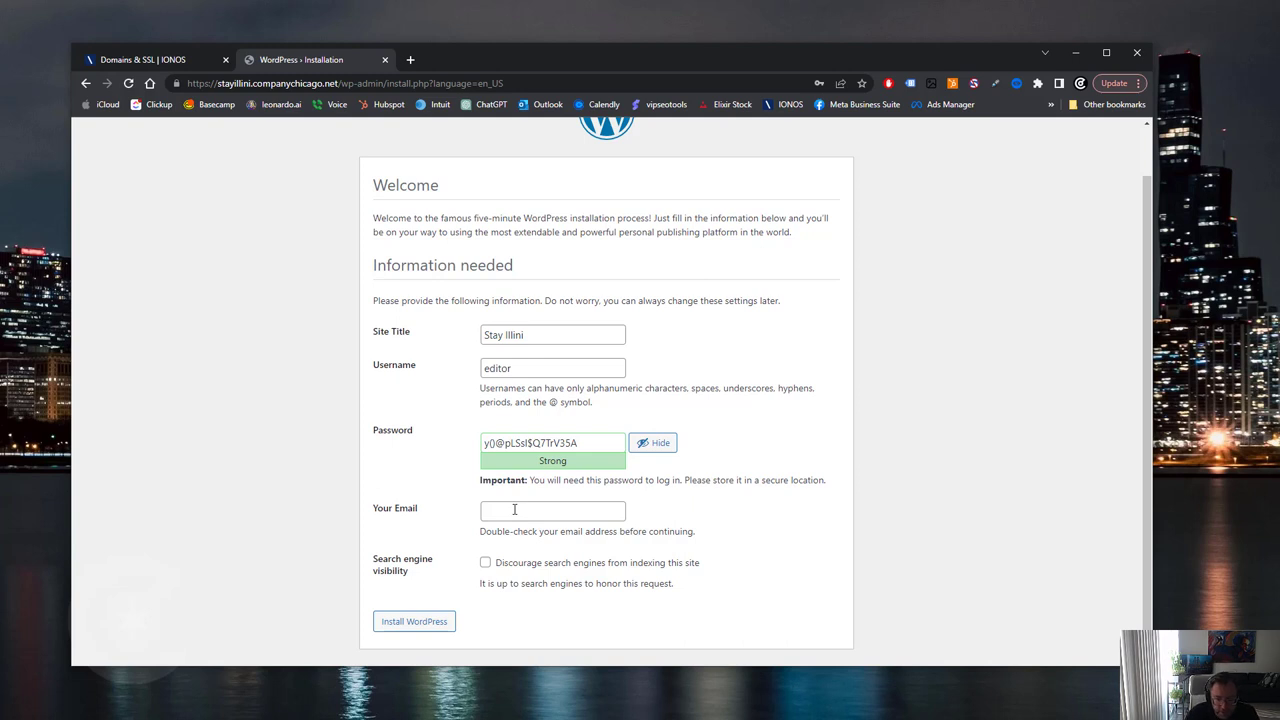
- Set the admin email to the company info address, discourage search engines and install WordPress
left_click(552, 510)
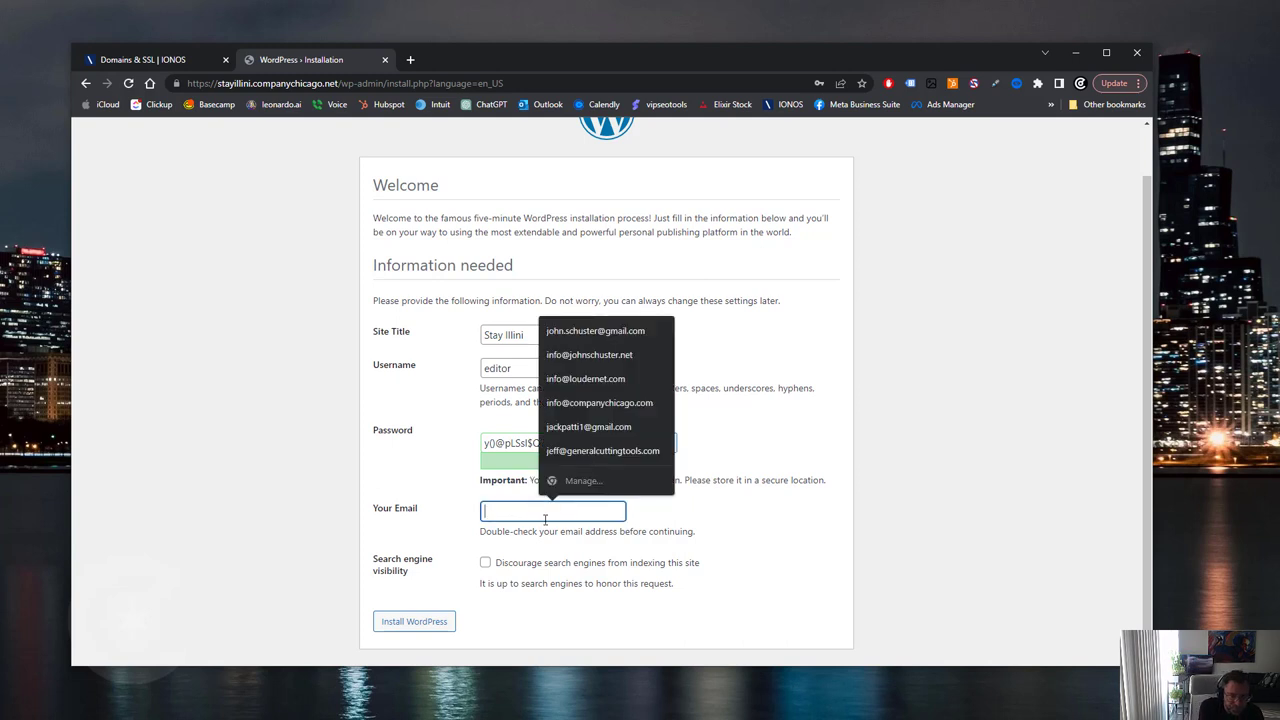
type("in")
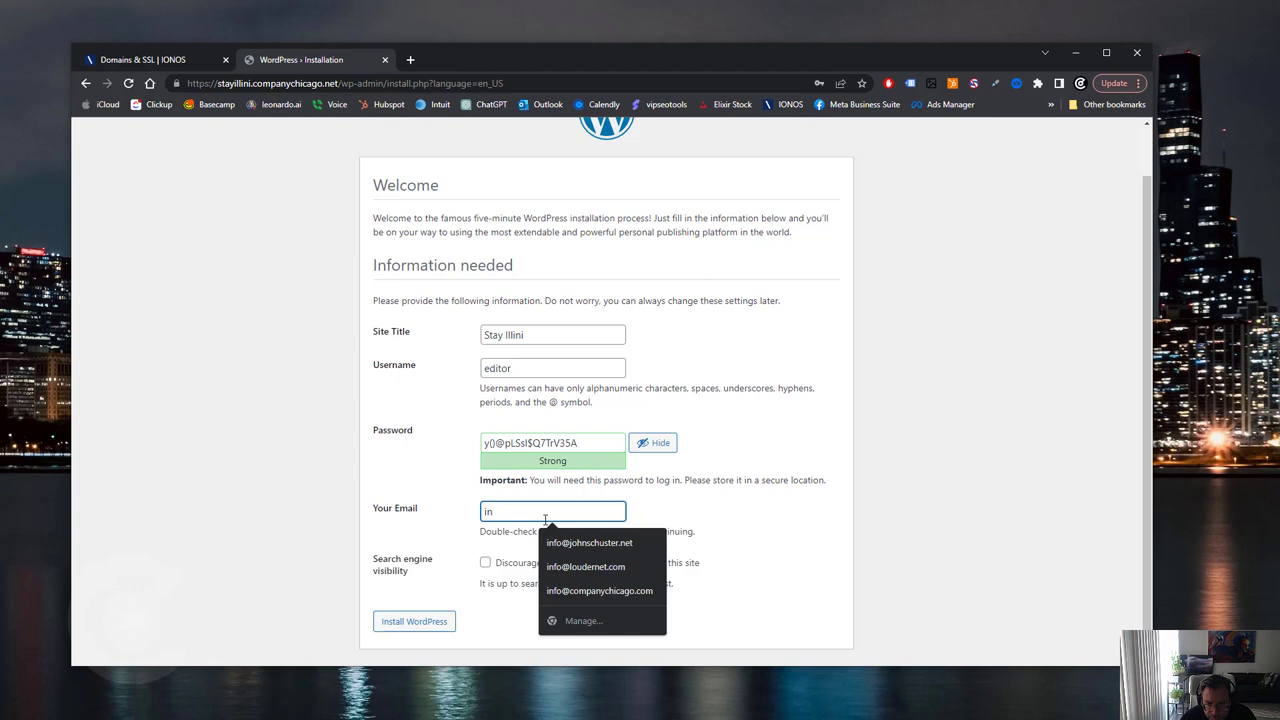
left_click(599, 590)
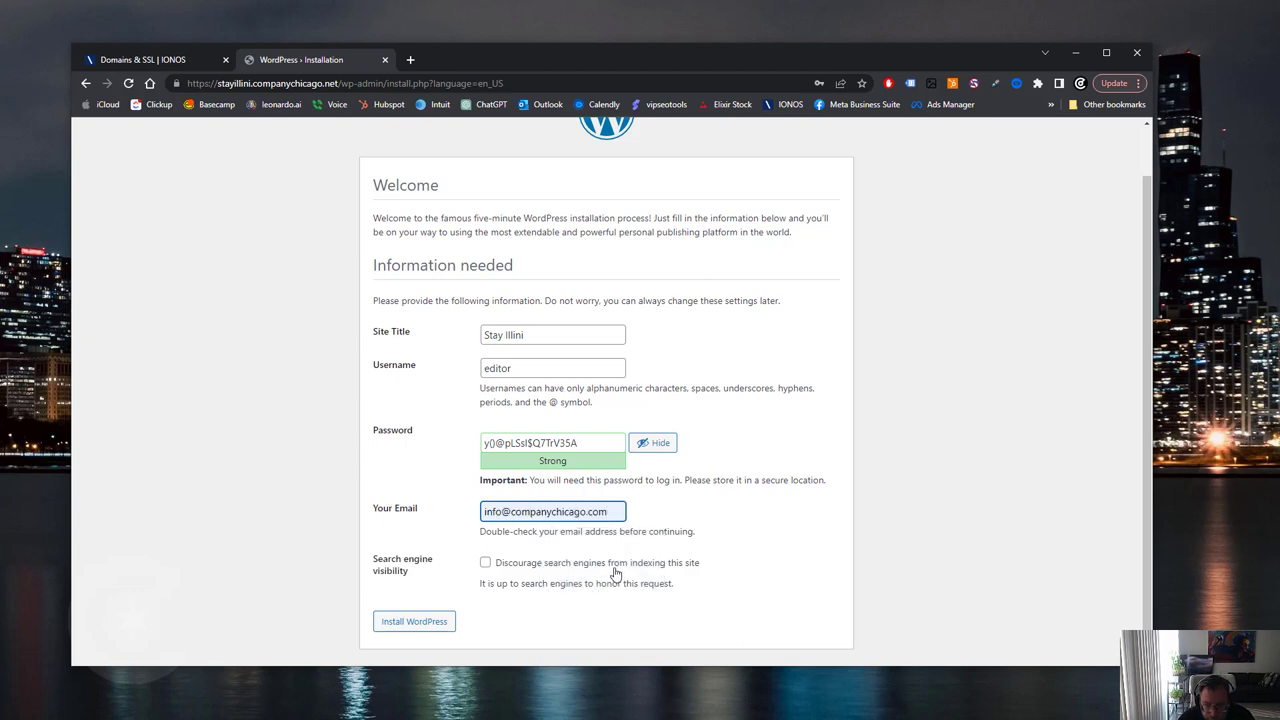
left_click(485, 562)
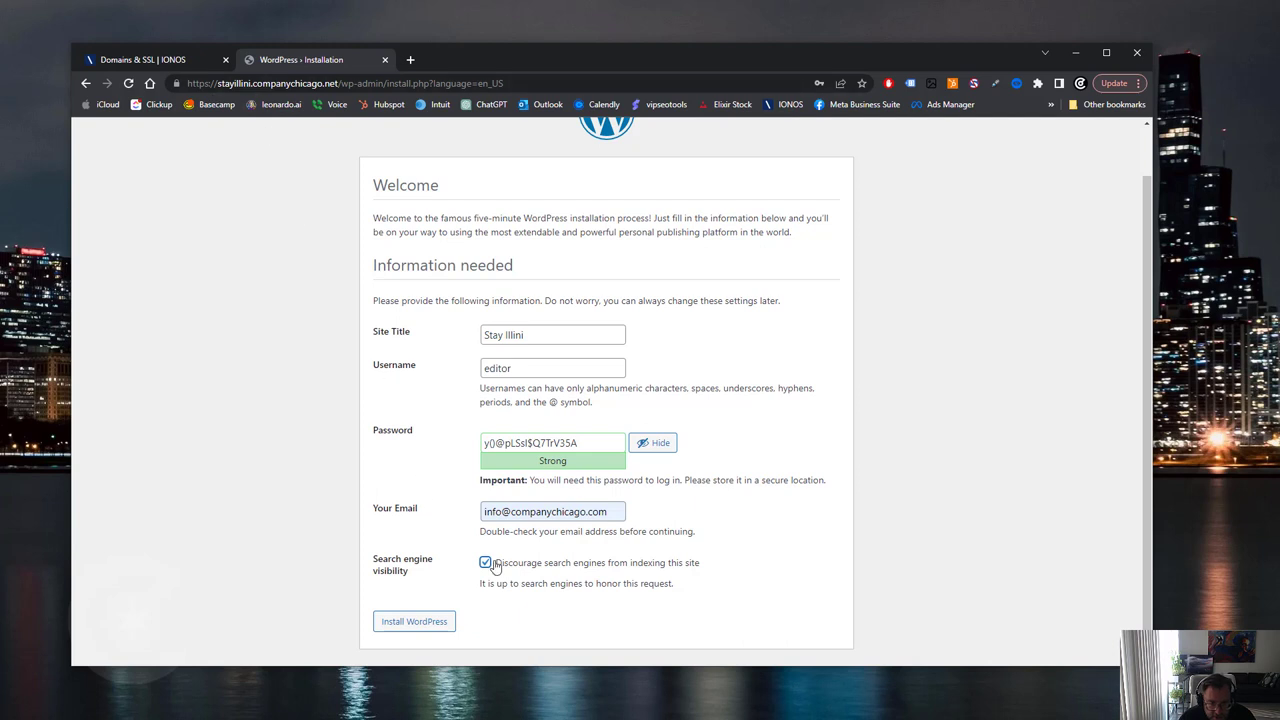
mouse_move(572, 610)
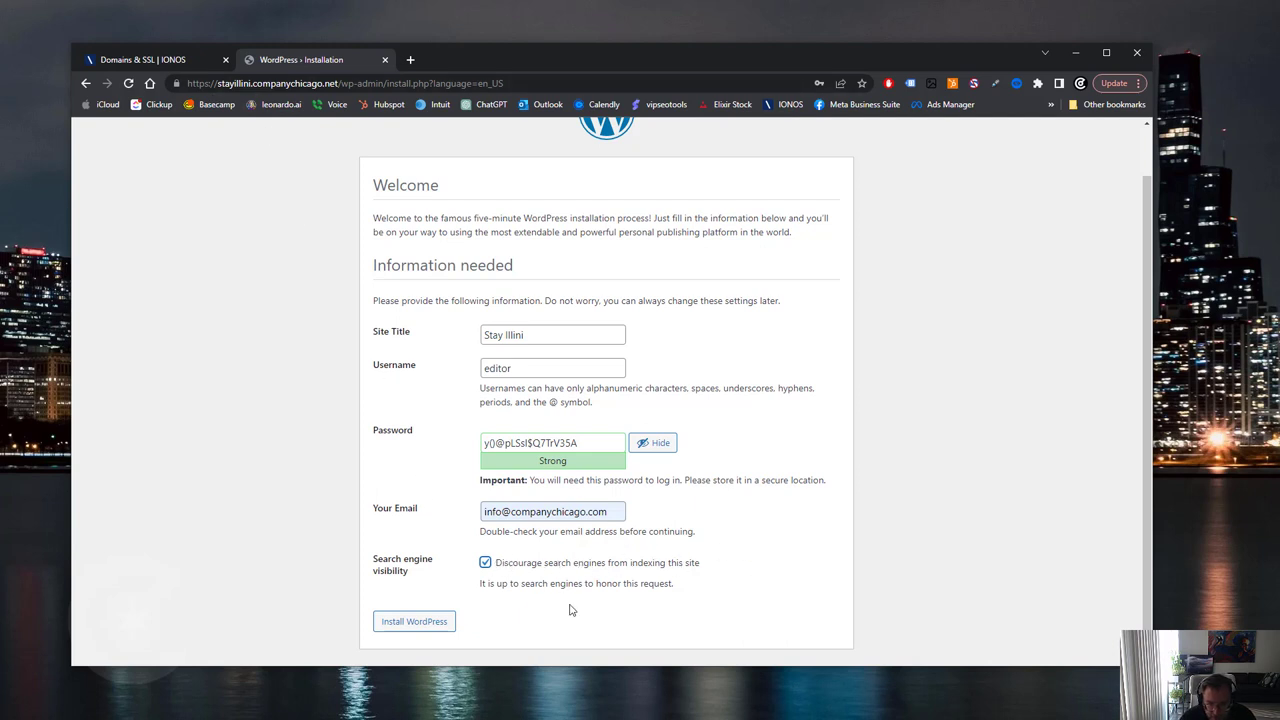
mouse_move(523, 565)
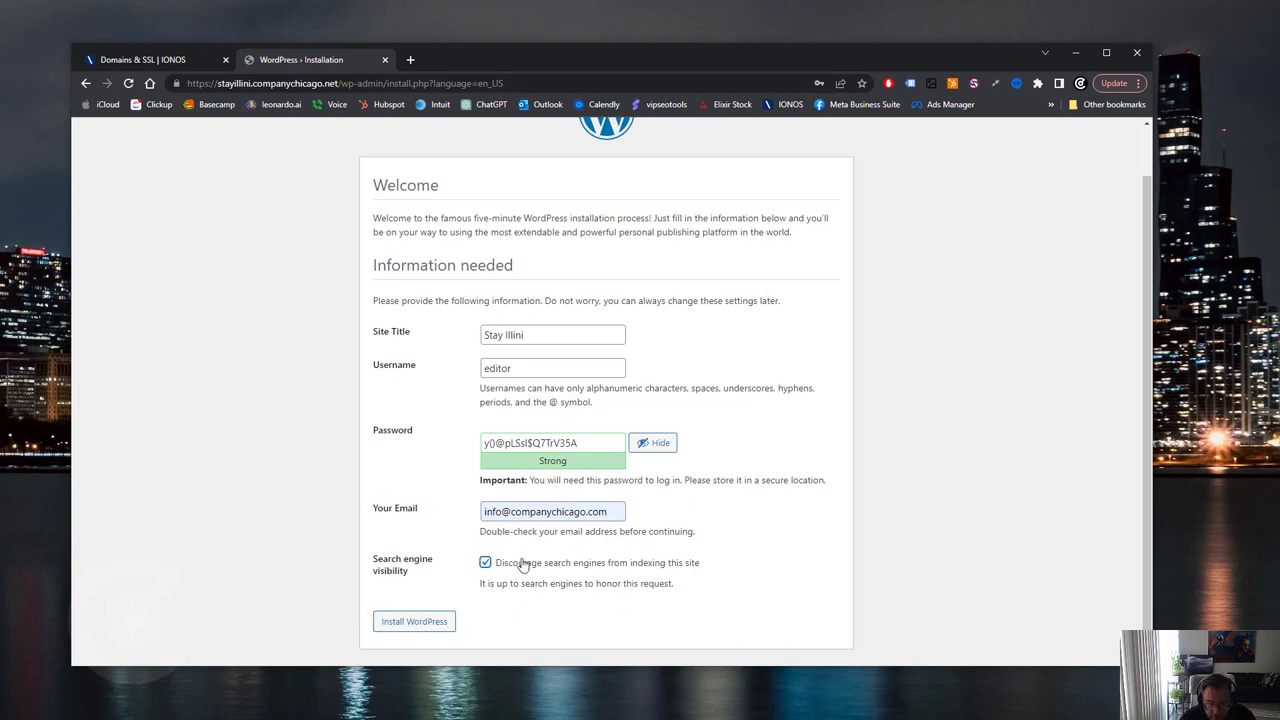
mouse_move(500, 573)
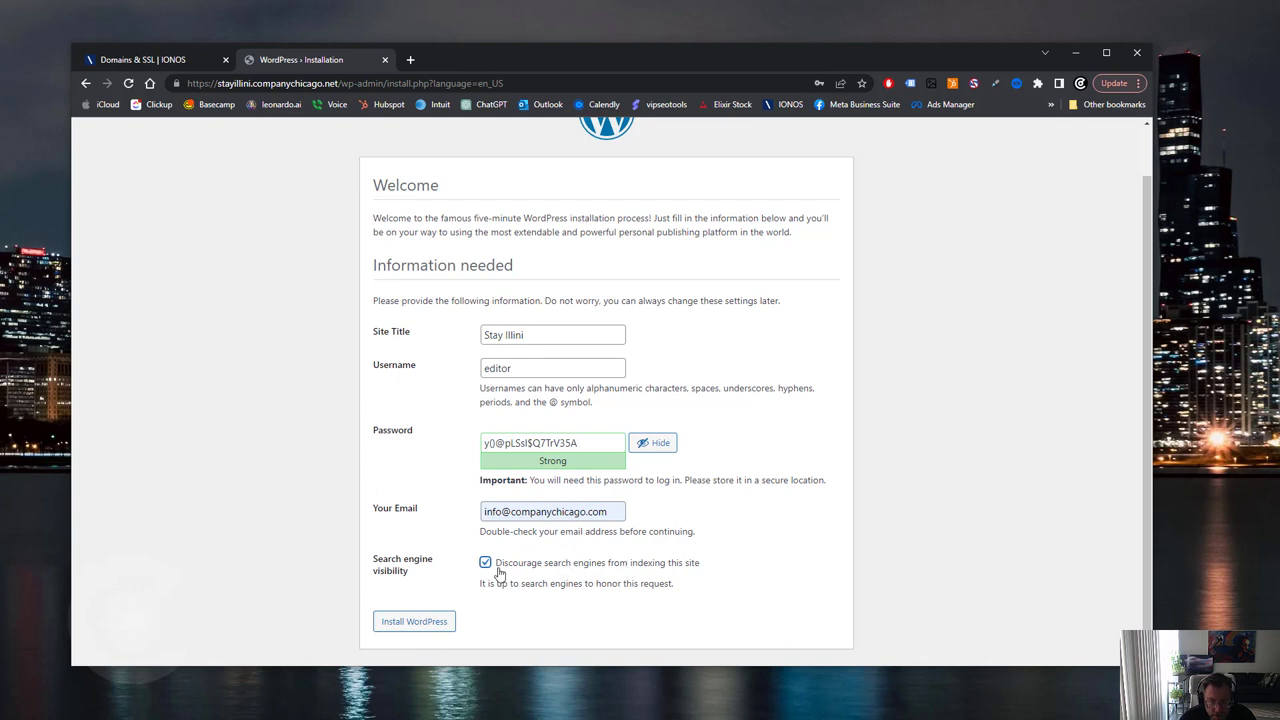
mouse_move(405, 636)
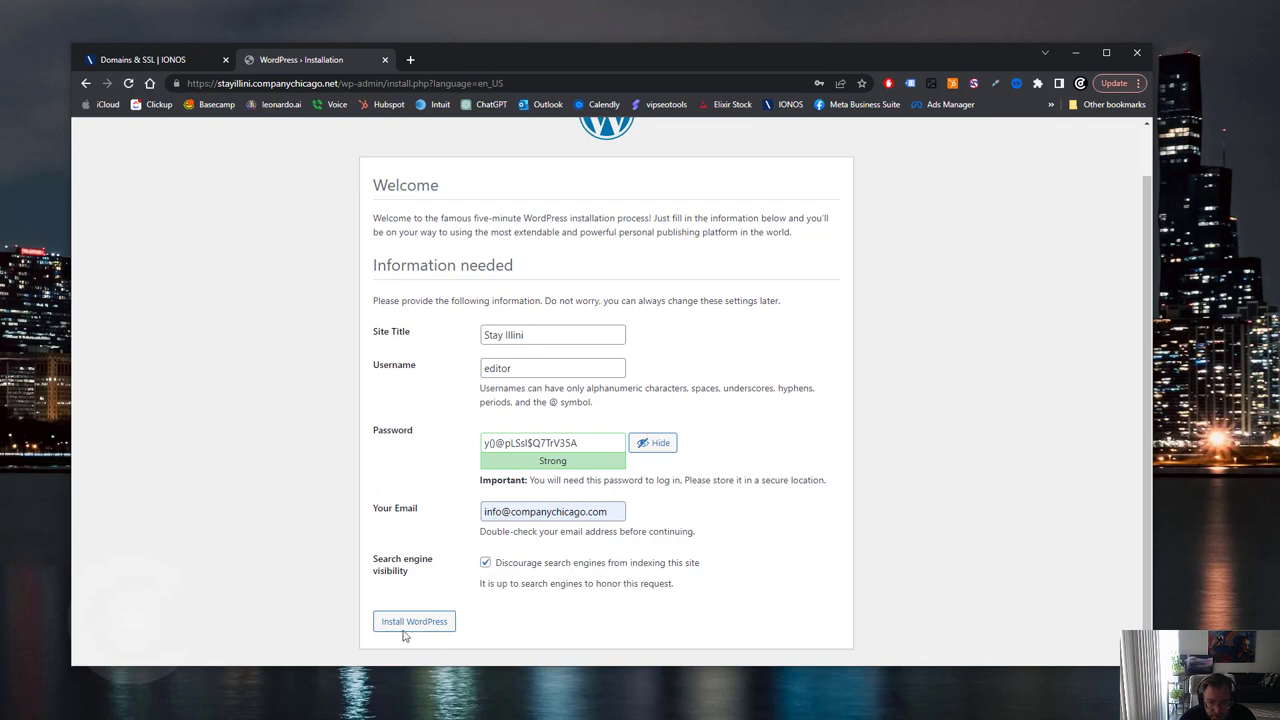
left_click(414, 621)
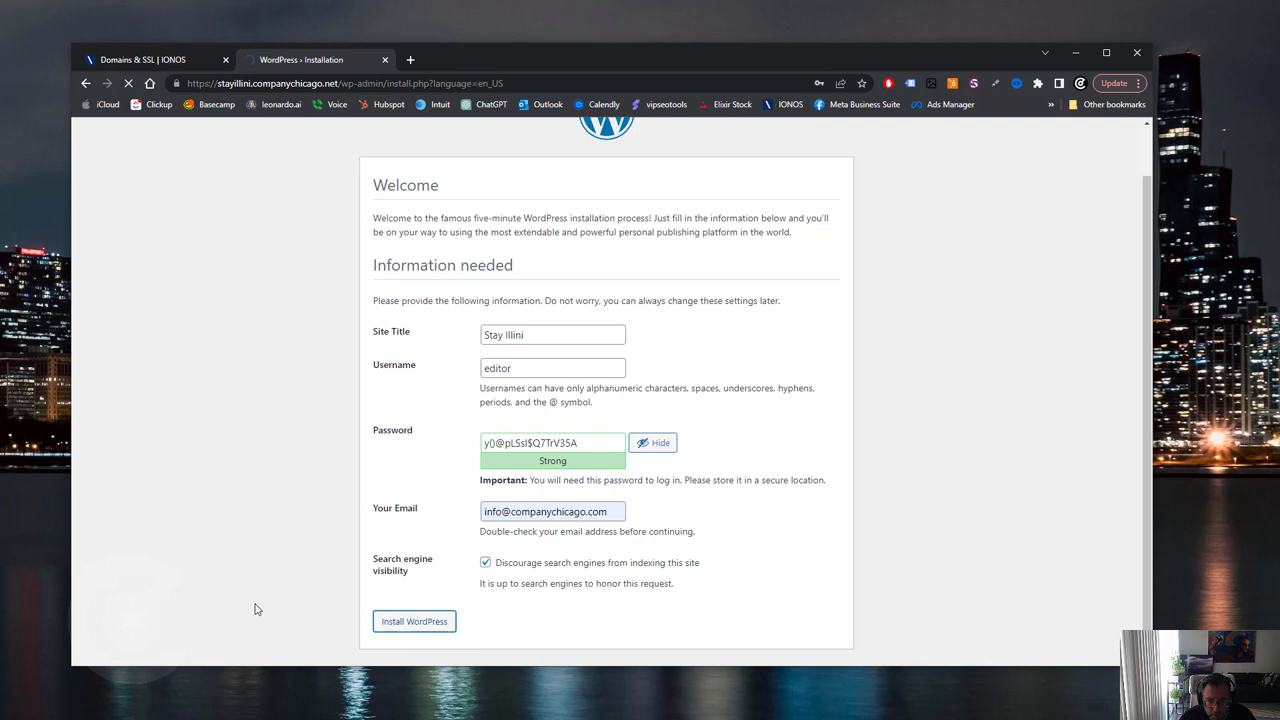
- Decline Chrome's save-password prompt and log in as editor to reach the dashboard
left_click(414, 621)
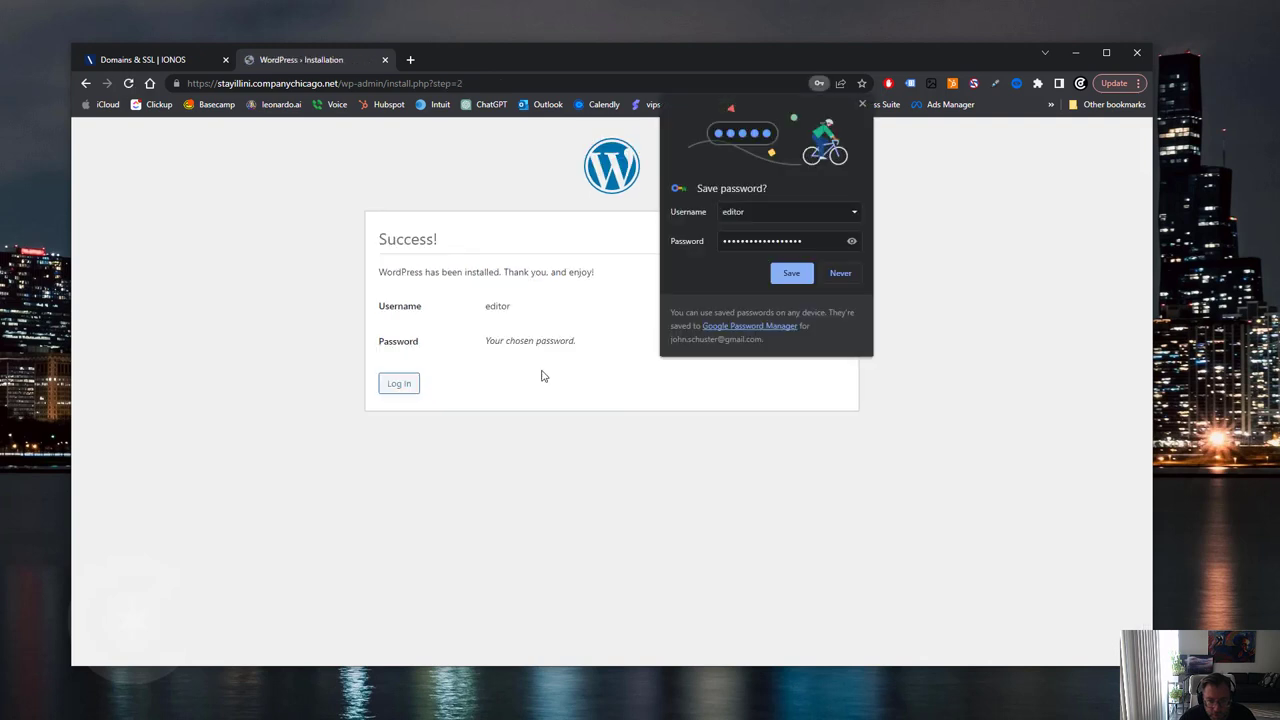
left_click(840, 272)
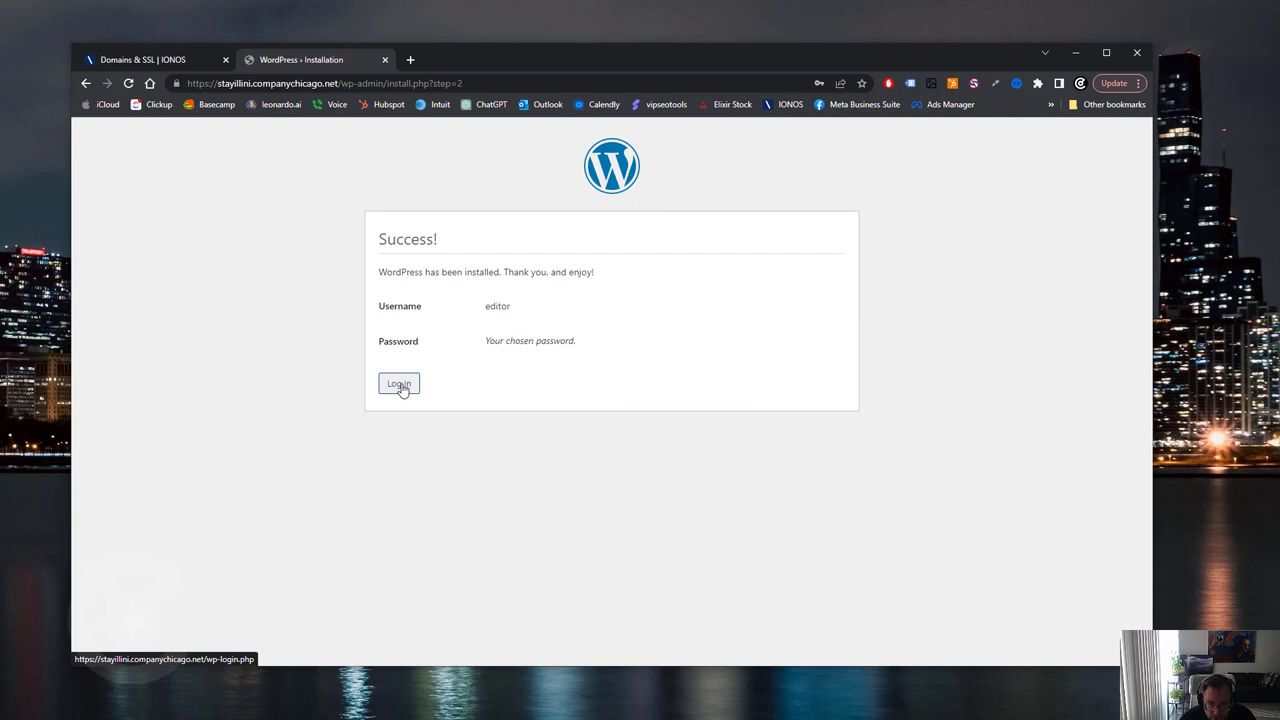
left_click(398, 384)
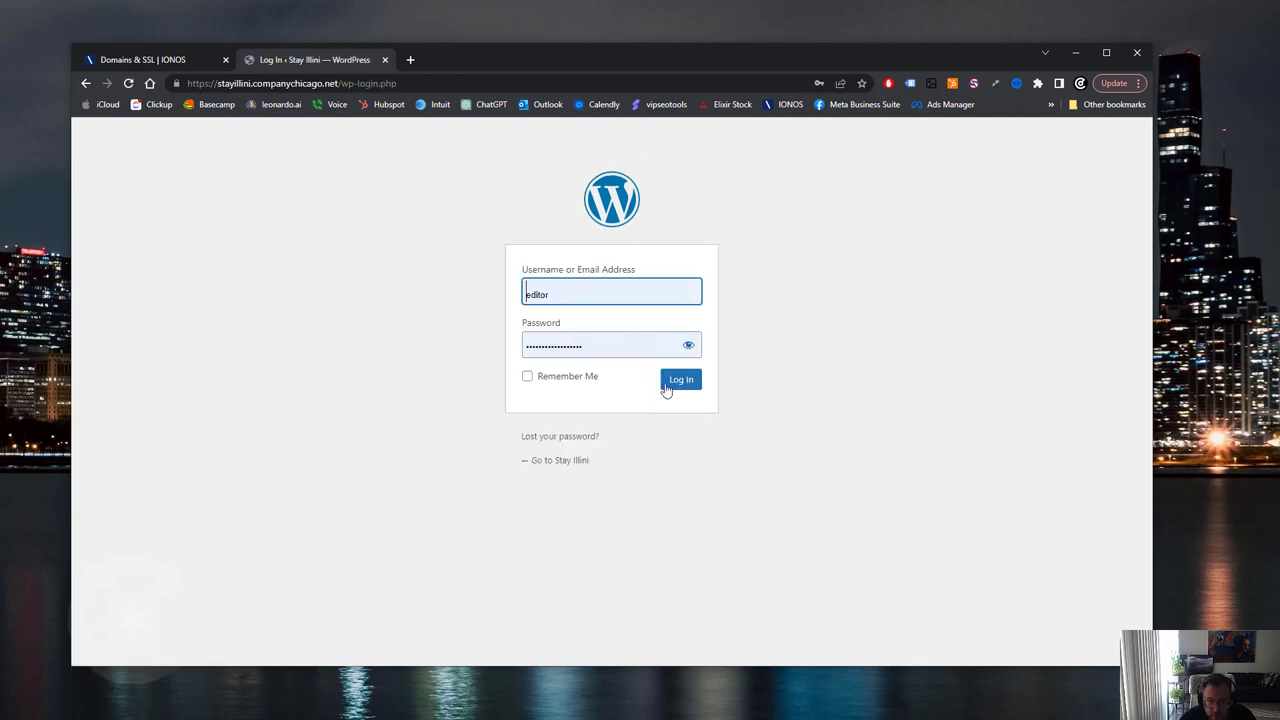
left_click(681, 380)
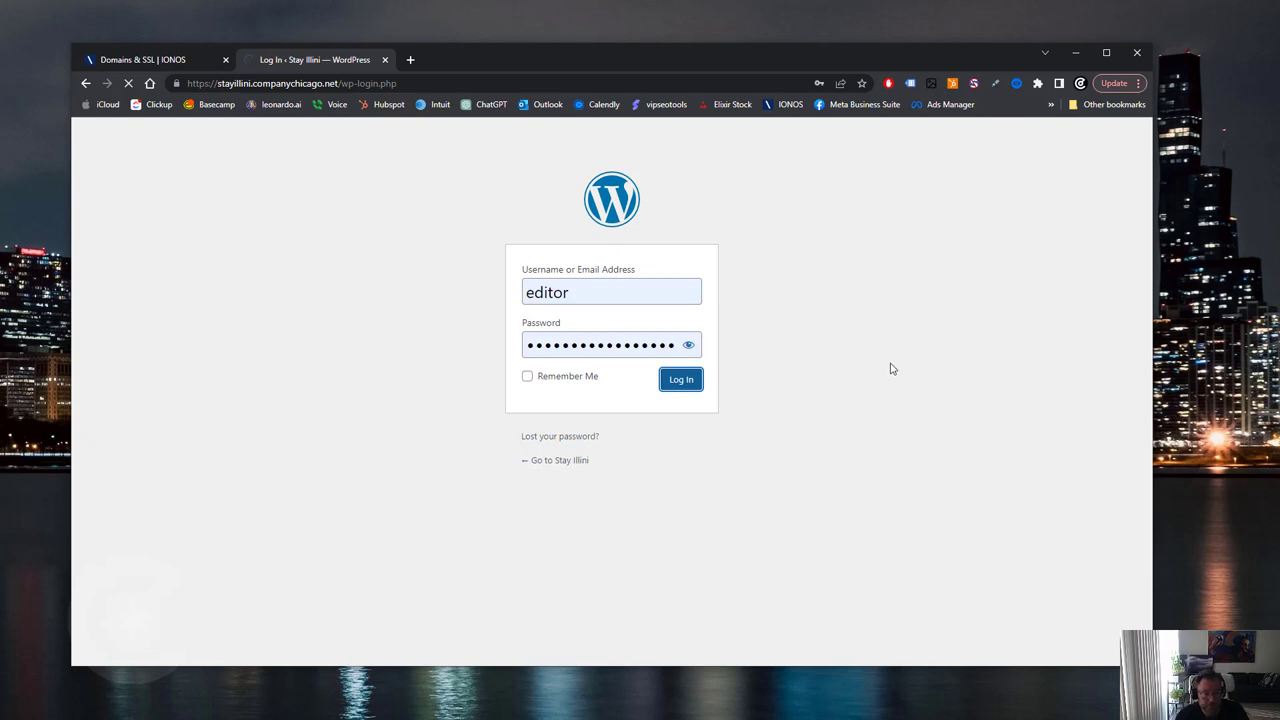
left_click(681, 379)
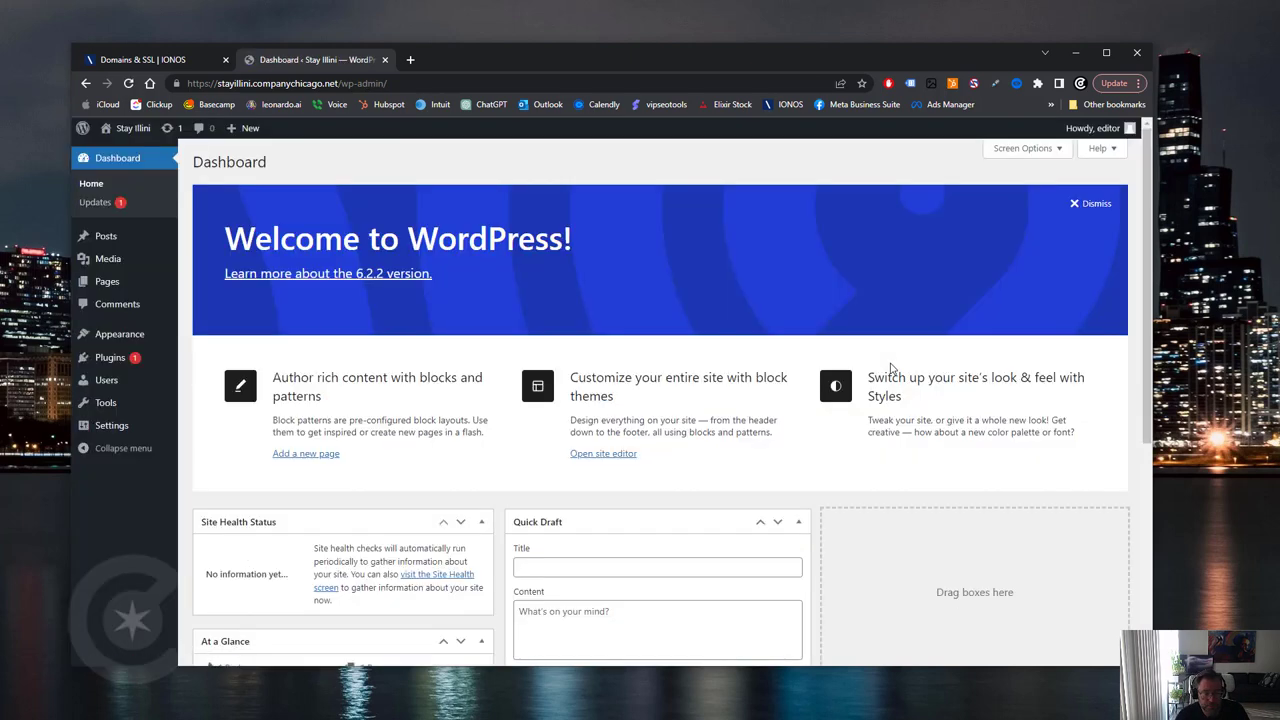
mouse_move(475, 368)
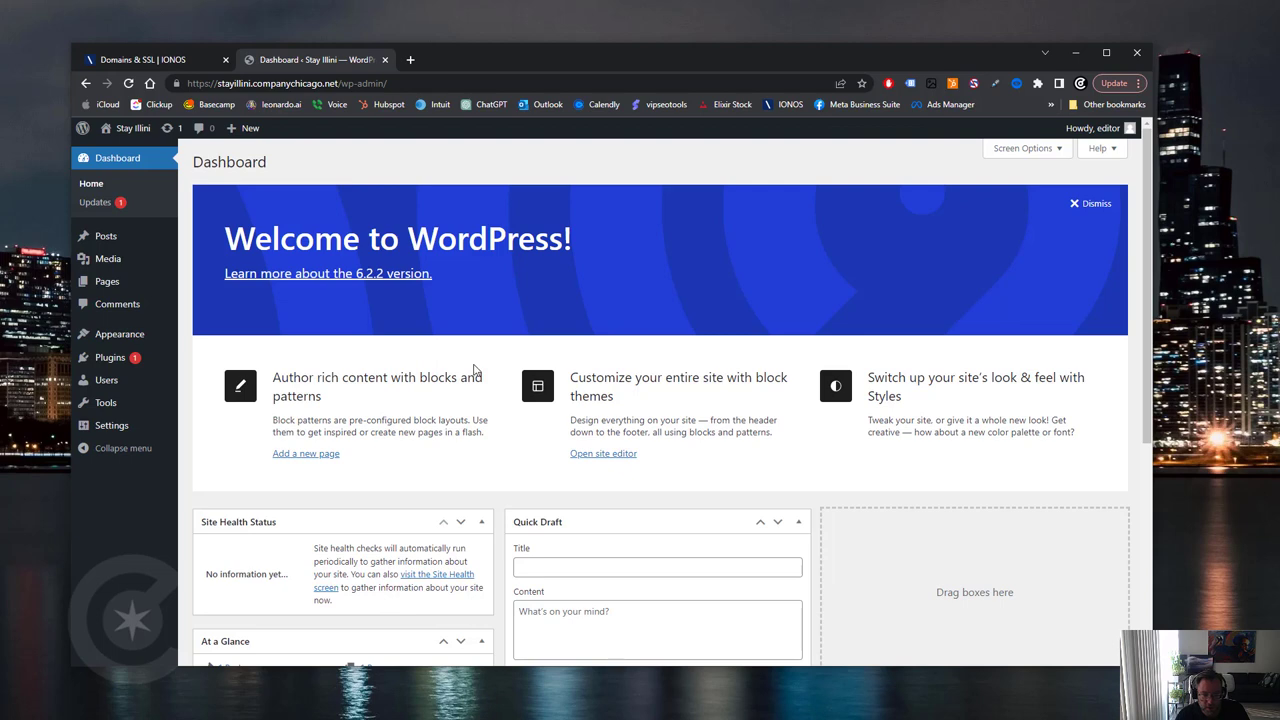
mouse_move(196, 189)
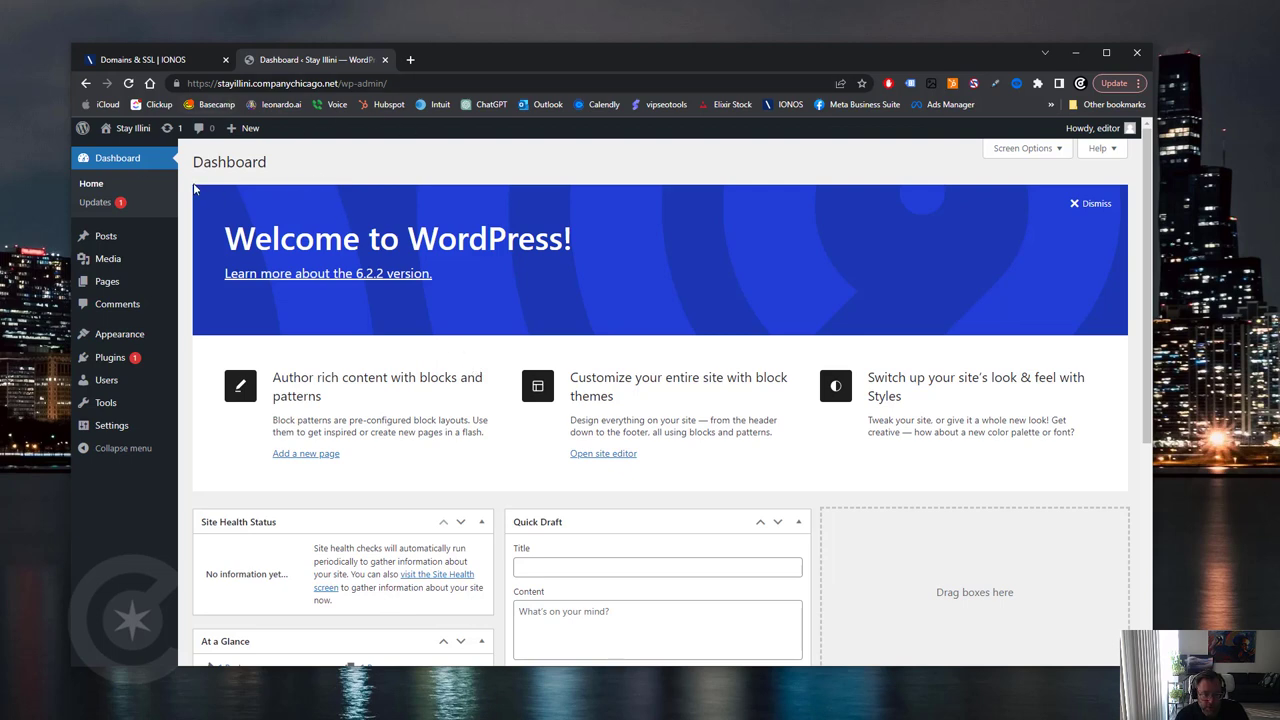
mouse_move(95, 202)
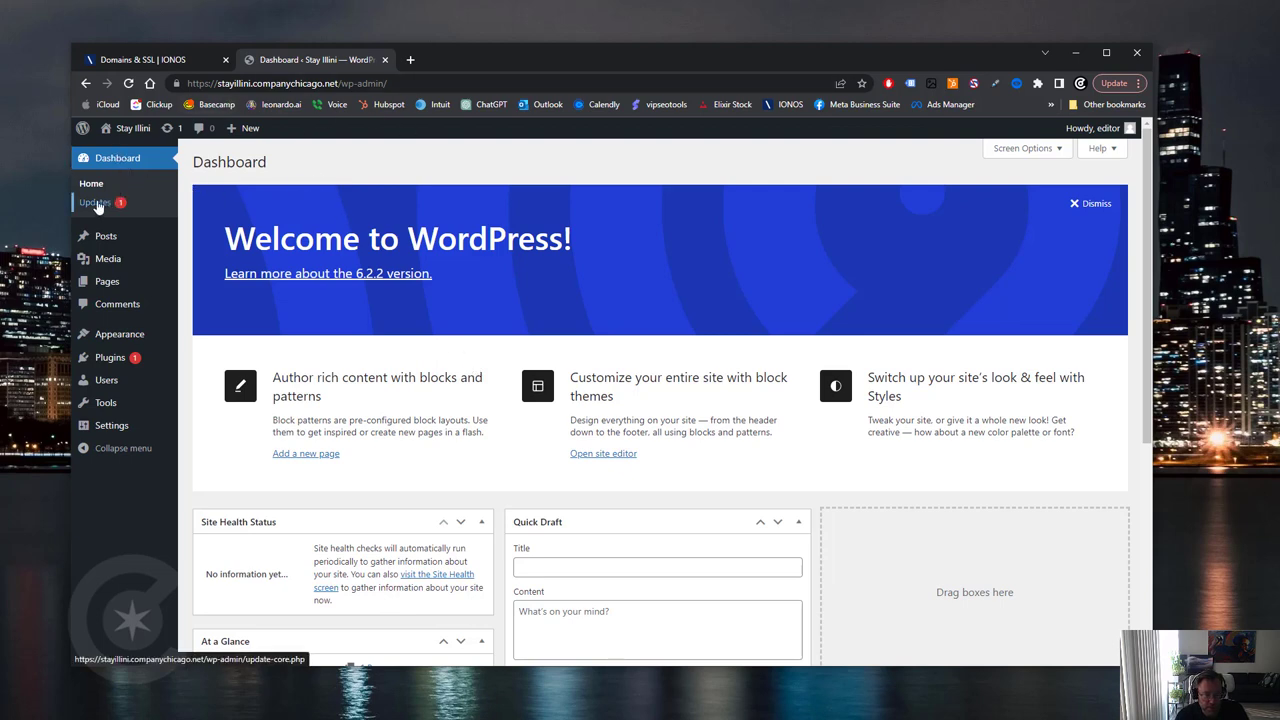
- Install the Akismet Anti-Spam update from Dashboard > Updates and return to the overview
left_click(94, 202)
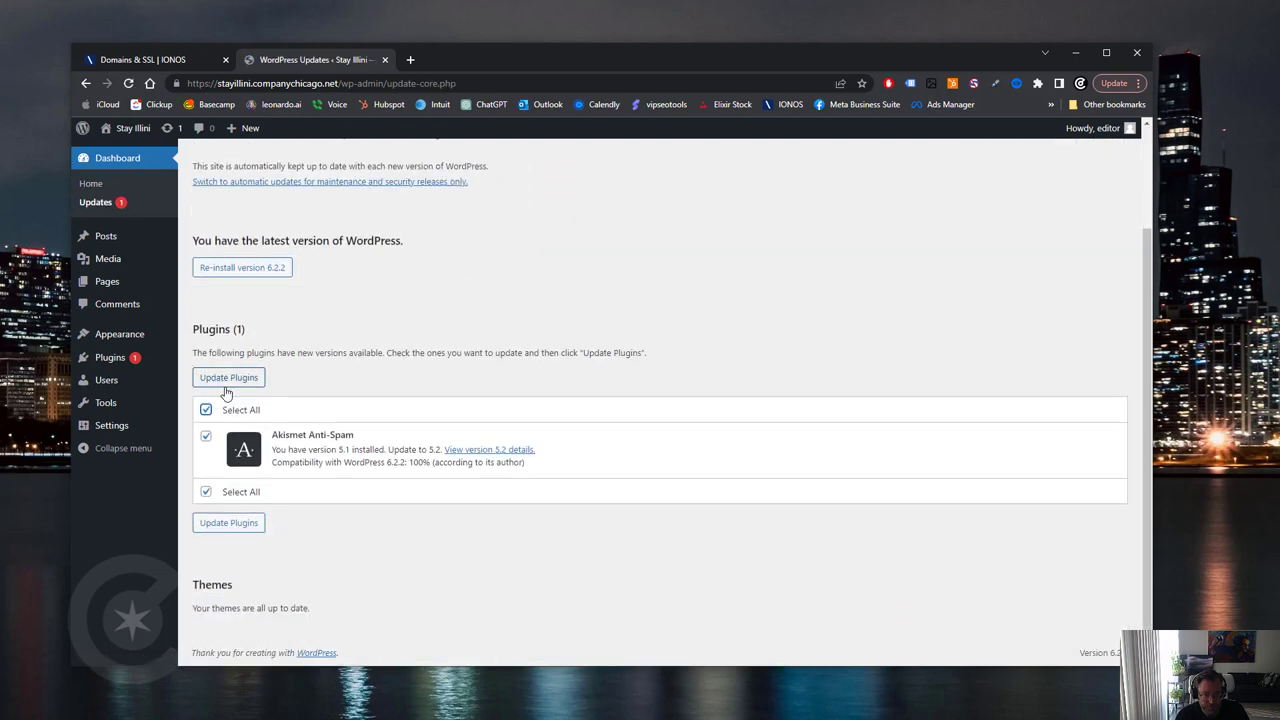
left_click(228, 377)
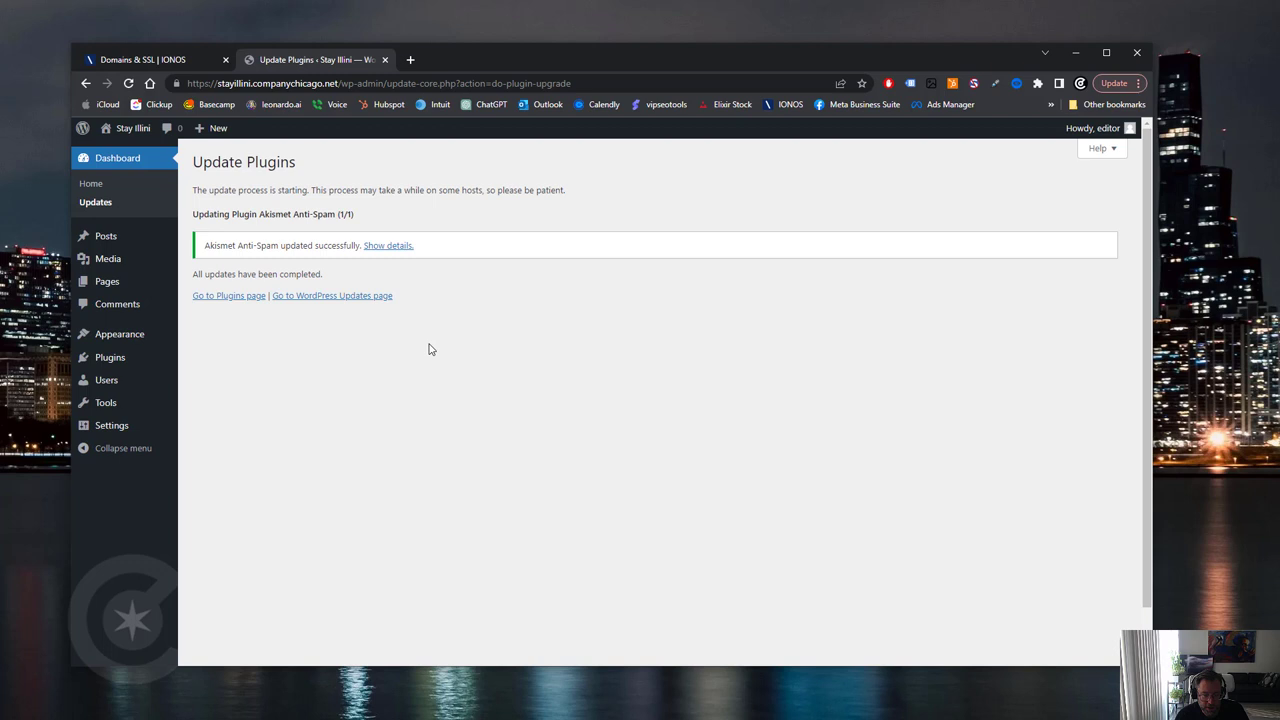
left_click(332, 295)
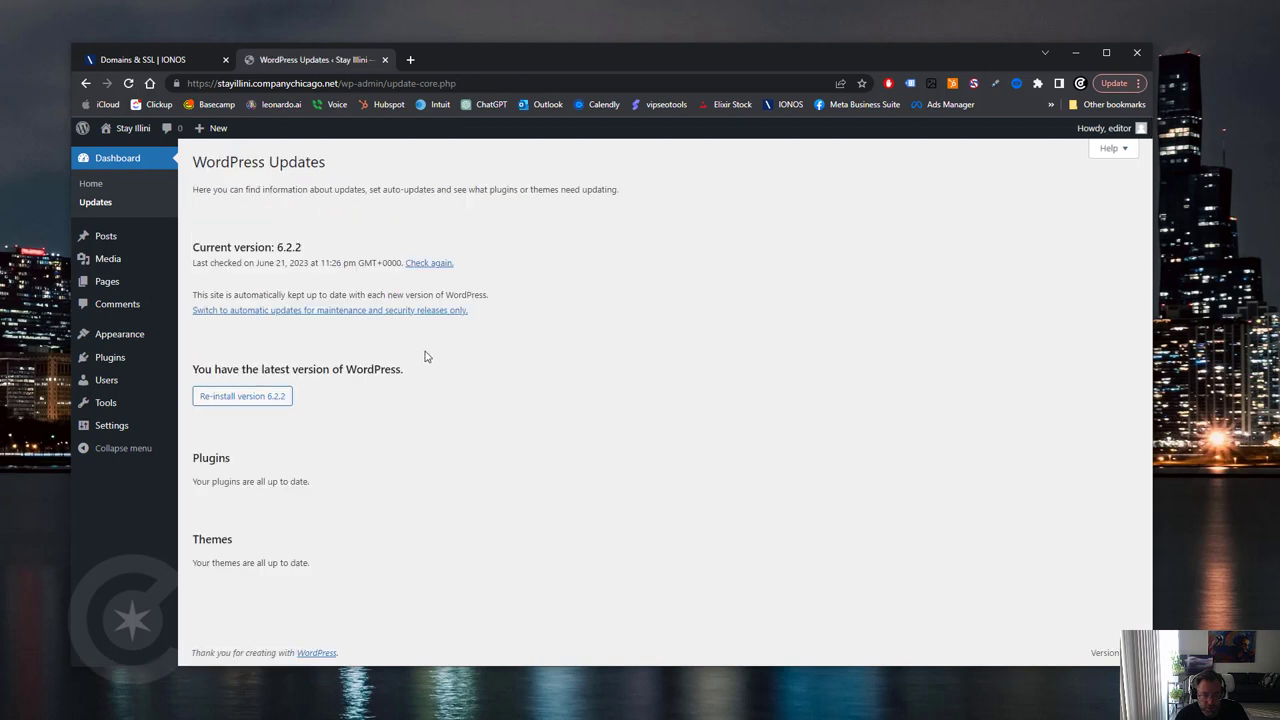
mouse_move(328, 333)
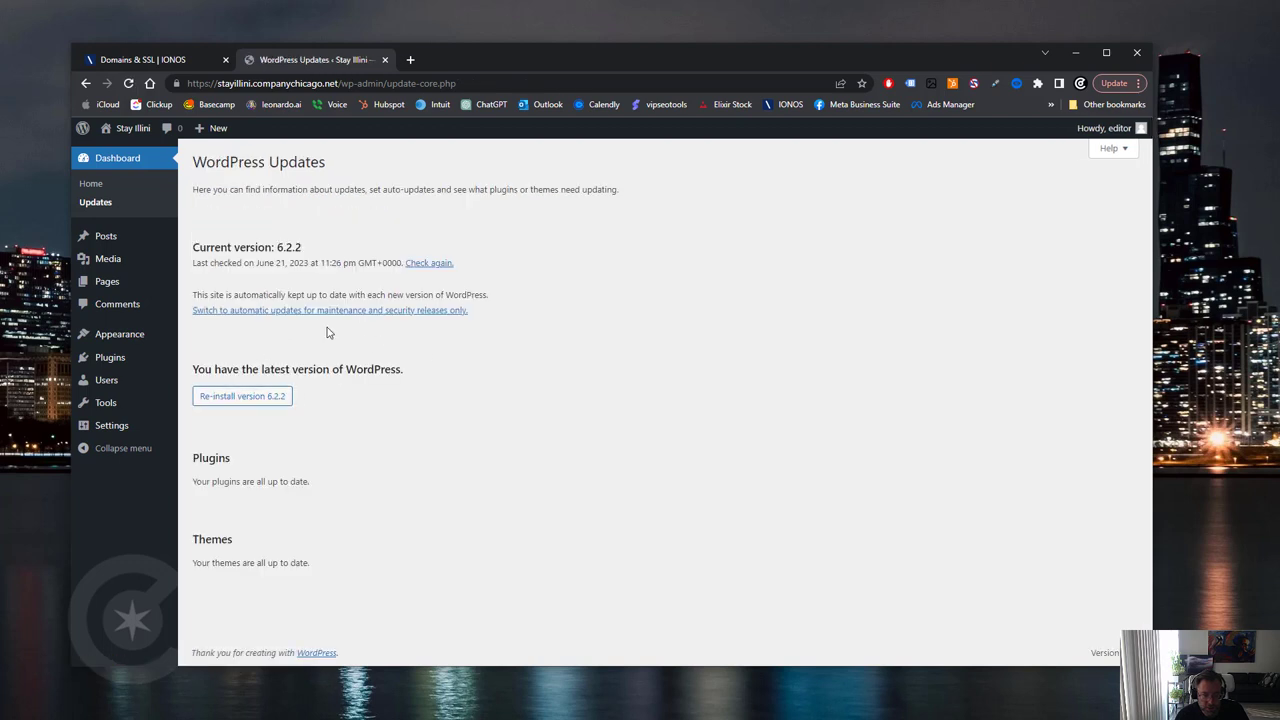
mouse_move(90, 183)
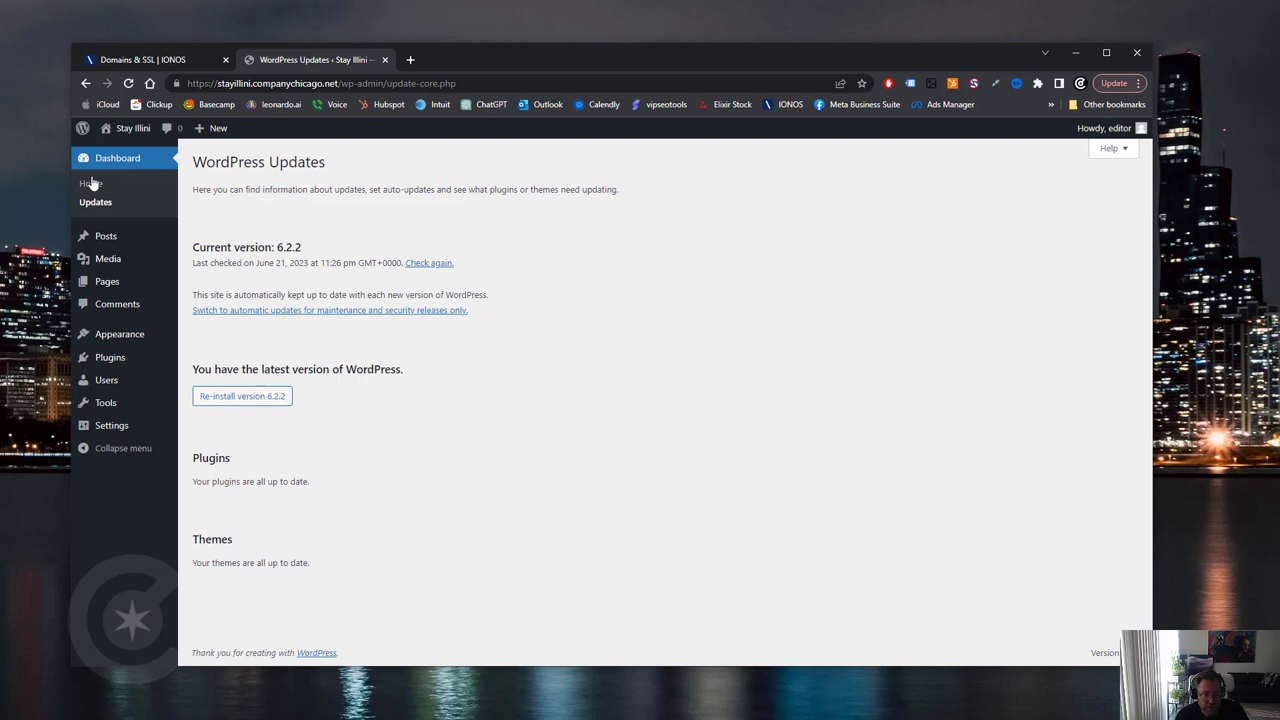
mouse_move(90, 183)
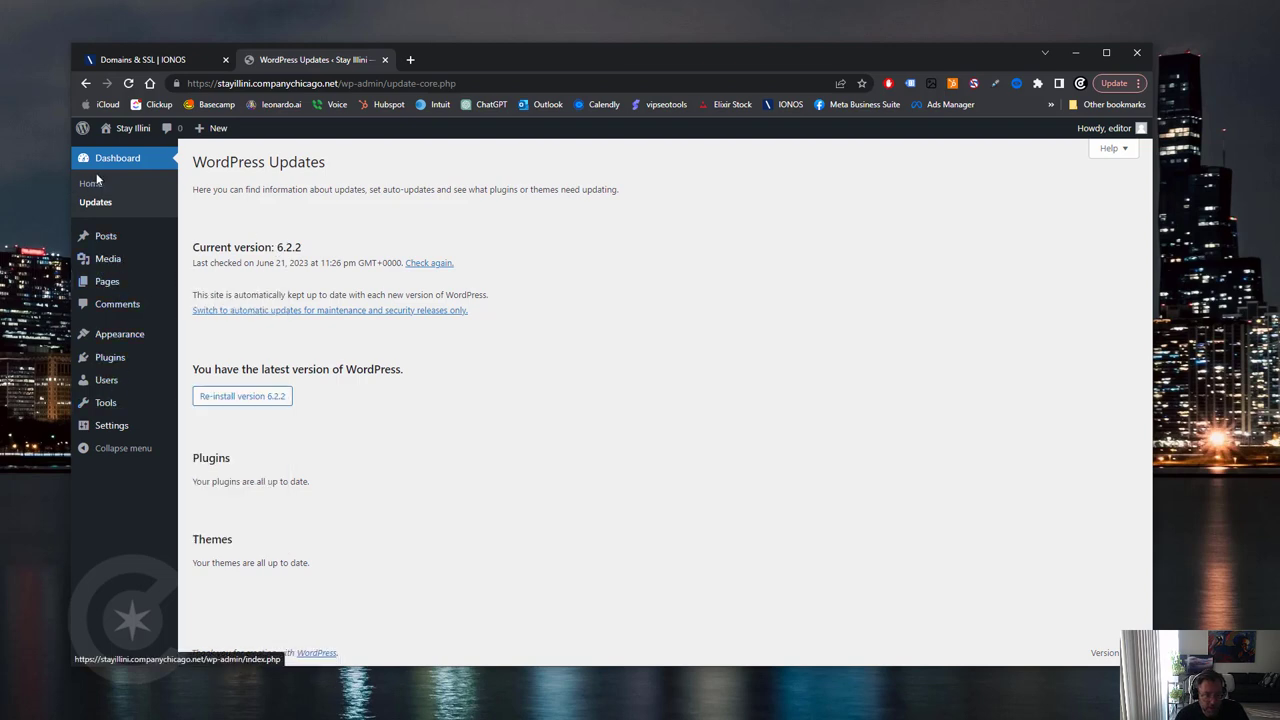
- Hide Site Health, Quick Draft, Events and News and Welcome panels in Screen Options
left_click(91, 183)
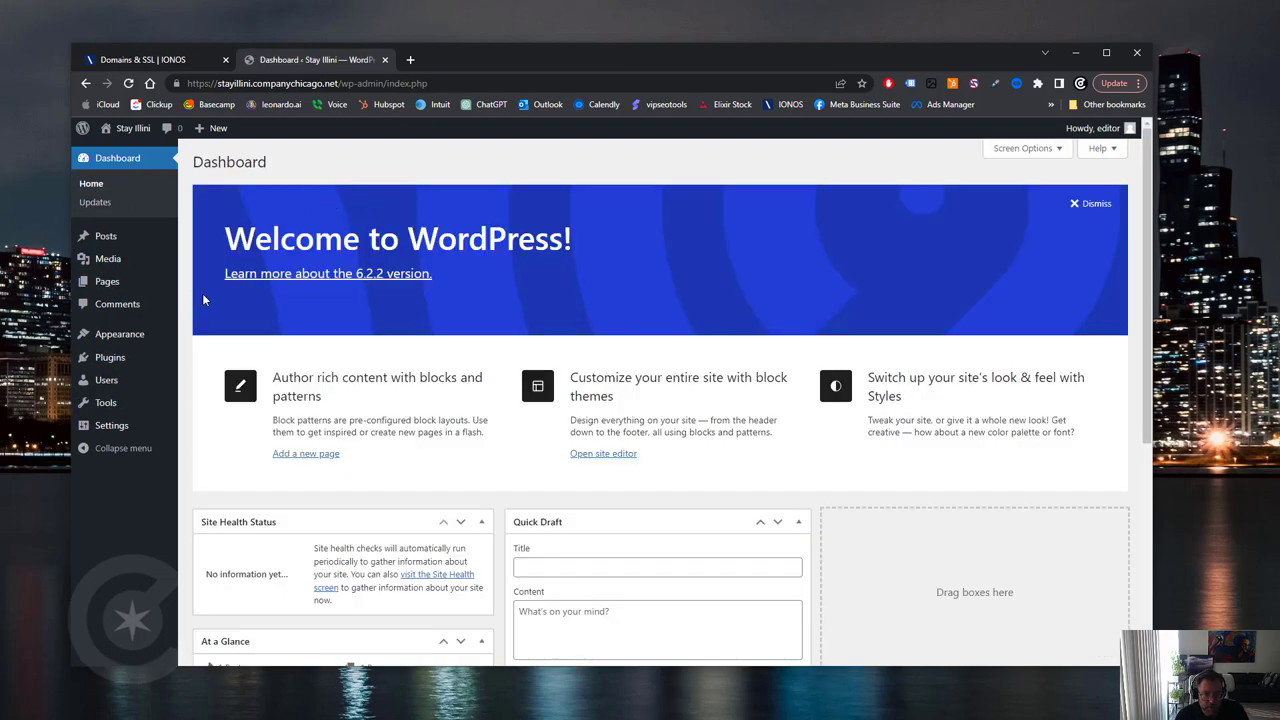
left_click(1022, 148)
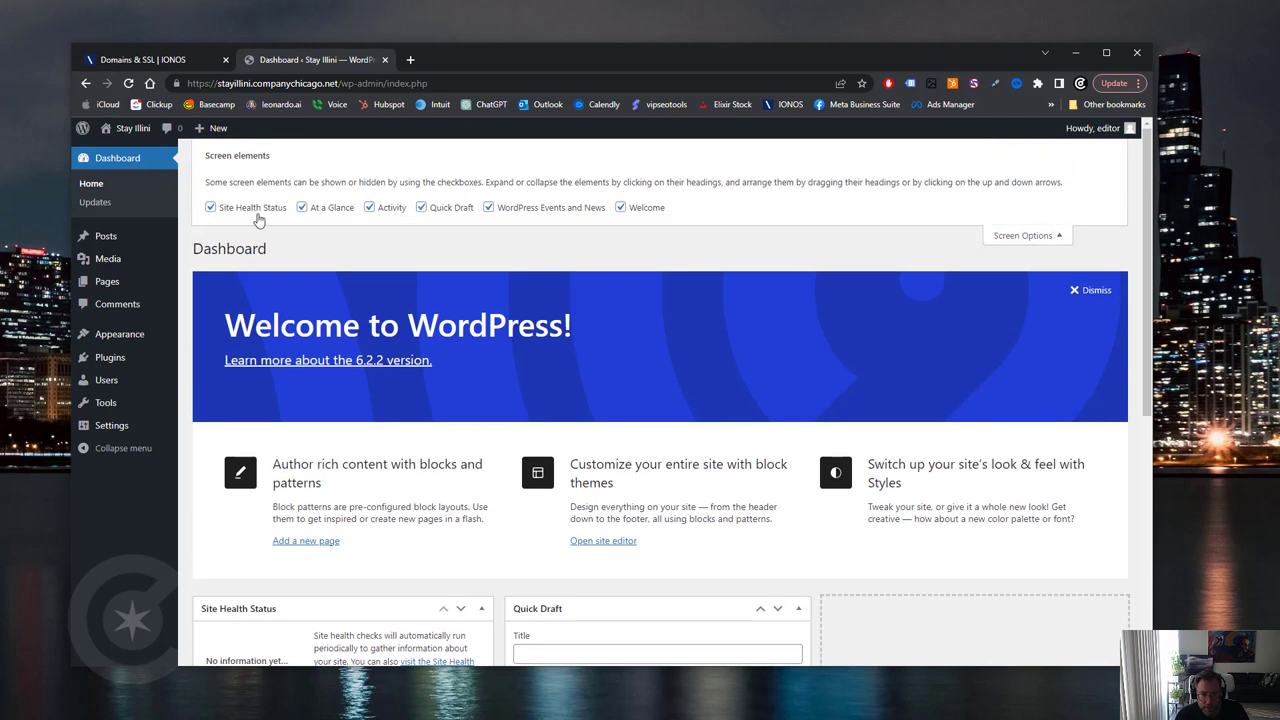
left_click(210, 207)
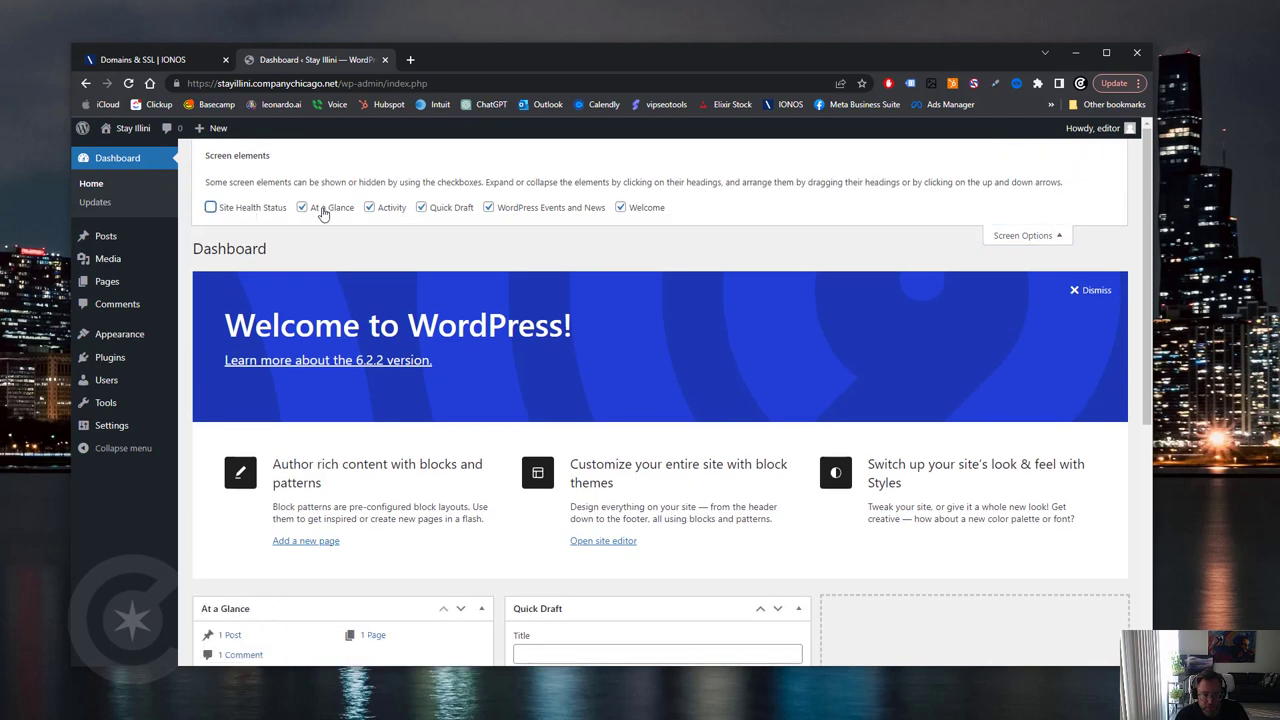
left_click(302, 207)
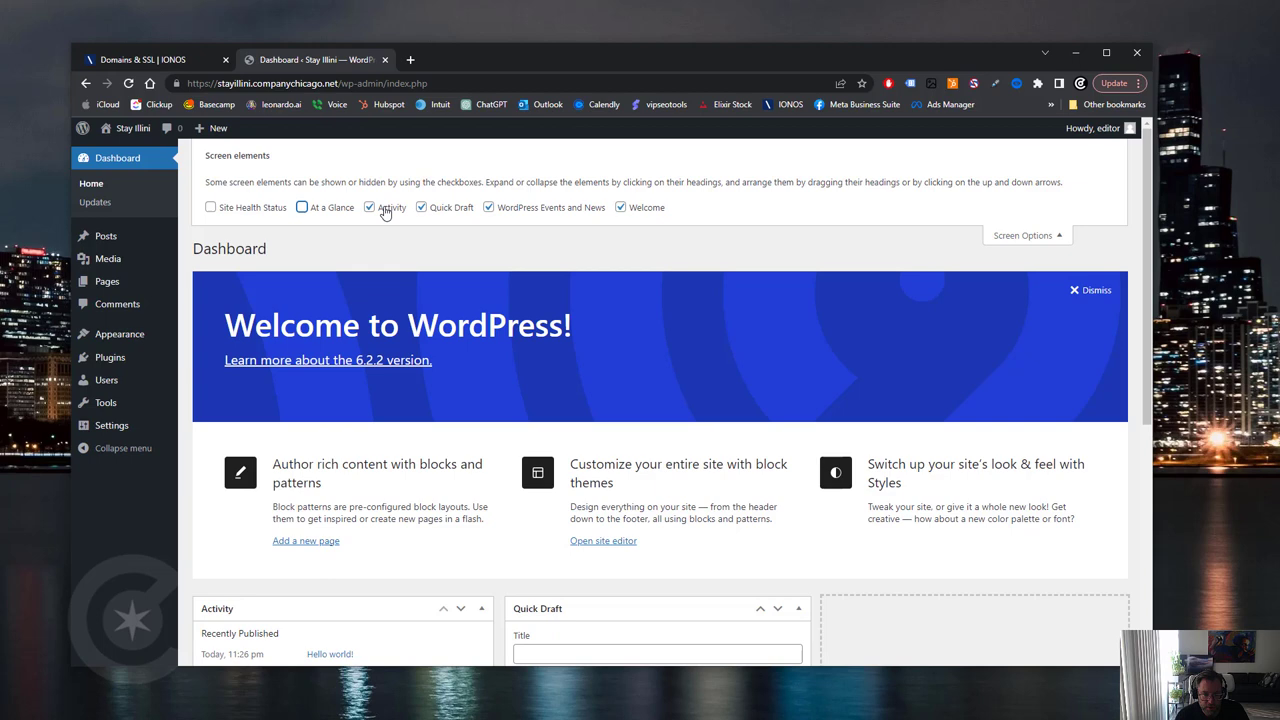
left_click(370, 207)
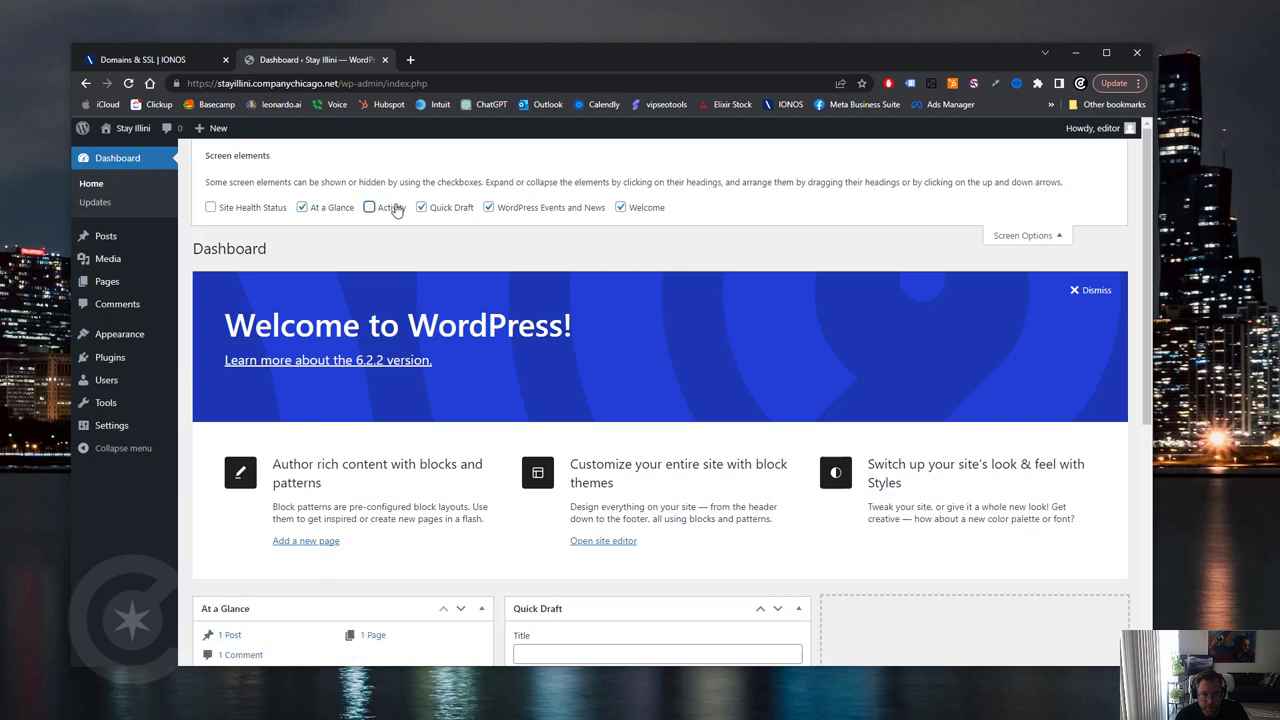
left_click(369, 207)
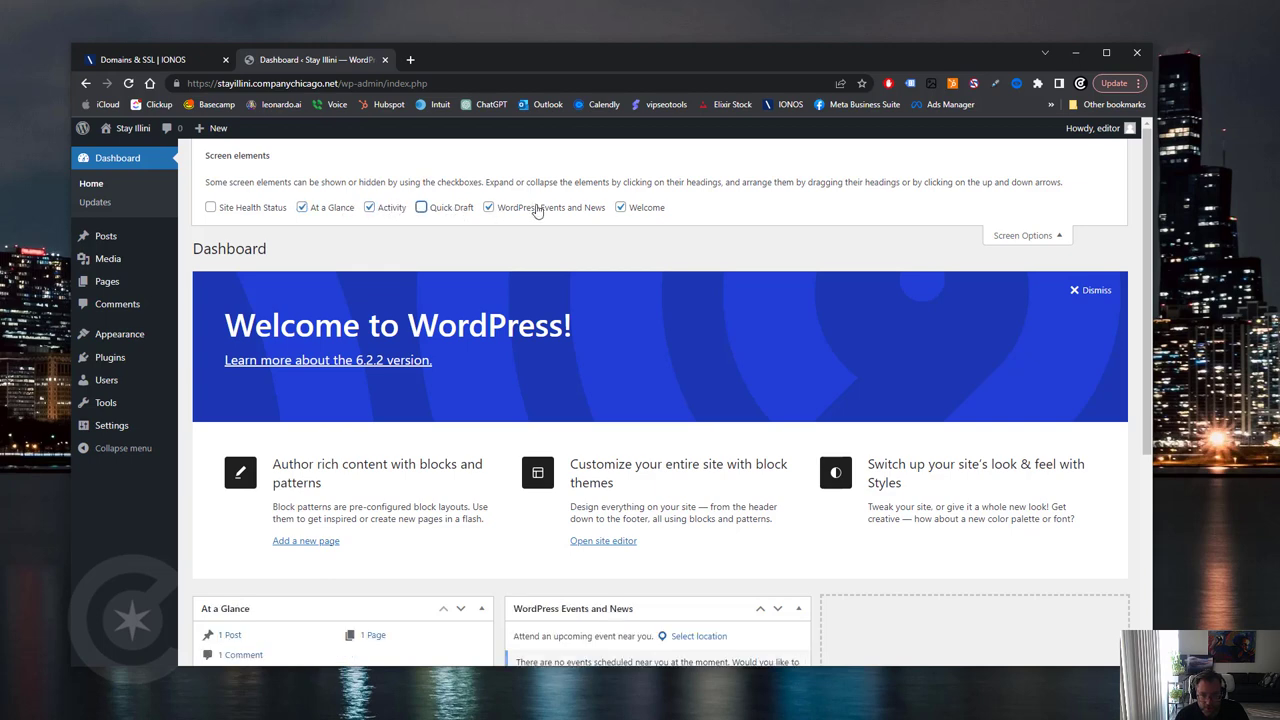
left_click(489, 207)
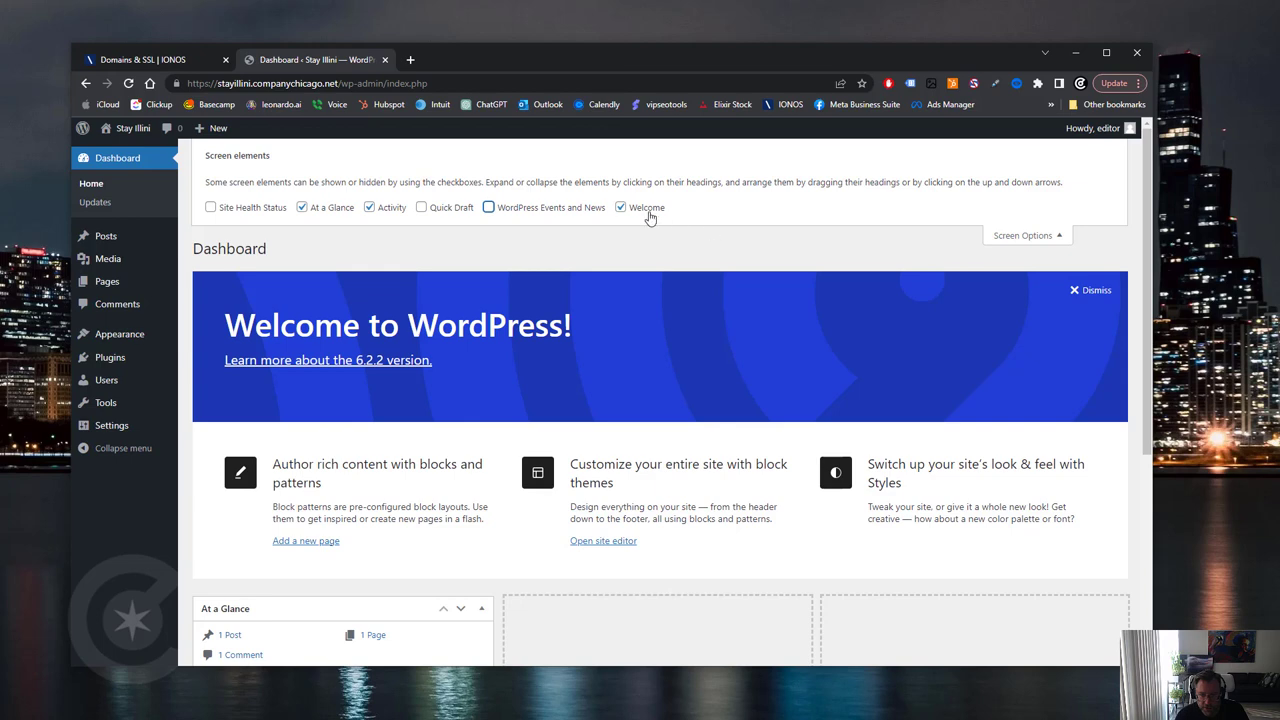
left_click(621, 207)
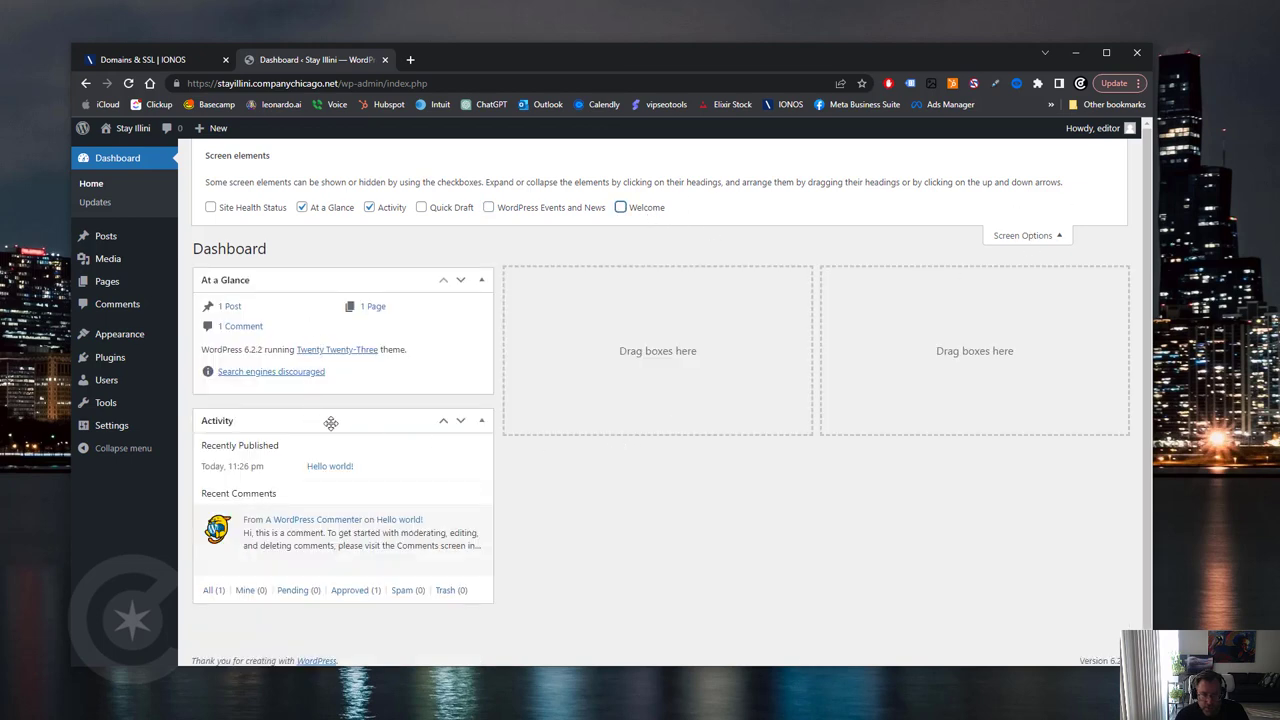
- Place the Activity panel beside At a Glance and close Screen Options
left_click_drag(330, 420, 658, 280)
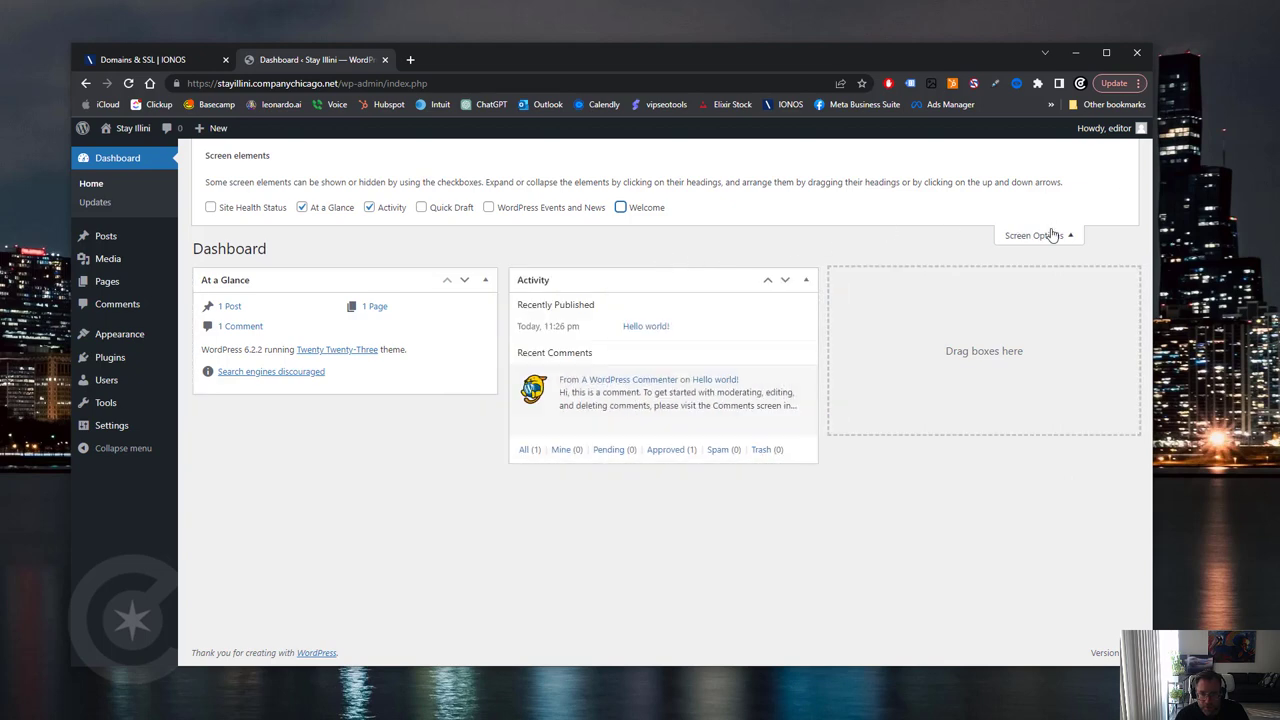
left_click(1035, 235)
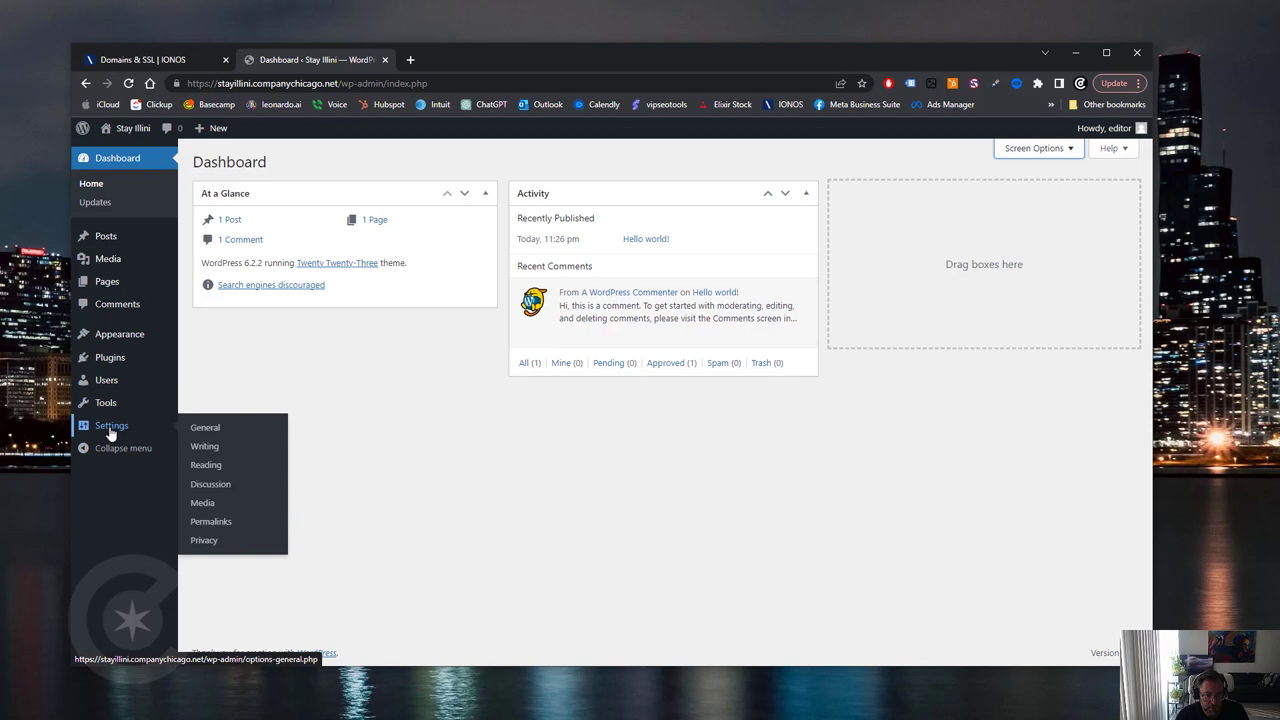
- In Settings > General, choose Chicago as the site timezone
left_click(205, 427)
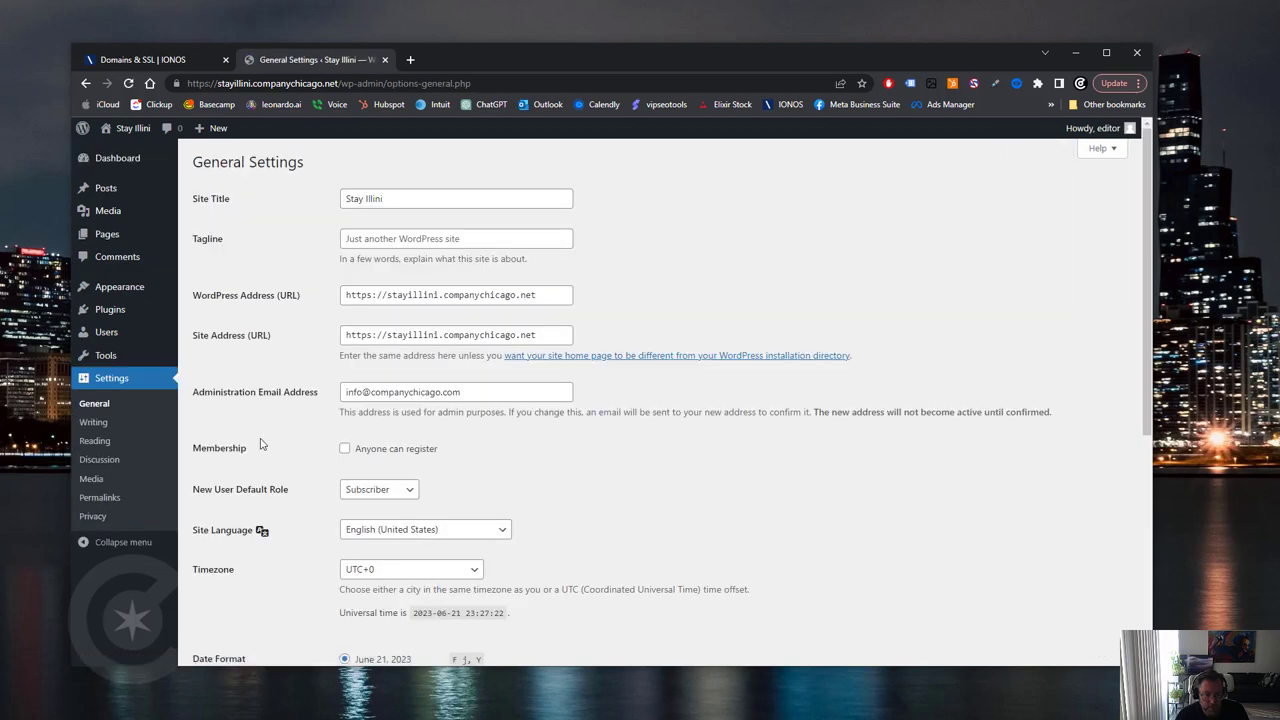
left_click(410, 569)
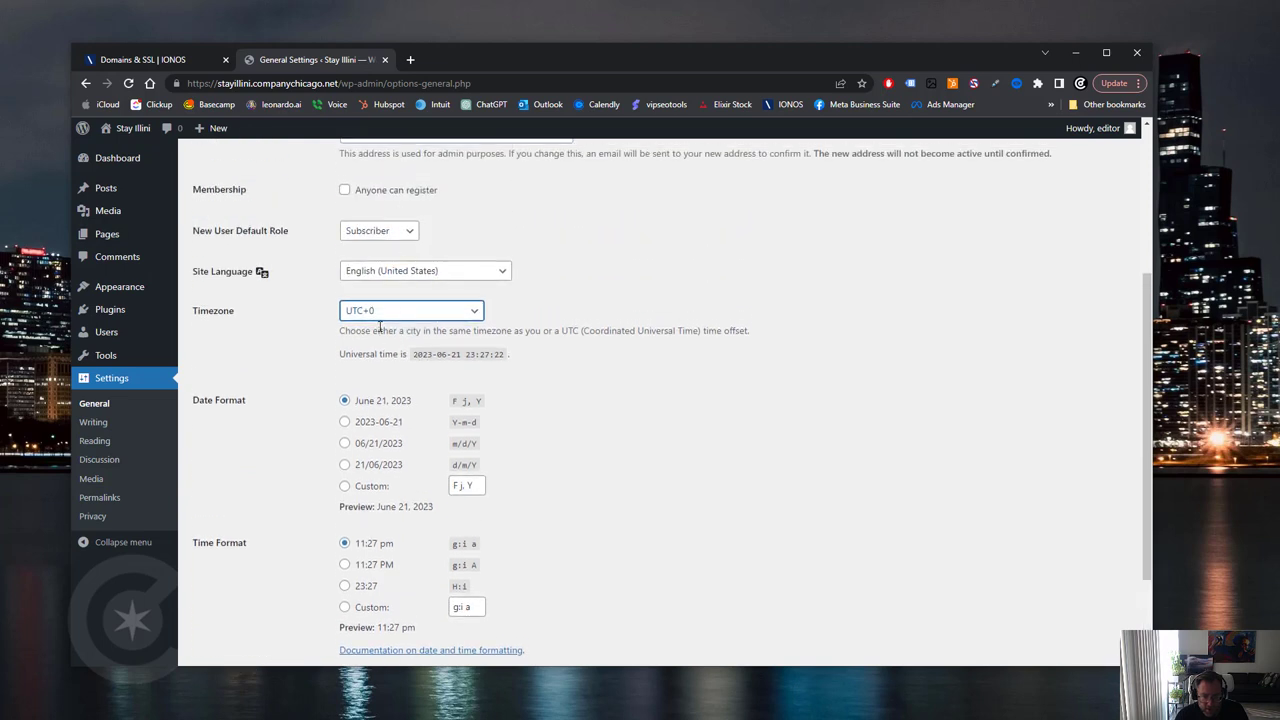
left_click(410, 310)
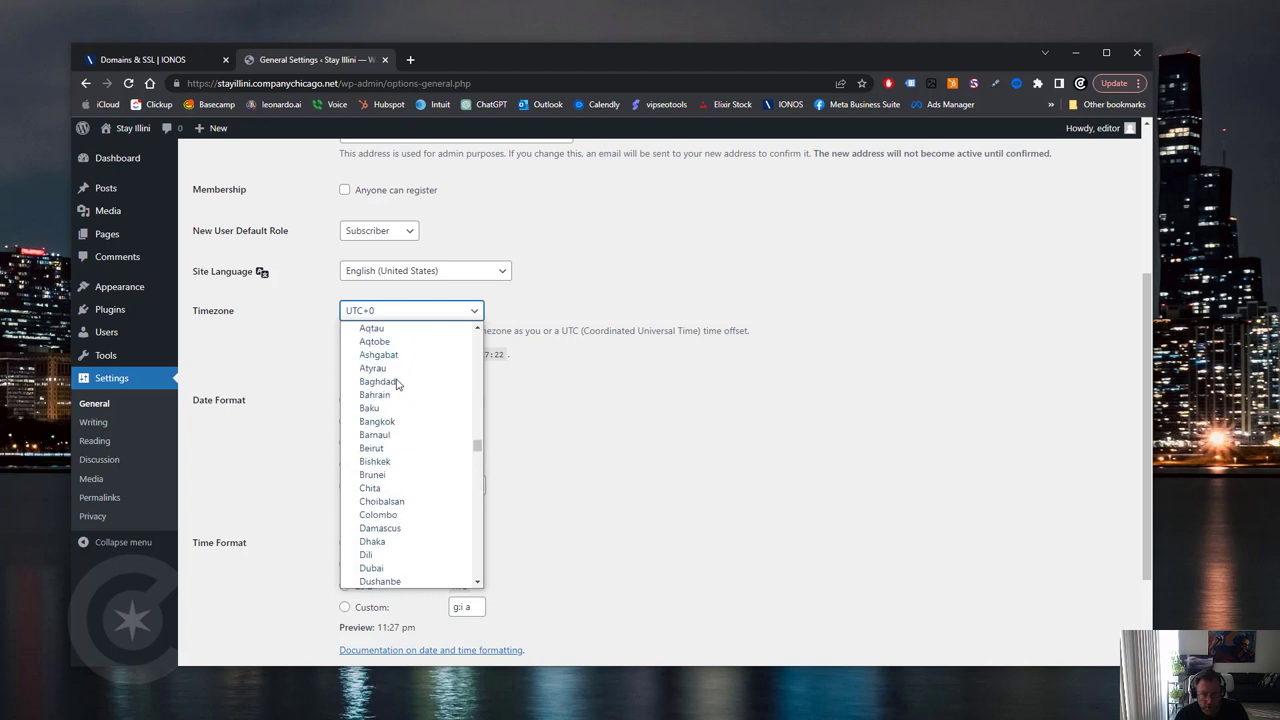
scroll("down", 3)
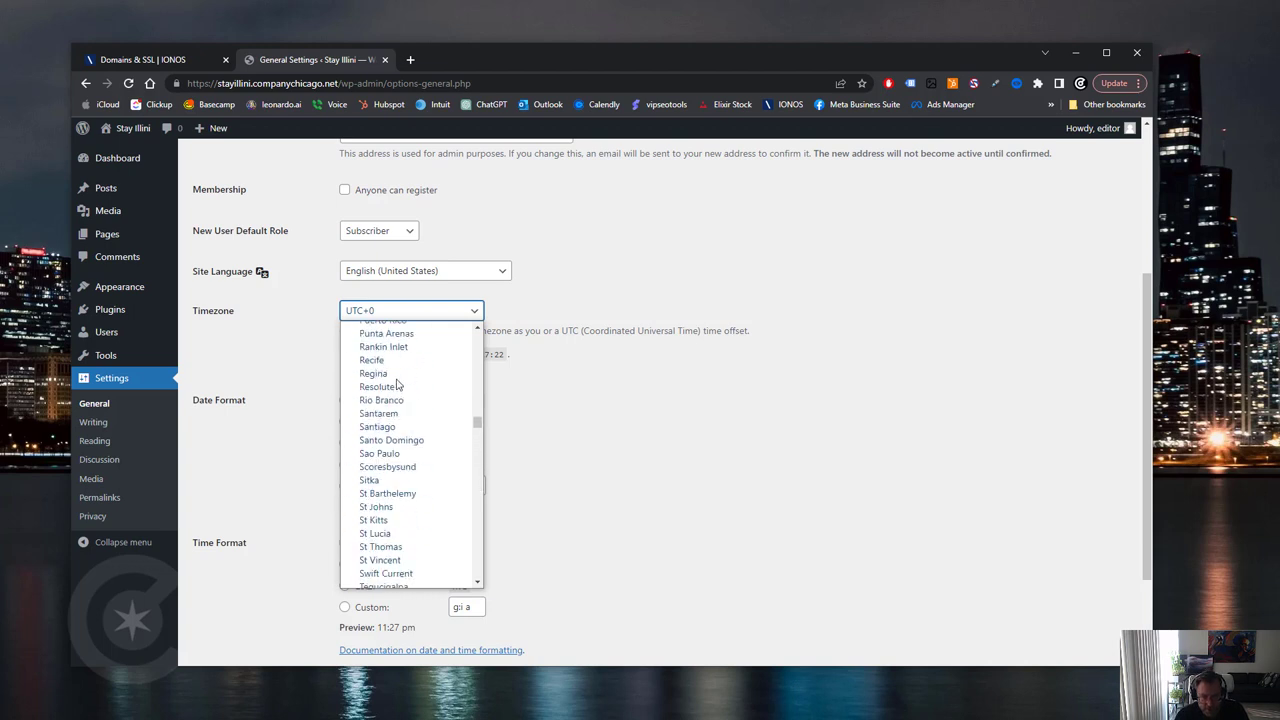
scroll("up", 3)
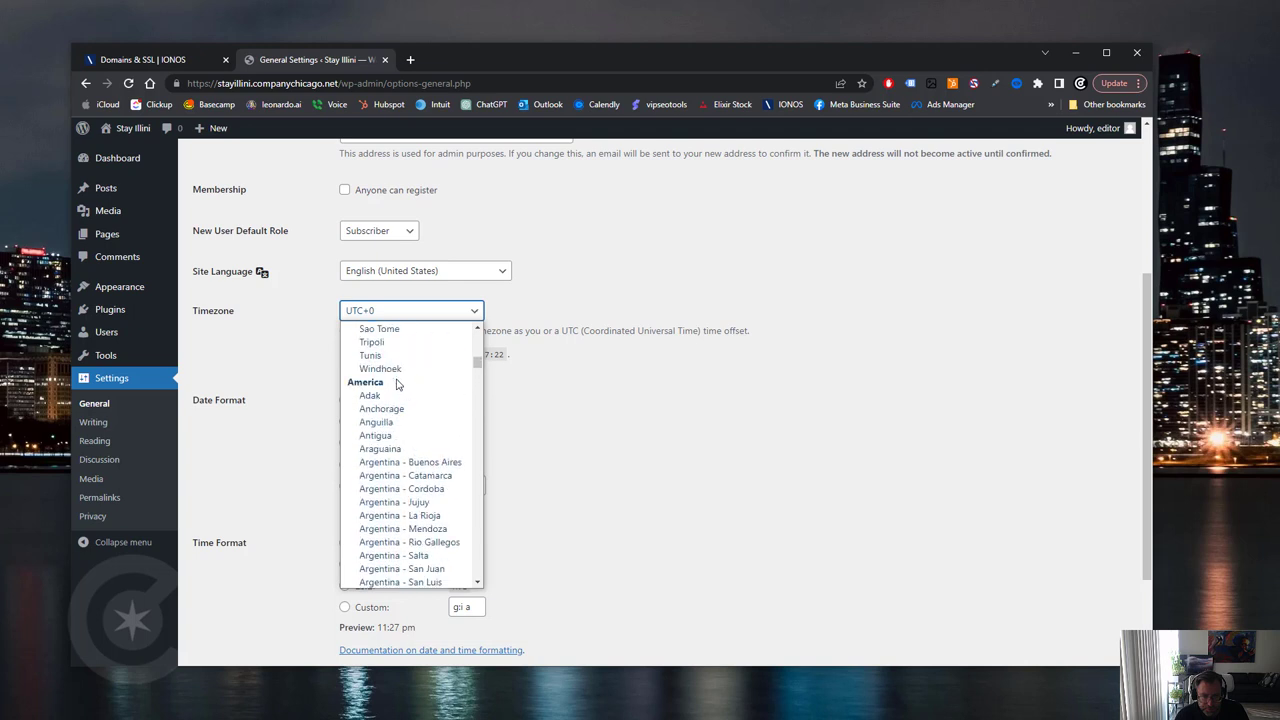
scroll("down", 3)
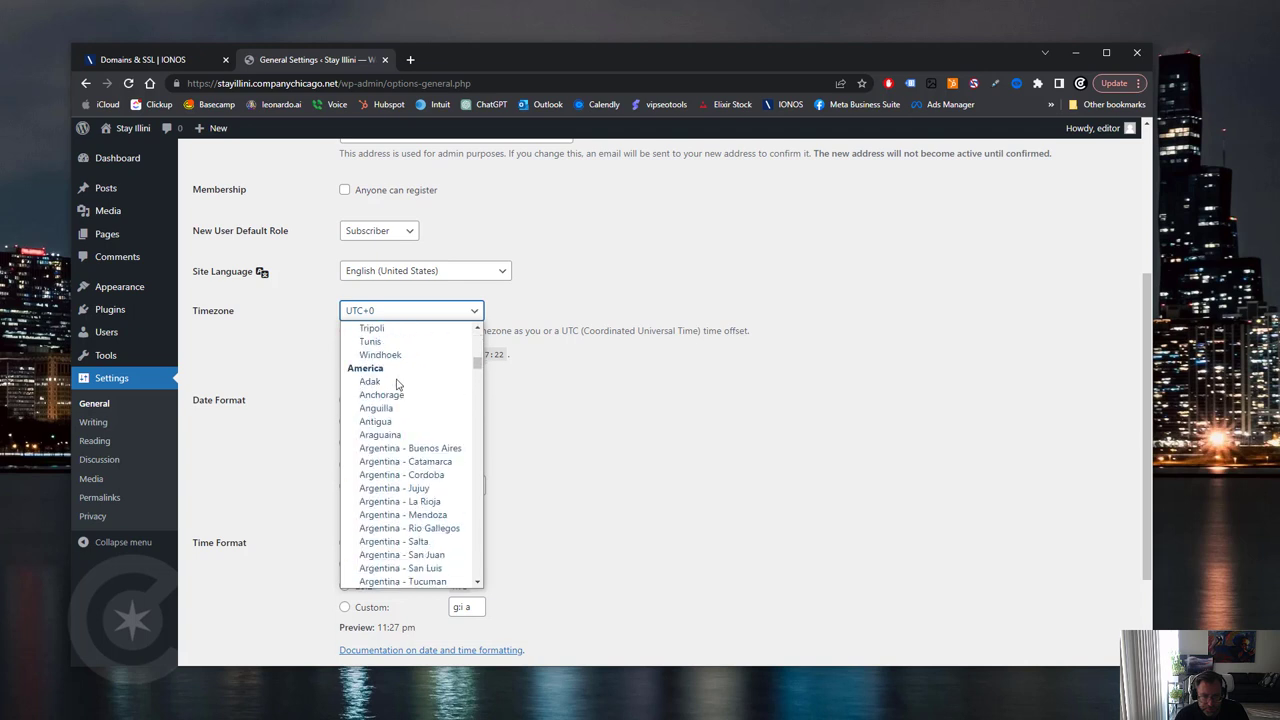
scroll("down", 3)
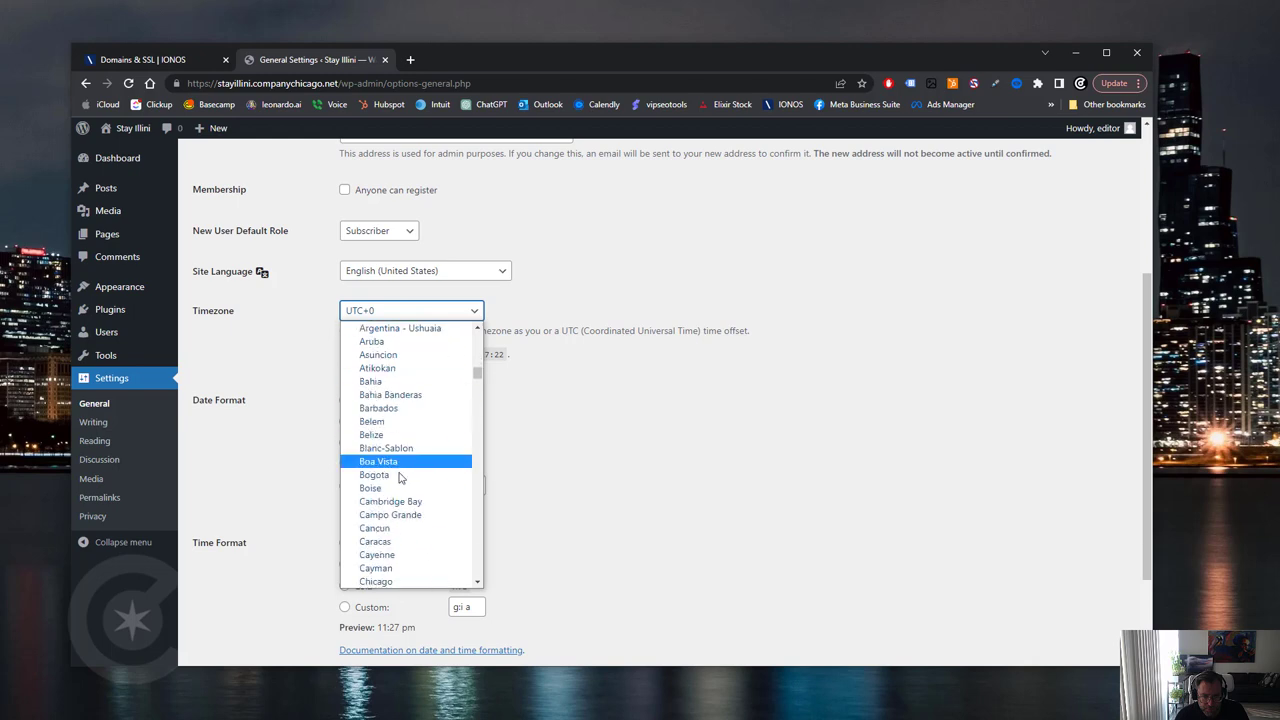
left_click(376, 581)
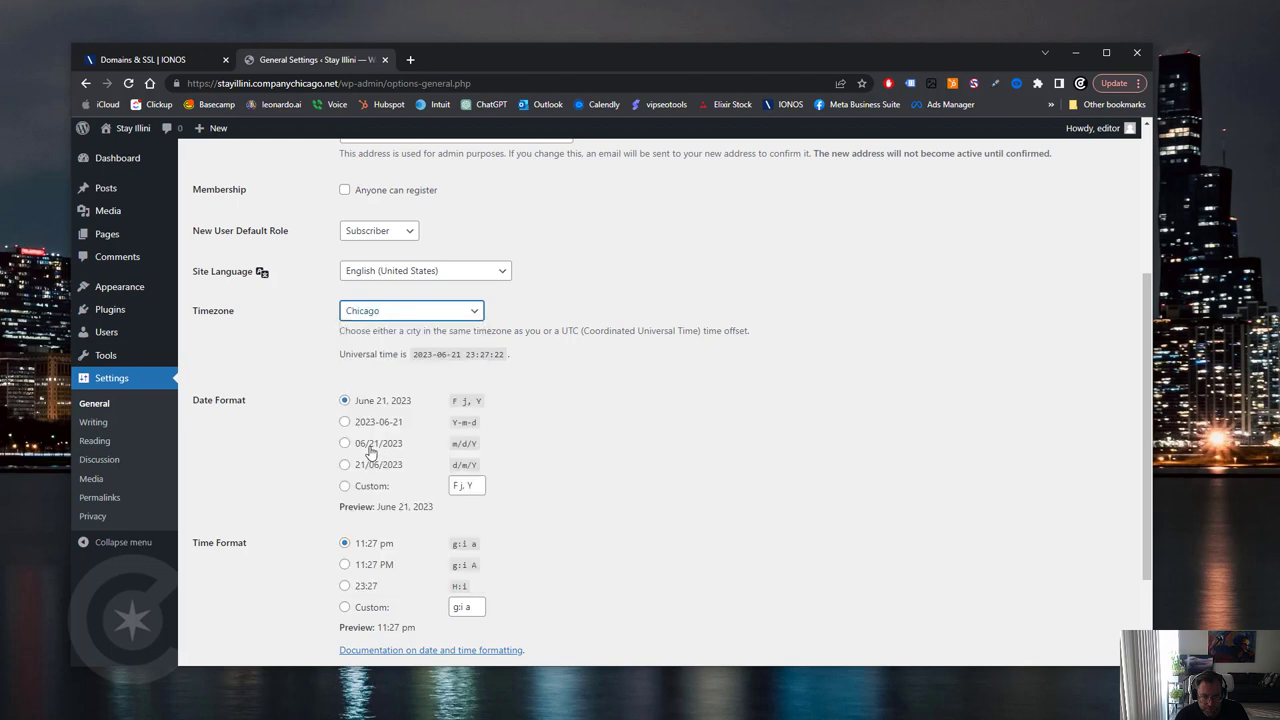
scroll("up", 3)
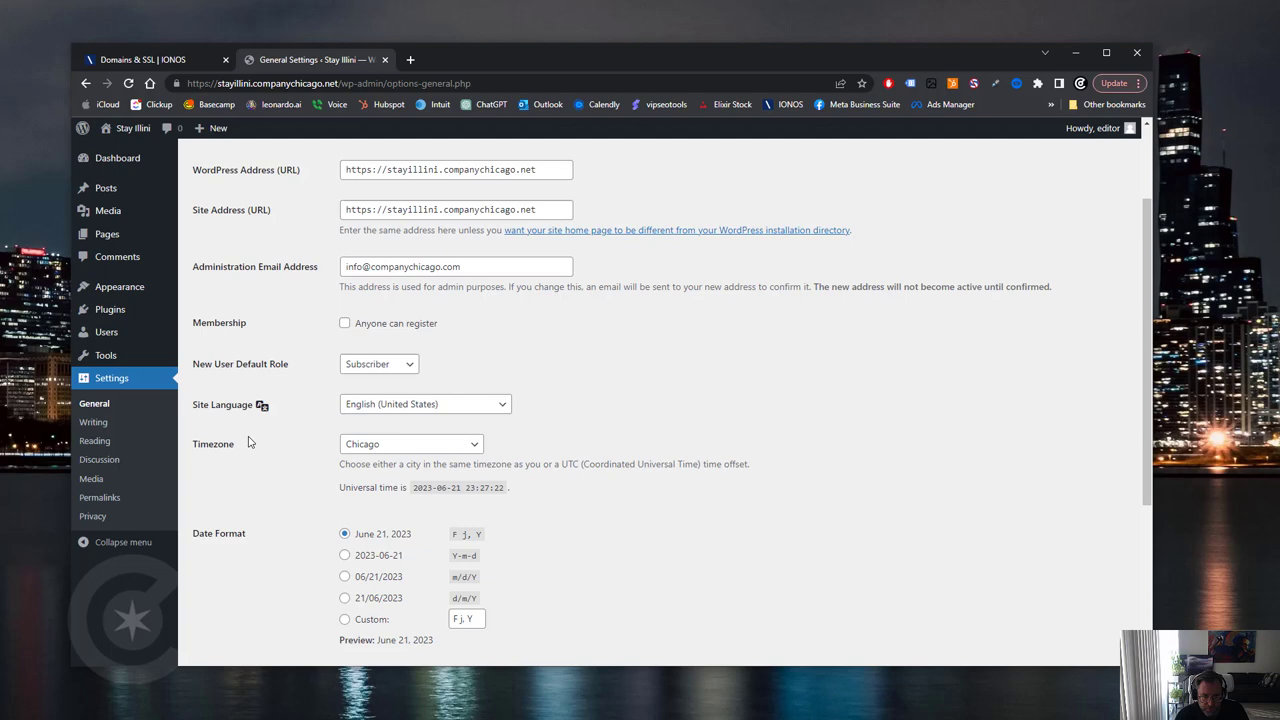
scroll("up", 3)
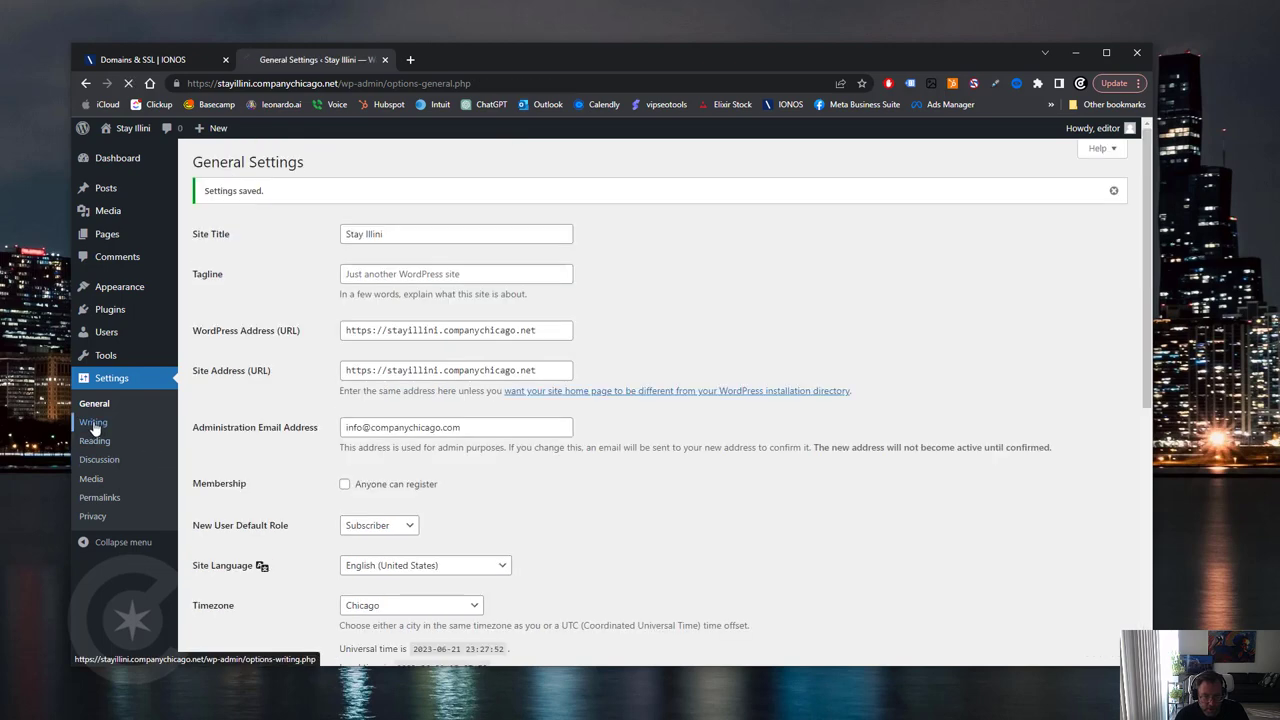
- Look over the Writing and Reading settings without changes, leaving Discussion settings shown
left_click(93, 421)
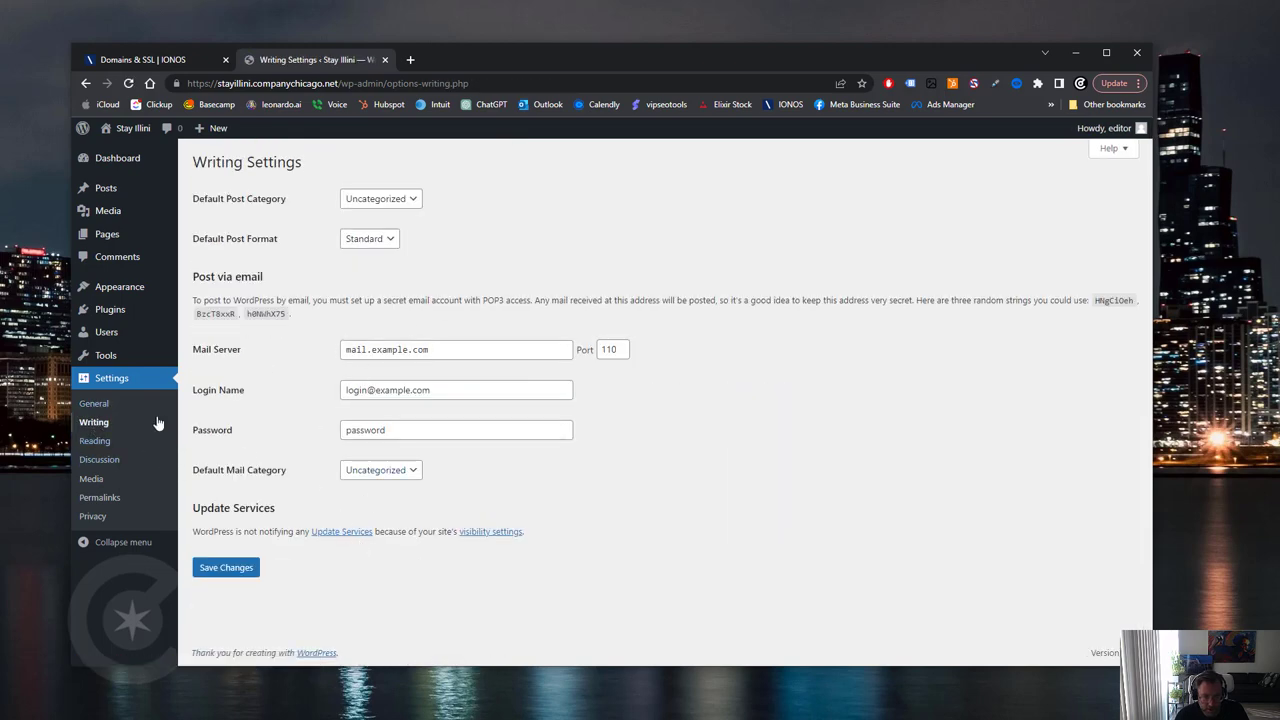
left_click(95, 441)
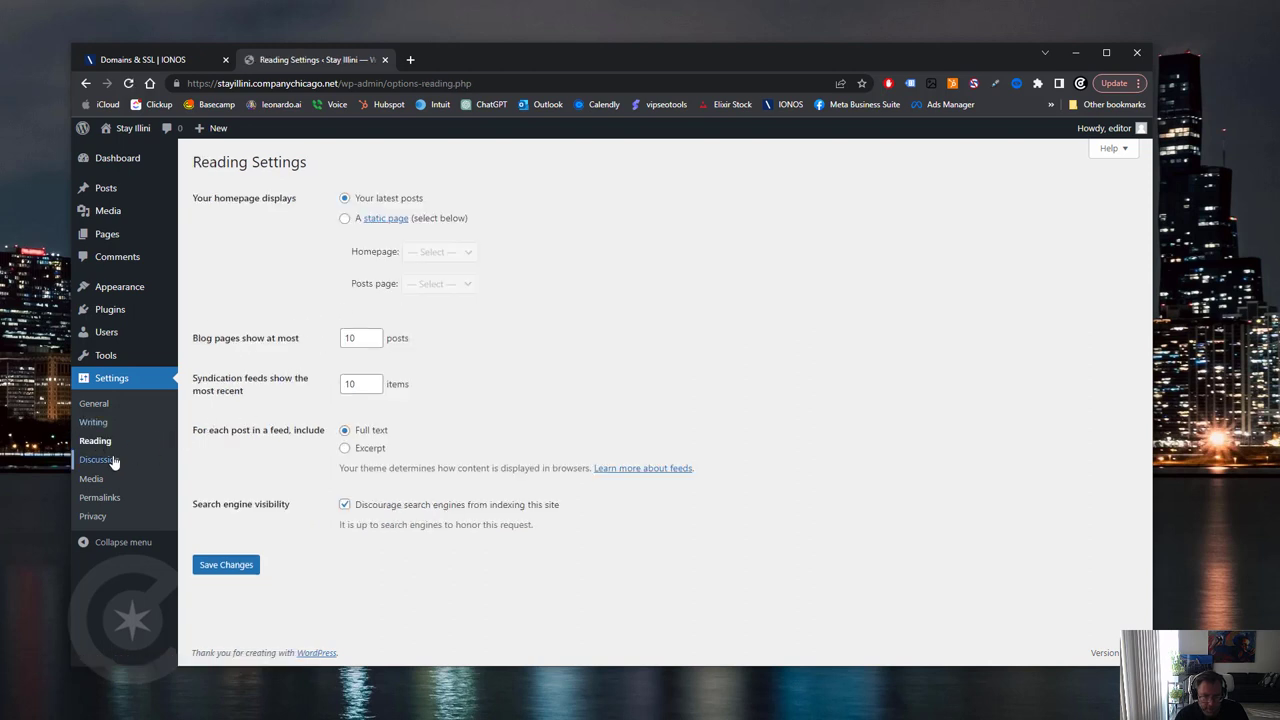
mouse_move(99, 459)
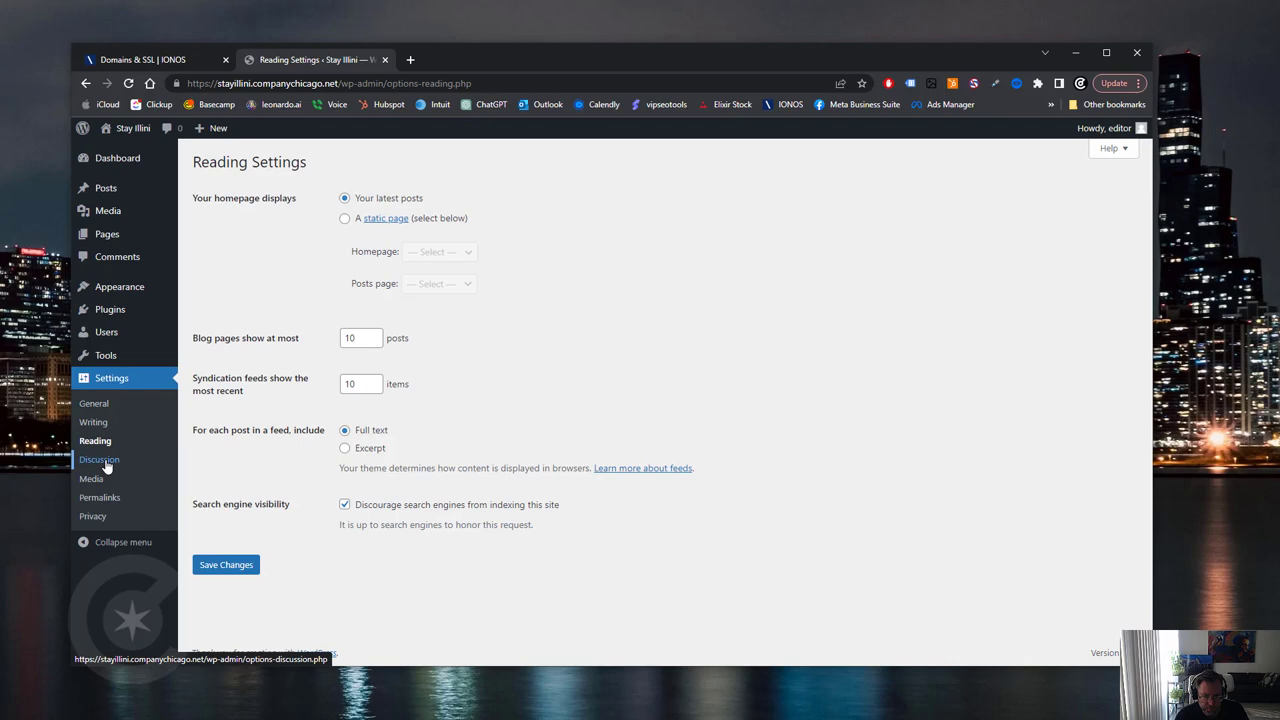
left_click(99, 459)
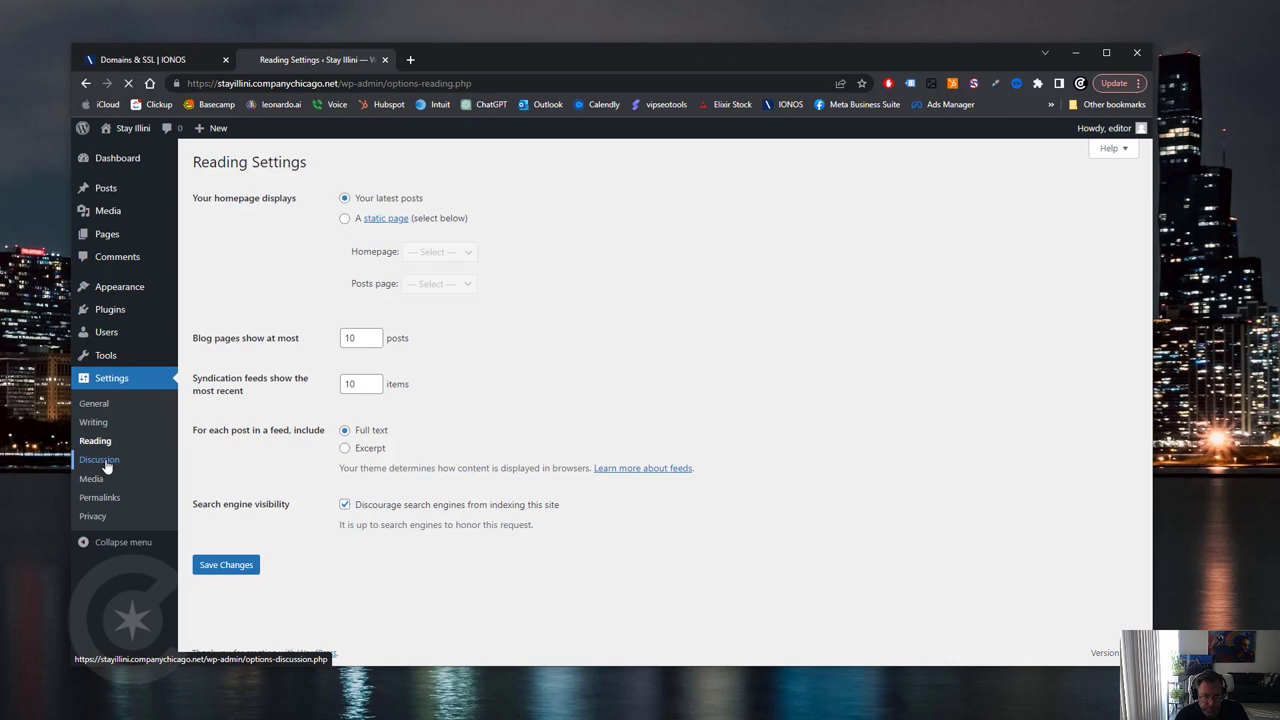
left_click(99, 459)
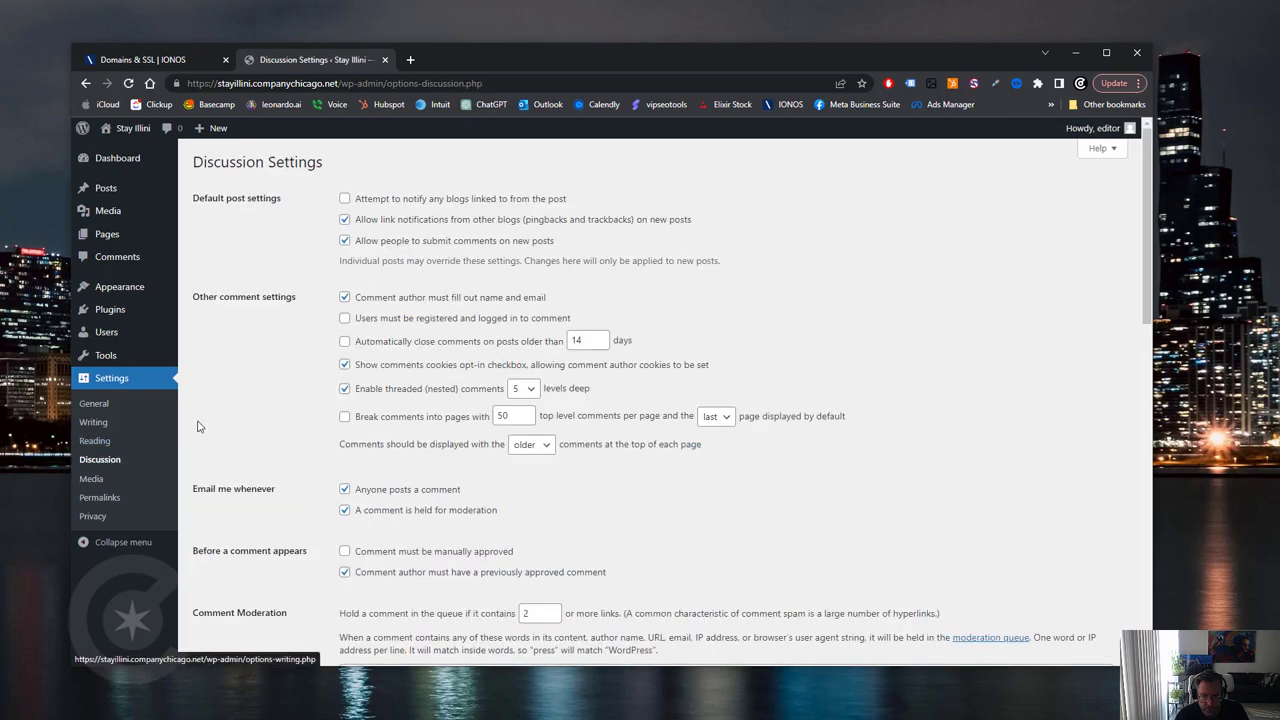
mouse_move(390, 319)
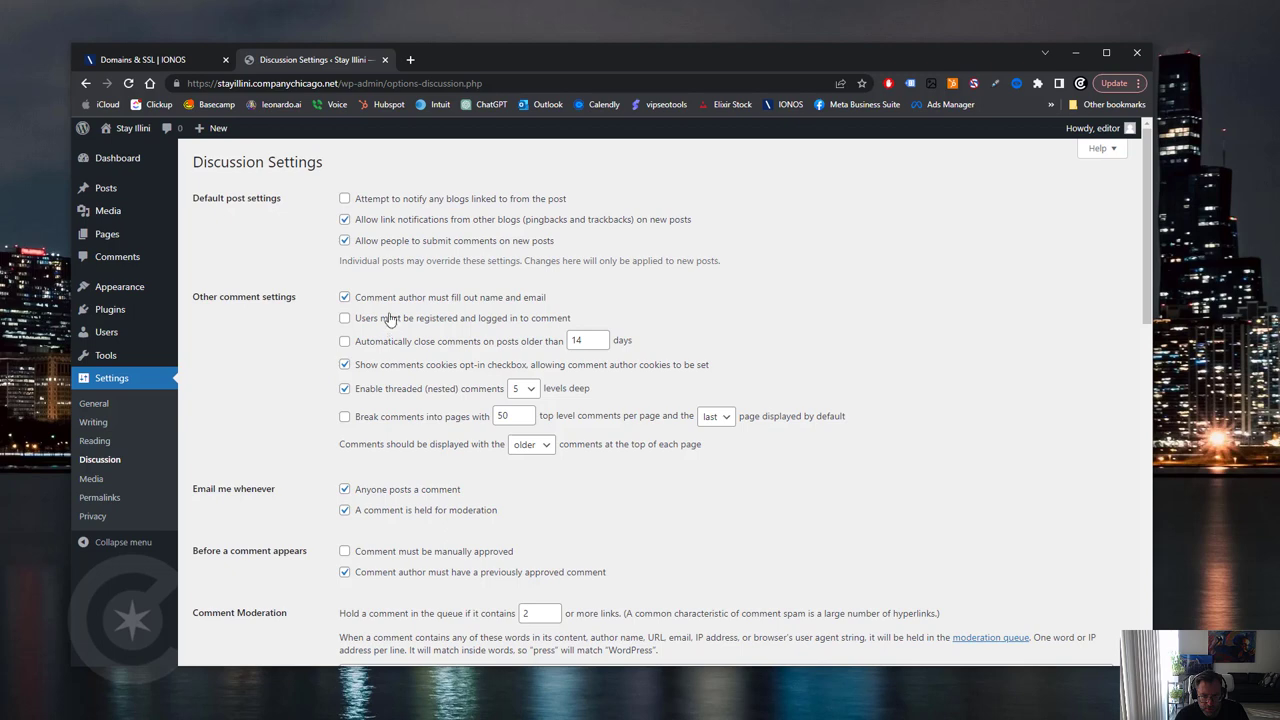
- Require logged-in commenters, disable comment notification emails, and save the Discussion settings
left_click(345, 318)
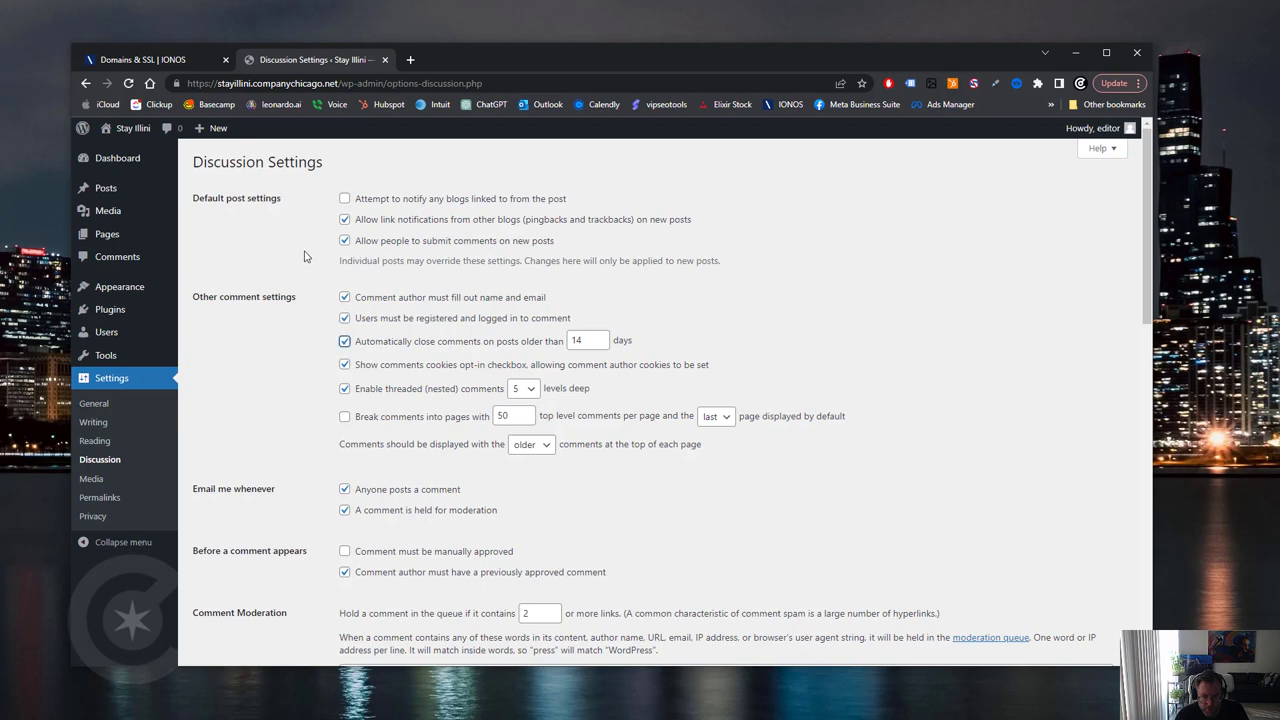
mouse_move(378, 358)
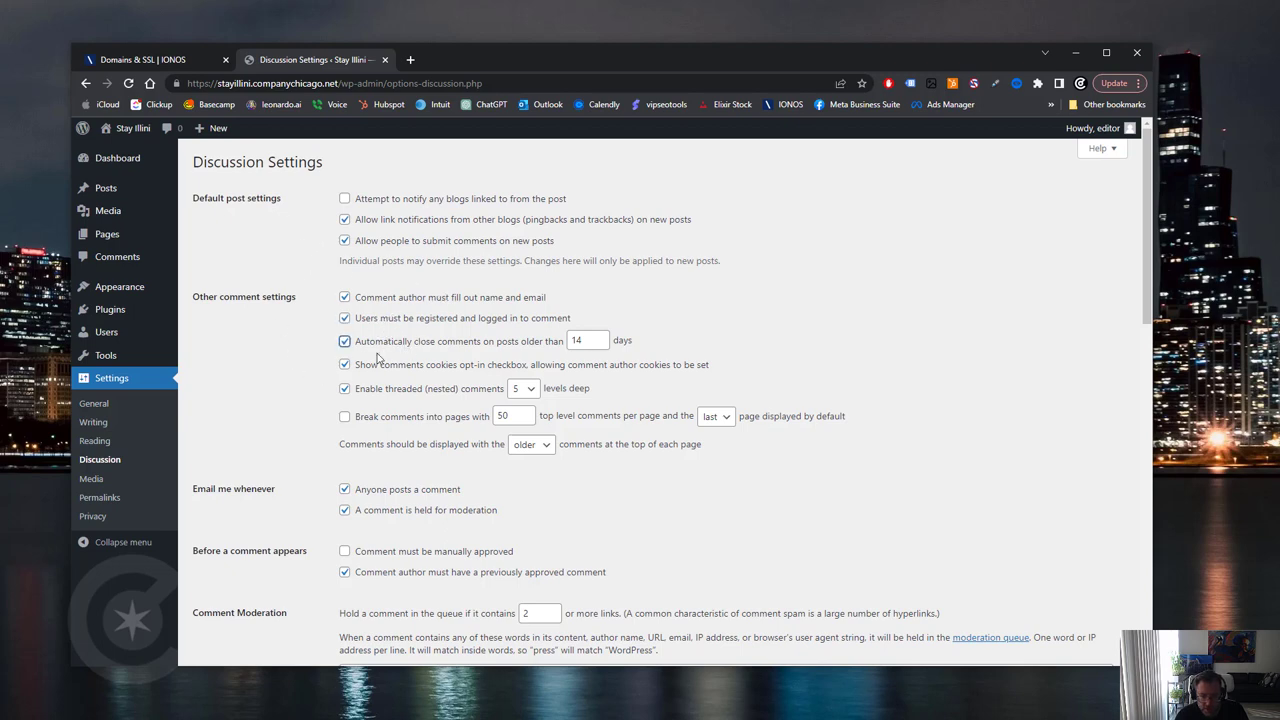
mouse_move(283, 359)
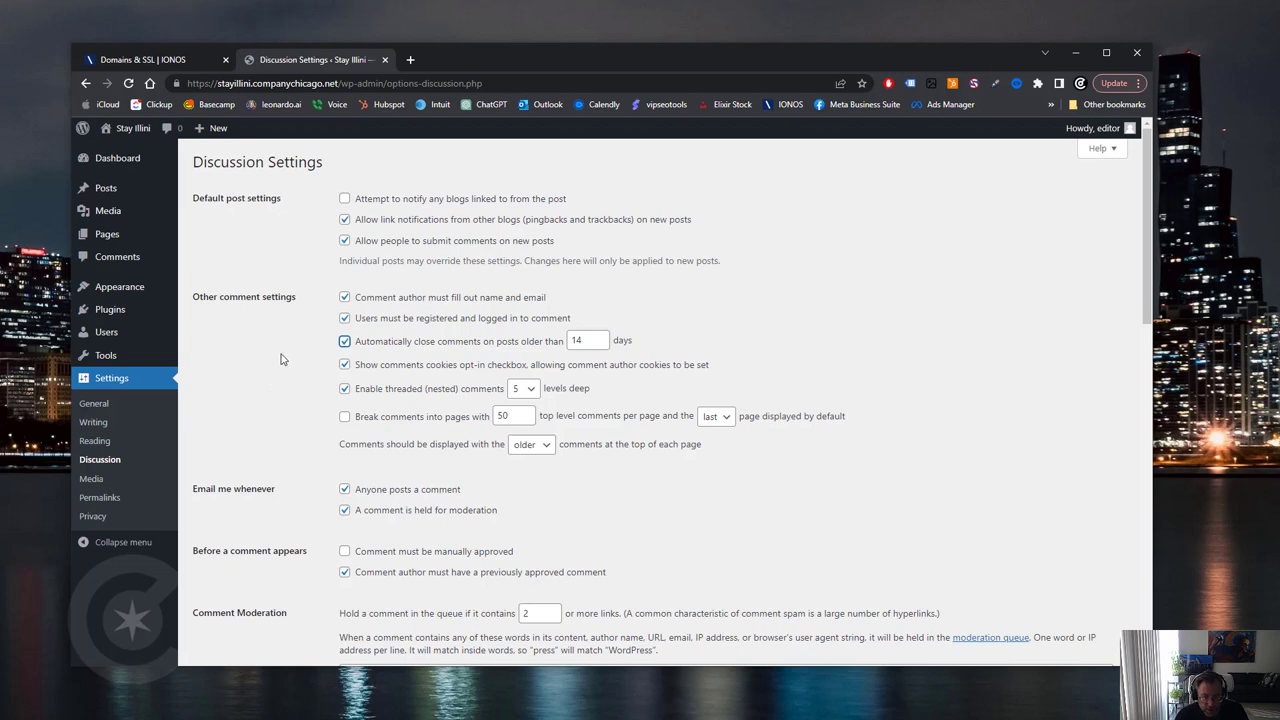
left_click(345, 489)
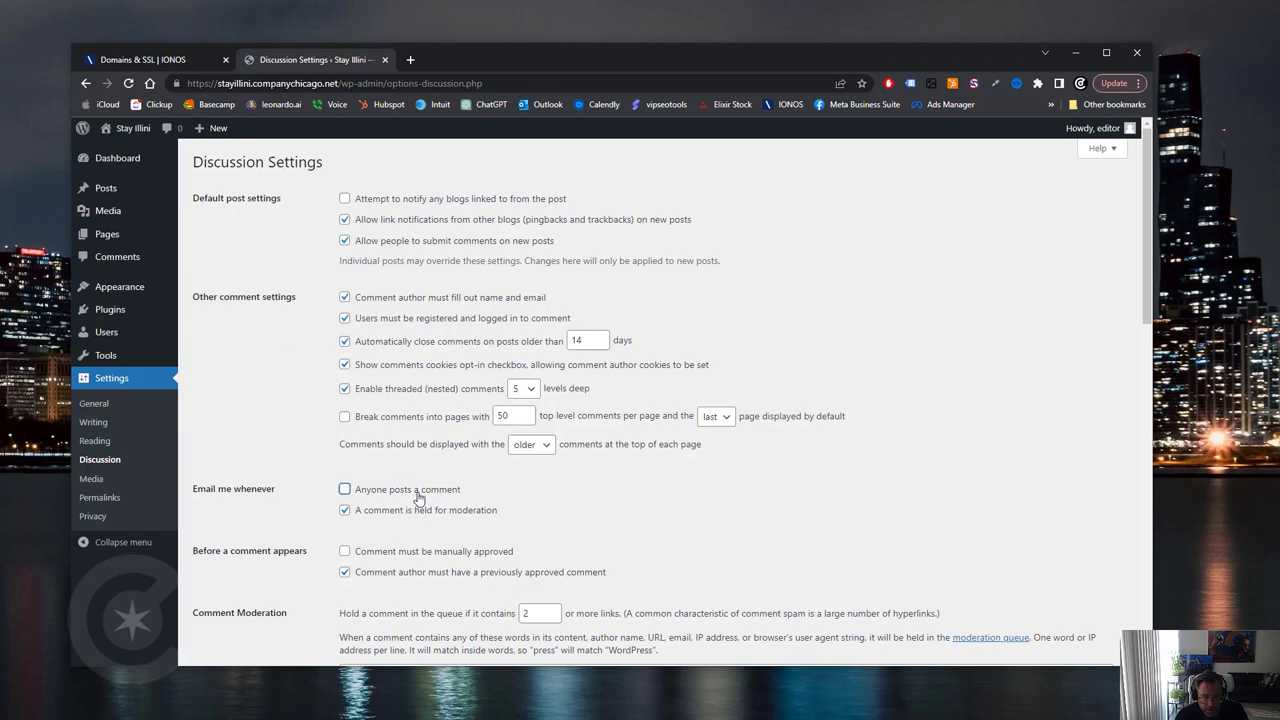
scroll("down", 3)
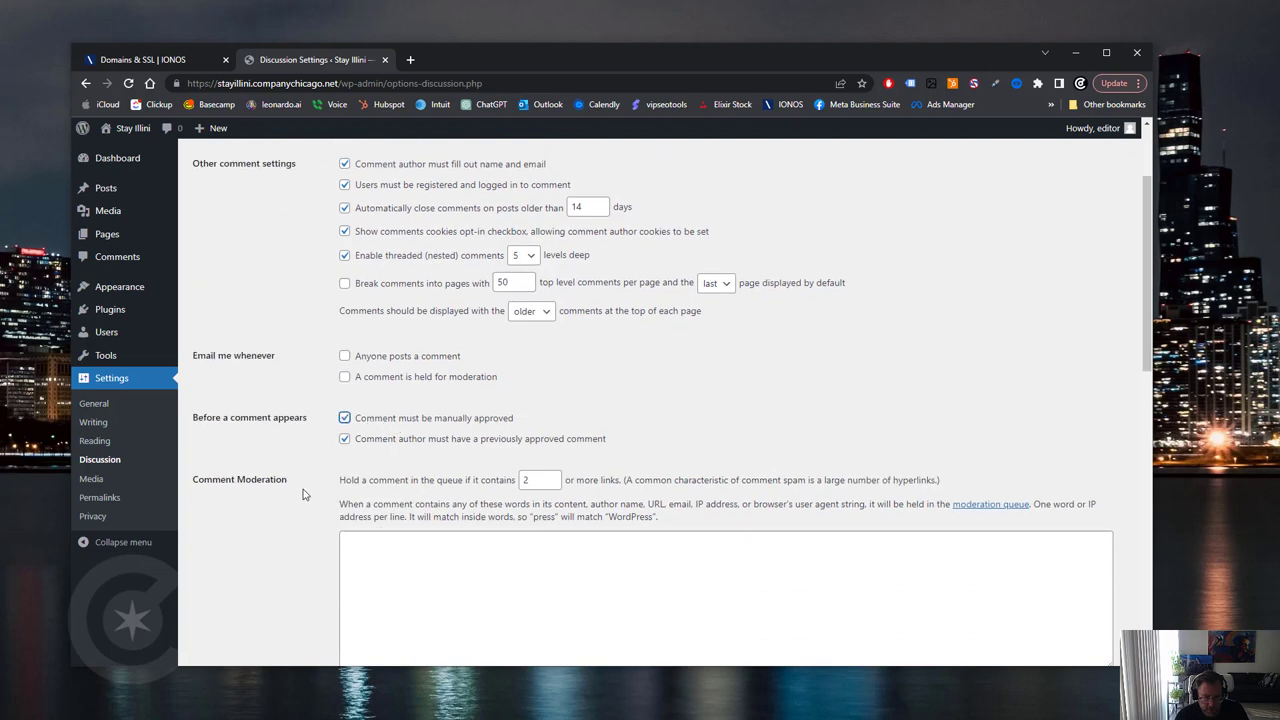
scroll("down", 3)
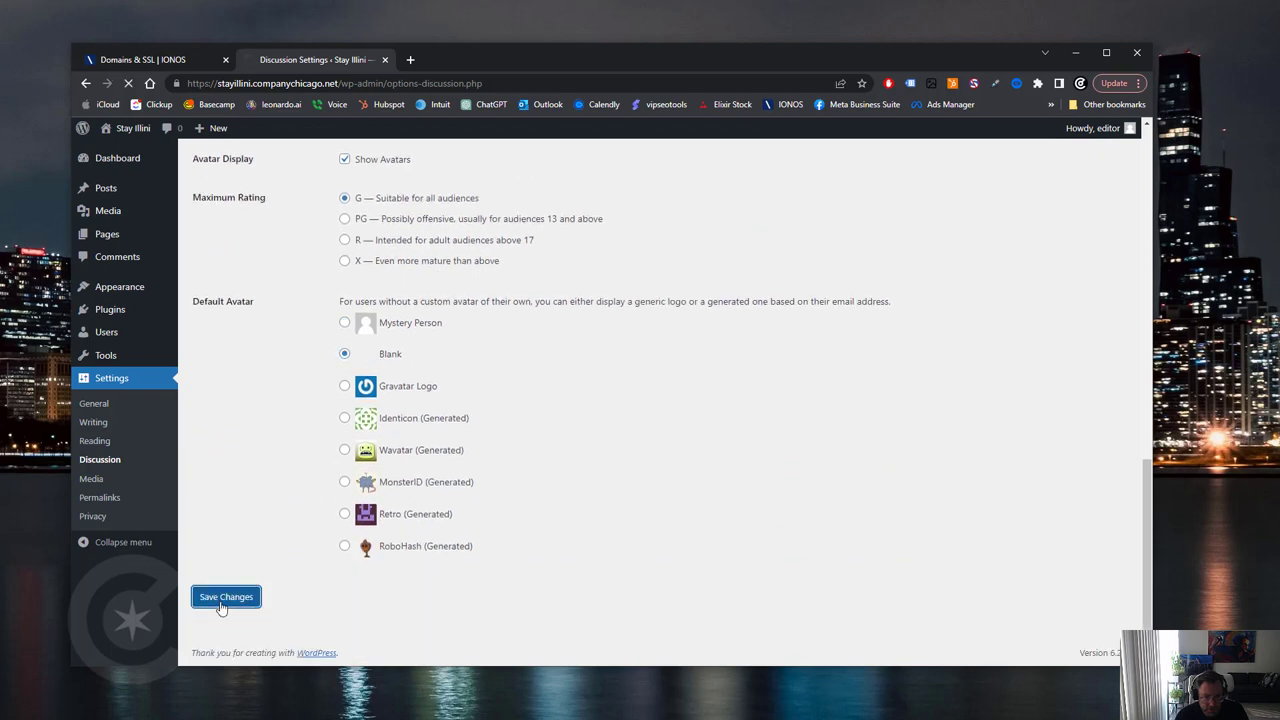
left_click(225, 597)
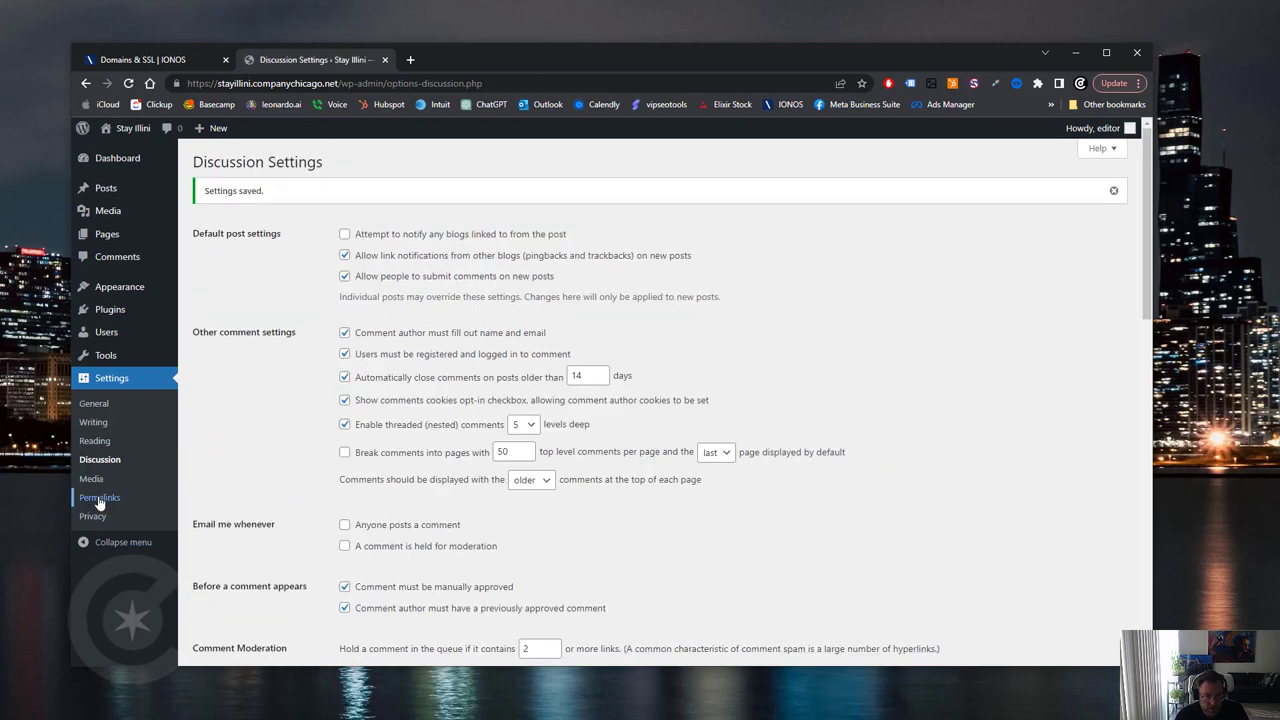
- Switch permalinks to the Post name structure and save
left_click(100, 497)
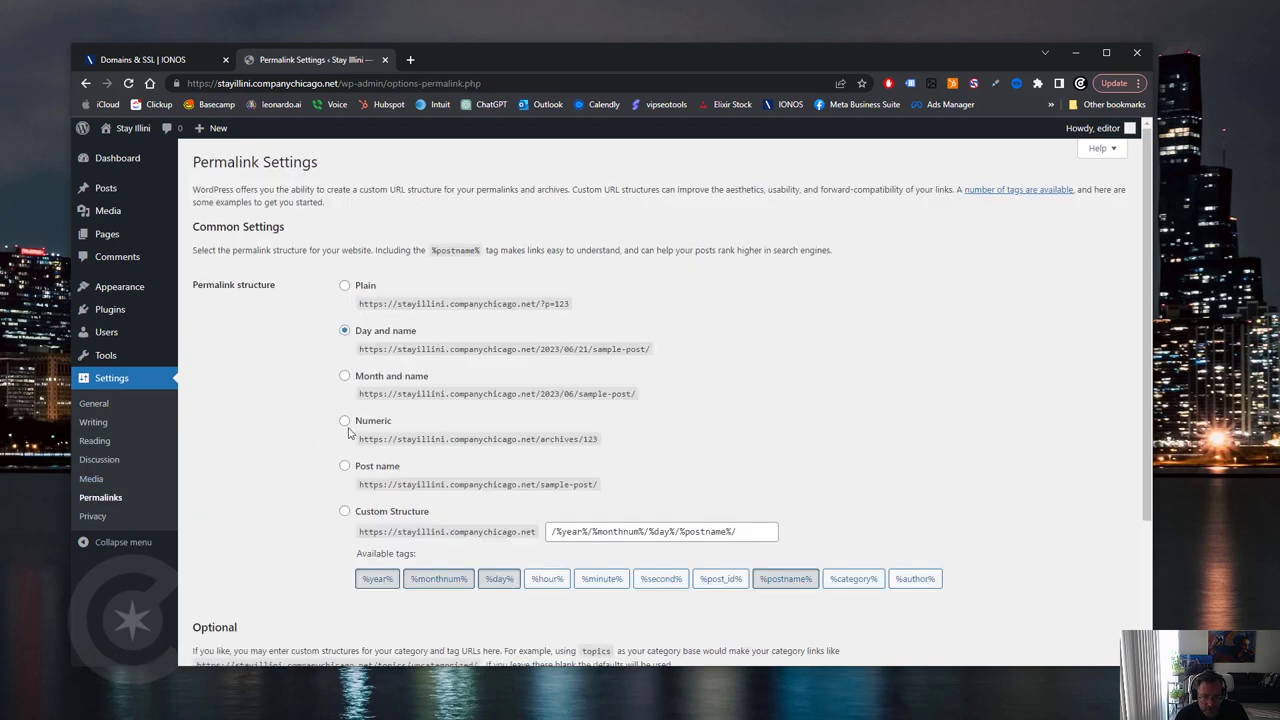
mouse_move(352, 474)
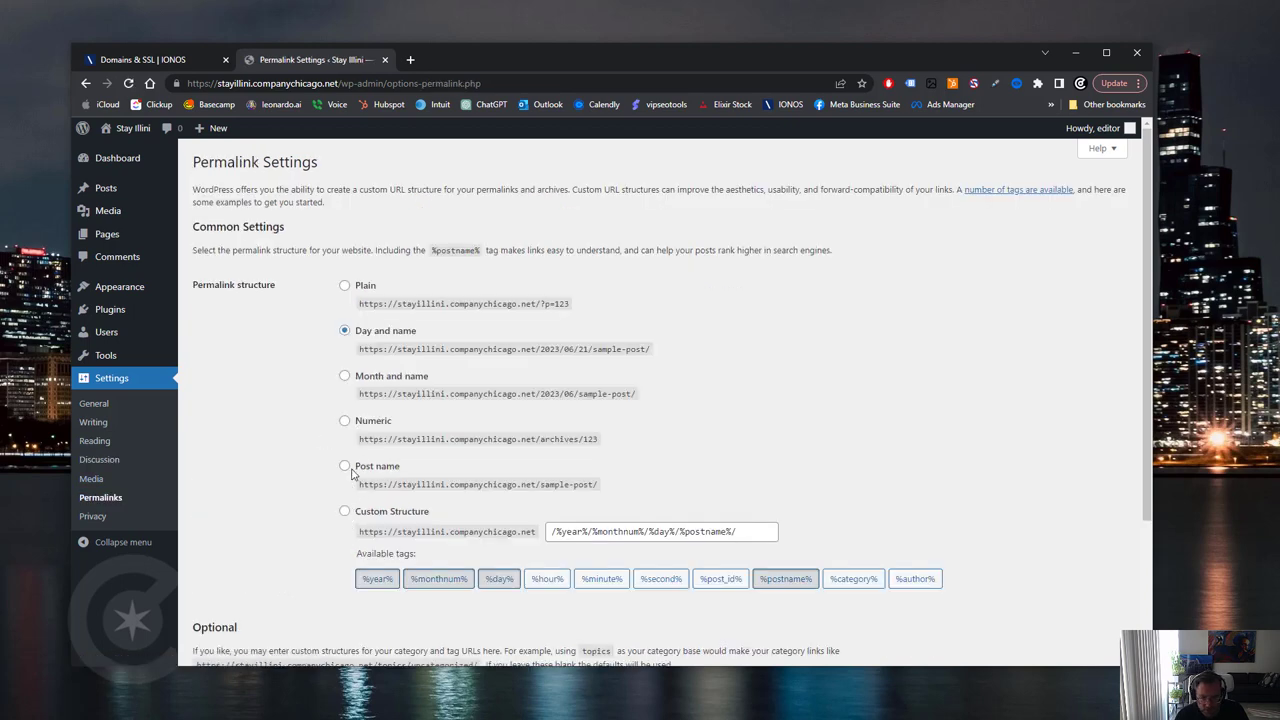
left_click(345, 465)
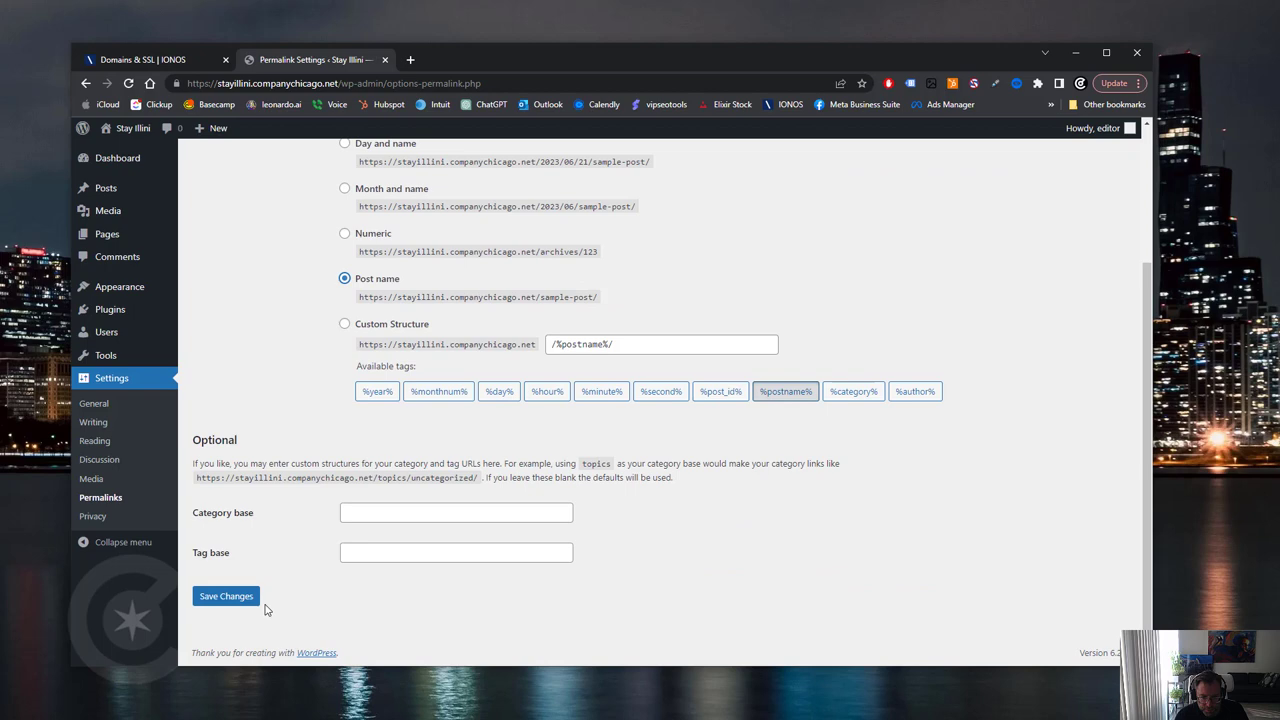
left_click(226, 596)
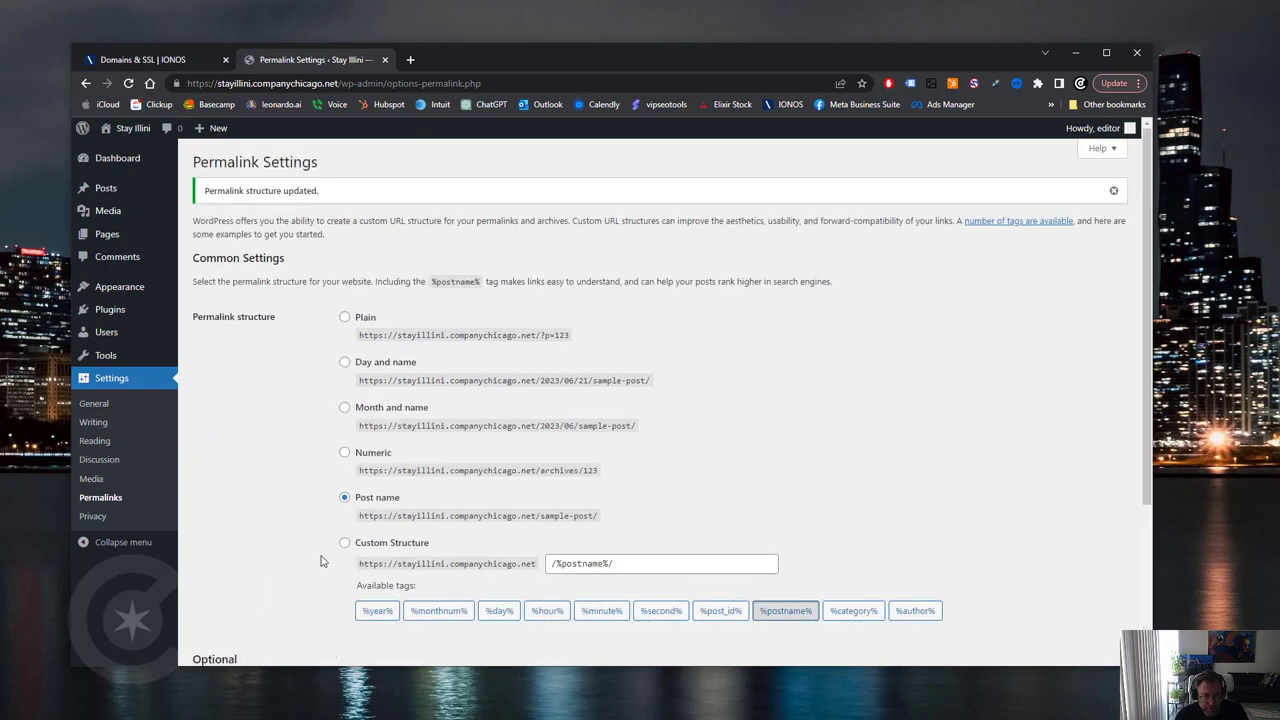
mouse_move(92, 516)
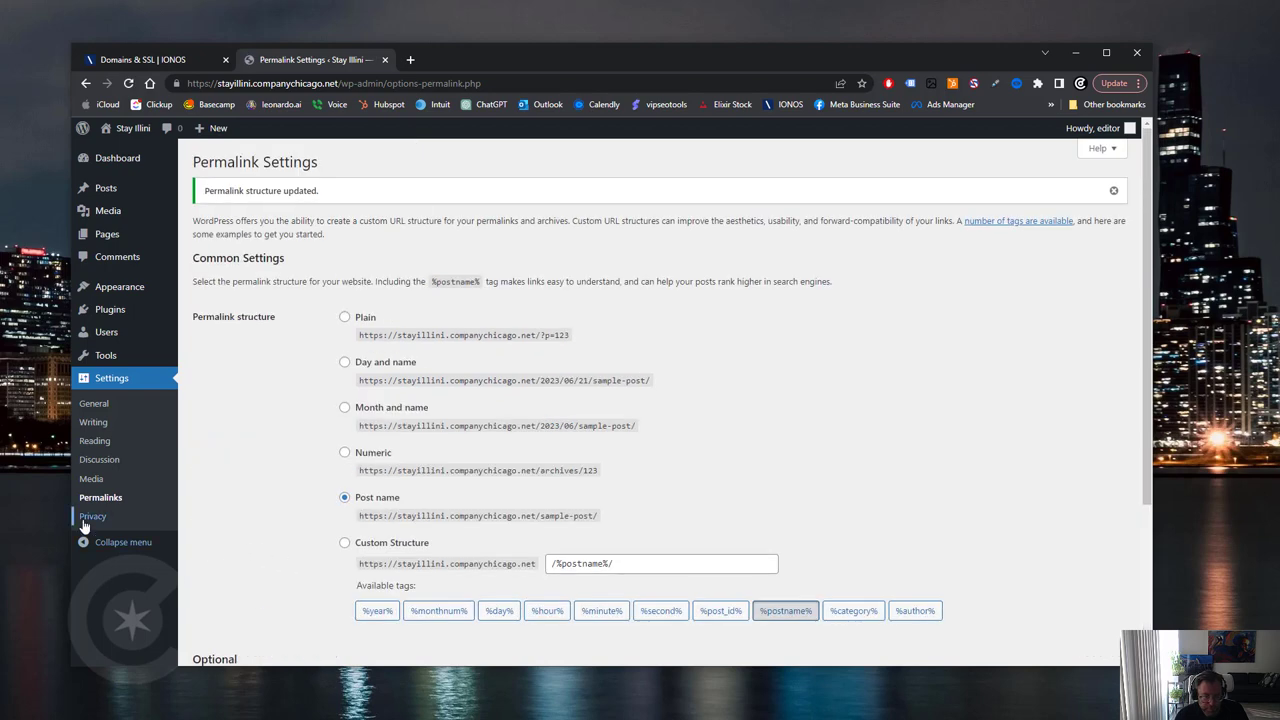
- Assign the Privacy Policy page as the site's privacy page via Use This Page
left_click(92, 516)
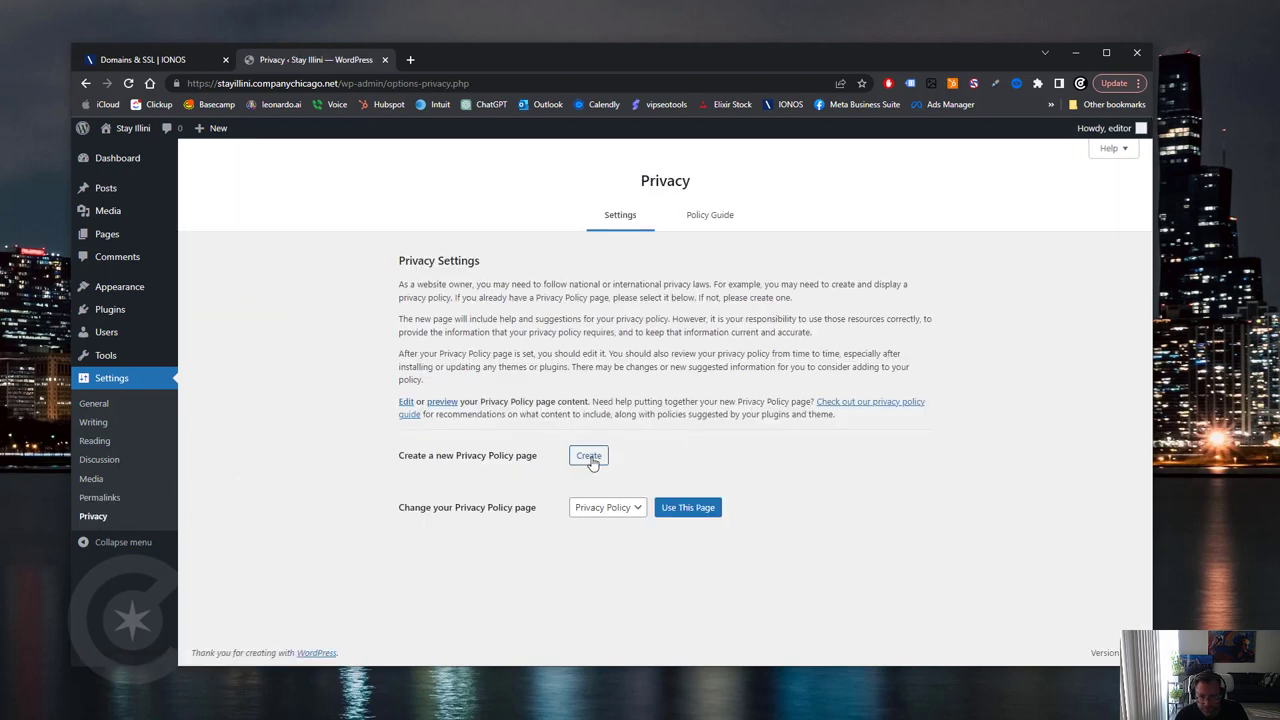
left_click(607, 507)
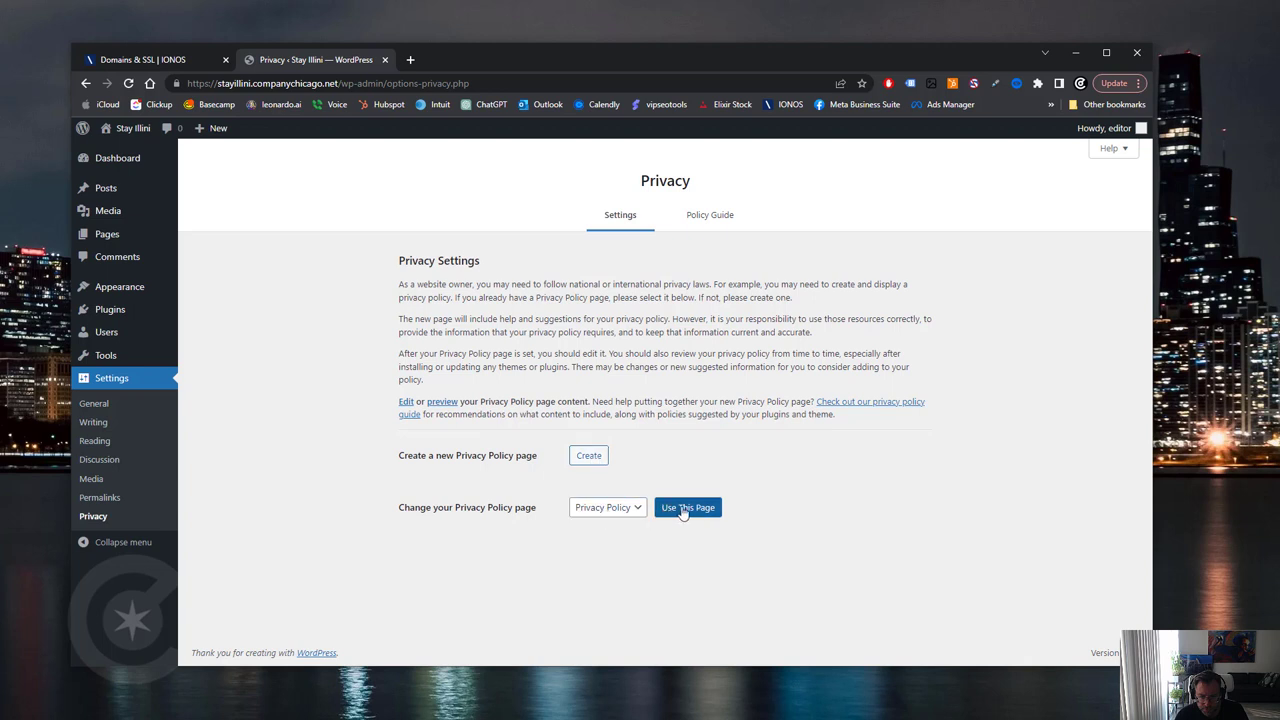
left_click(687, 507)
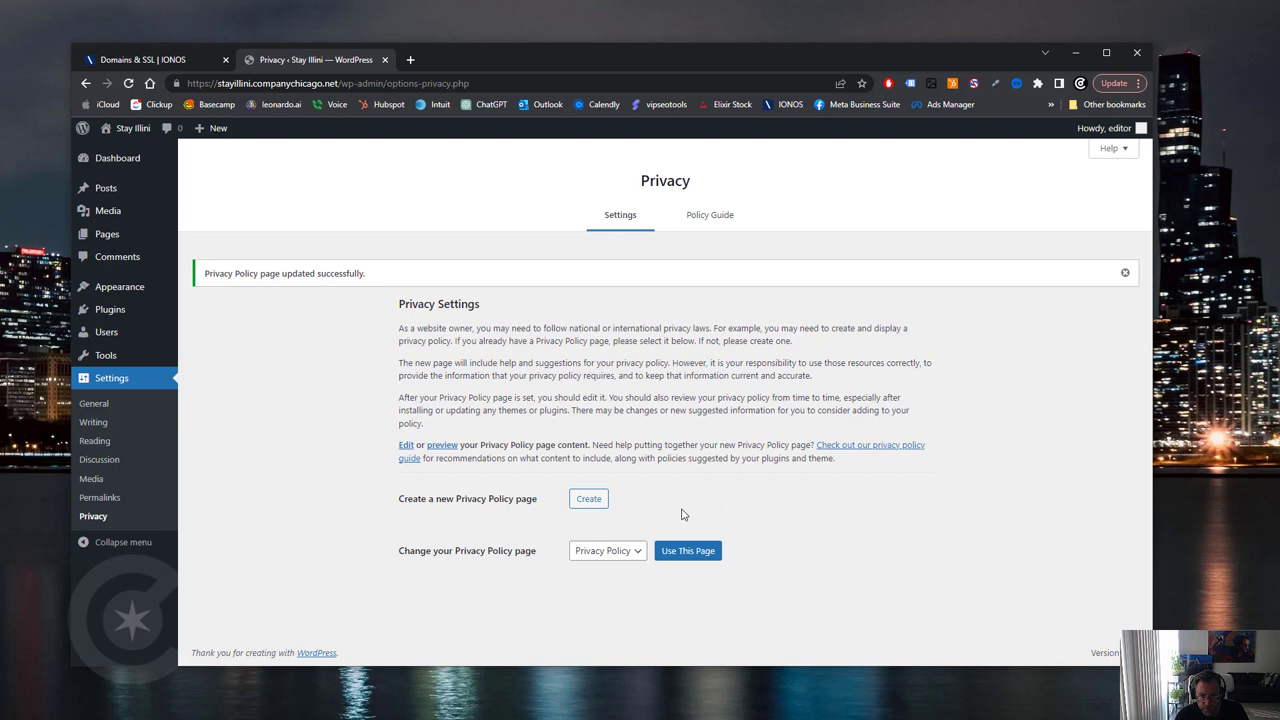
mouse_move(710, 220)
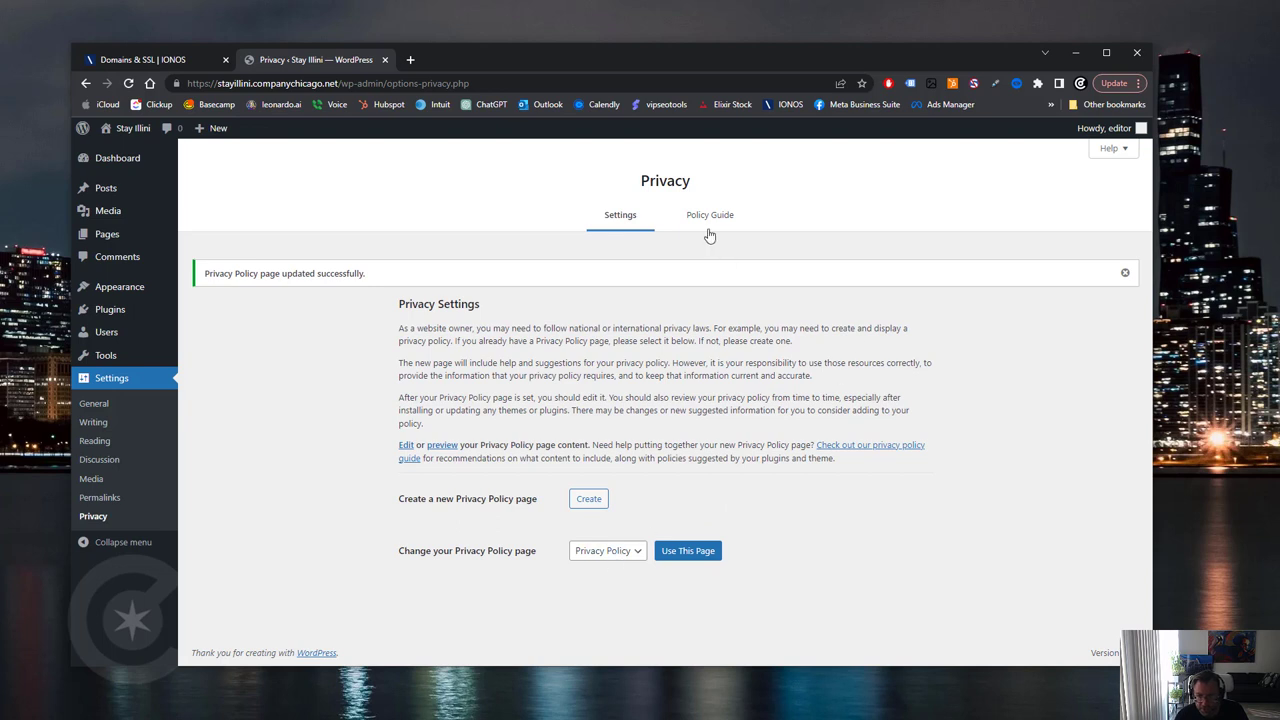
mouse_move(107, 233)
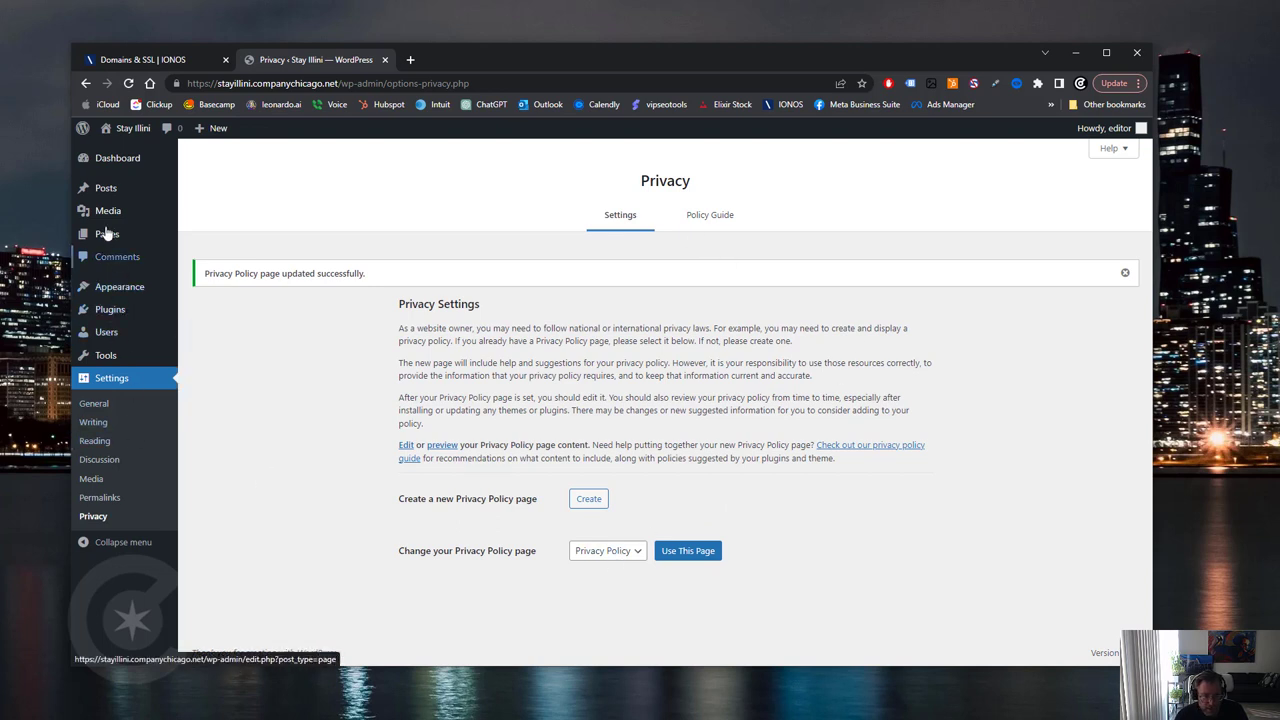
left_click(106, 233)
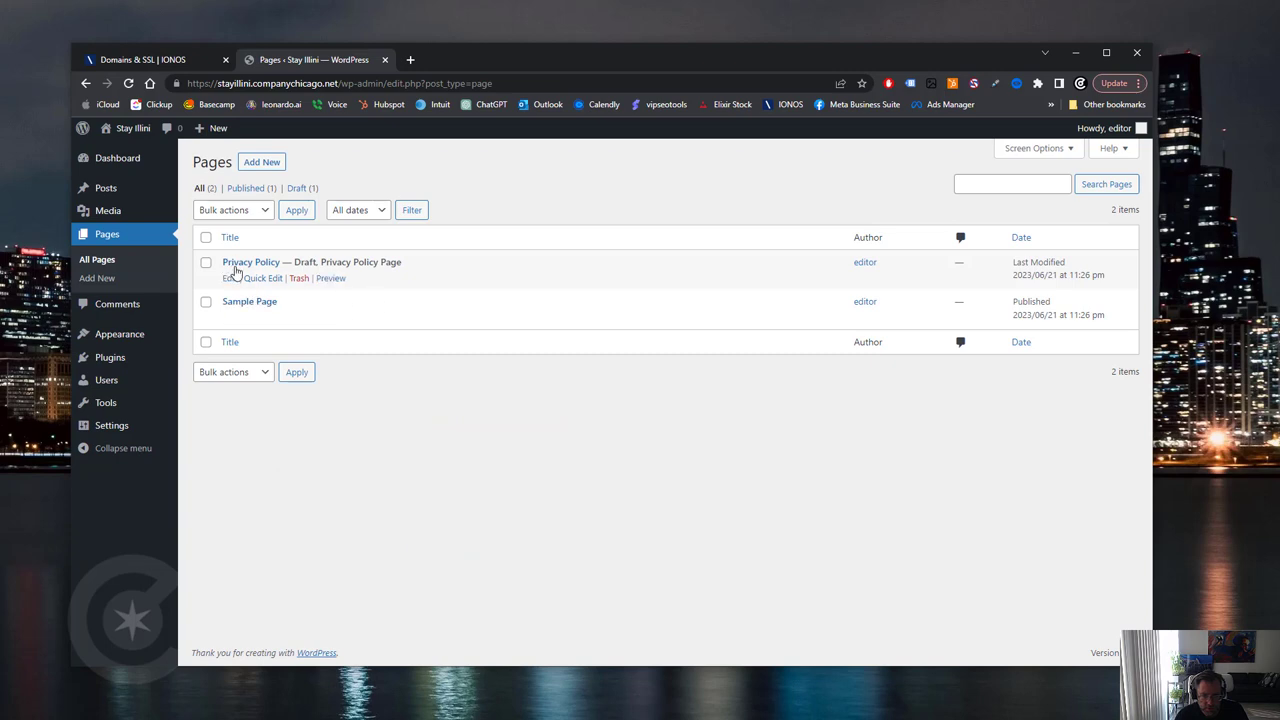
mouse_move(330, 278)
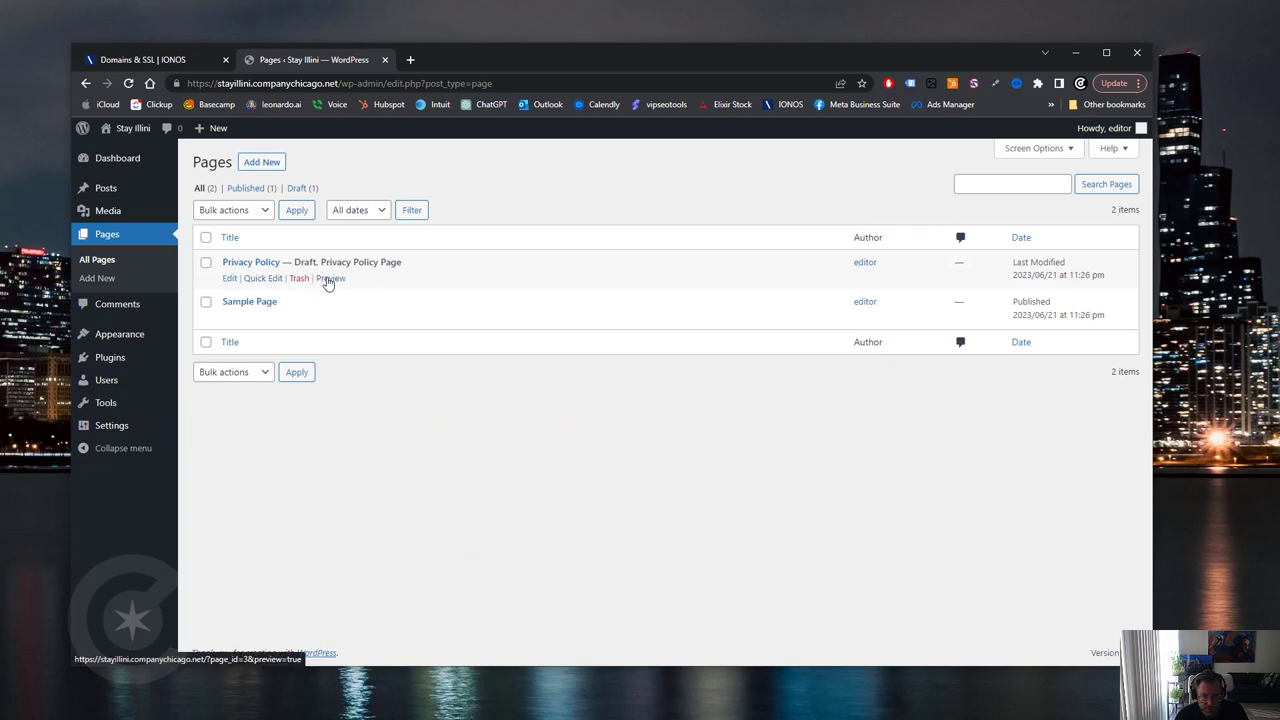
- Preview the draft Privacy Policy page, then bring up the installed plugins list
left_click(330, 278)
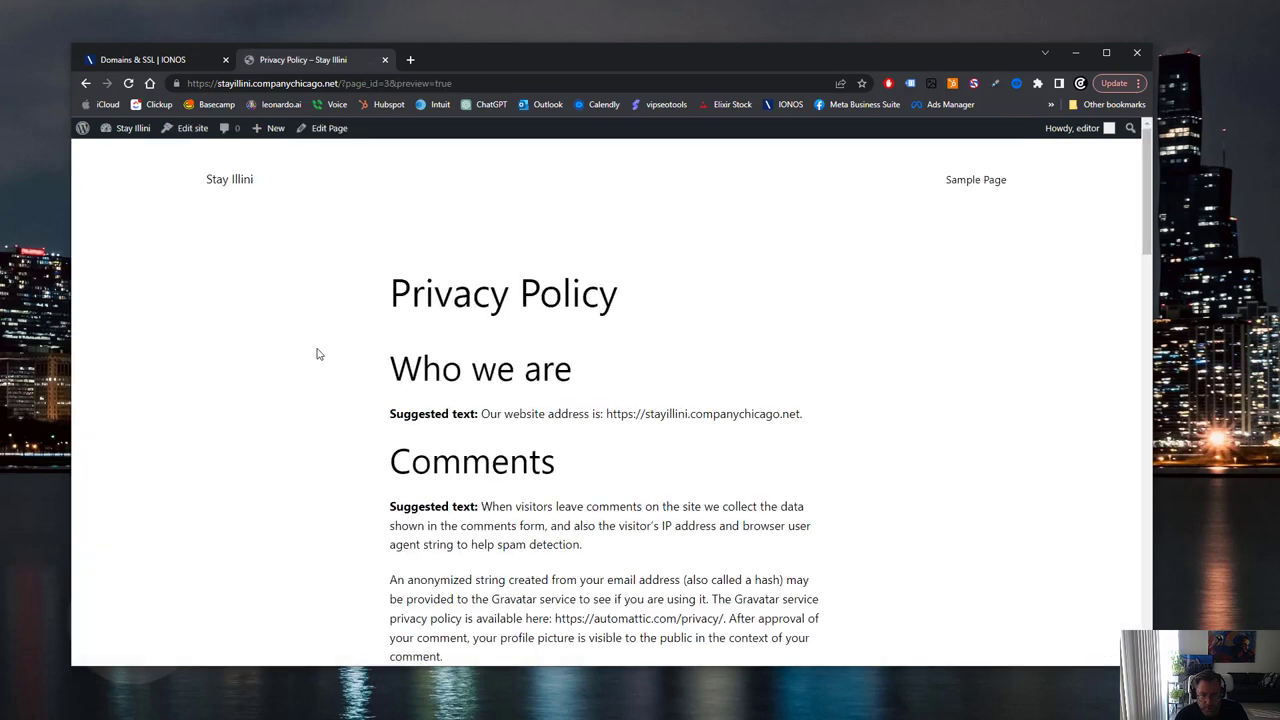
scroll("down", 3)
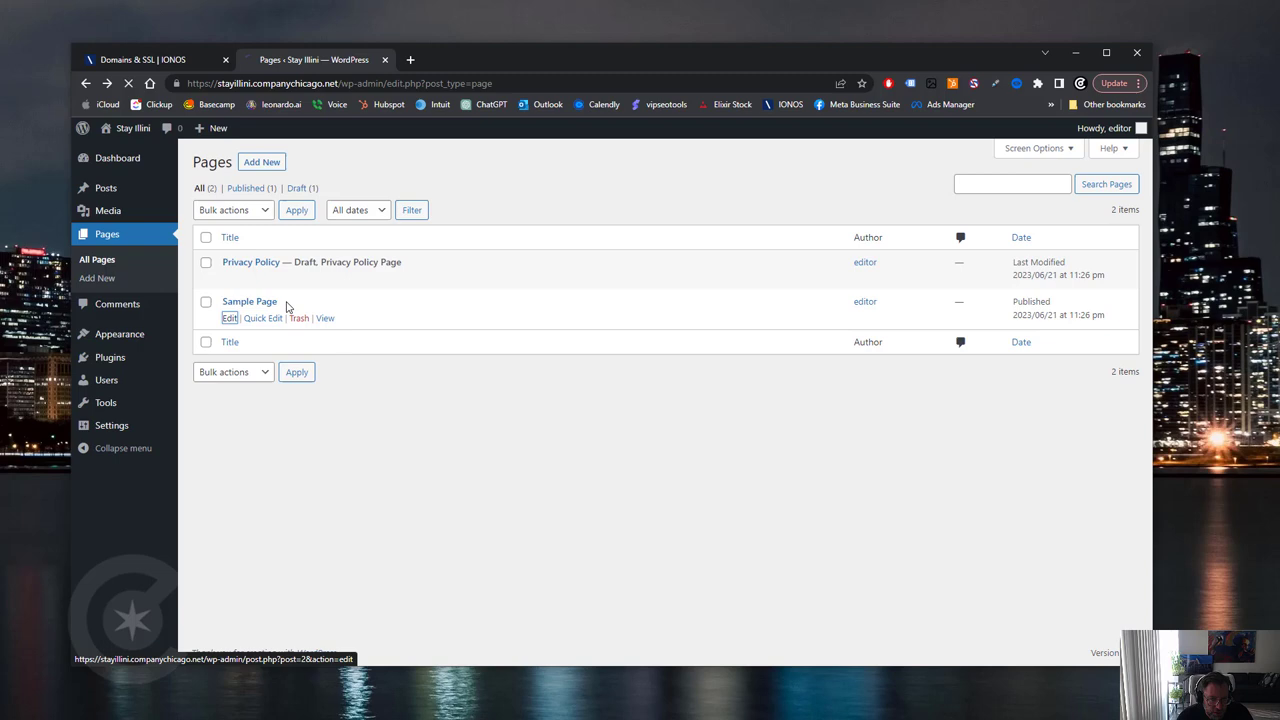
left_click(230, 318)
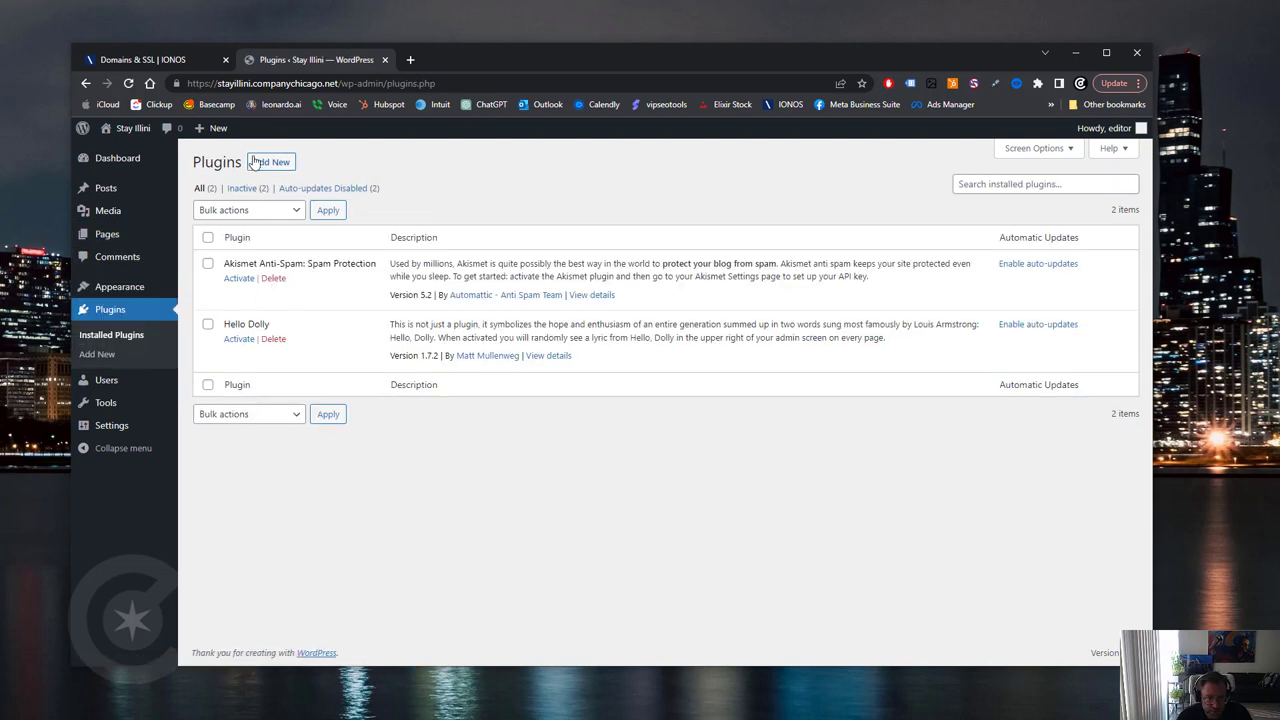
- Install and activate the Classic Editor and Classic Widgets plugins from Add New
left_click(271, 161)
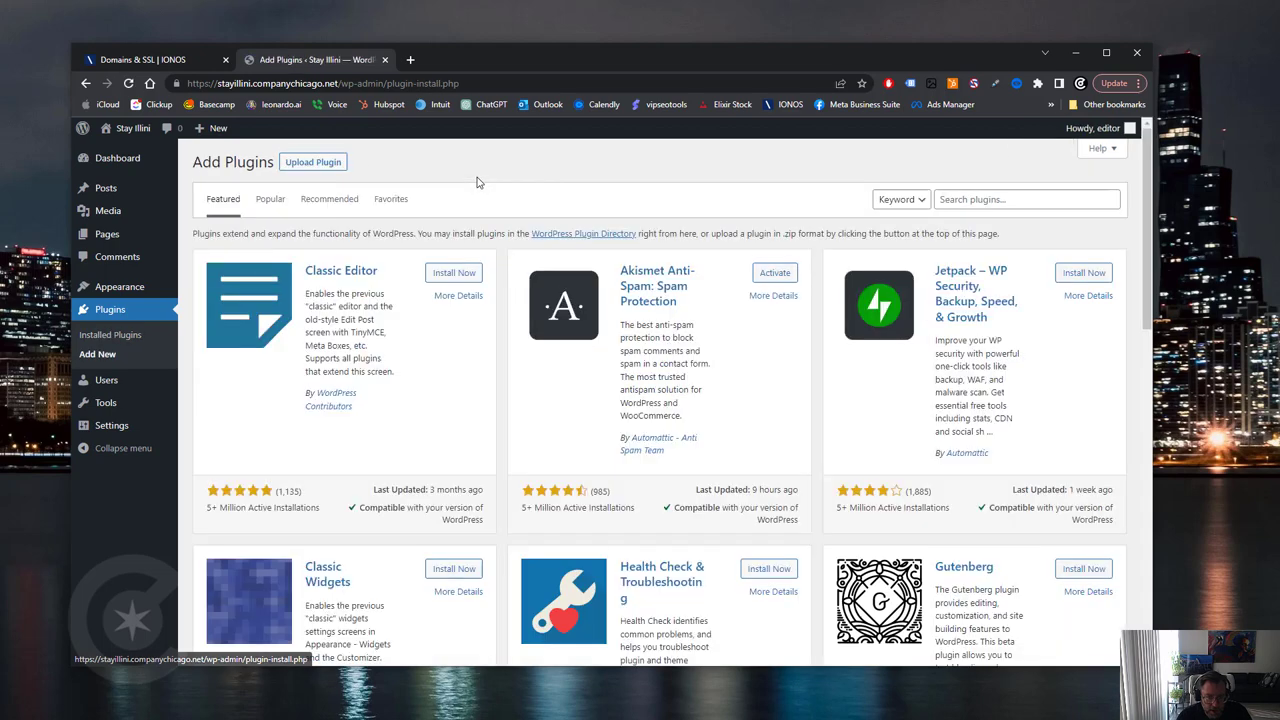
left_click(454, 272)
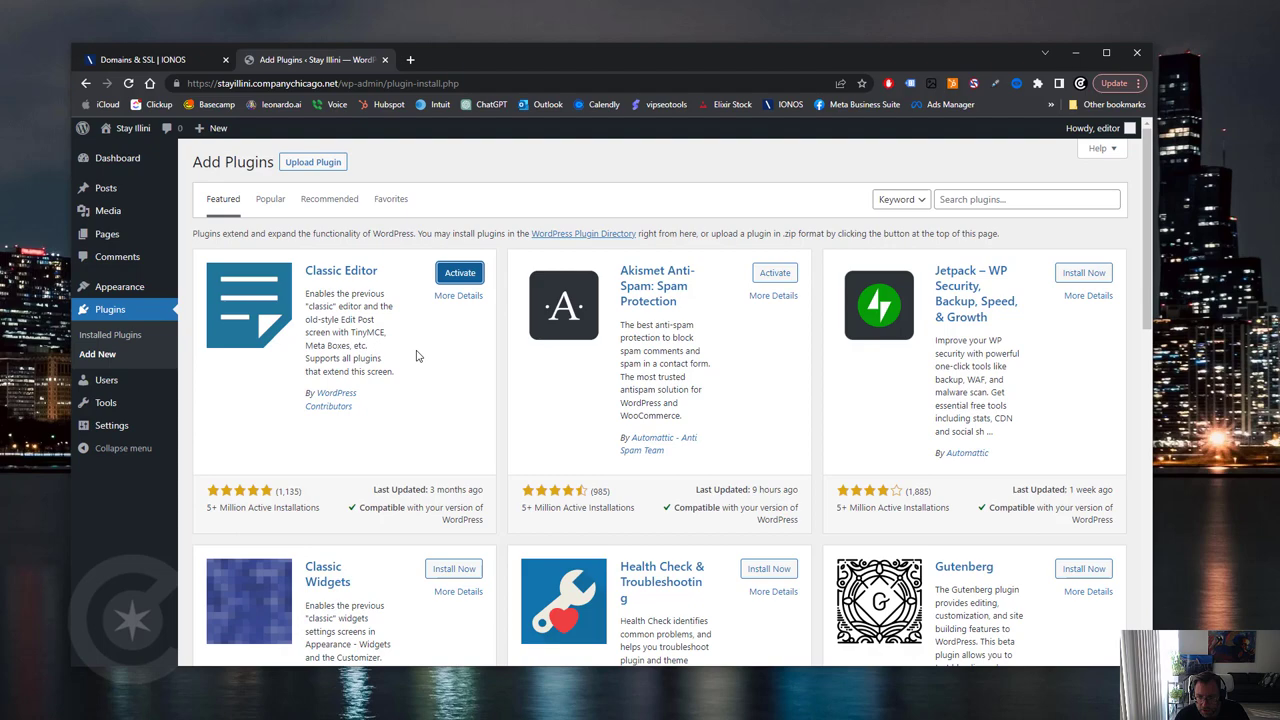
left_click(453, 568)
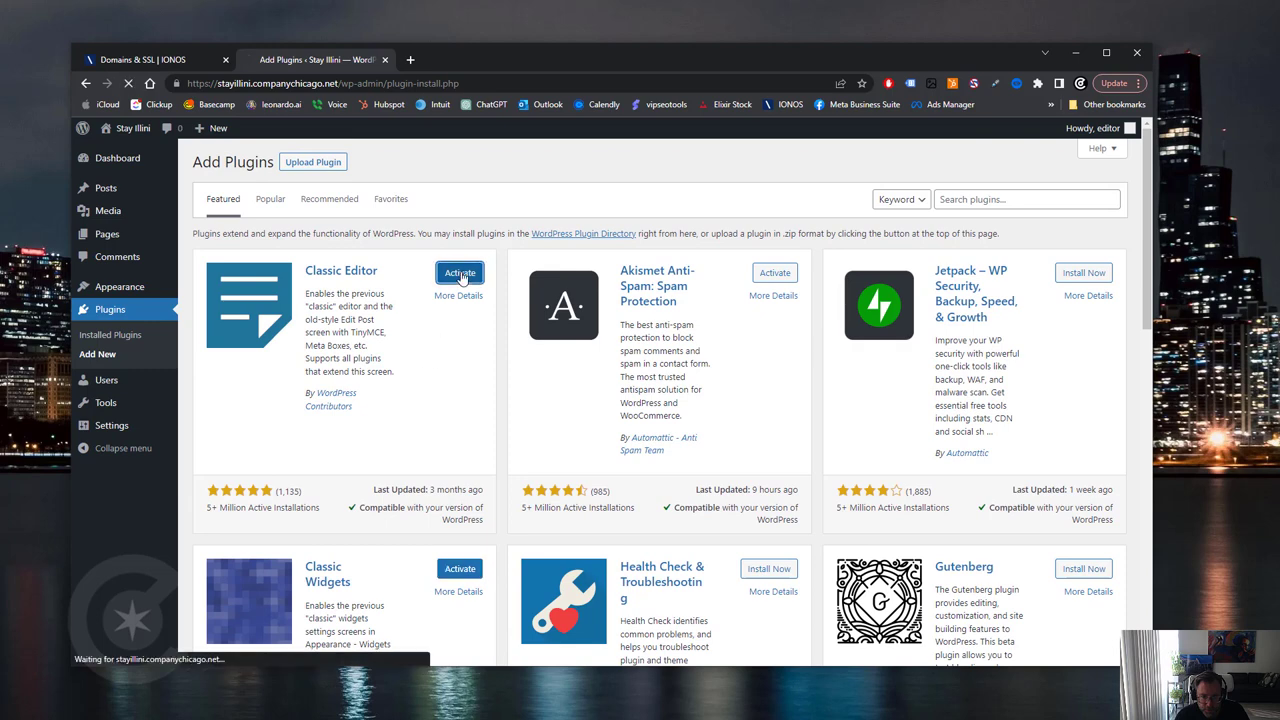
left_click(459, 273)
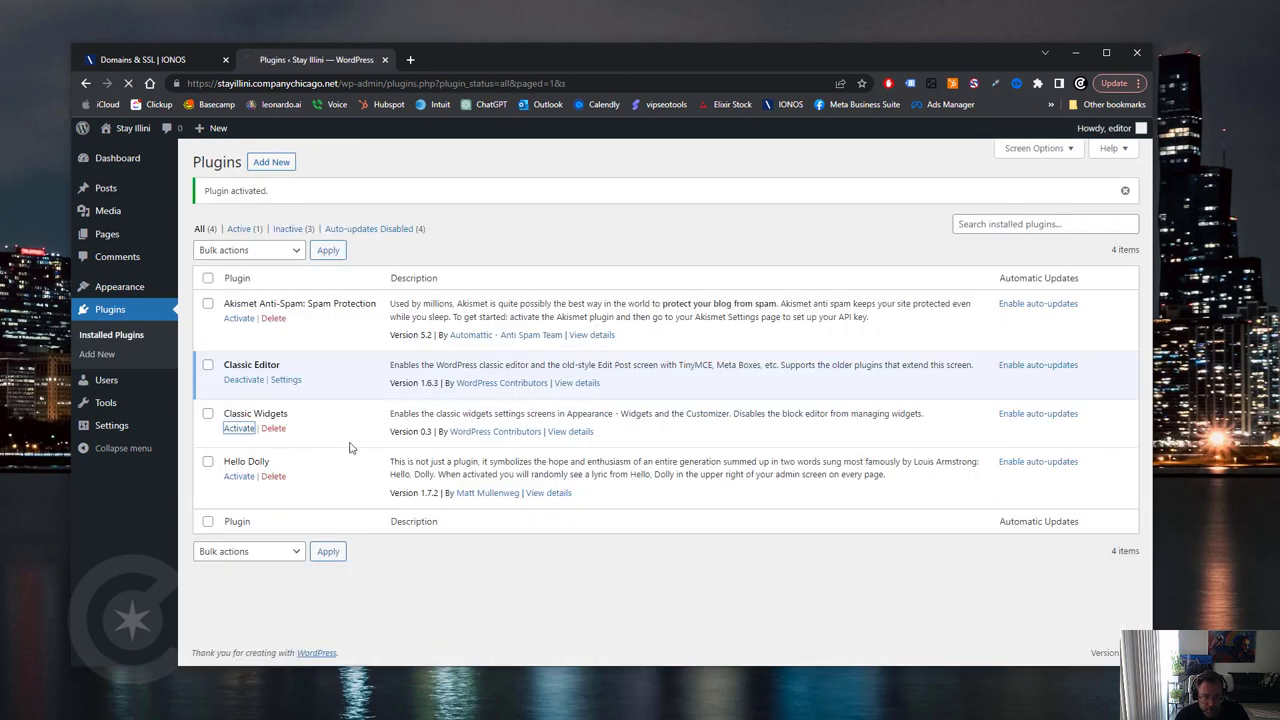
left_click(239, 428)
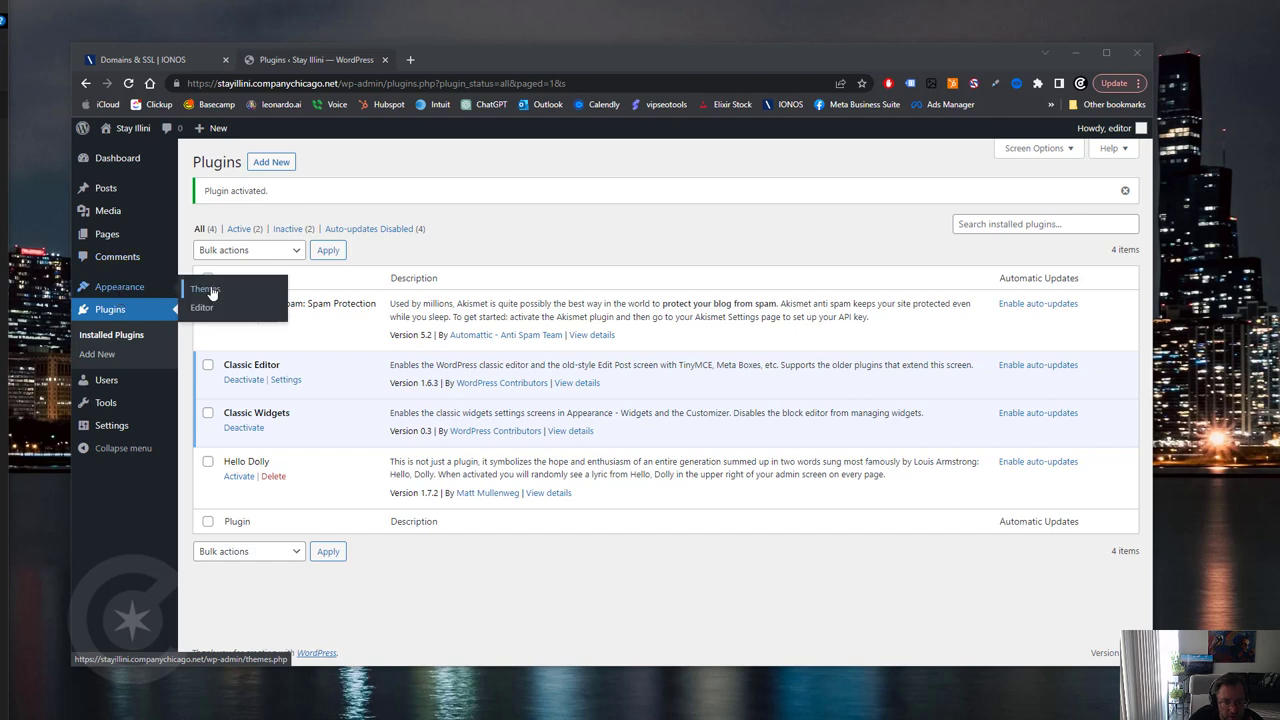
- Go to Appearance > Themes > Add New and reveal the theme upload area
left_click(205, 289)
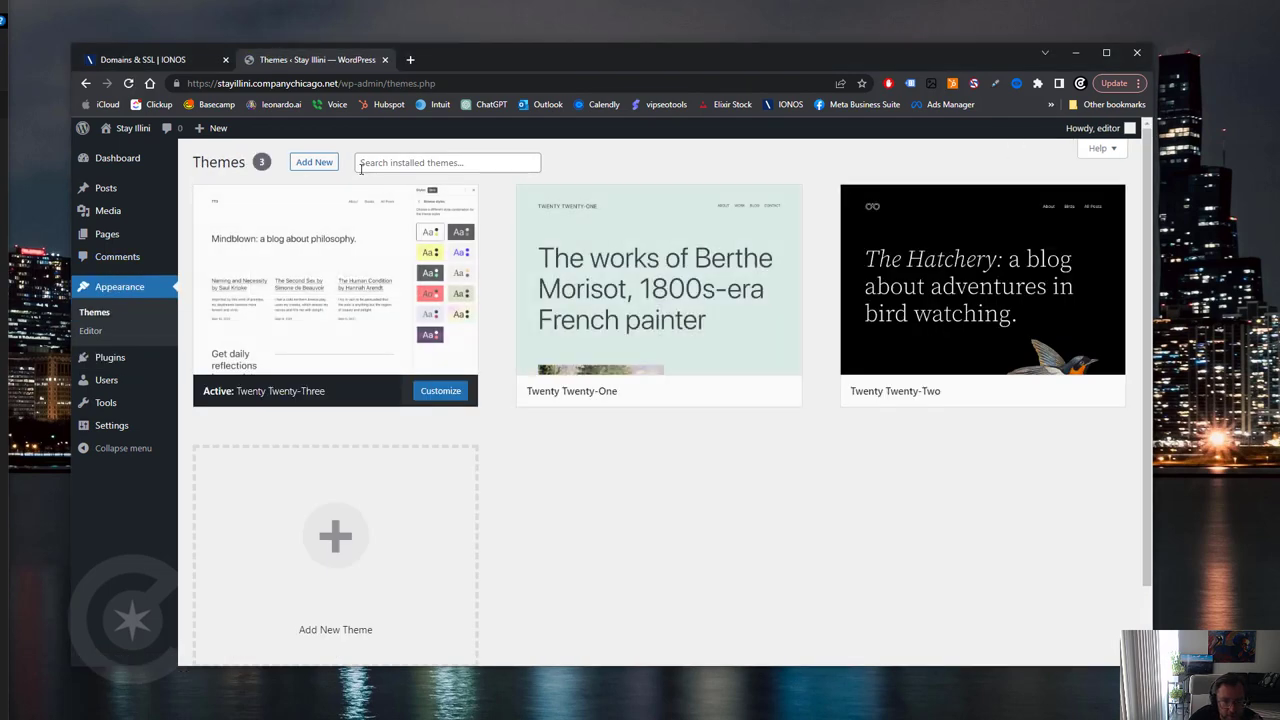
left_click(314, 161)
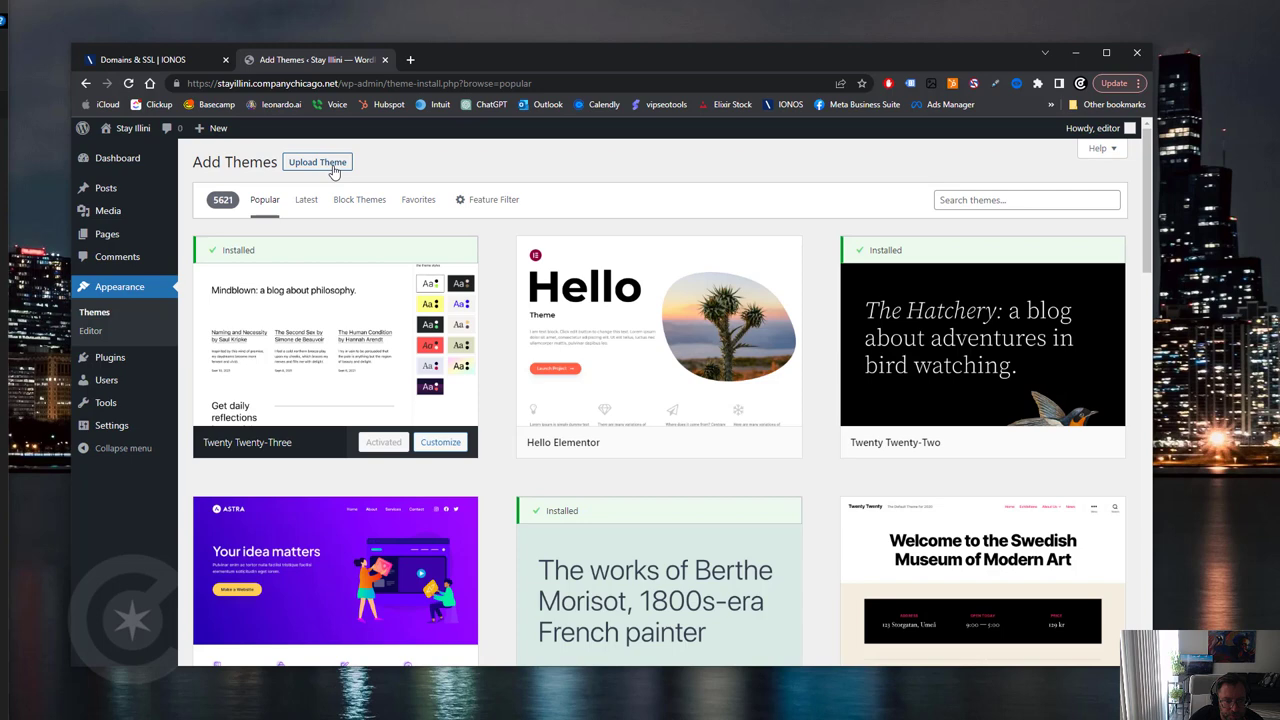
left_click(318, 161)
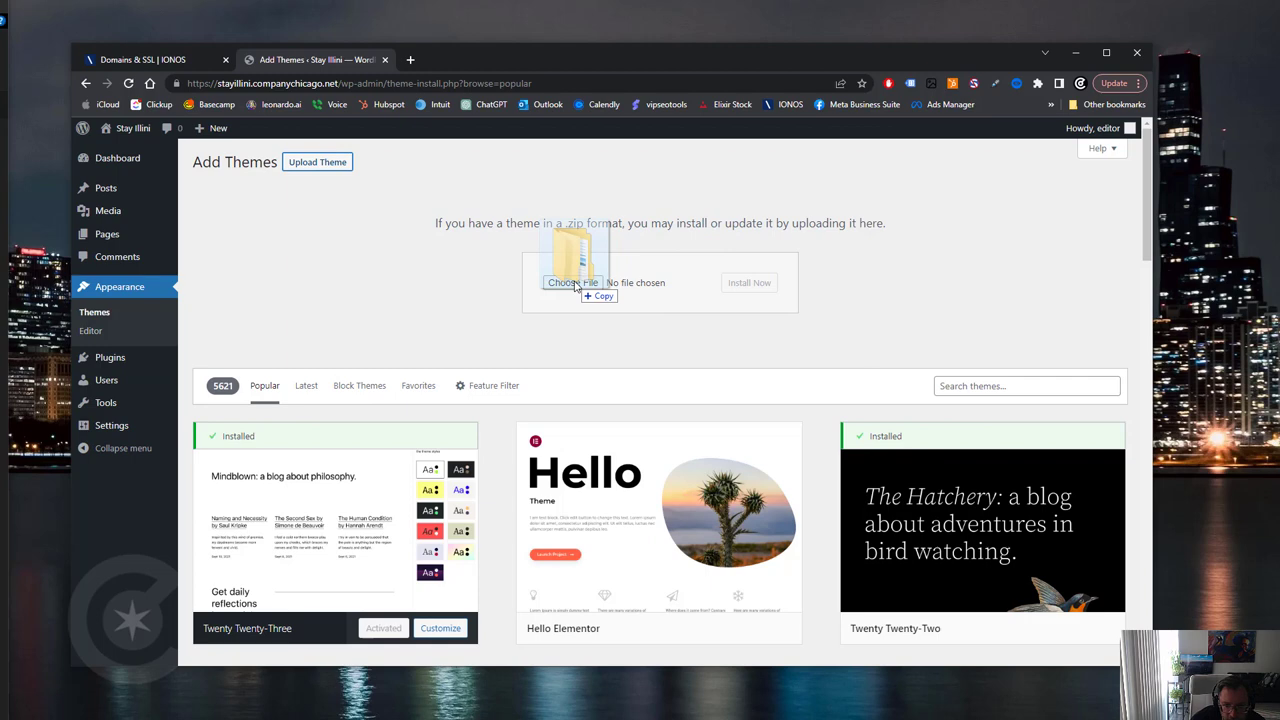
left_click(573, 282)
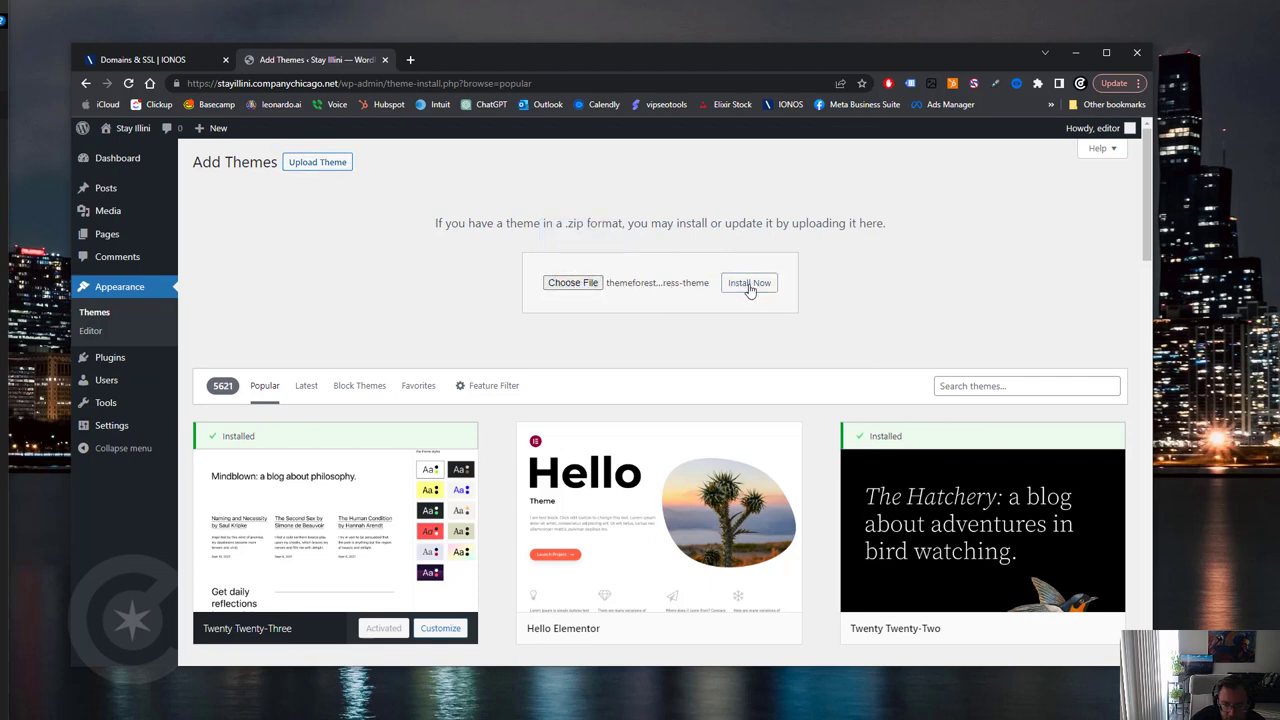
left_click(749, 282)
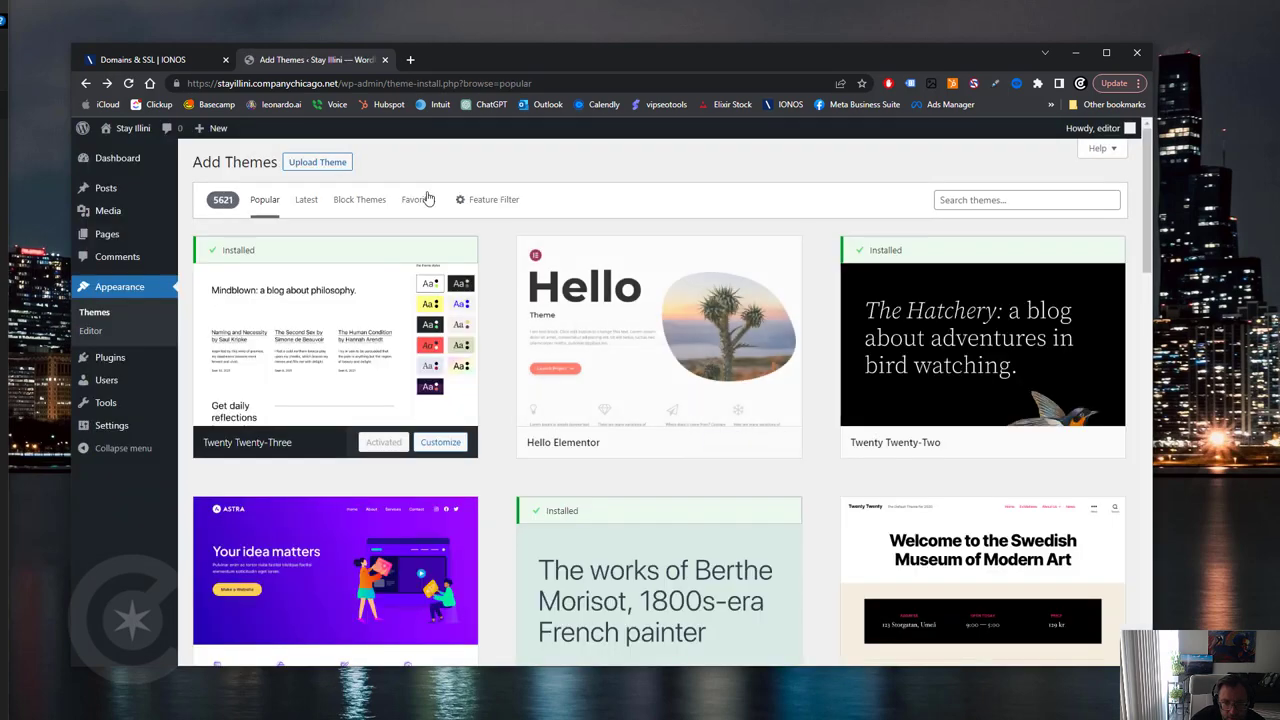
- Upload the Flatsome zip, install it, and activate the Flatsome theme
left_click(317, 161)
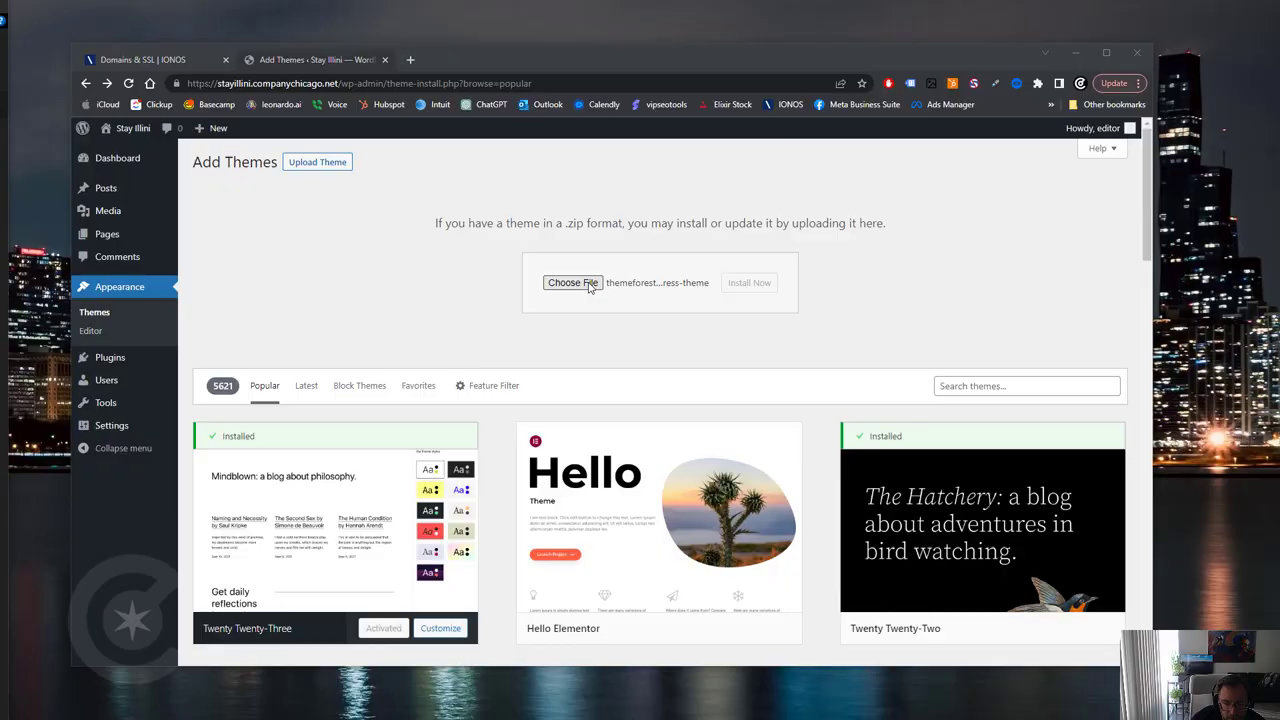
left_click(572, 282)
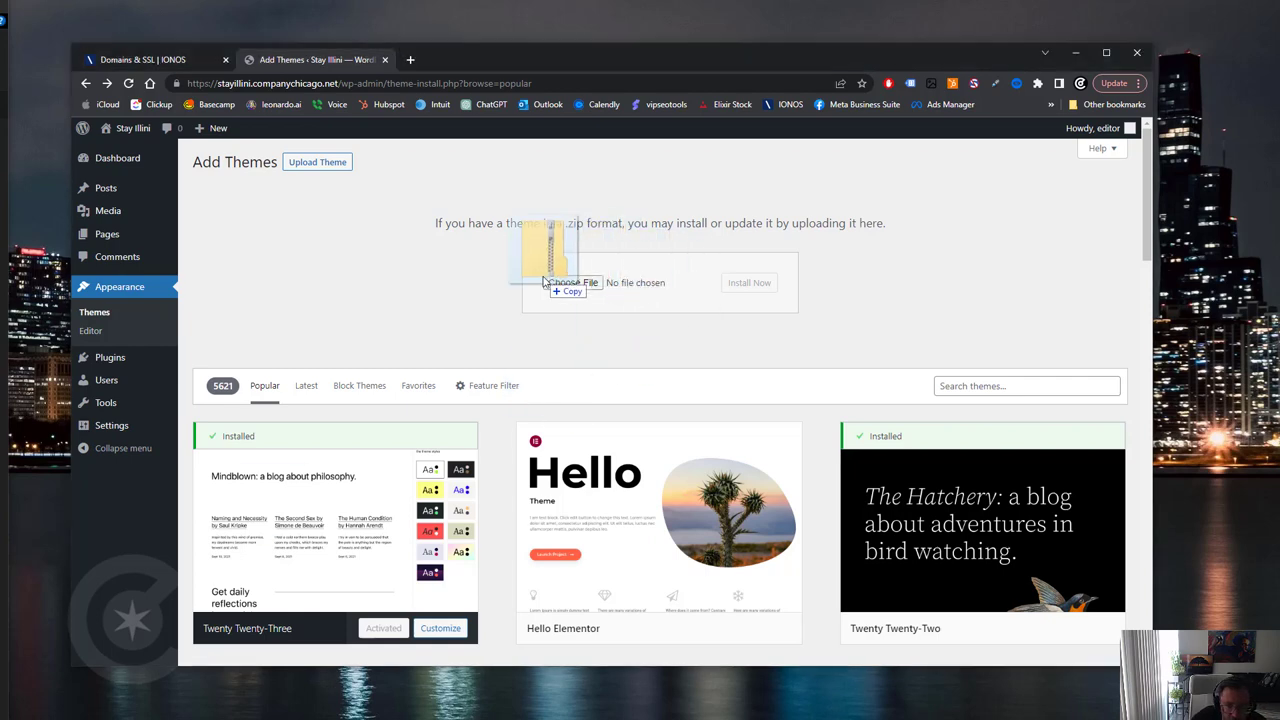
left_click(572, 282)
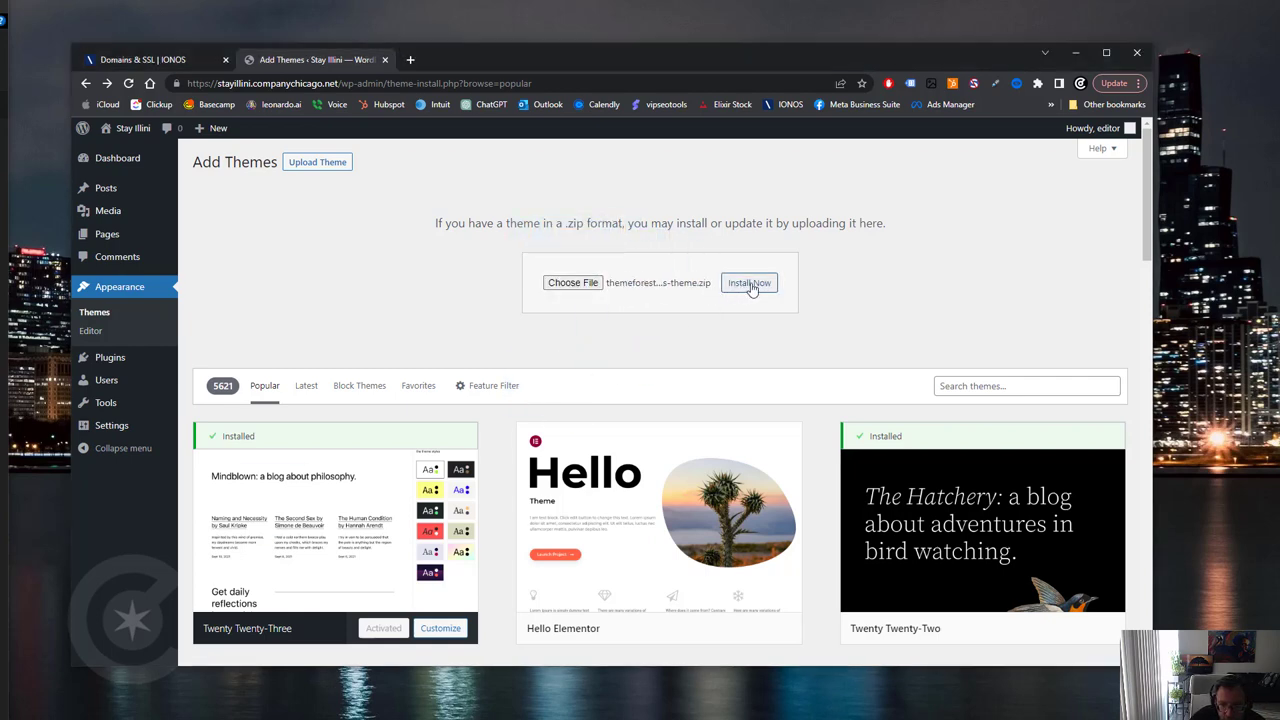
left_click(749, 282)
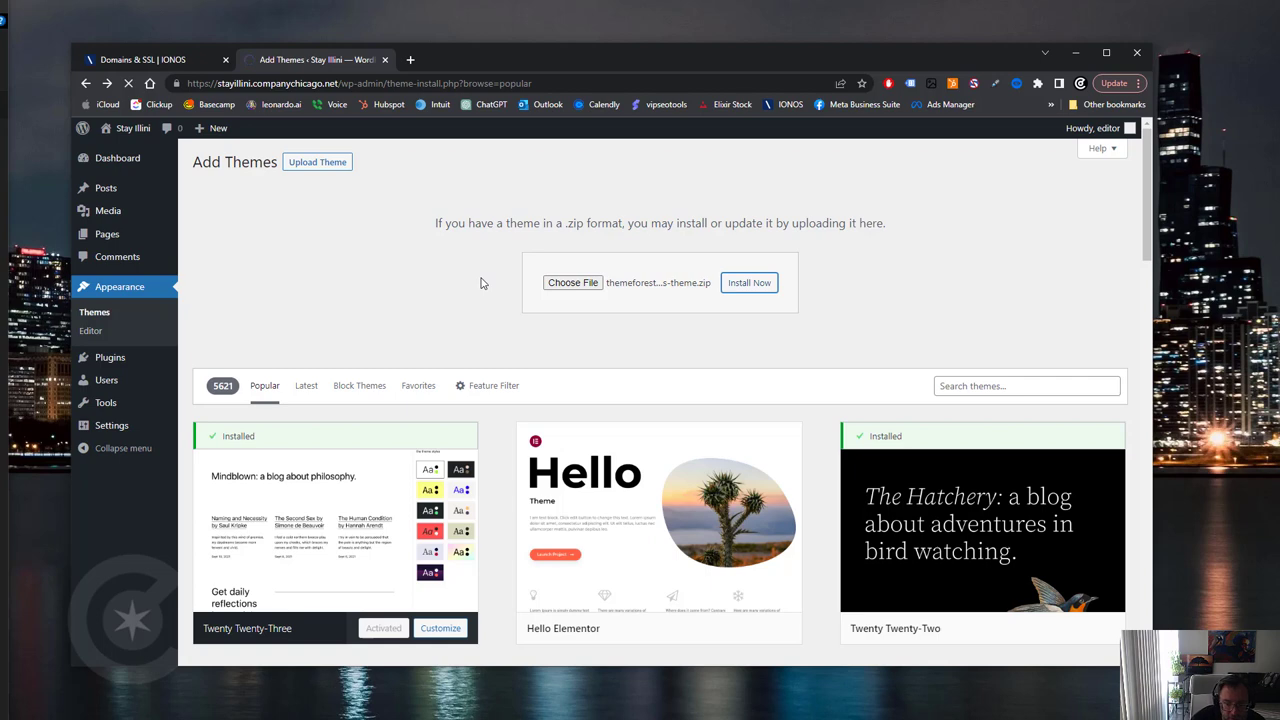
left_click(749, 282)
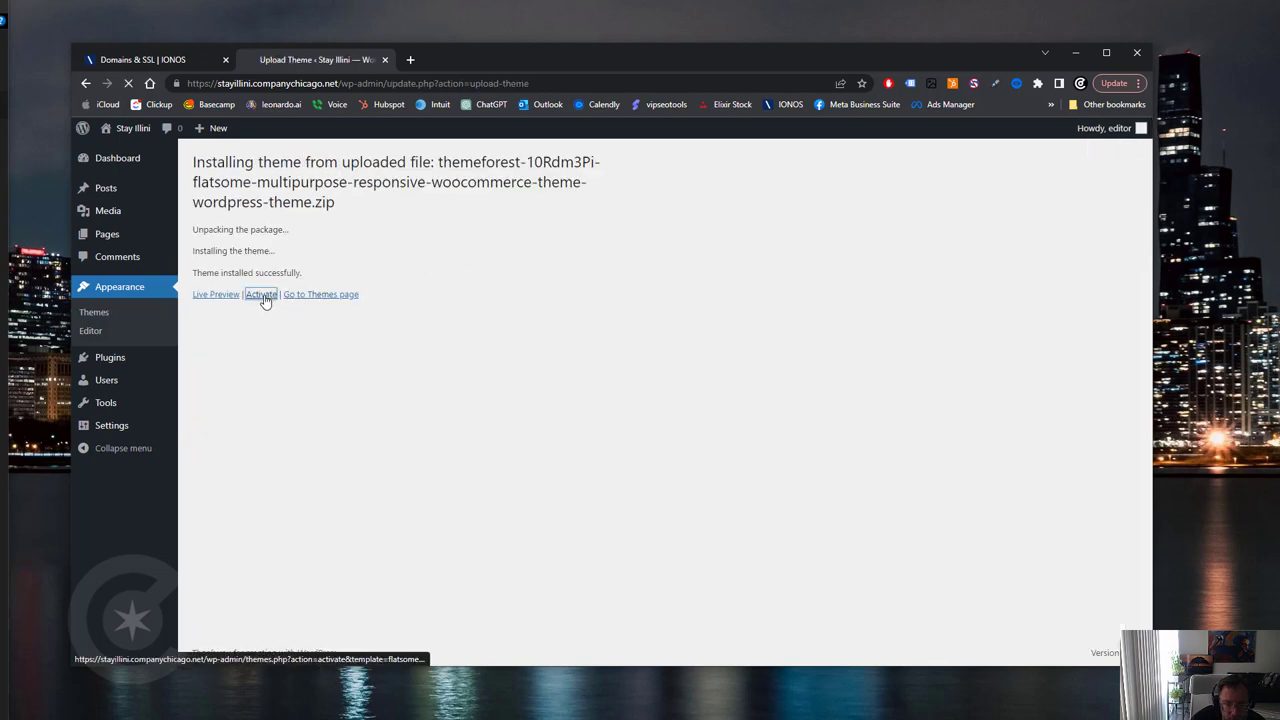
left_click(261, 294)
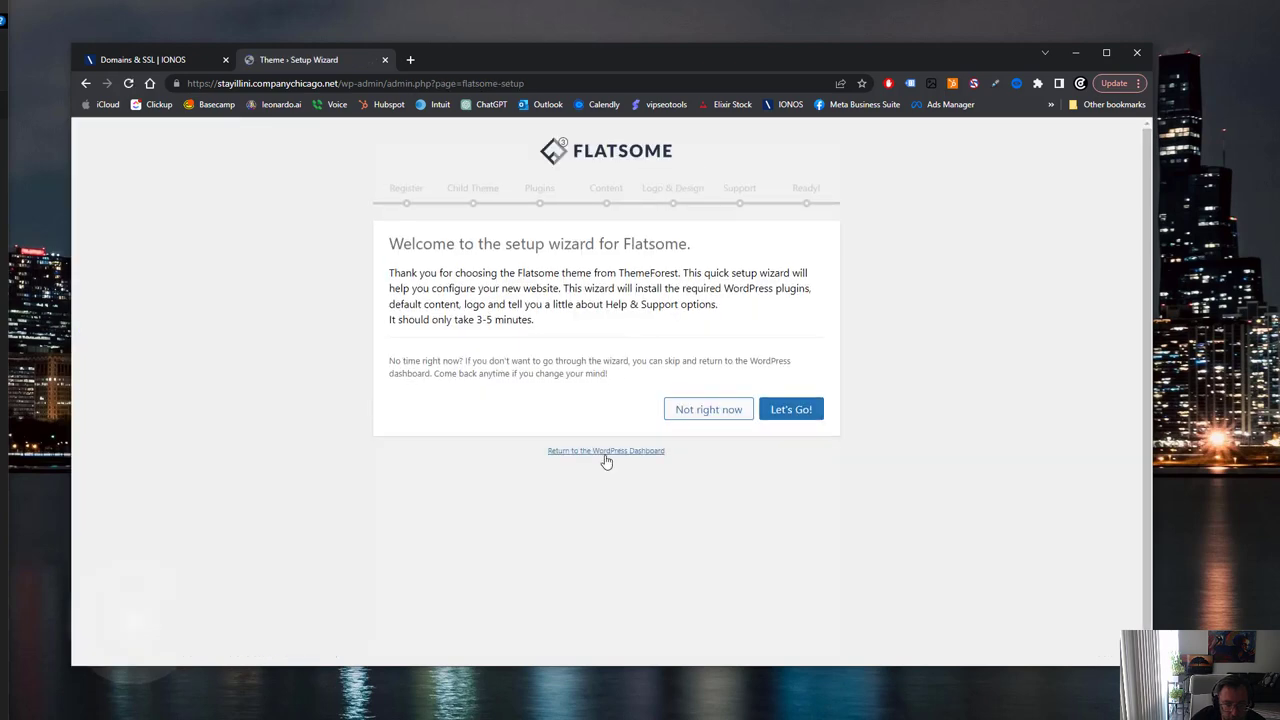
- Skip the Flatsome wizard, dismiss the plugins notice, and start deleting Twenty Twenty-One
left_click(606, 450)
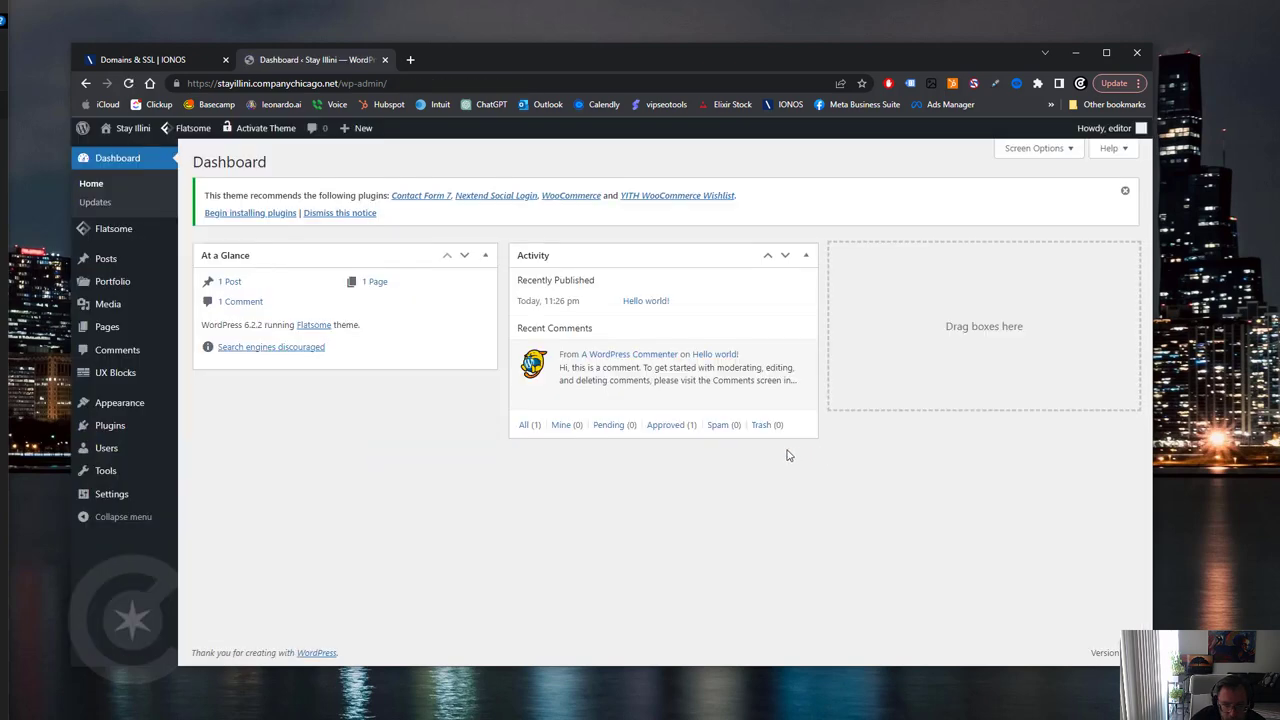
mouse_move(339, 213)
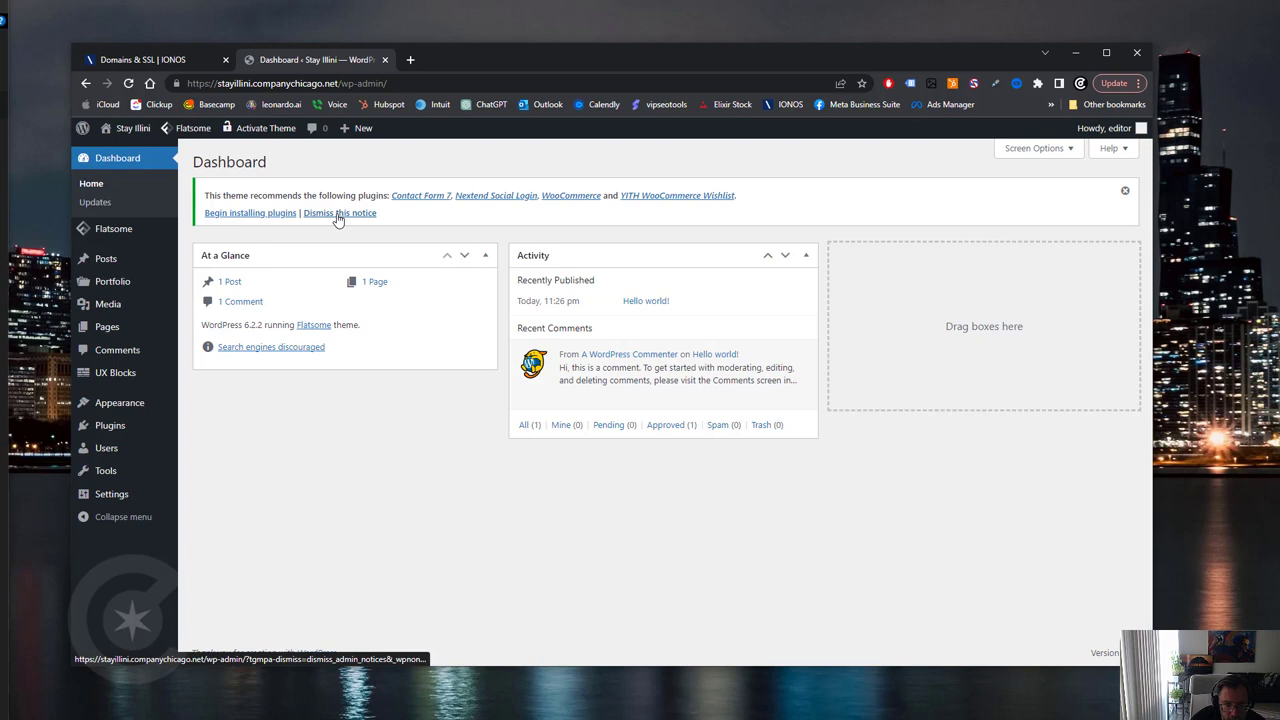
left_click(339, 213)
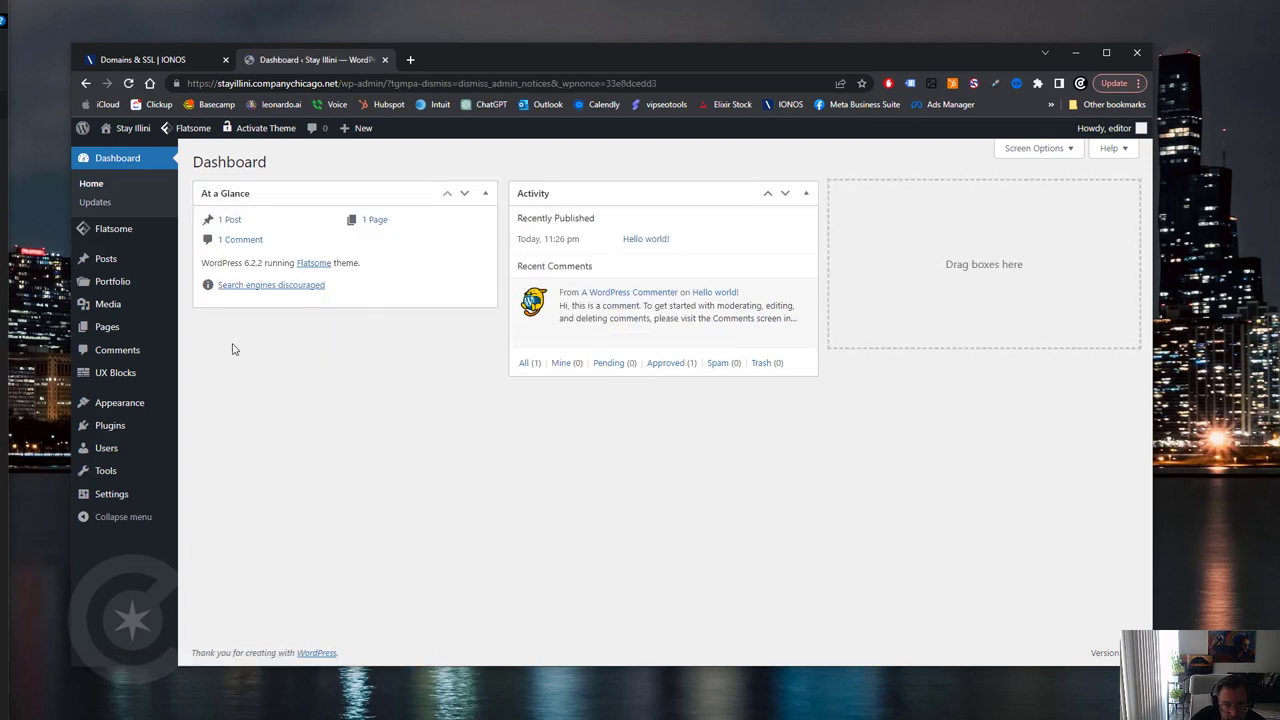
mouse_move(110, 425)
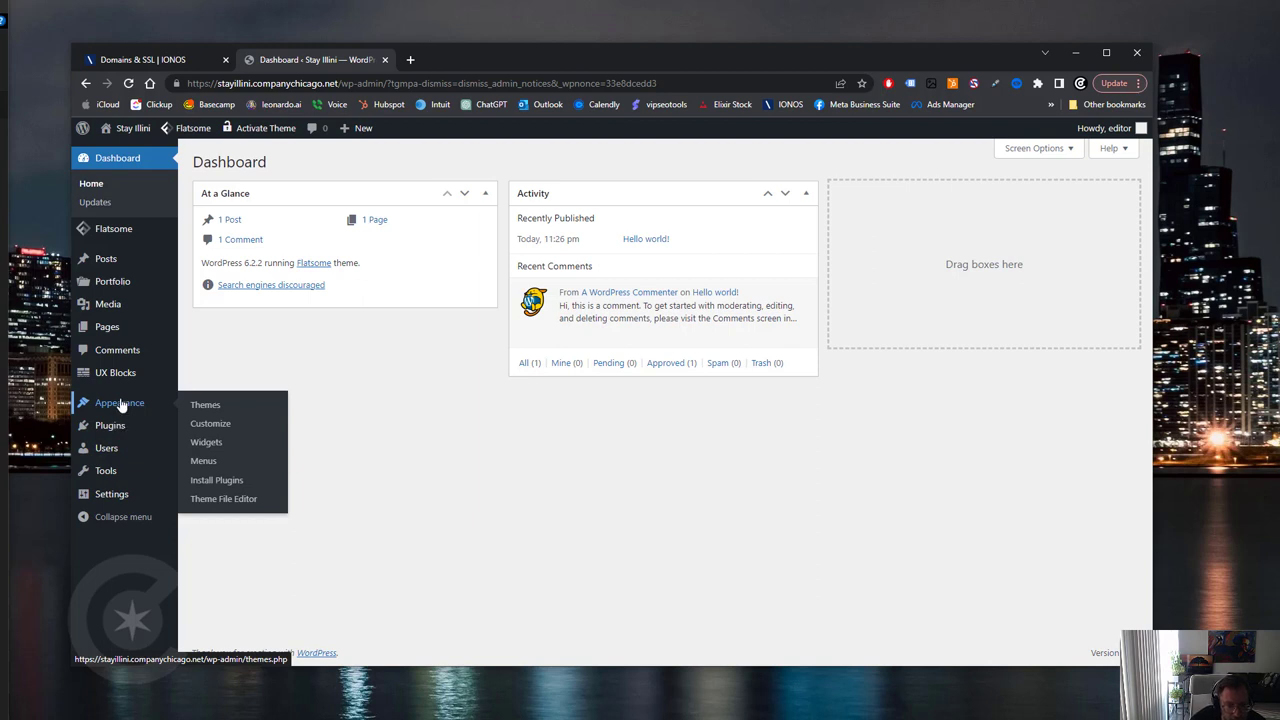
mouse_move(106, 258)
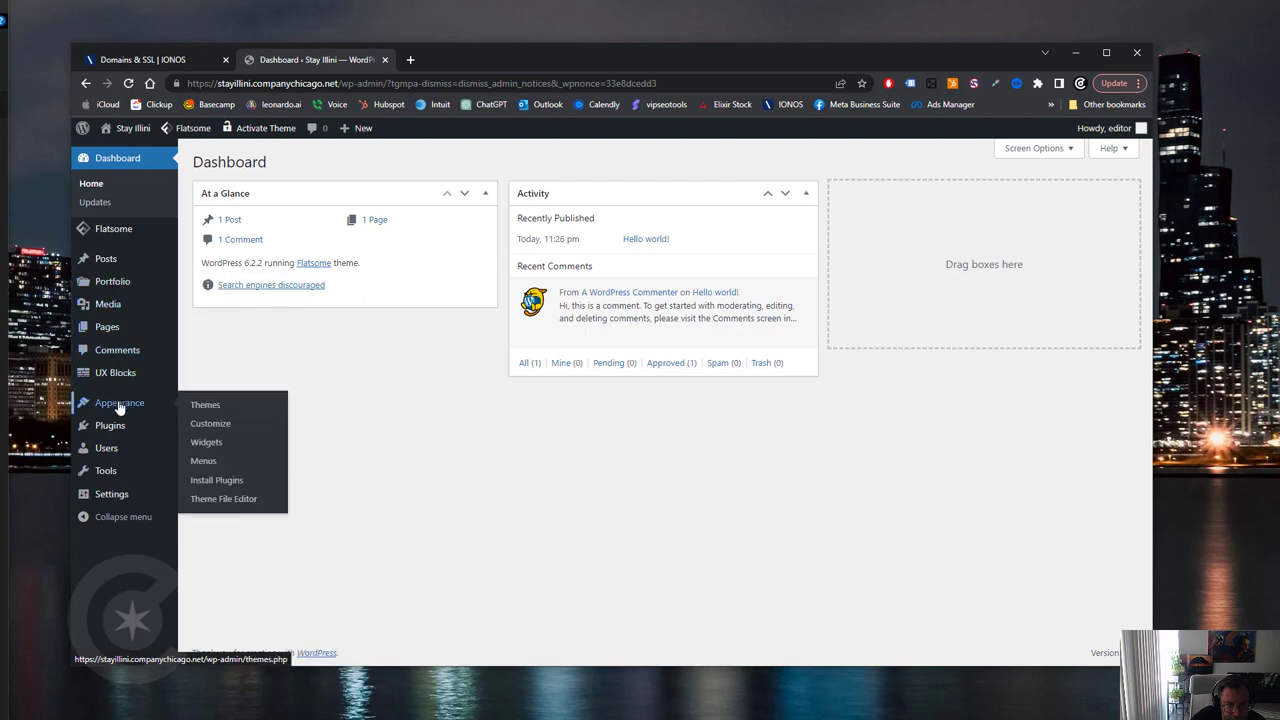
left_click(205, 405)
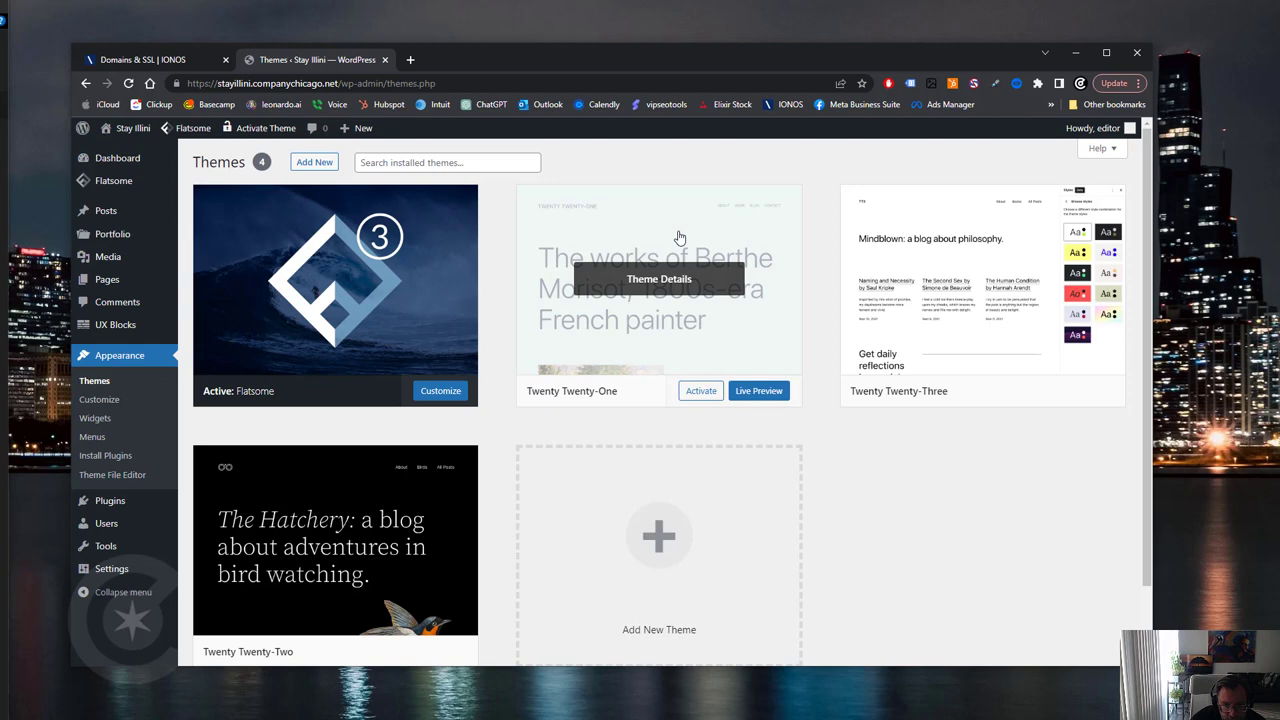
left_click(1102, 632)
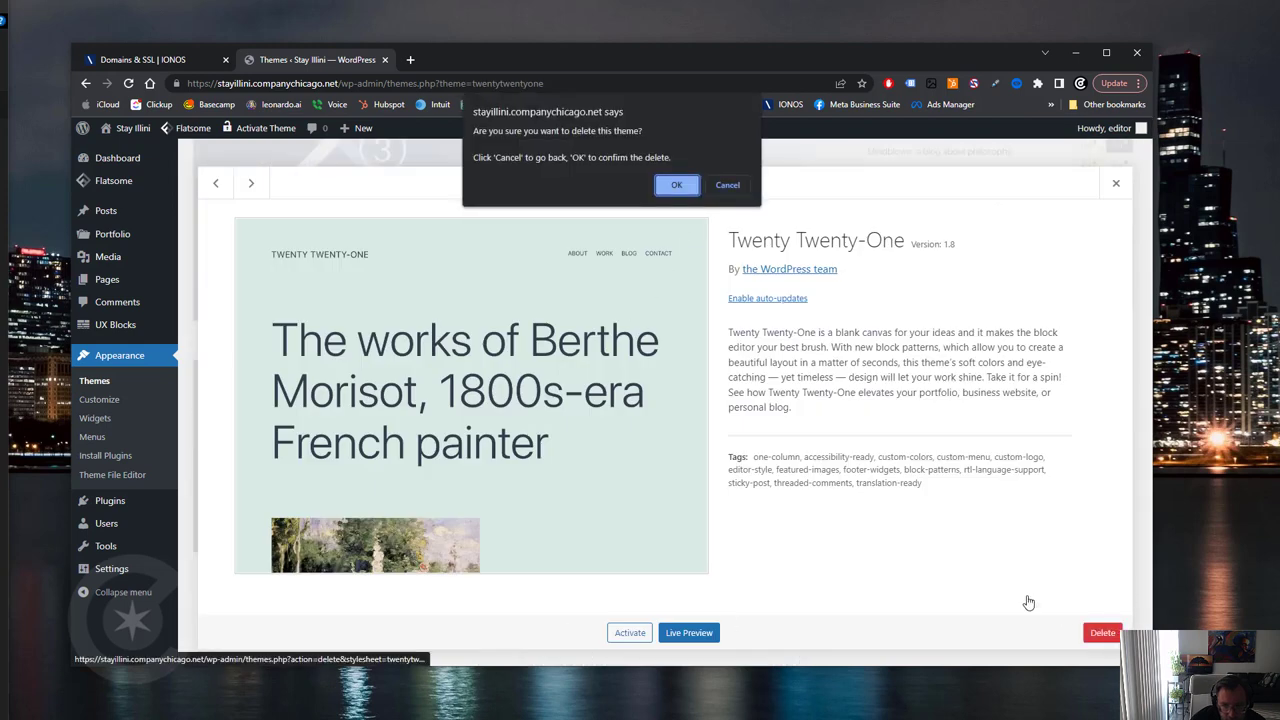
- Confirm deleting the remaining default Twenty themes so only Flatsome stays, then visit the live site
left_click(676, 185)
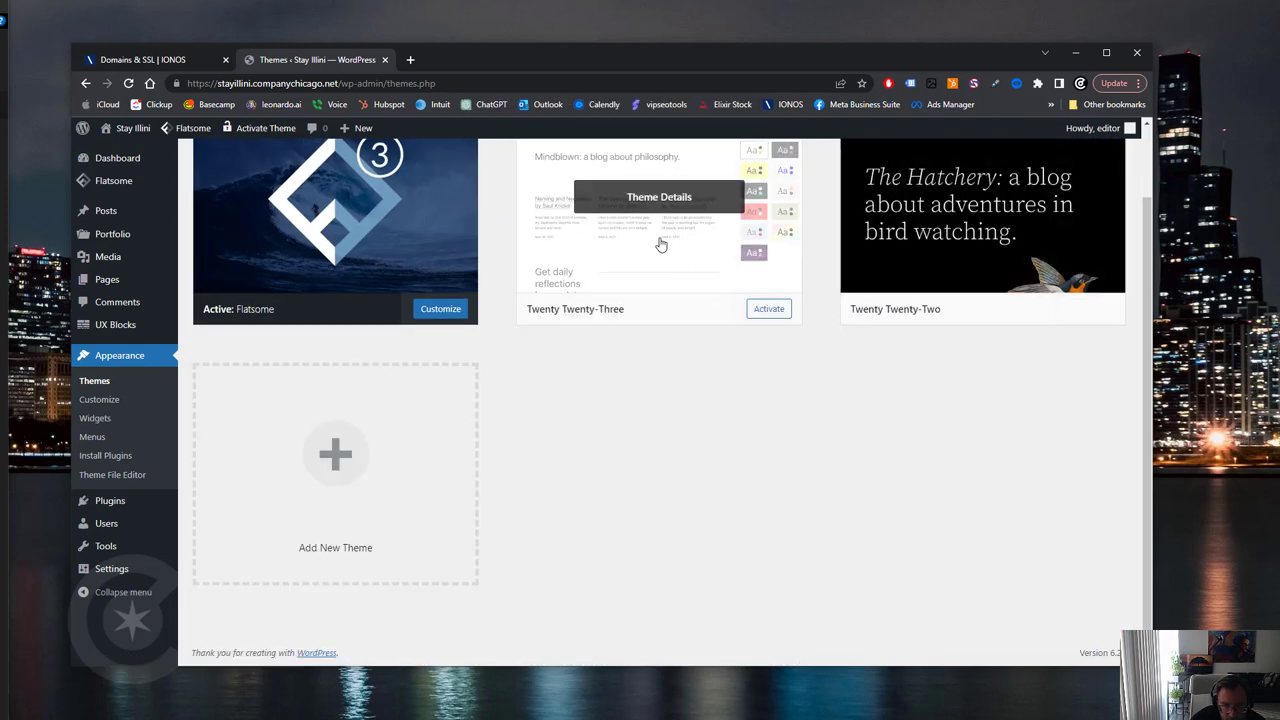
left_click(1102, 632)
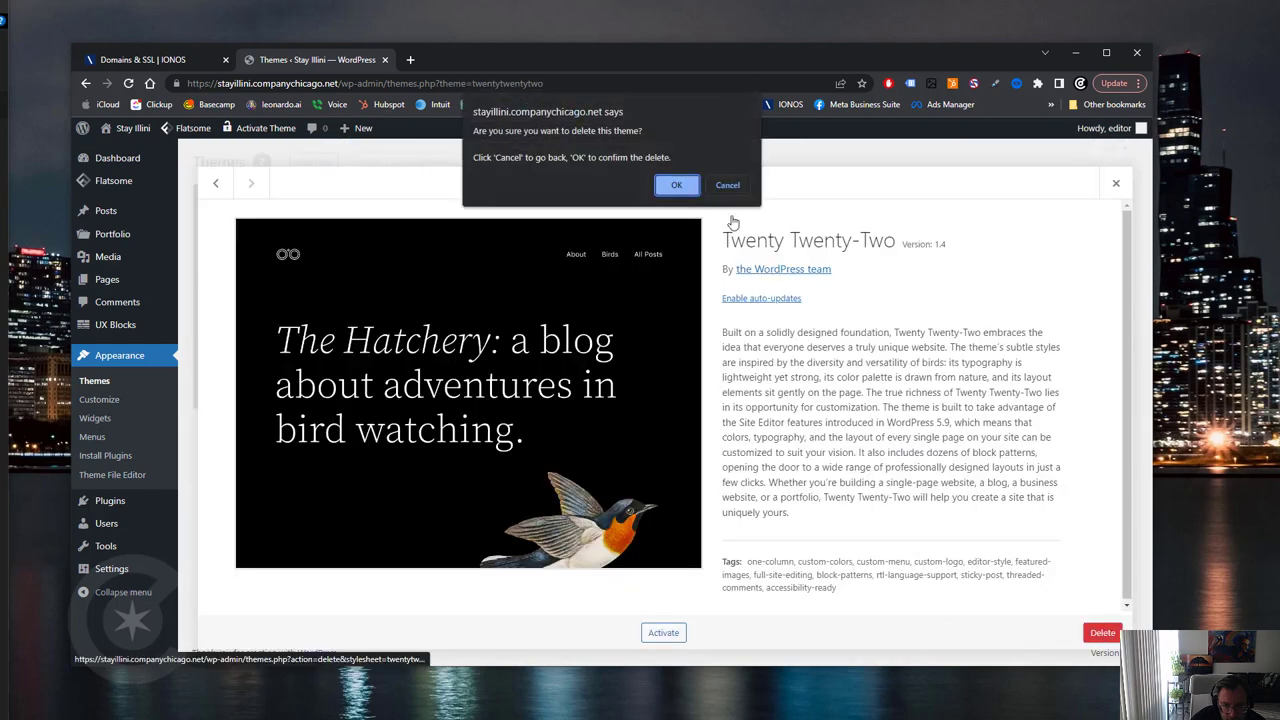
left_click(676, 185)
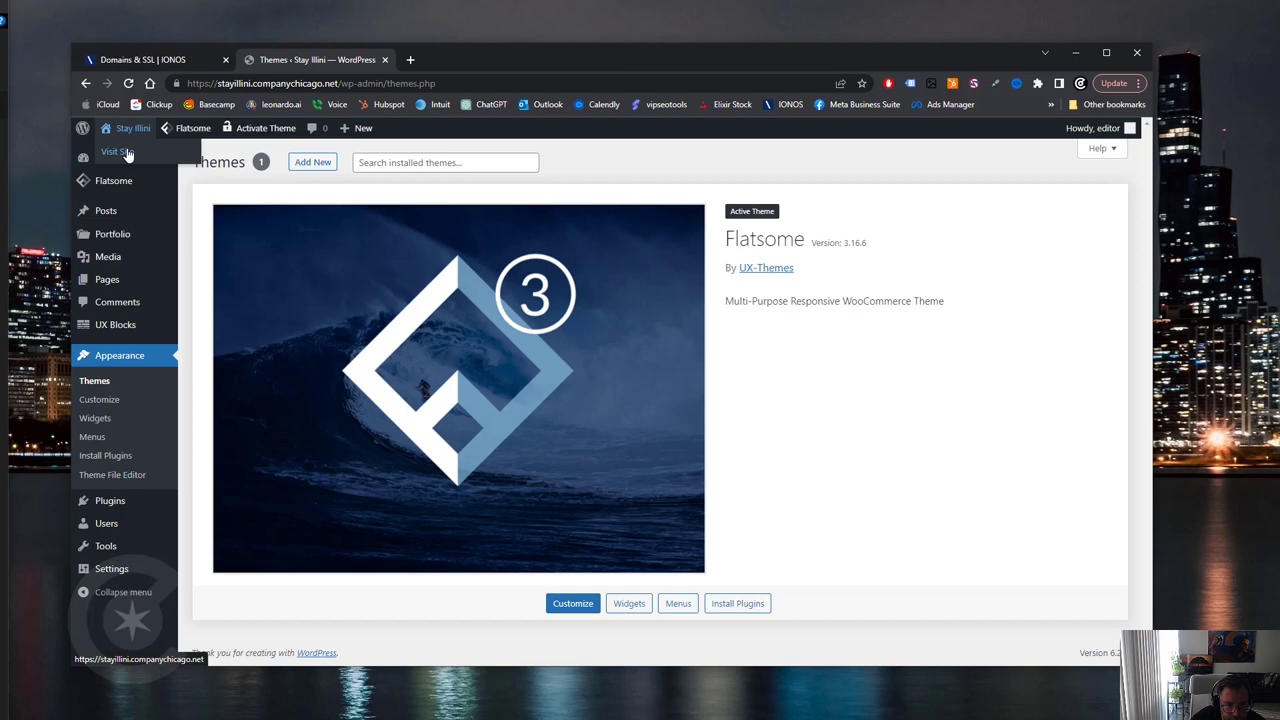
left_click(116, 151)
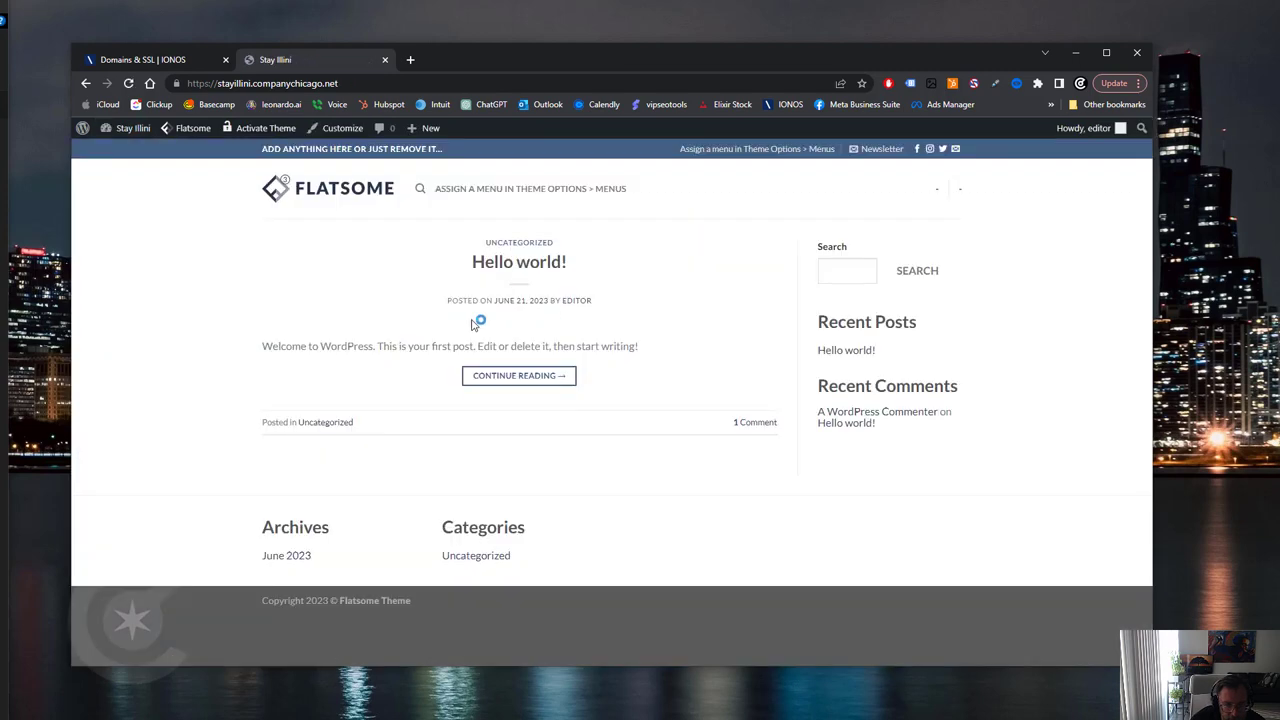
mouse_move(342, 193)
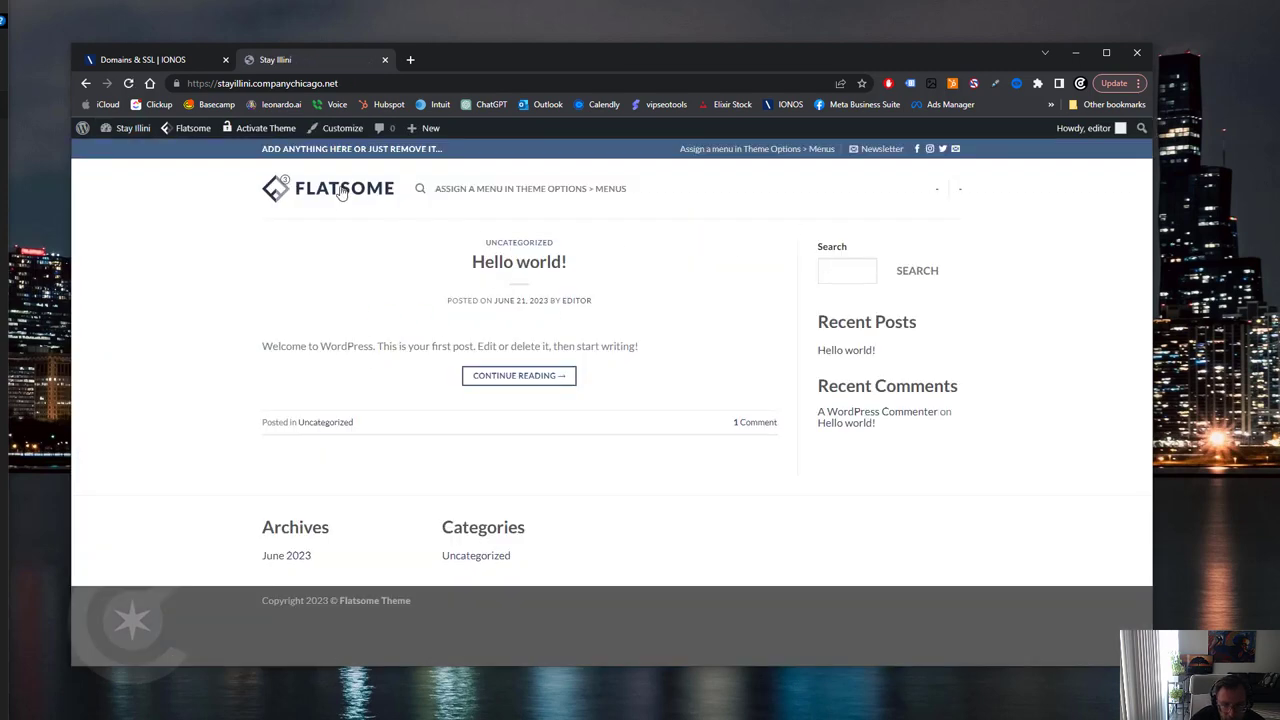
- Return to the admin Pages list and open Sample Page in the classic editor
left_click(132, 127)
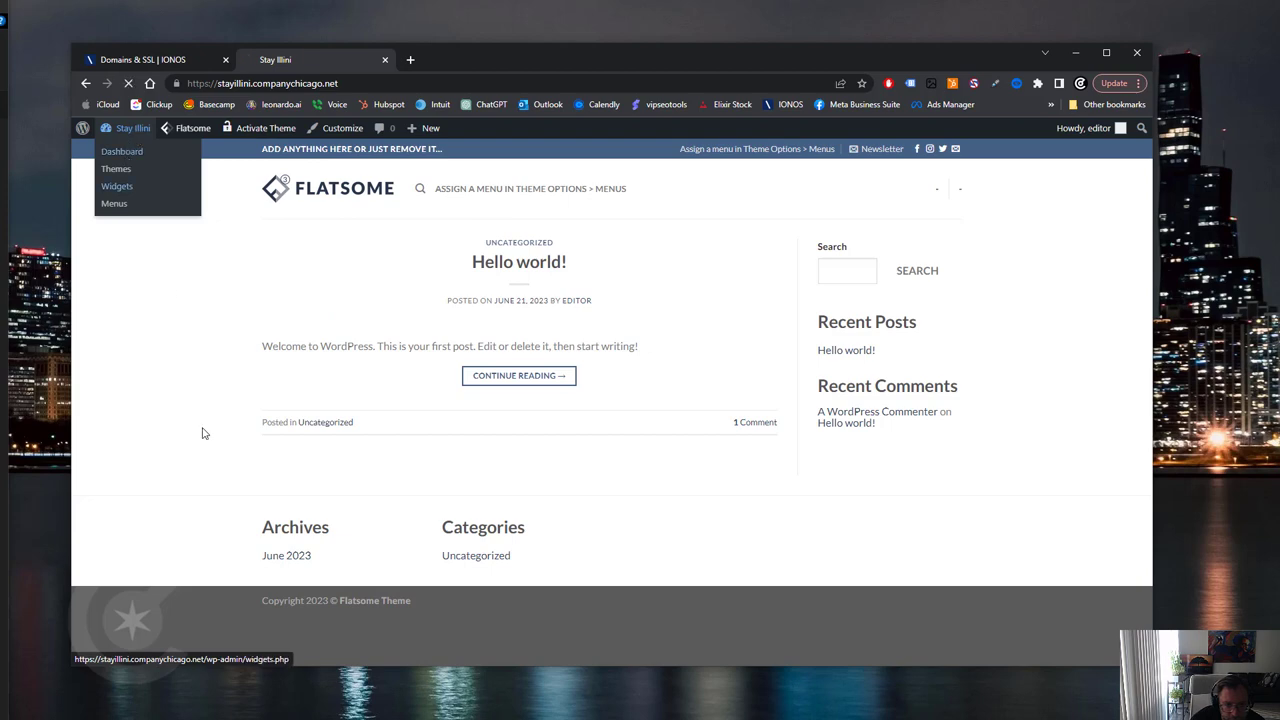
left_click(121, 151)
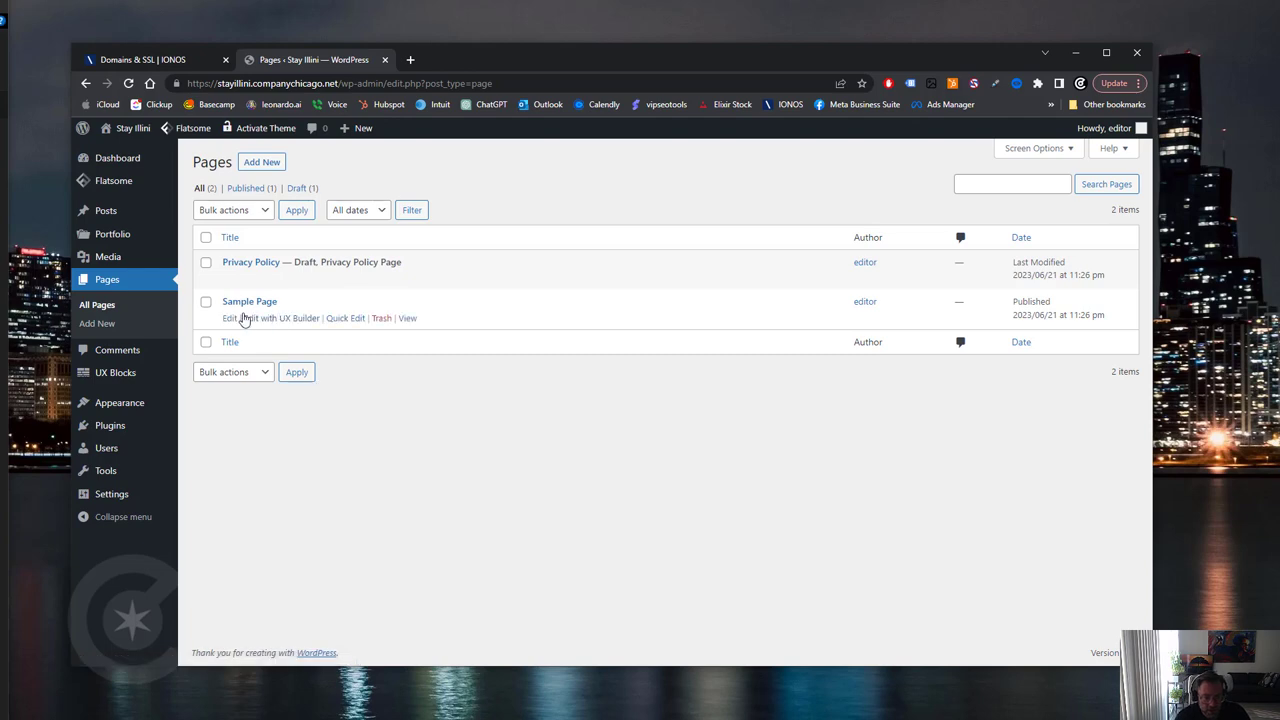
left_click(249, 301)
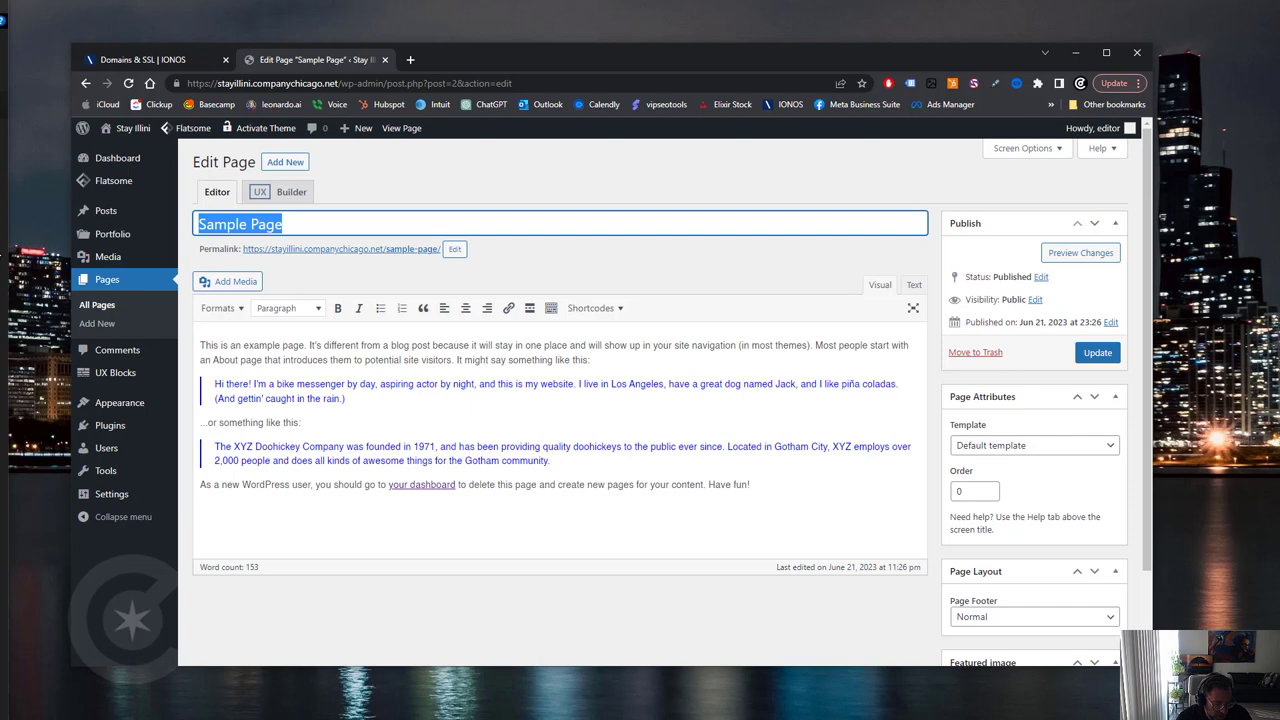
- Retitle the Sample Page as Home and change its permalink slug to home
type("Home")
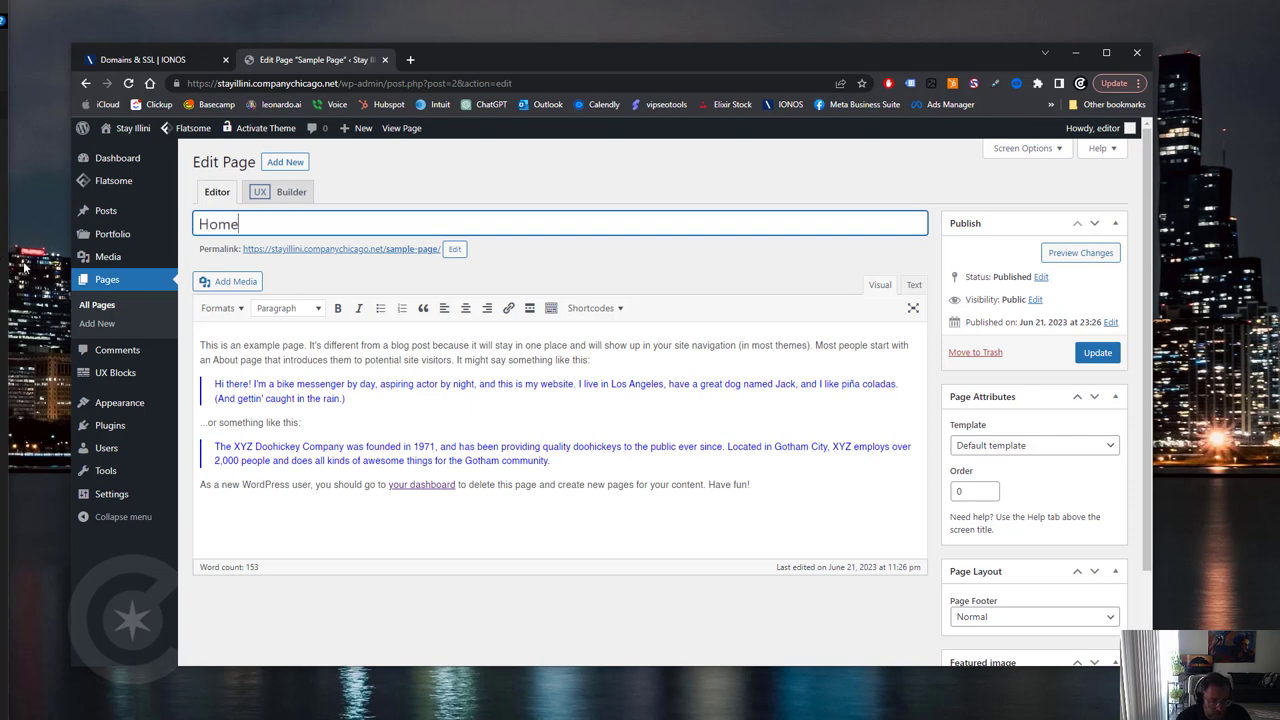
left_click(454, 249)
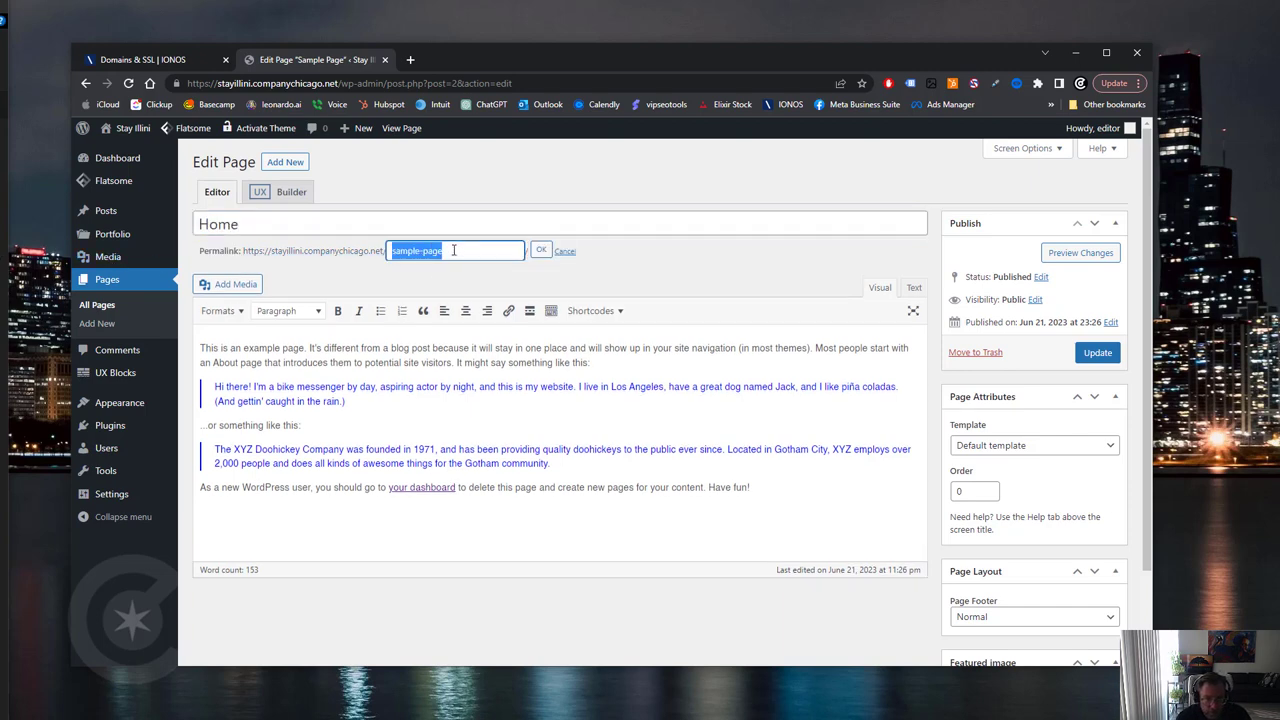
type("hom")
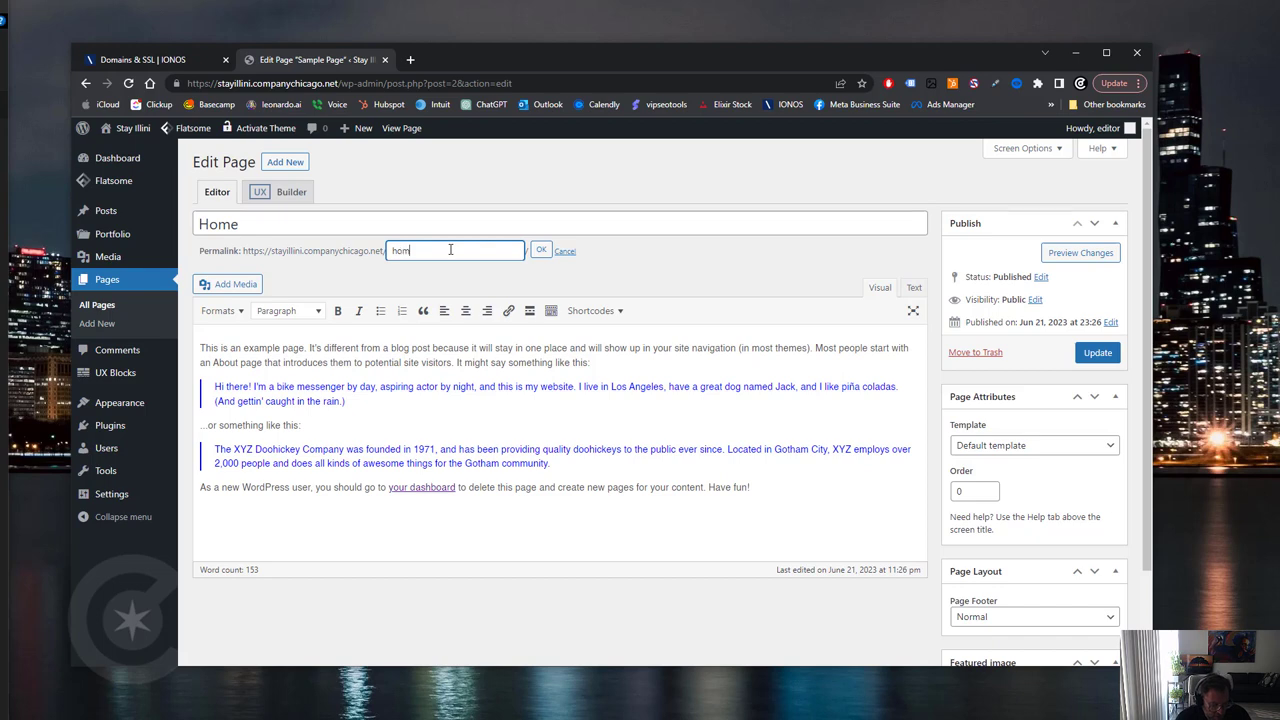
left_click(540, 249)
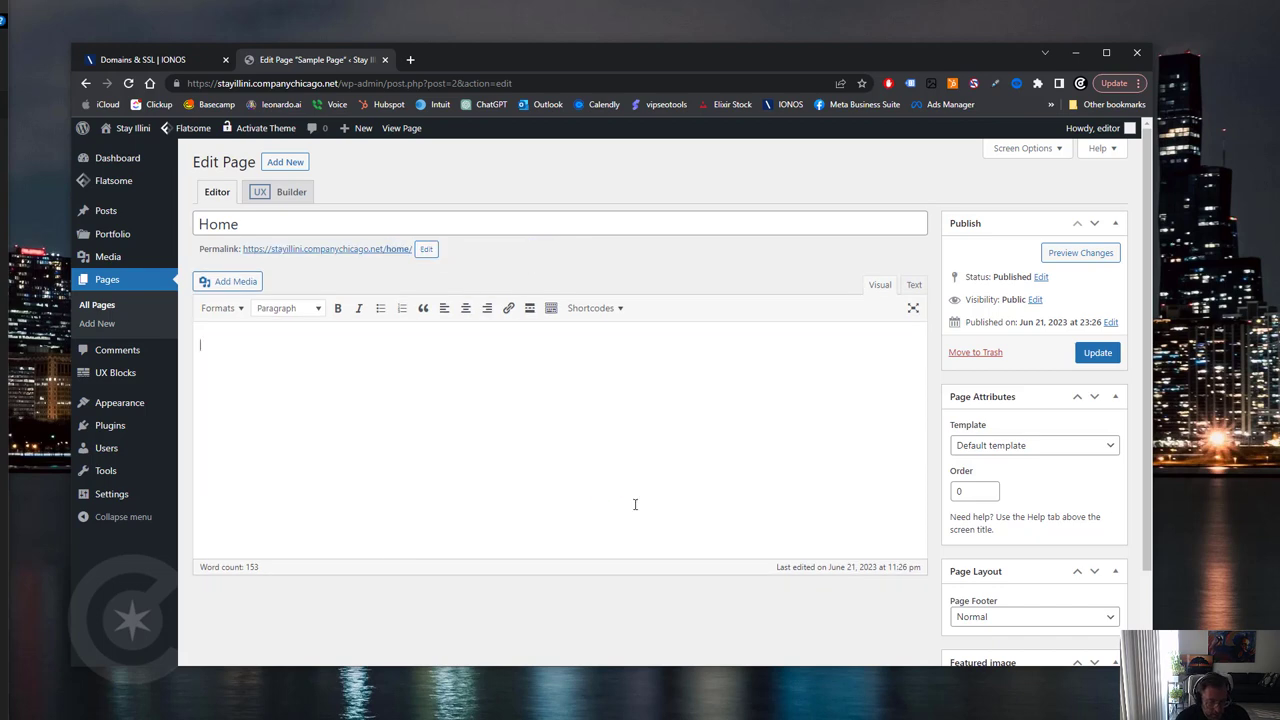
- Replace the body text with Homepage and start a new blank page
type("H")
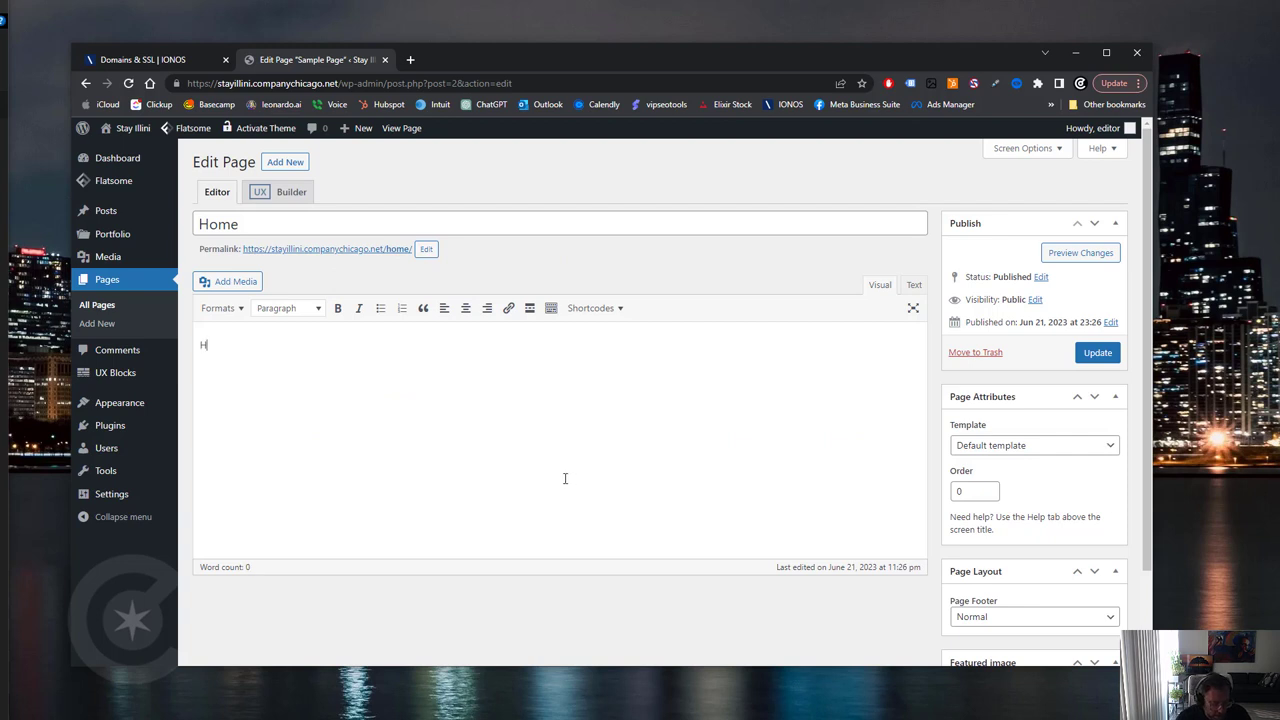
type("omep")
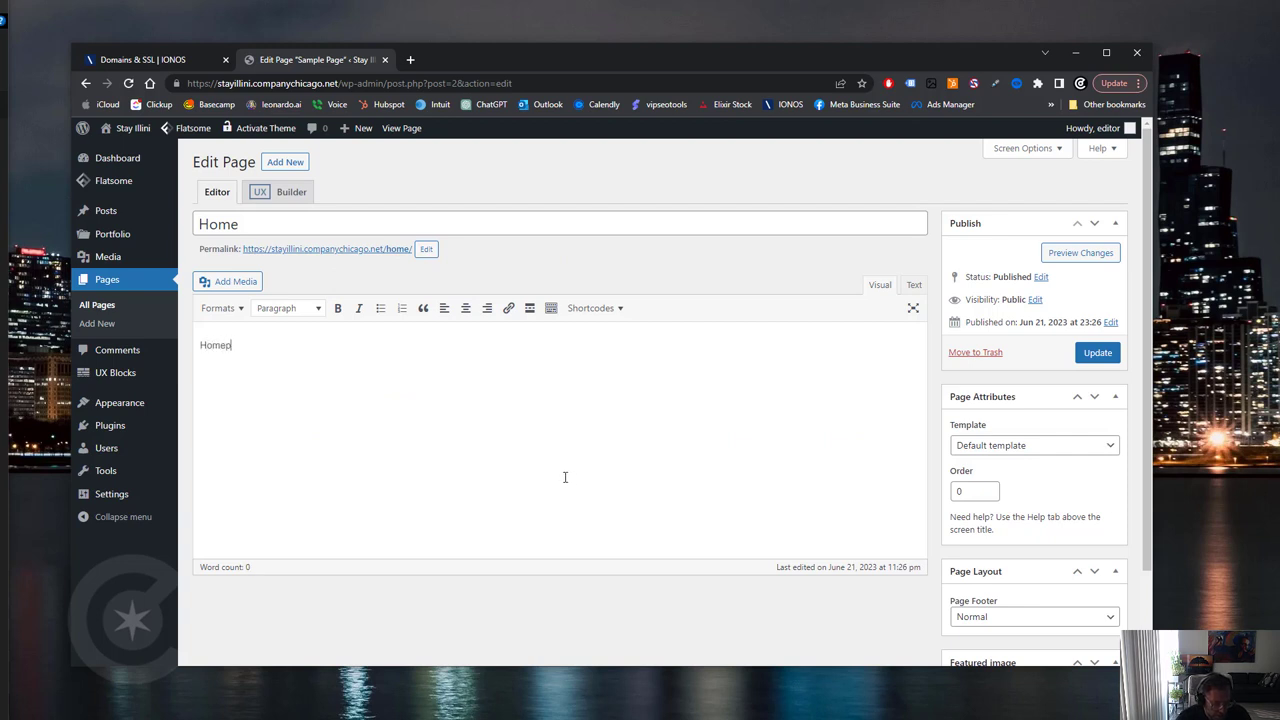
type("age")
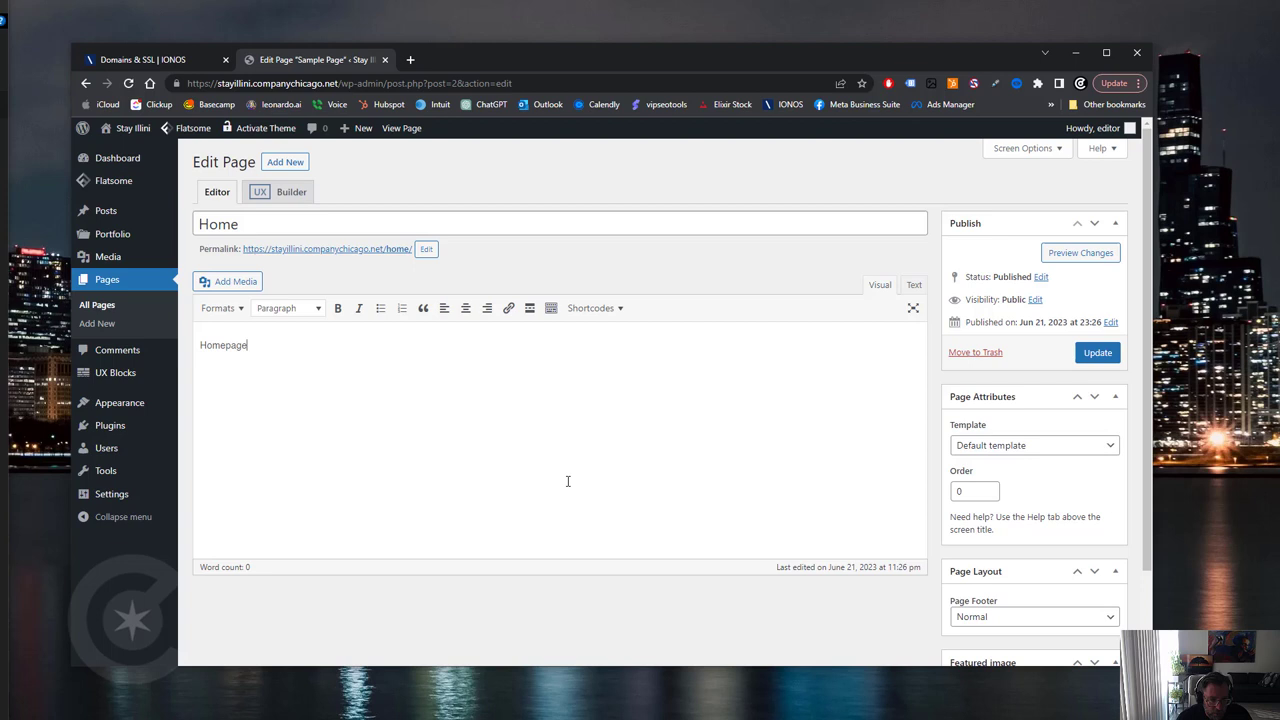
left_click(1097, 352)
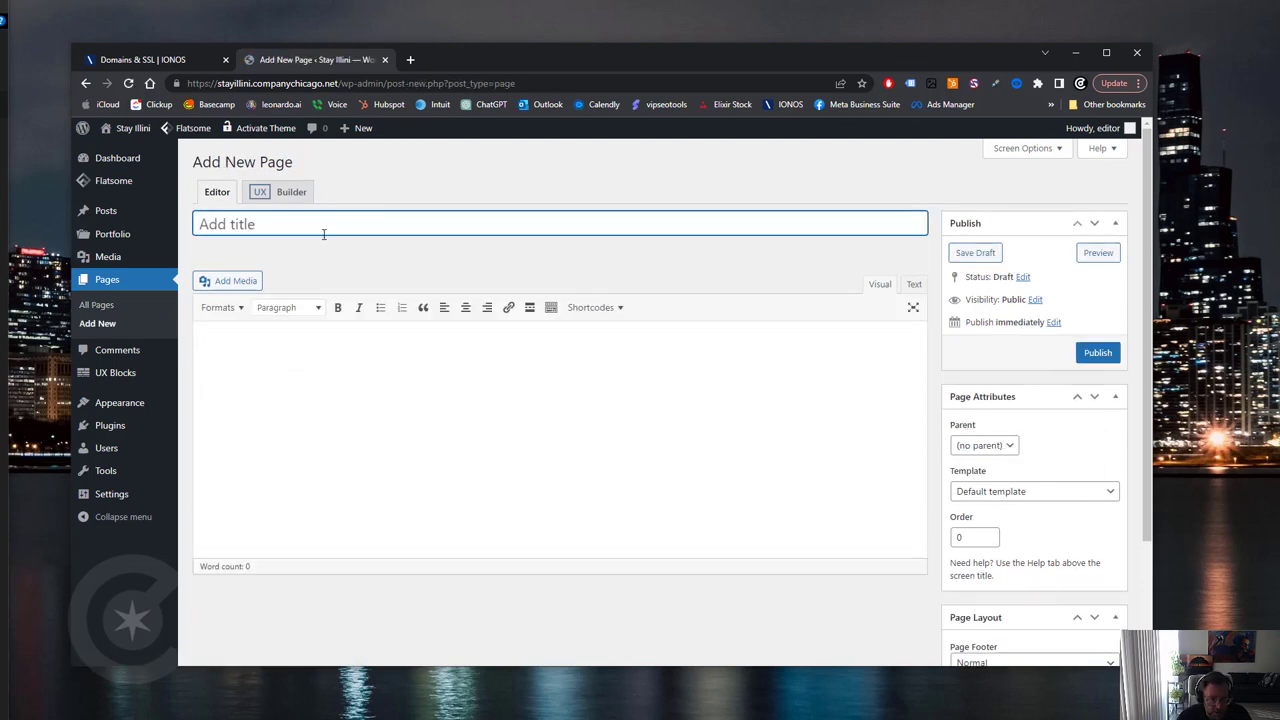
- Name the new page Blog and publish it with an empty body
type("Blog")
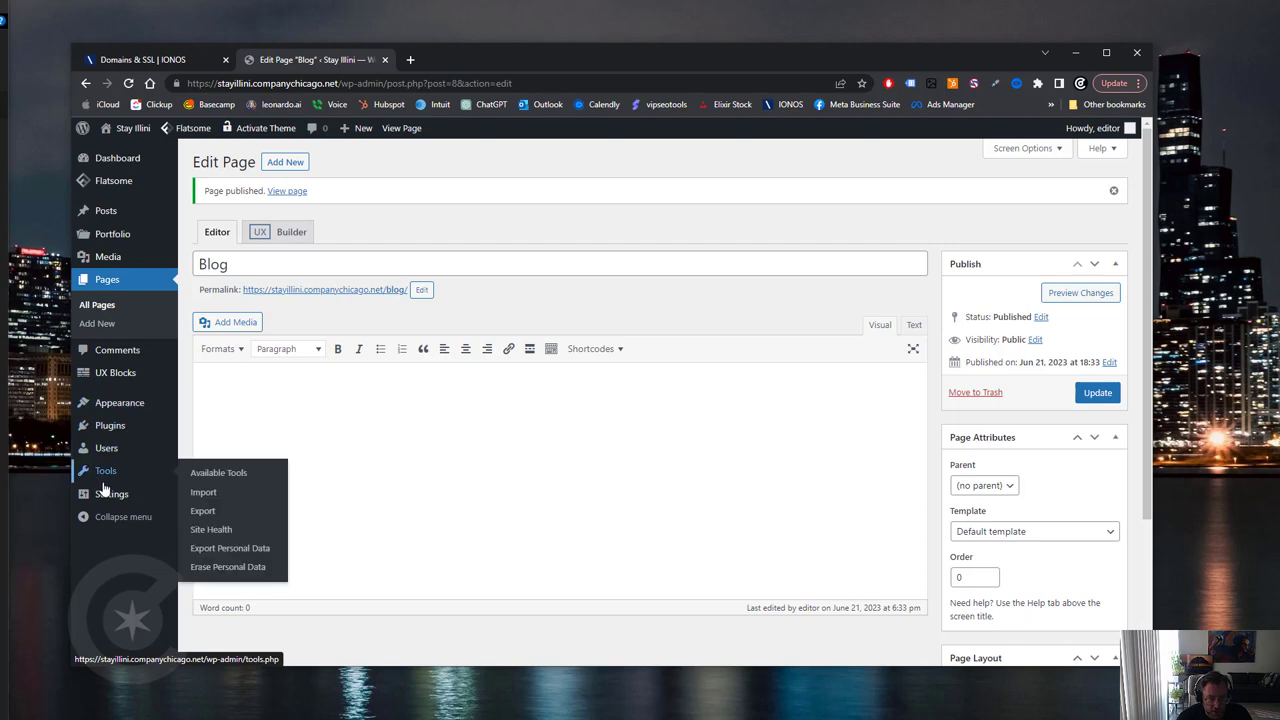
- In Reading settings, use a static front page with Home as homepage and Blog as posts page, saved
left_click(111, 493)
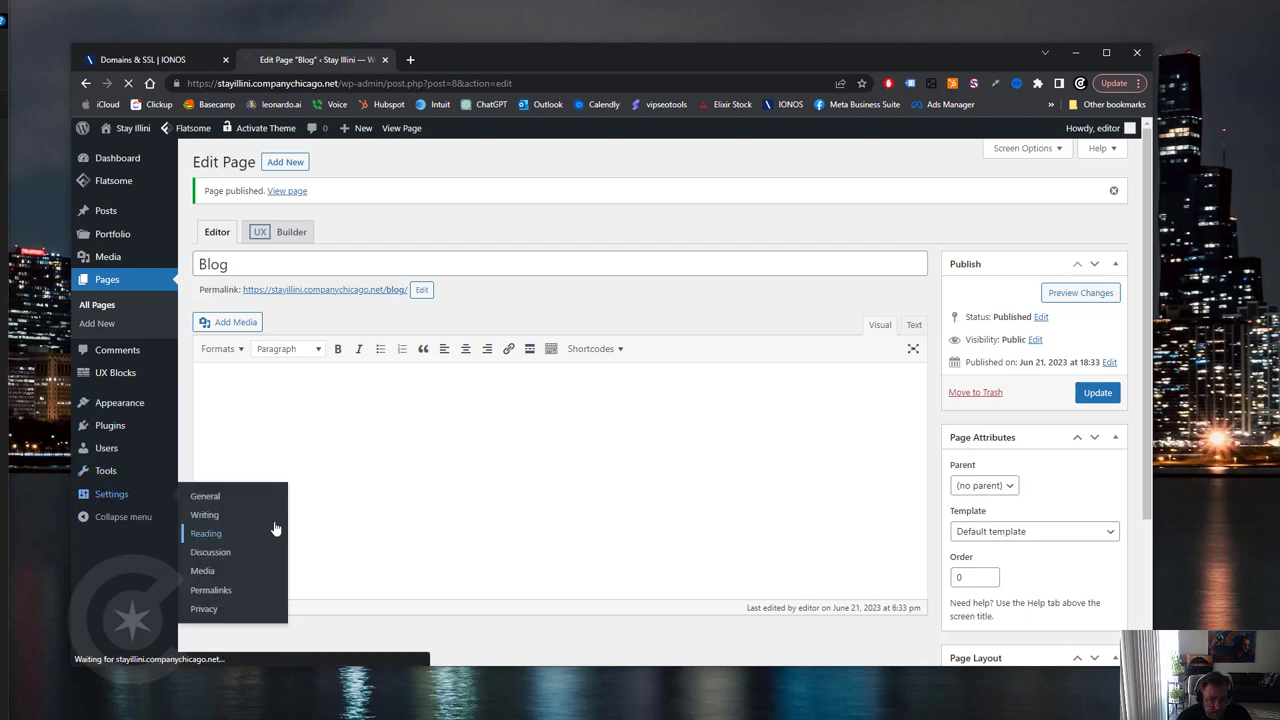
left_click(206, 533)
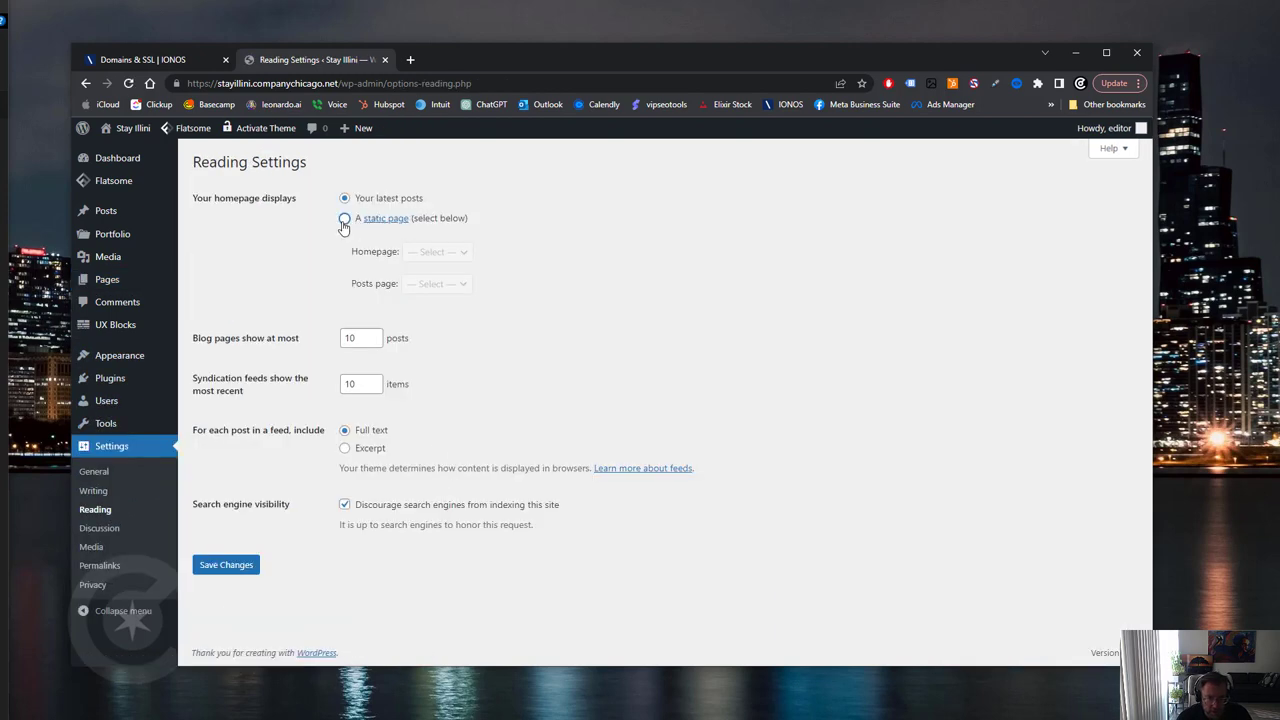
left_click(345, 218)
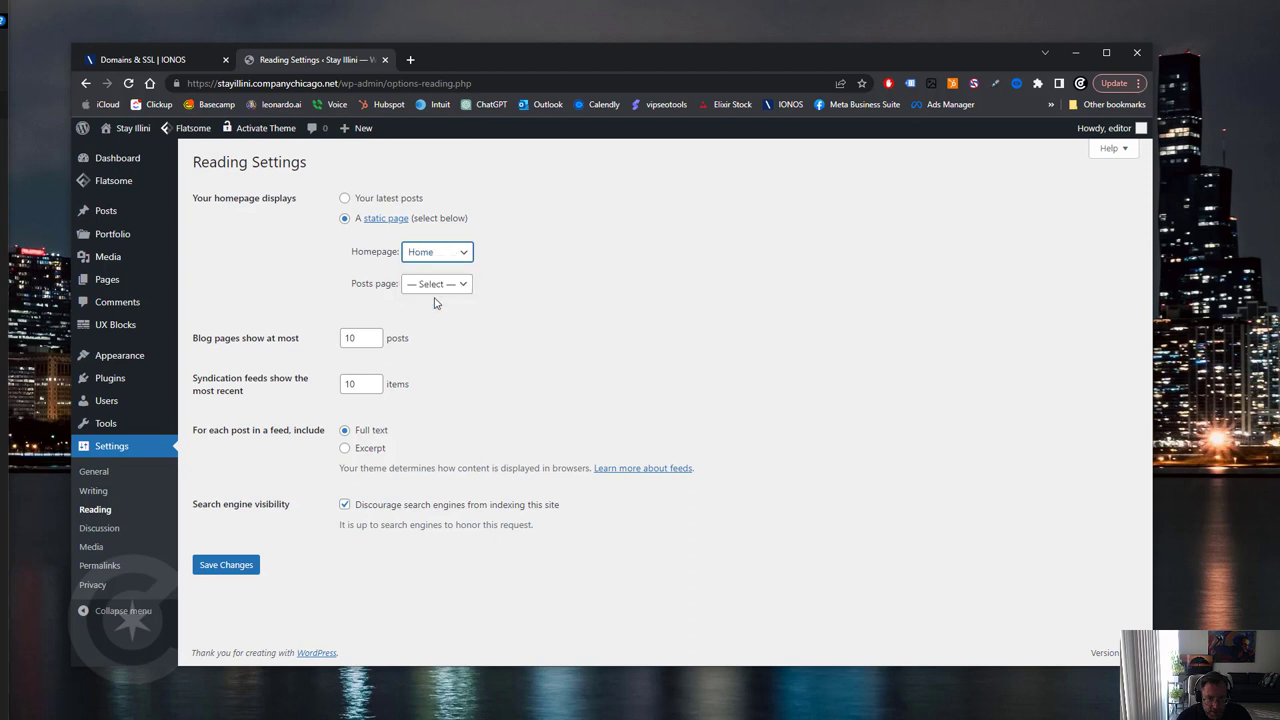
left_click(435, 283)
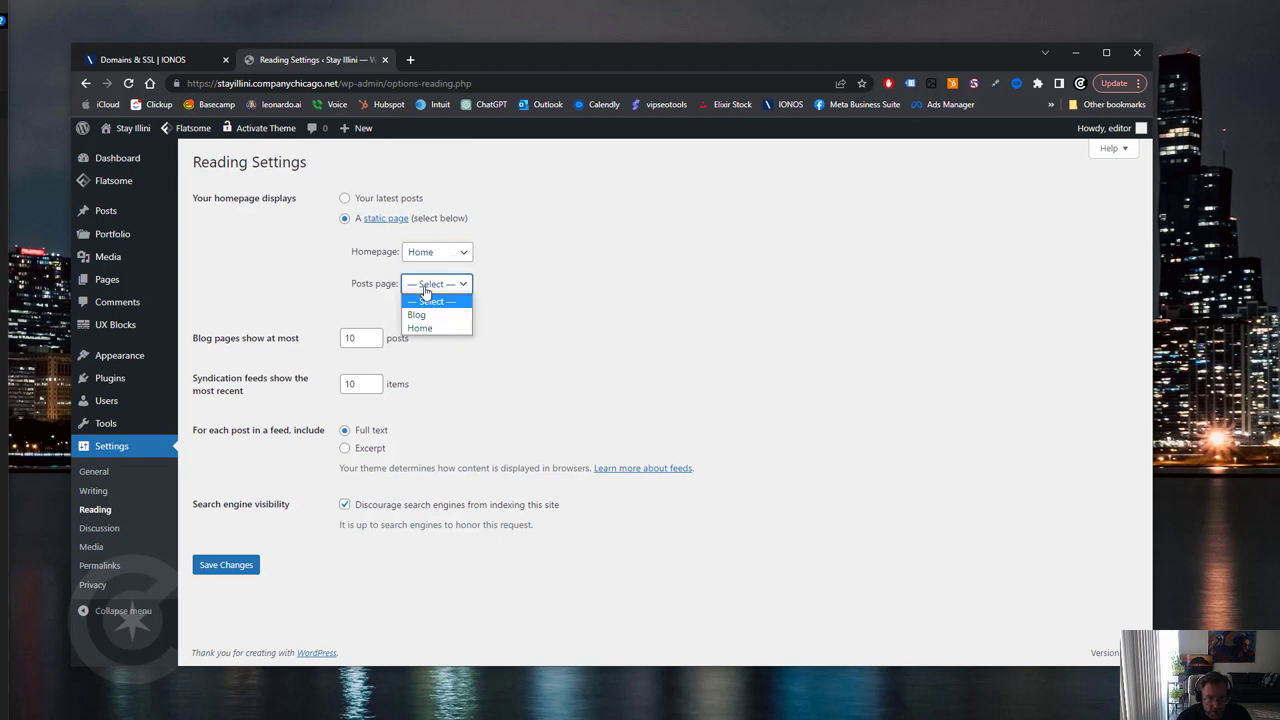
left_click(416, 314)
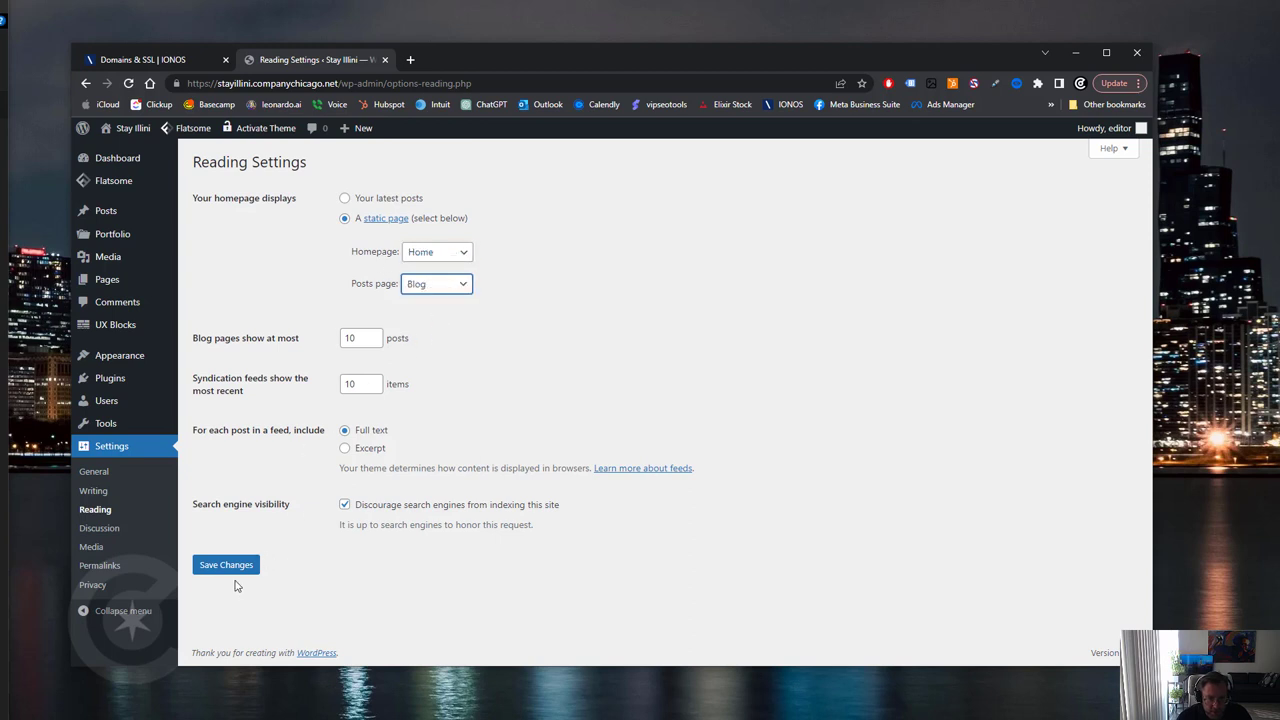
left_click(226, 565)
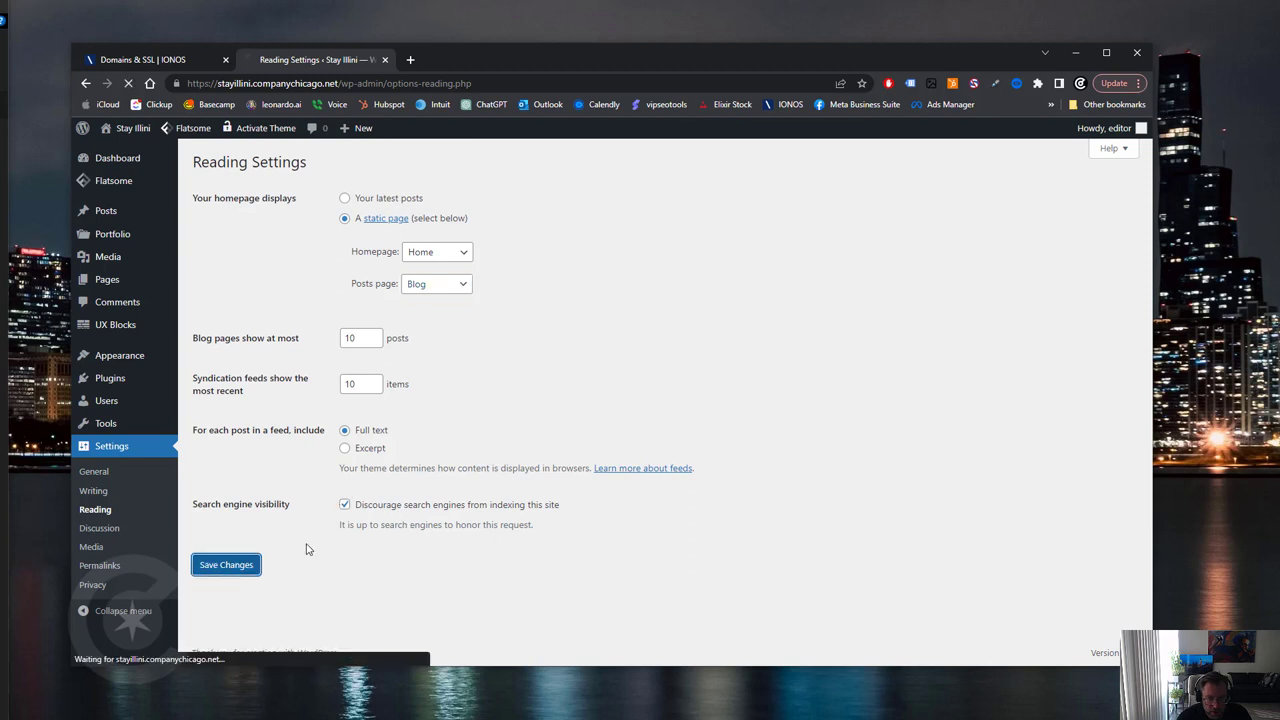
left_click(226, 564)
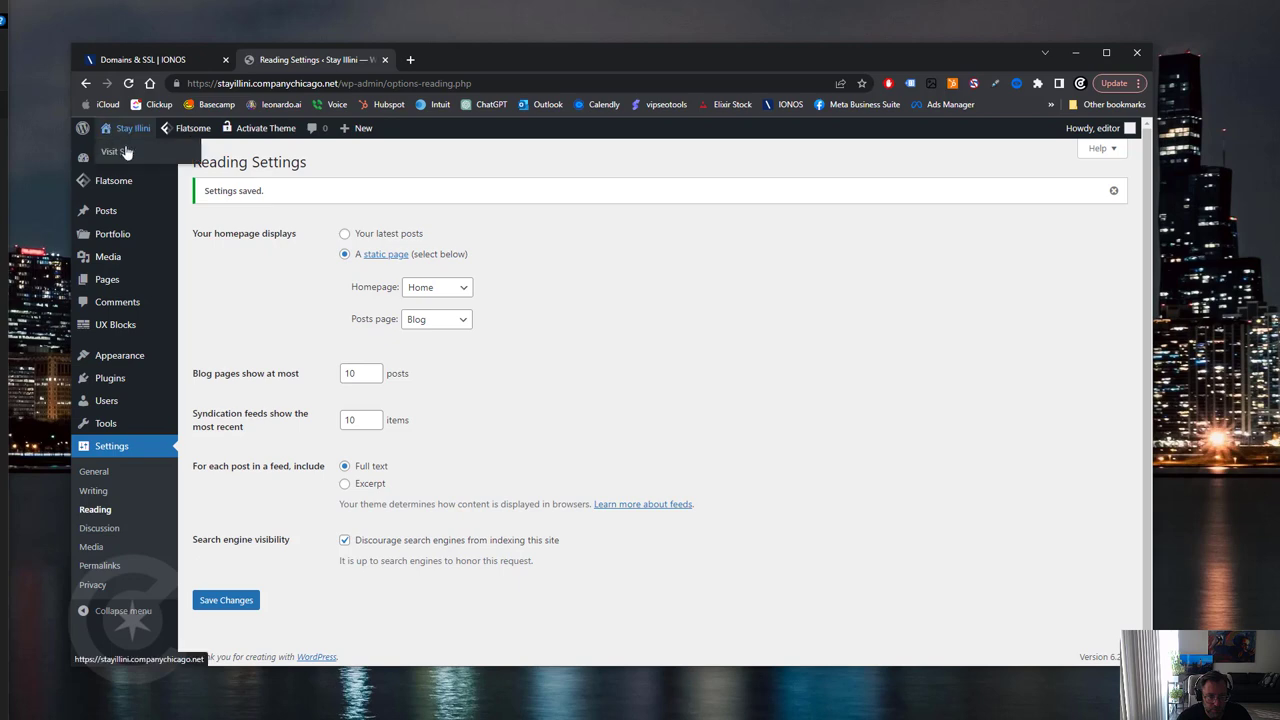
- Visit the live Stay Illini homepage, then return to the admin dashboard
left_click(116, 151)
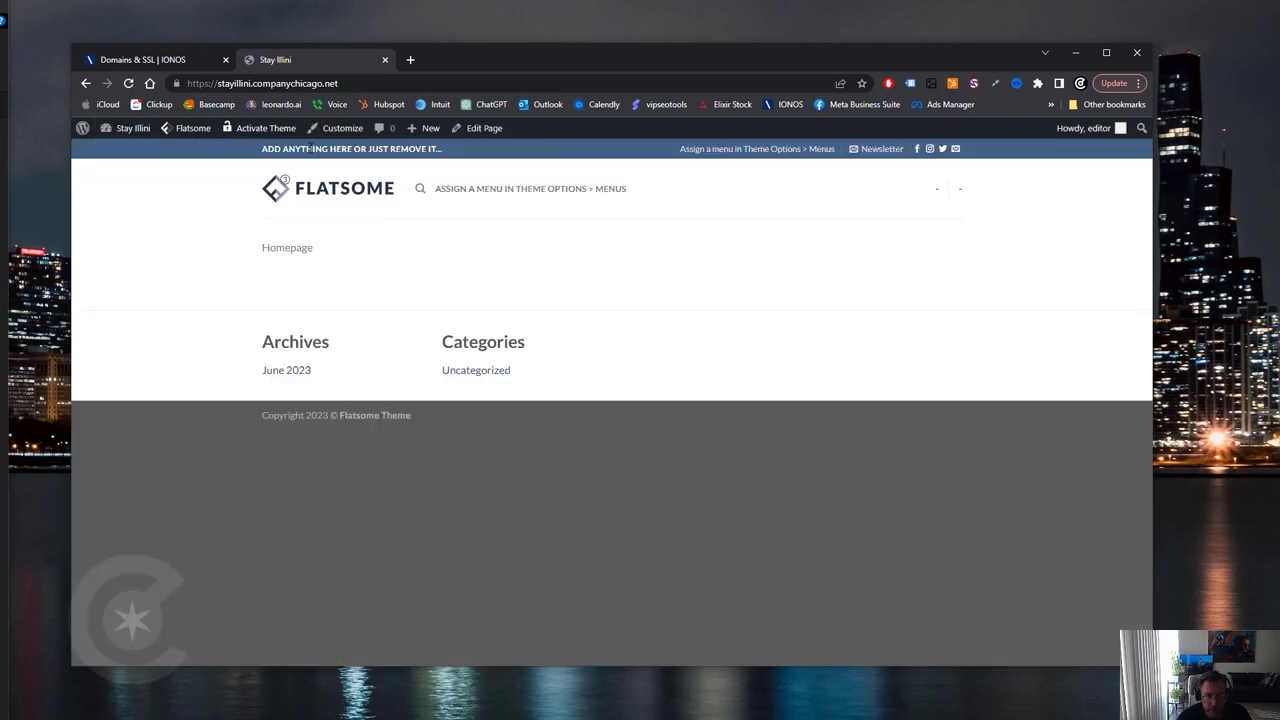
left_click(193, 128)
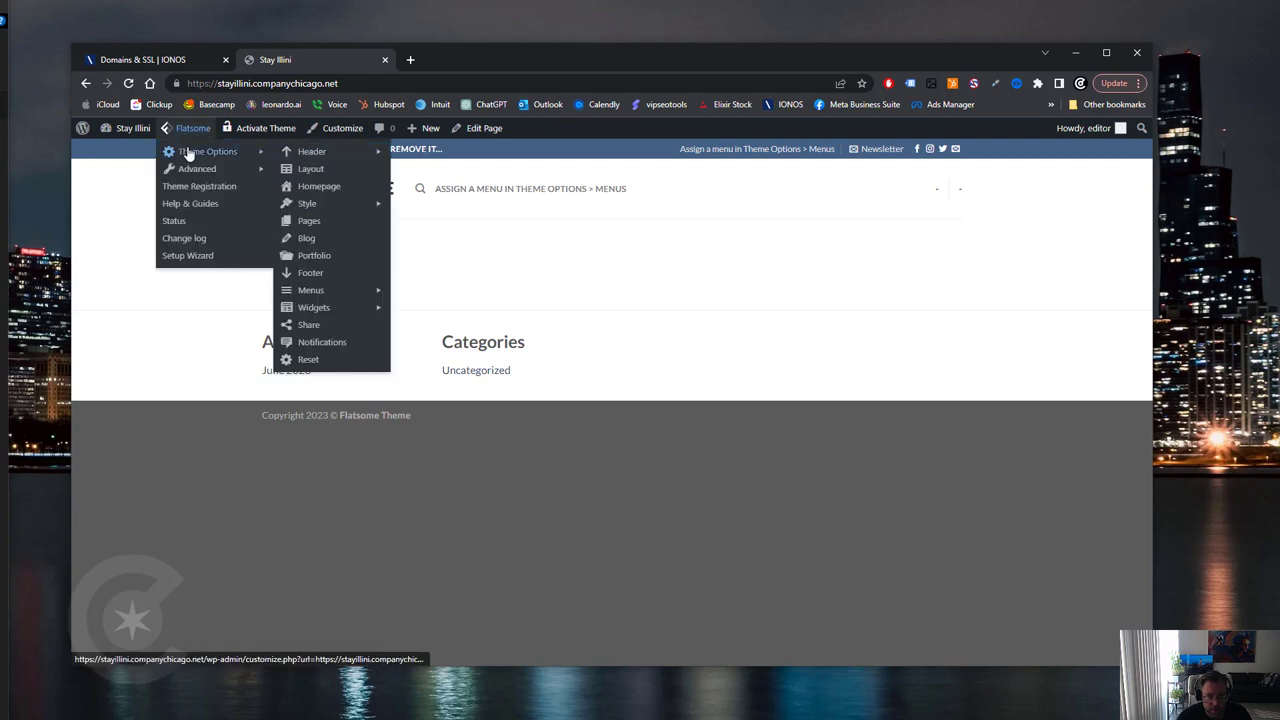
mouse_move(130, 128)
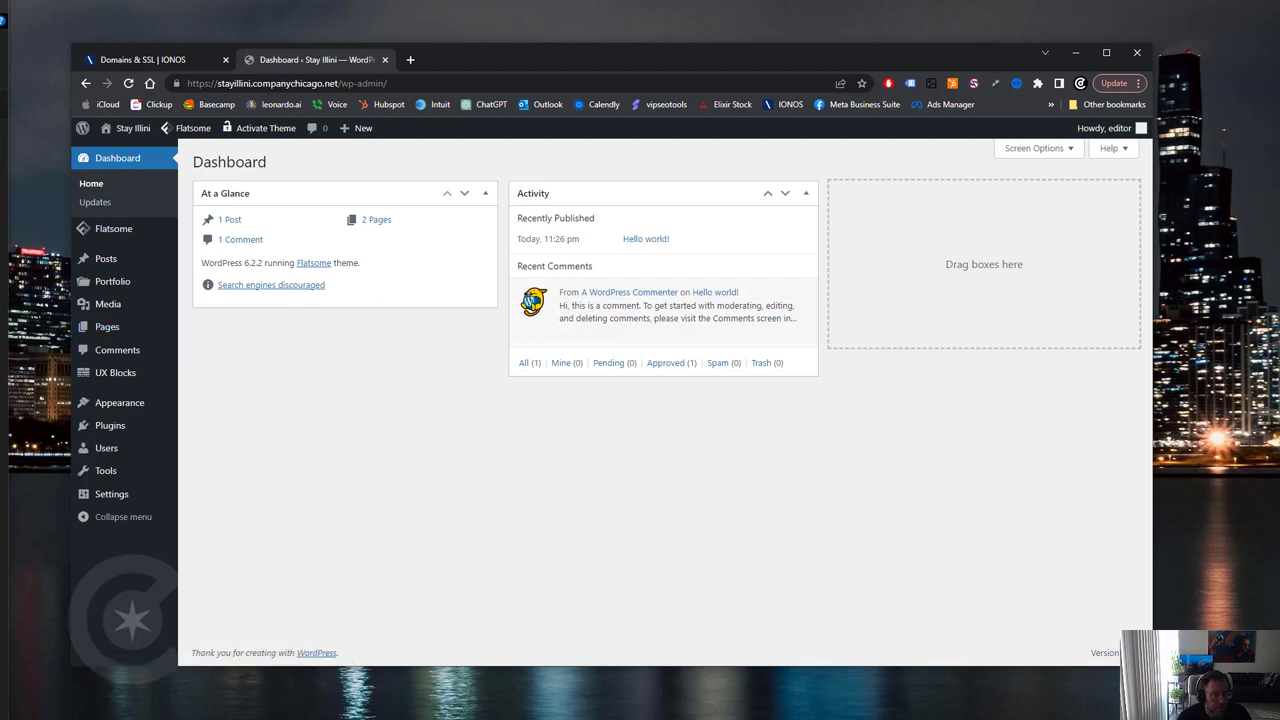
mouse_move(387, 500)
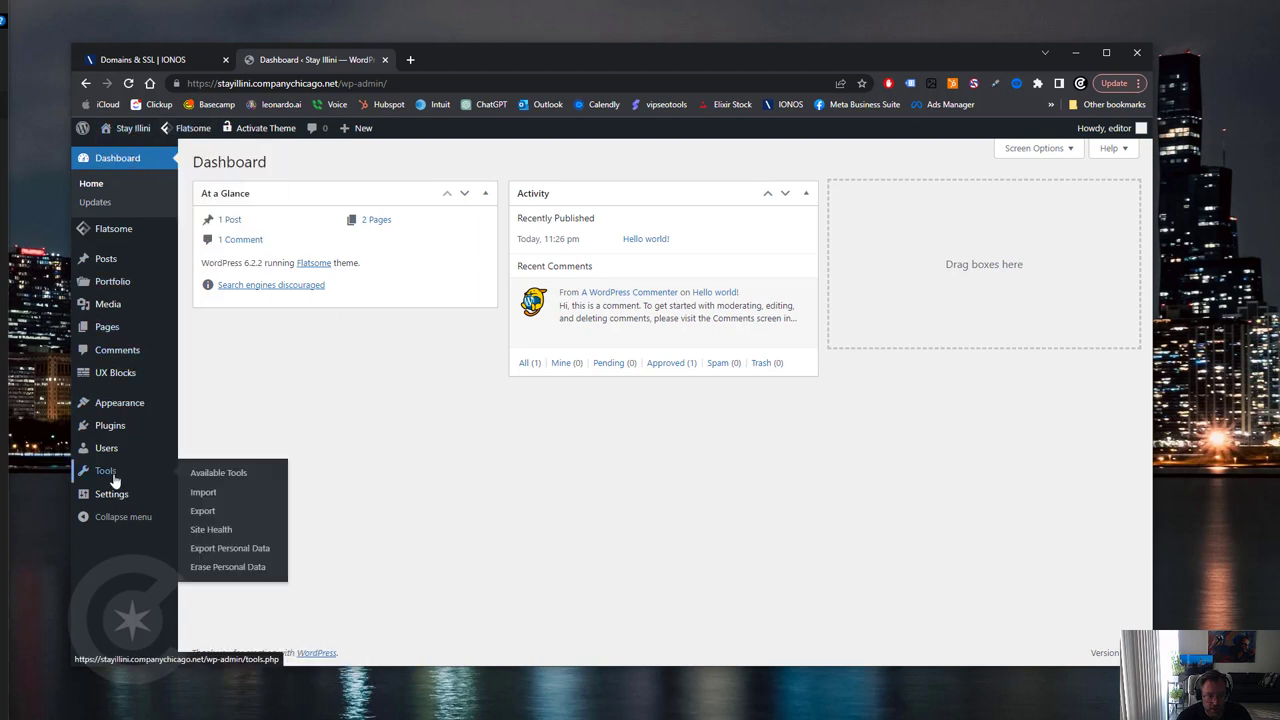
- Show the Users list with the single administrator account
left_click(106, 448)
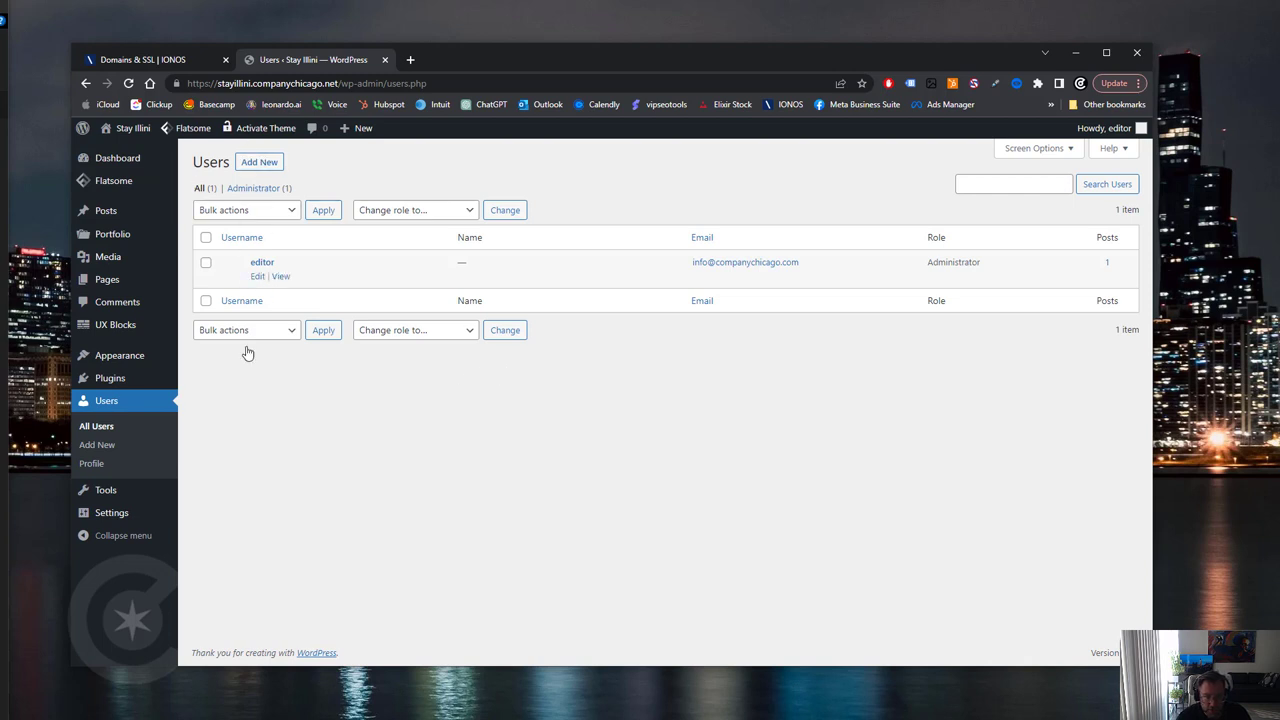
mouse_move(519, 237)
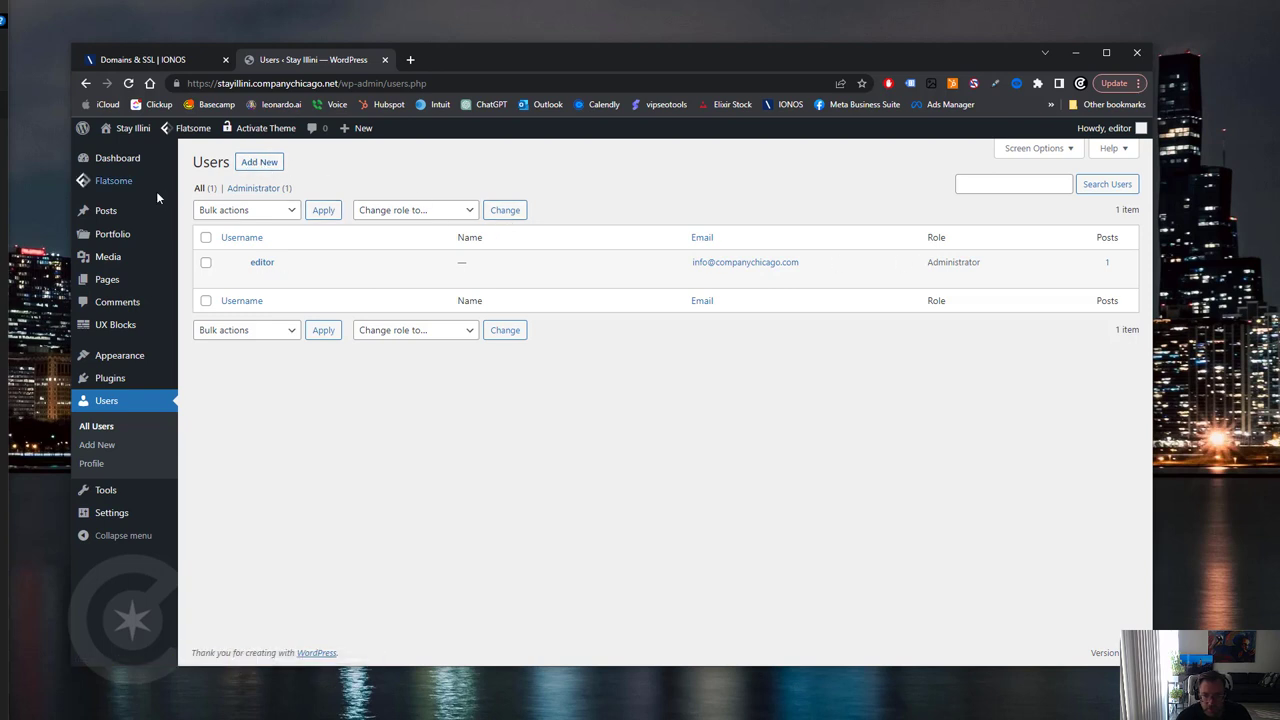
- Start a new user named updates with the suggested email address
left_click(96, 444)
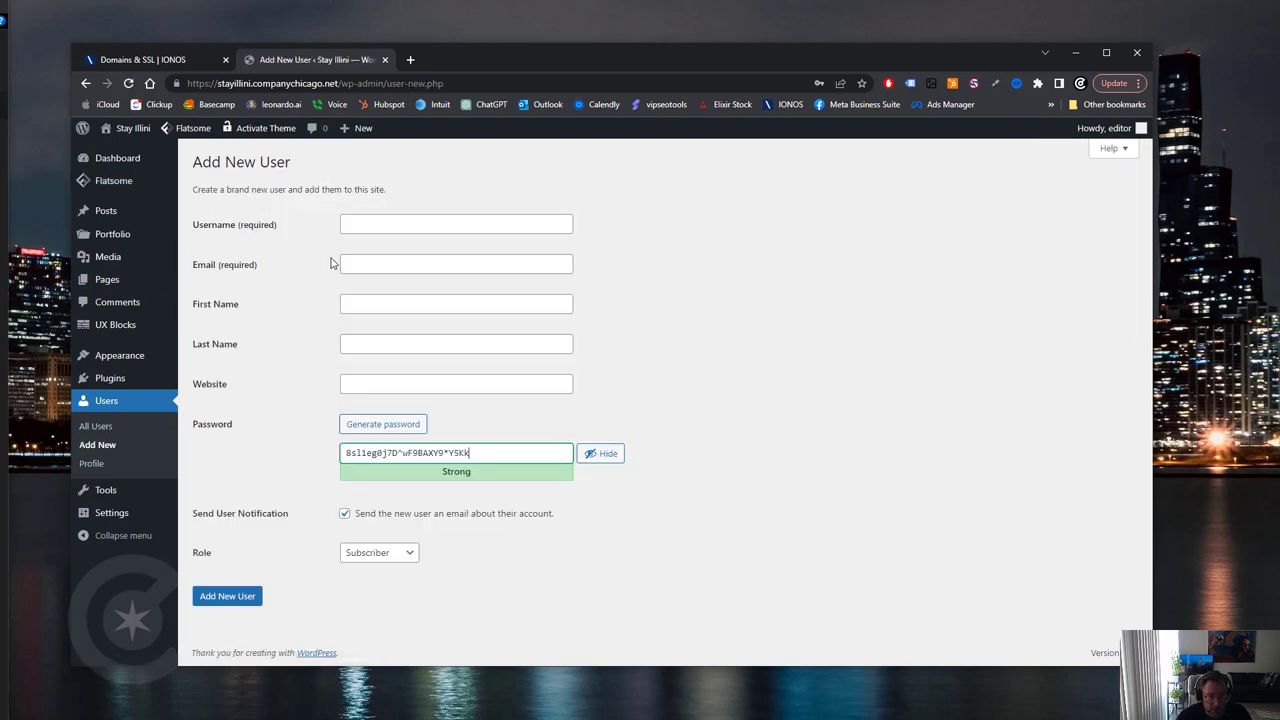
left_click(456, 223)
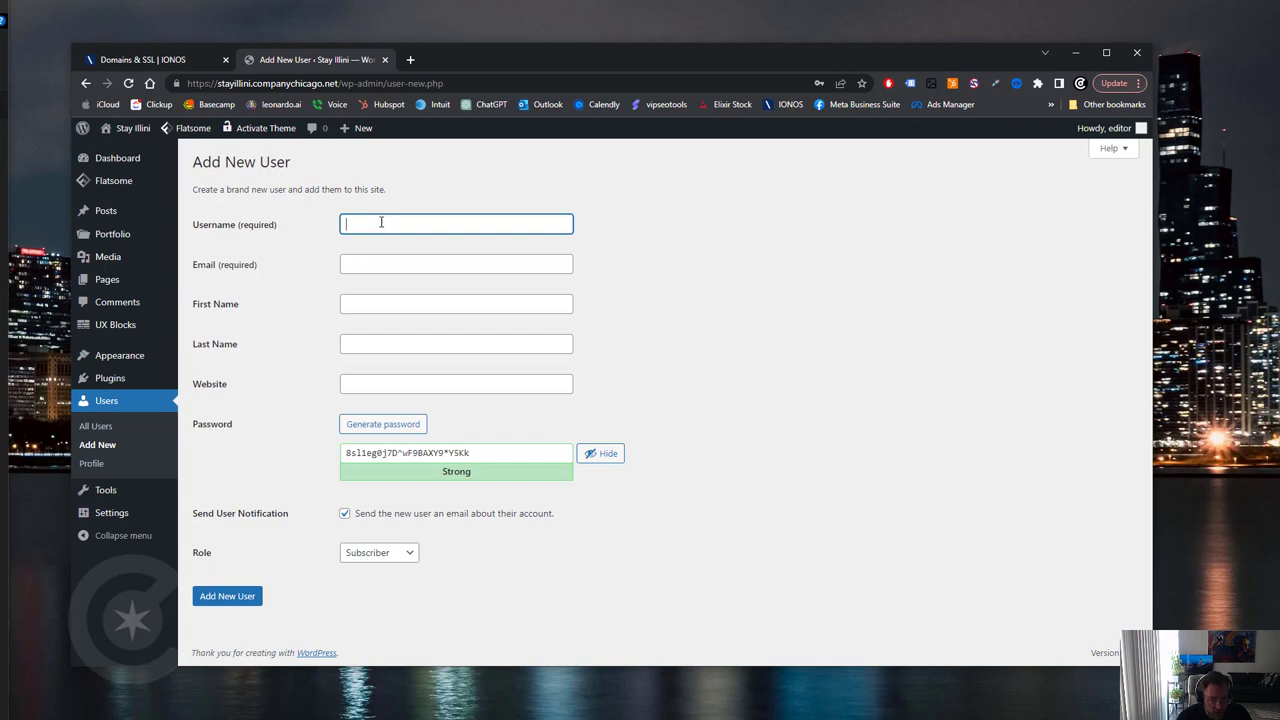
type("update")
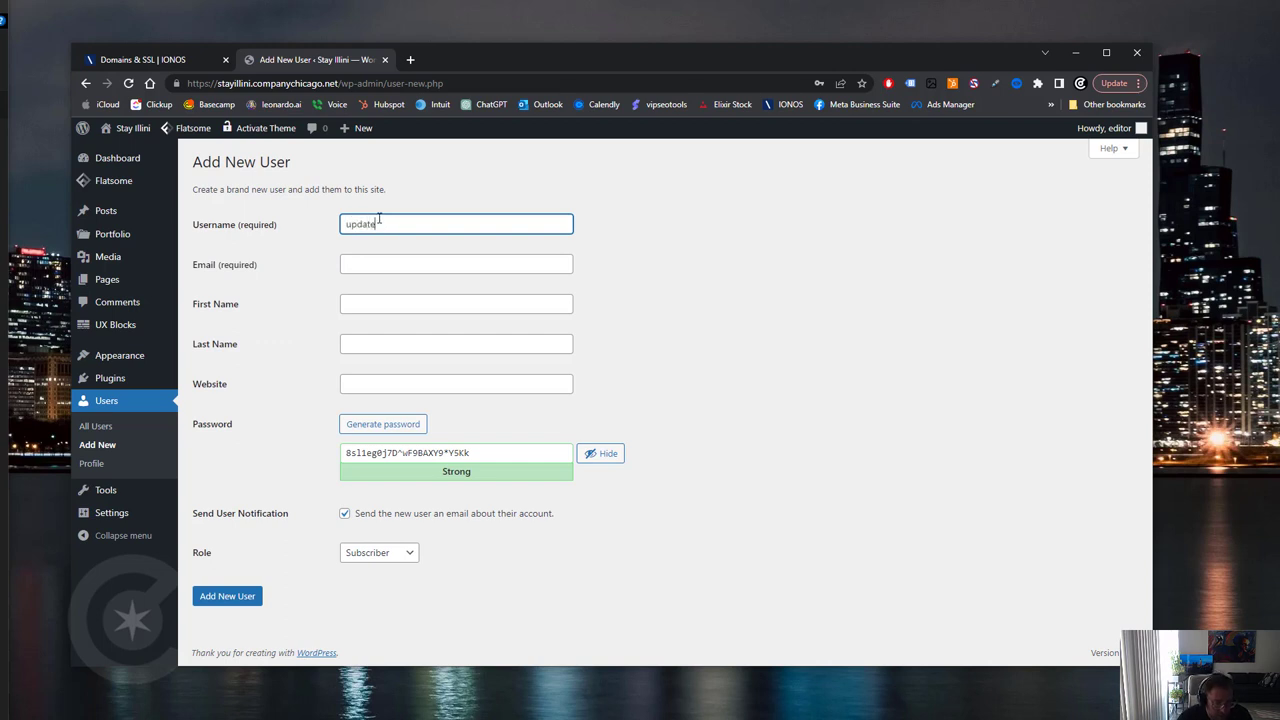
type("s")
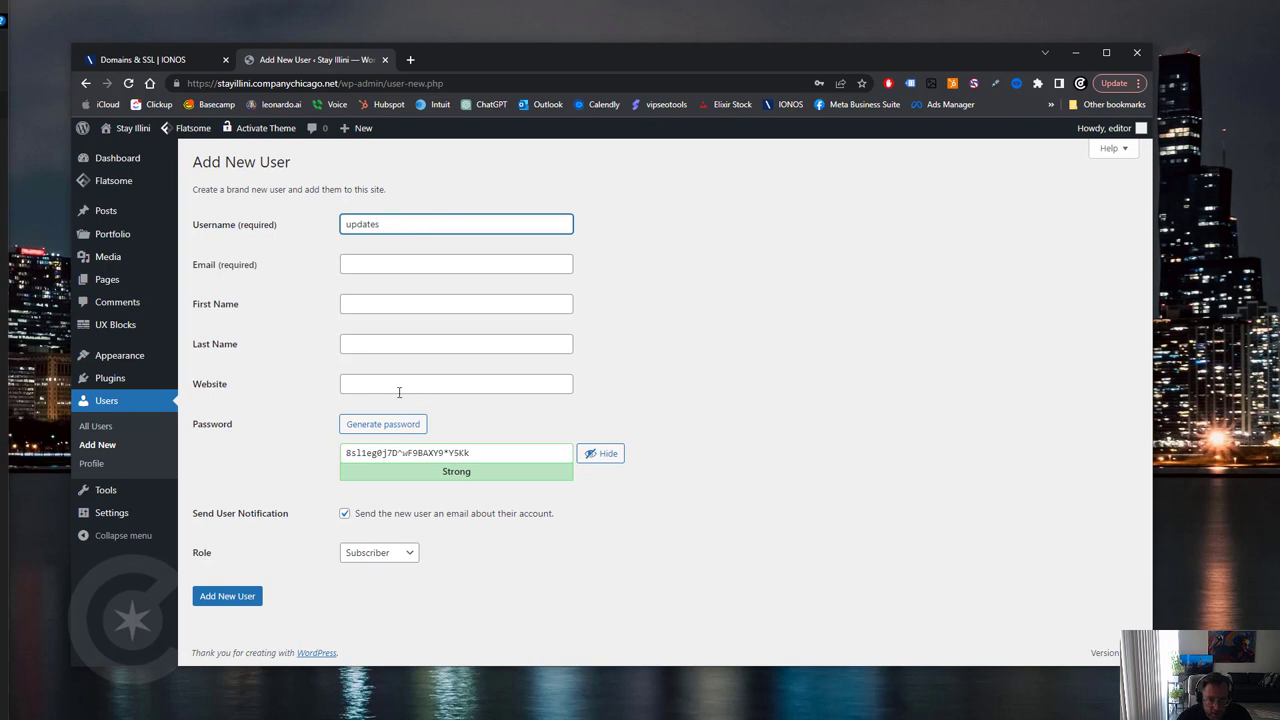
left_click(456, 264)
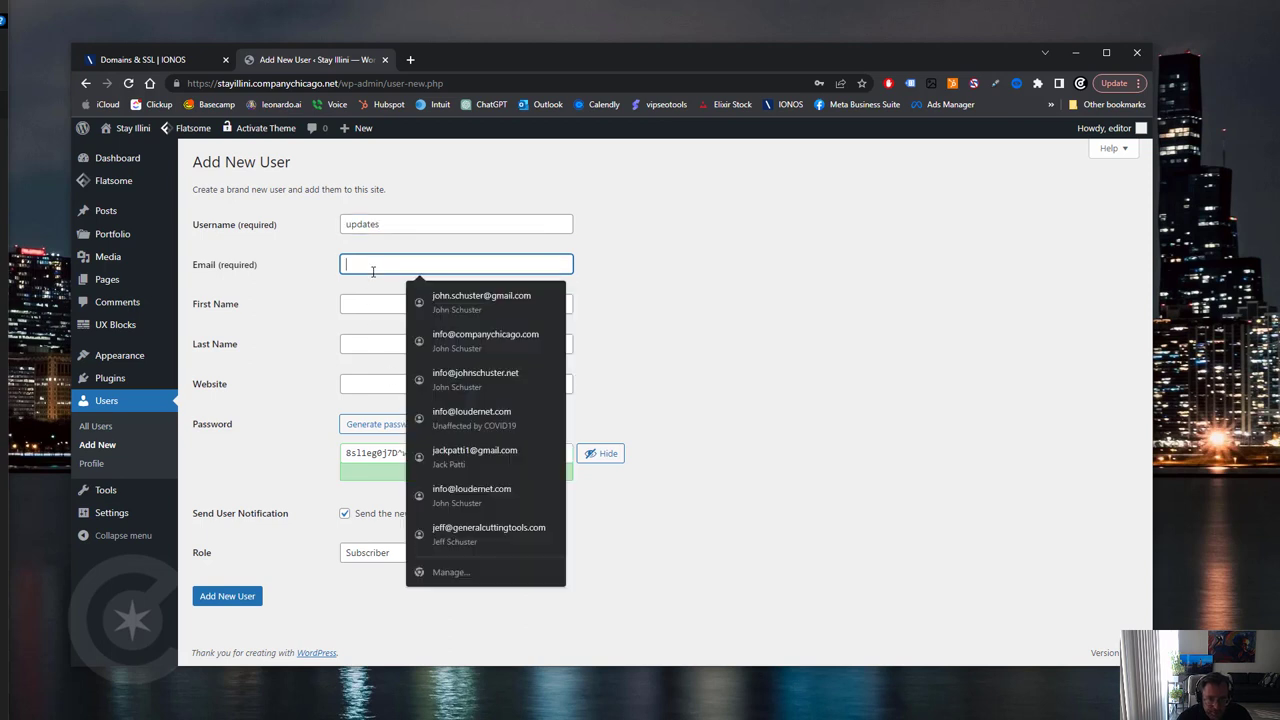
type("u")
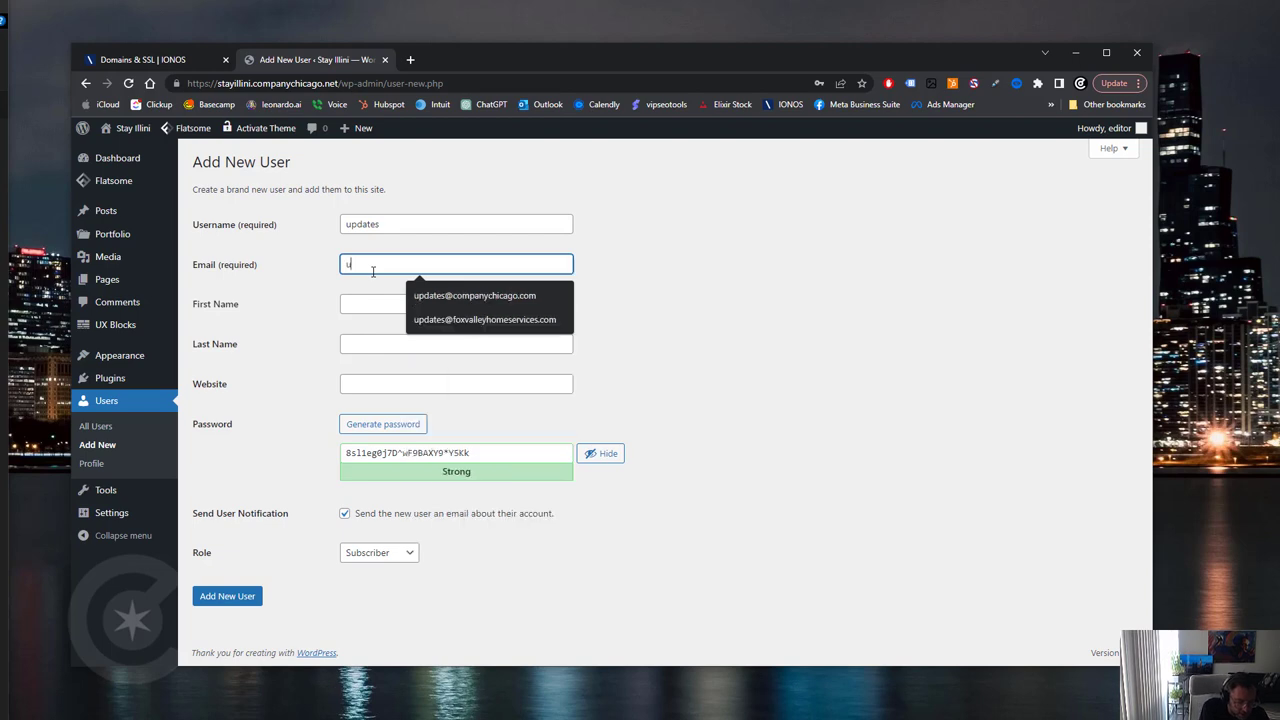
type("p")
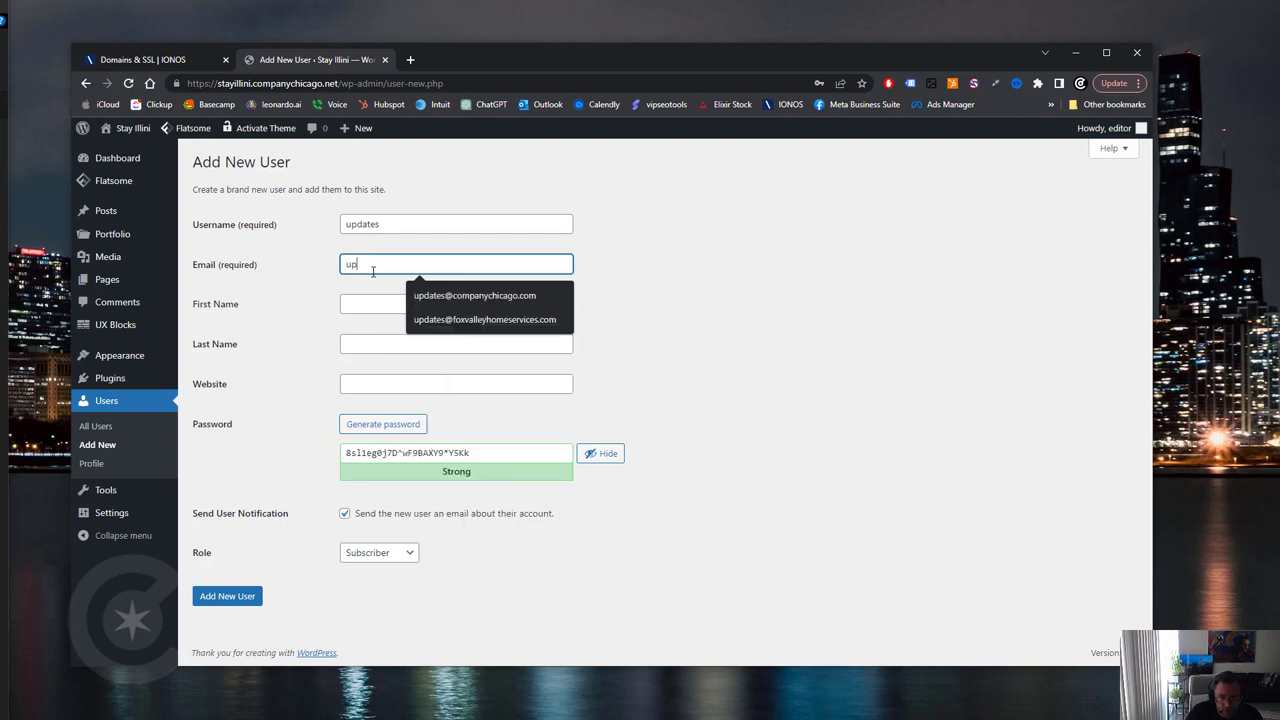
left_click(475, 295)
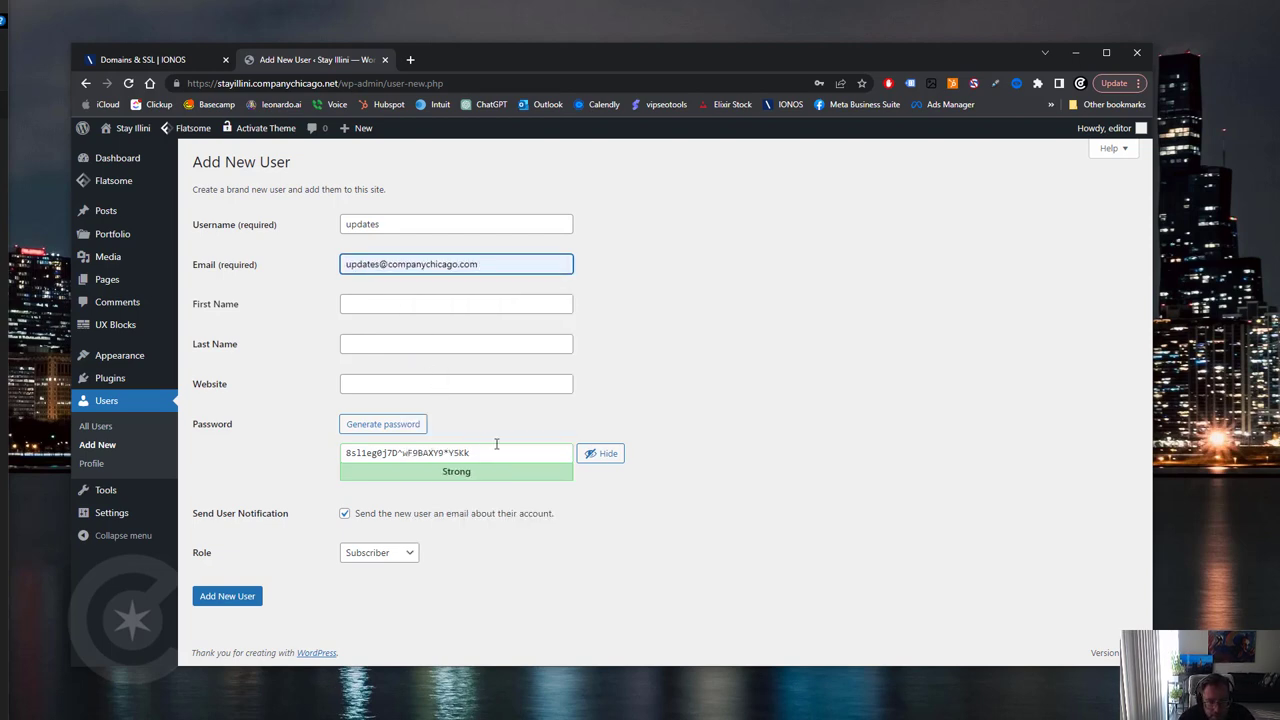
- Copy the generated password, make the user an Administrator, create the account and visit the live site
triple_click(456, 453)
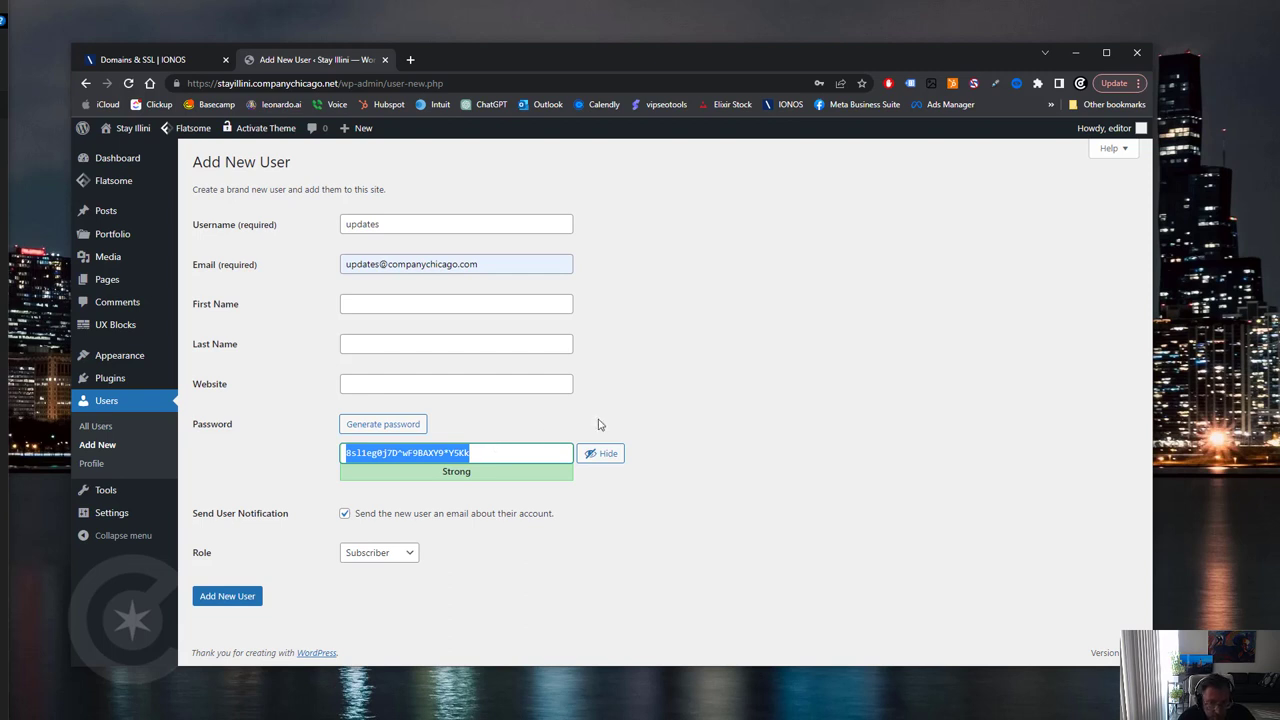
left_click(378, 552)
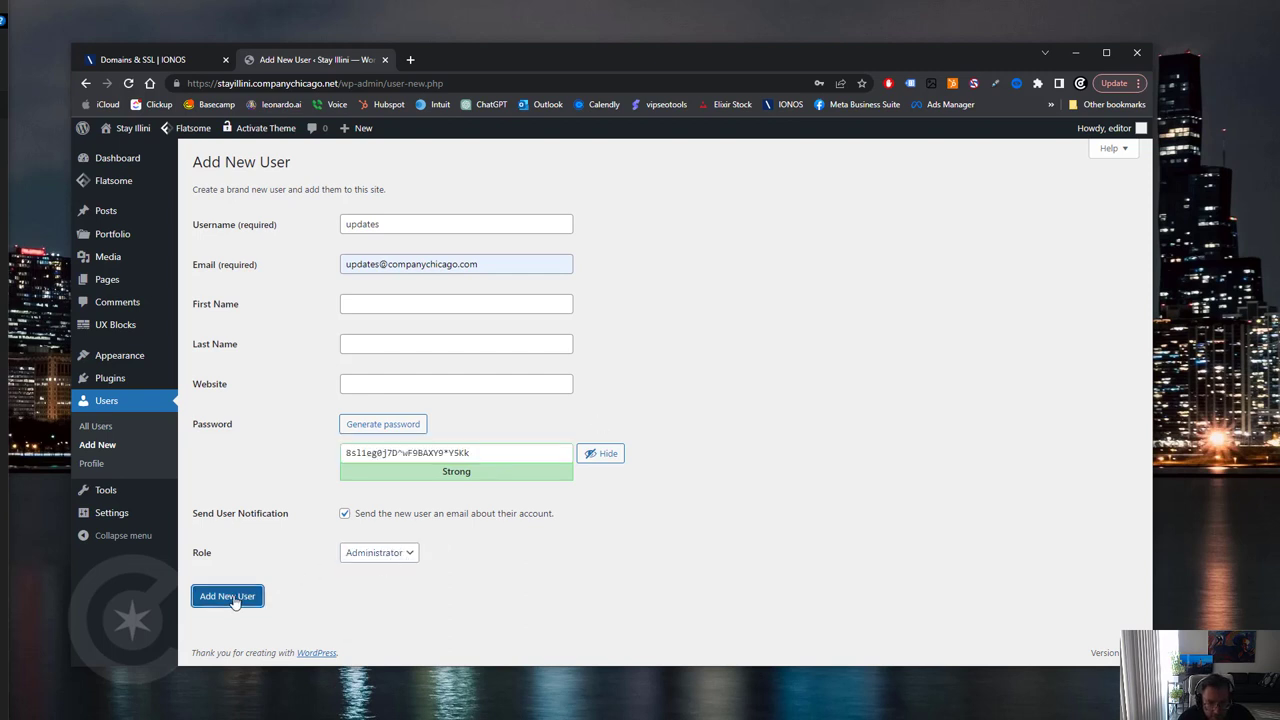
left_click(227, 596)
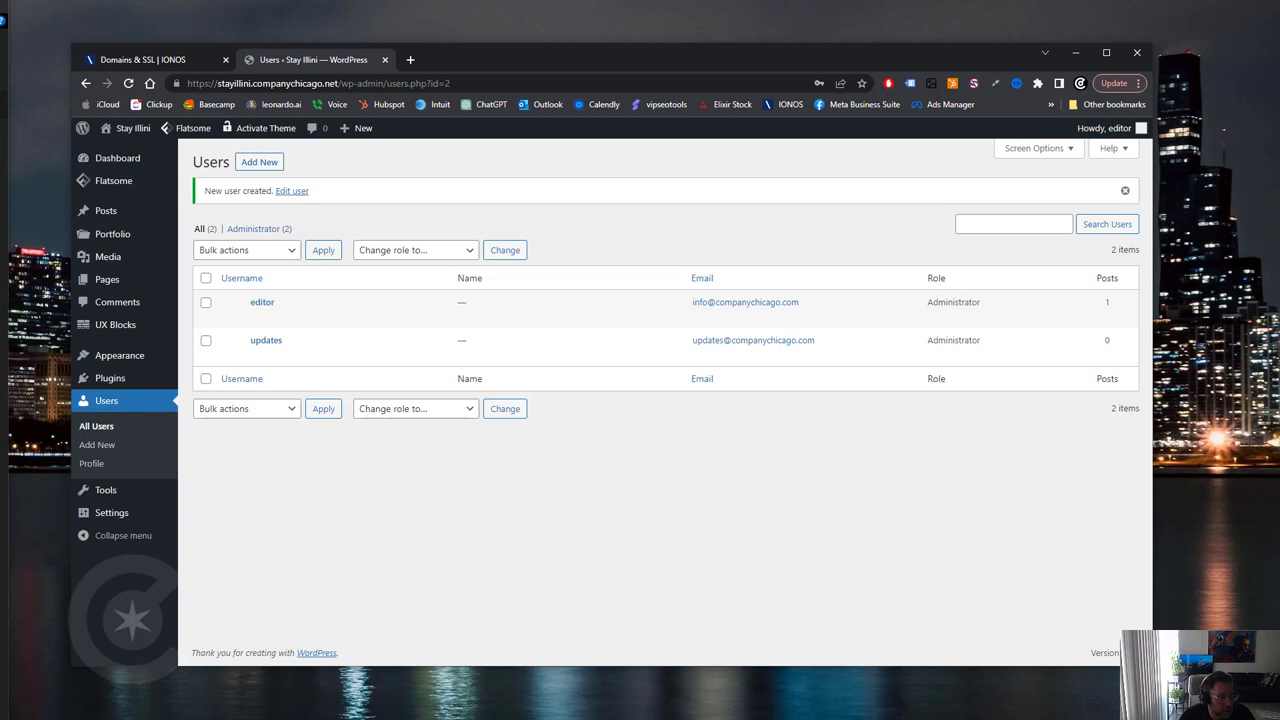
mouse_move(183, 120)
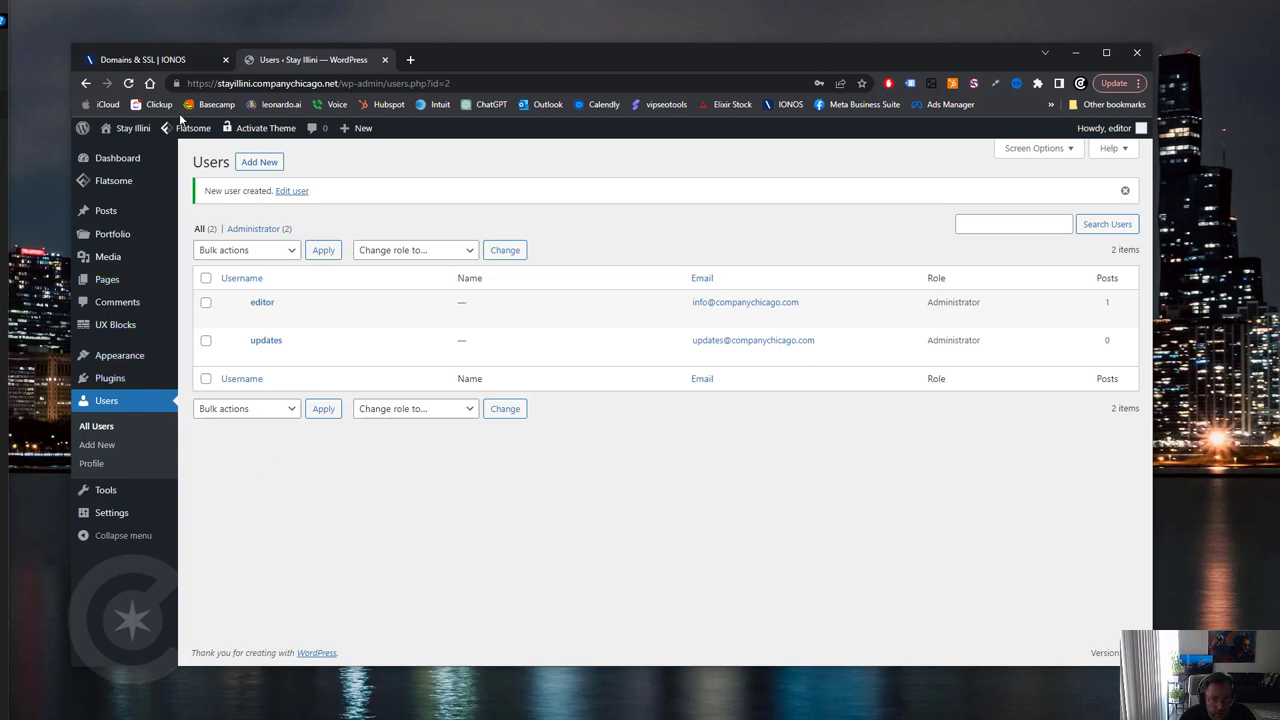
left_click(133, 128)
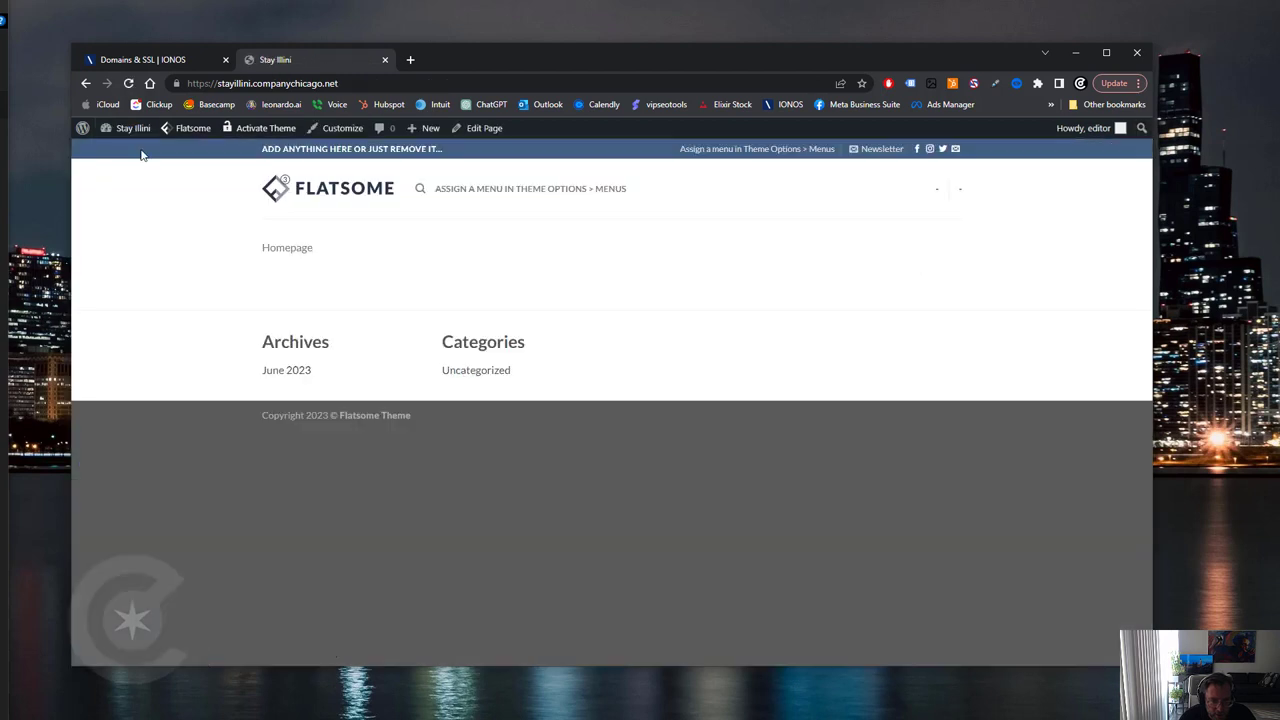